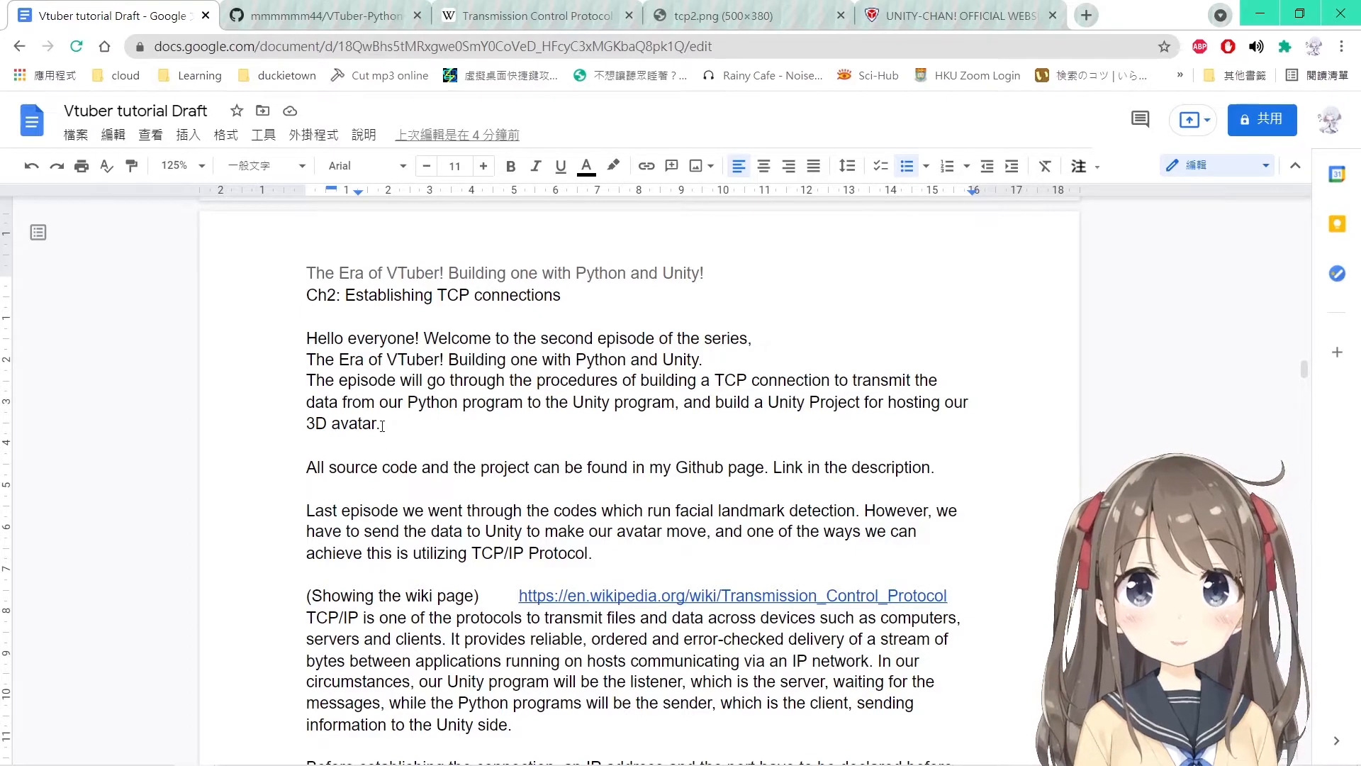
Review the GitHub repository and the Wikipedia TCP article's 'passive open' phrase alongside the draft.
{"action": "left_click", "coordinate": [307, 467]}
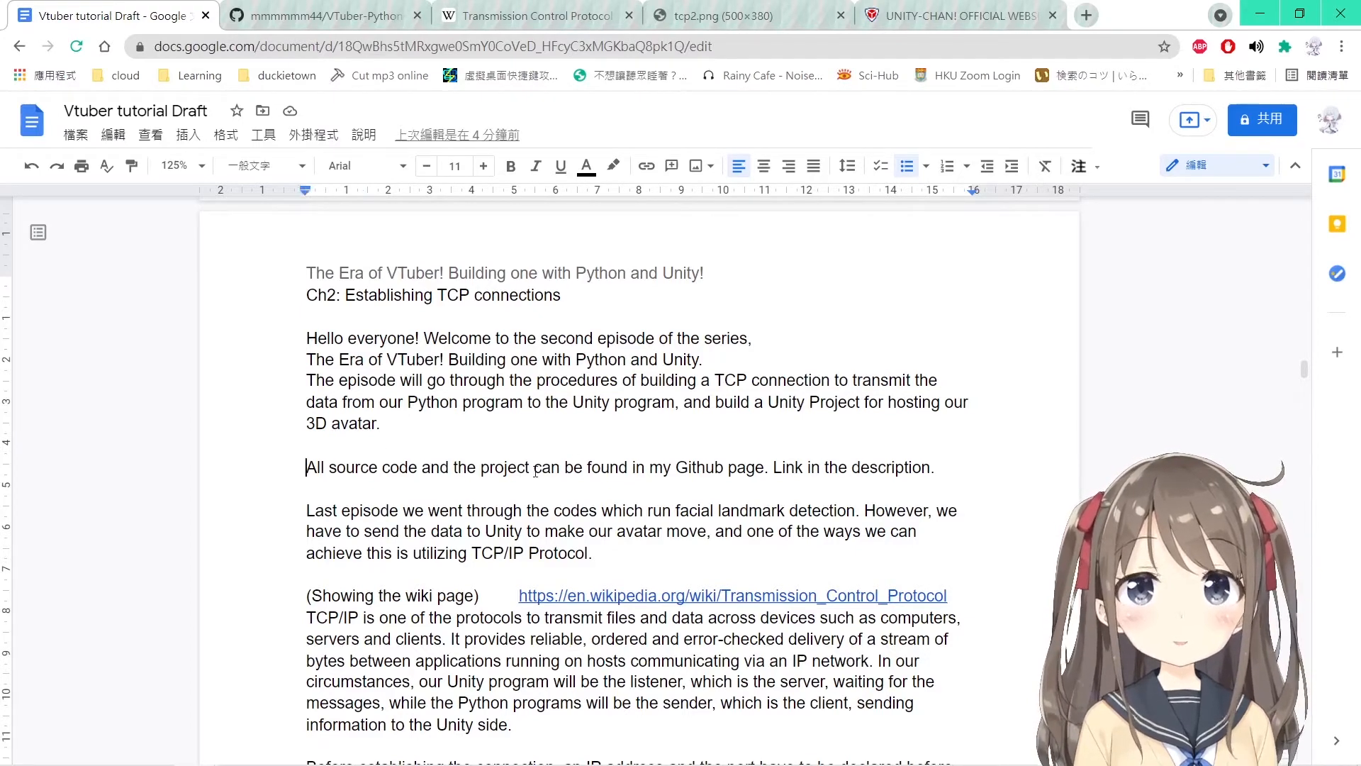
{"action": "left_click", "coordinate": [320, 15]}
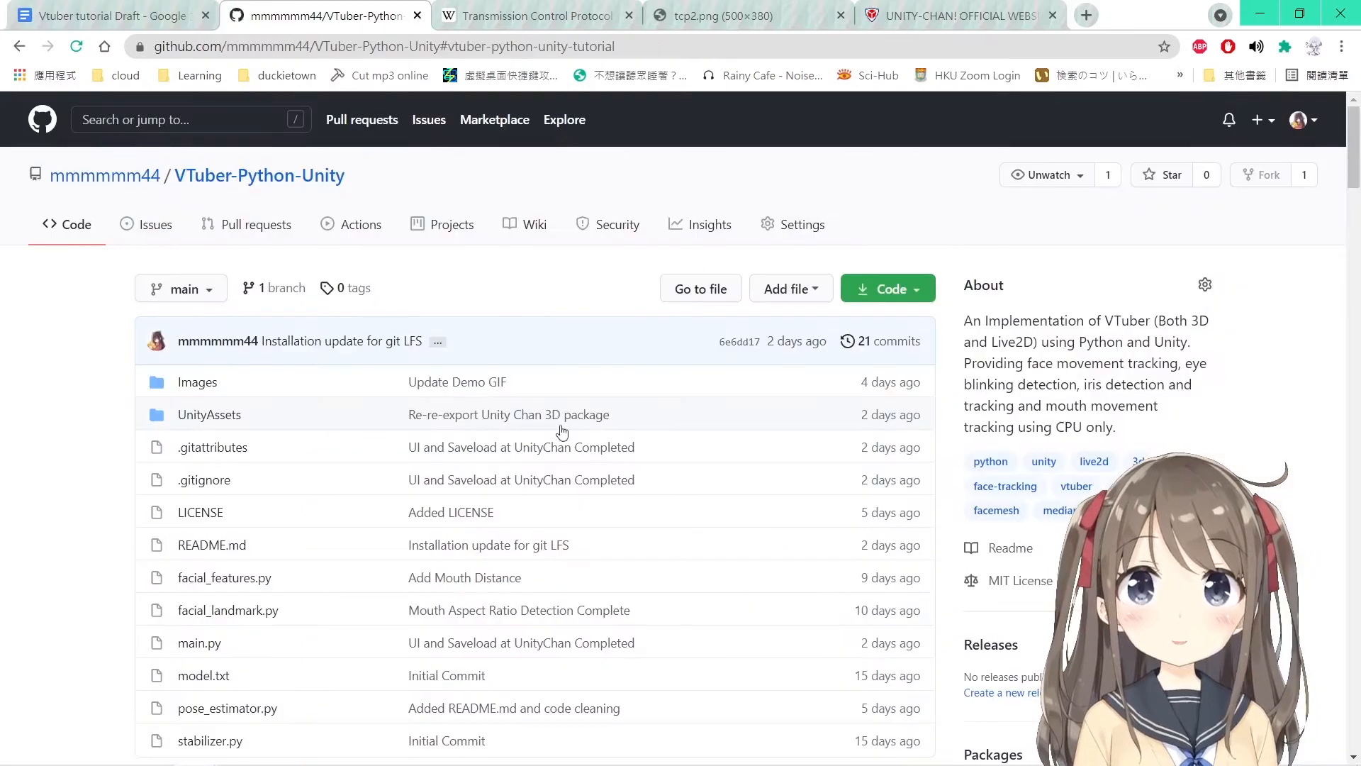
{"action": "left_click", "coordinate": [104, 16]}
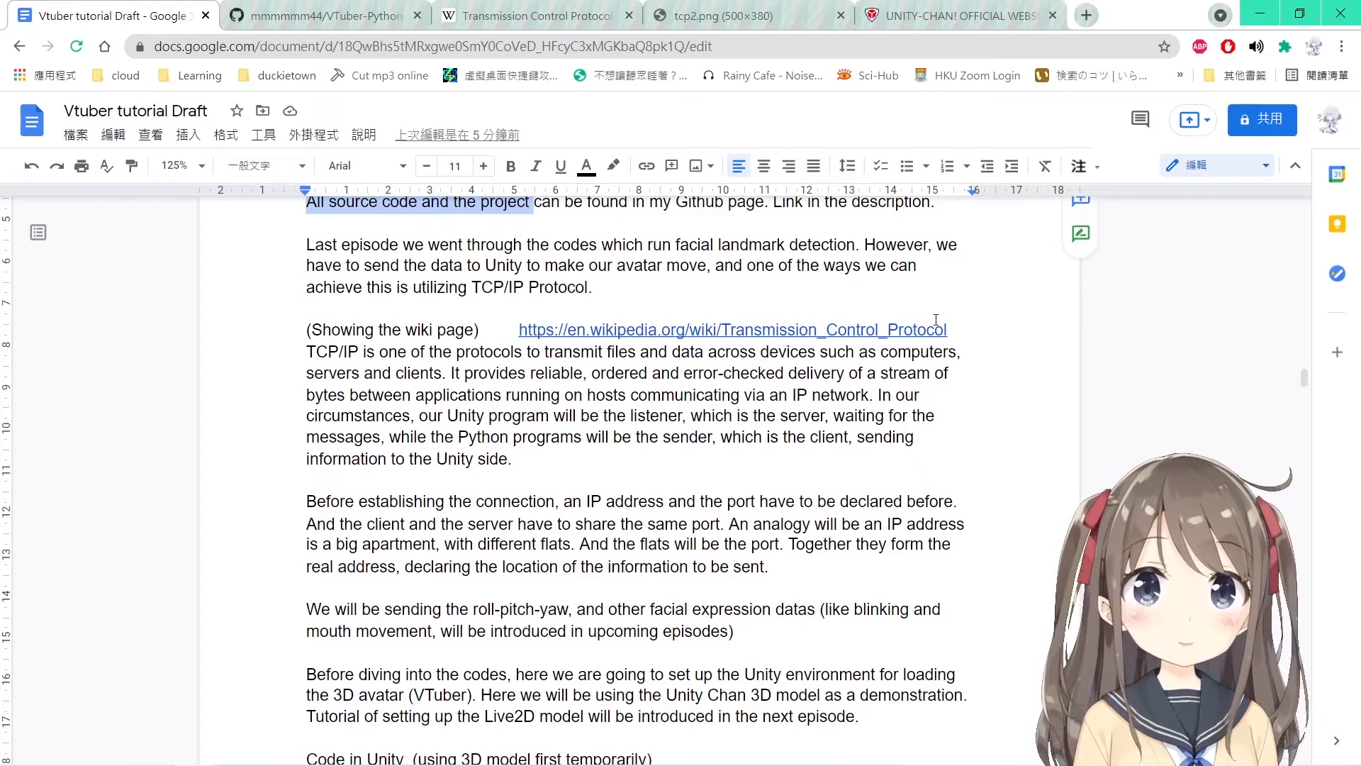
{"action": "left_click", "coordinate": [529, 15]}
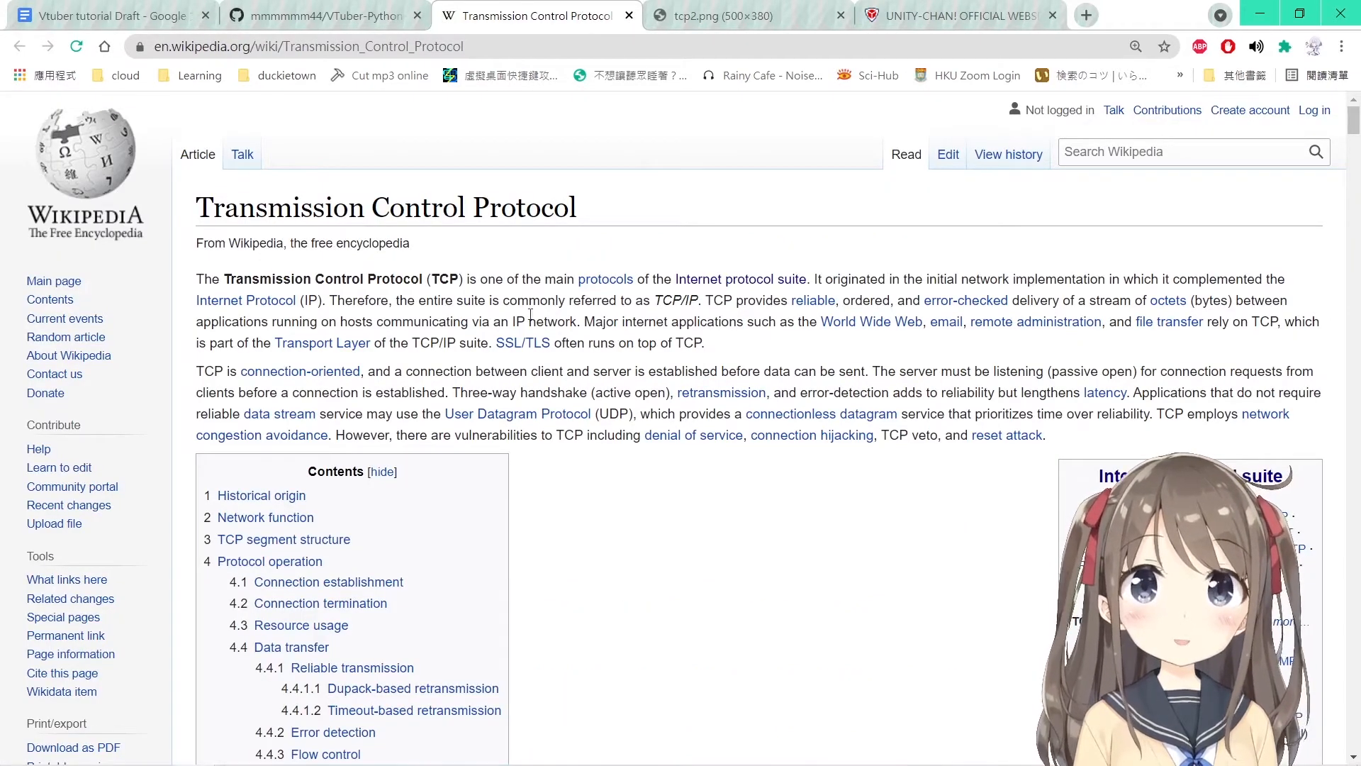
{"action": "mouse_move", "coordinate": [725, 348]}
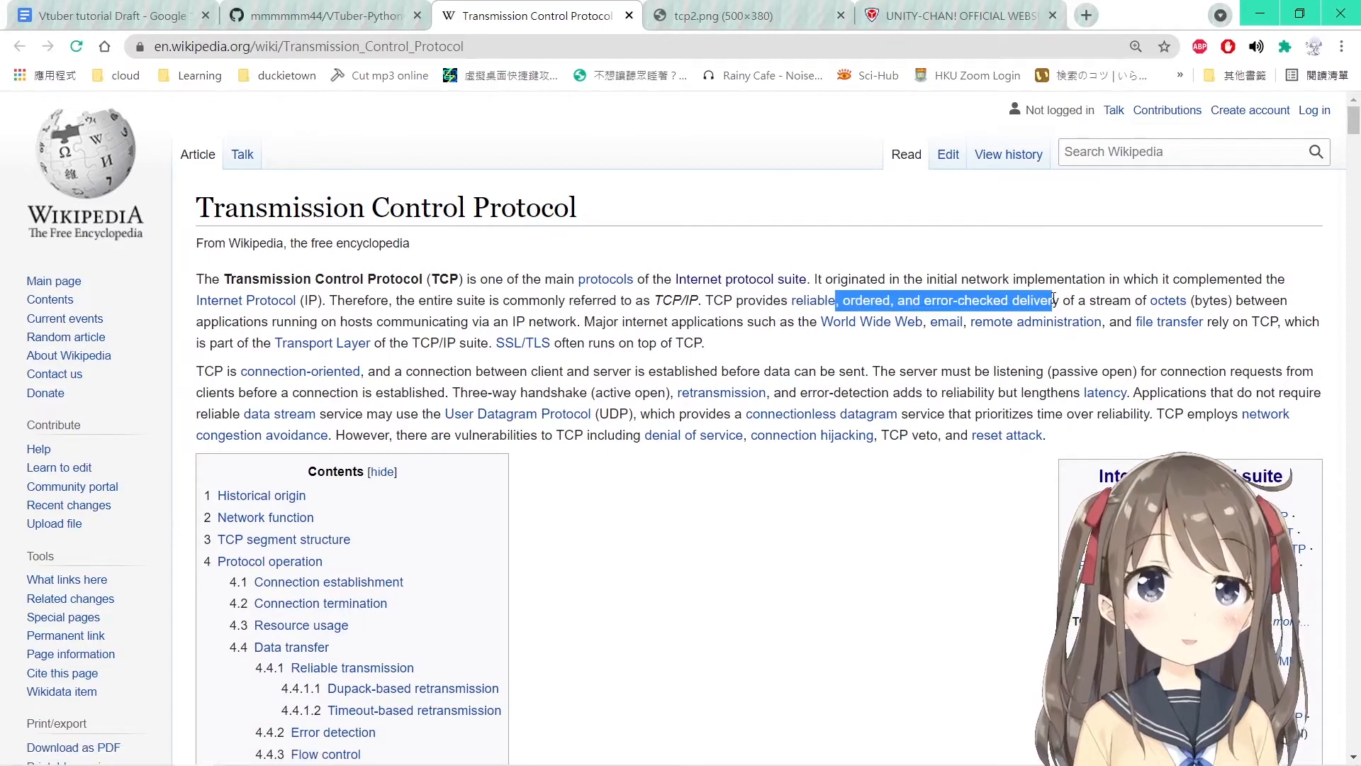
{"action": "mouse_move", "coordinate": [875, 248]}
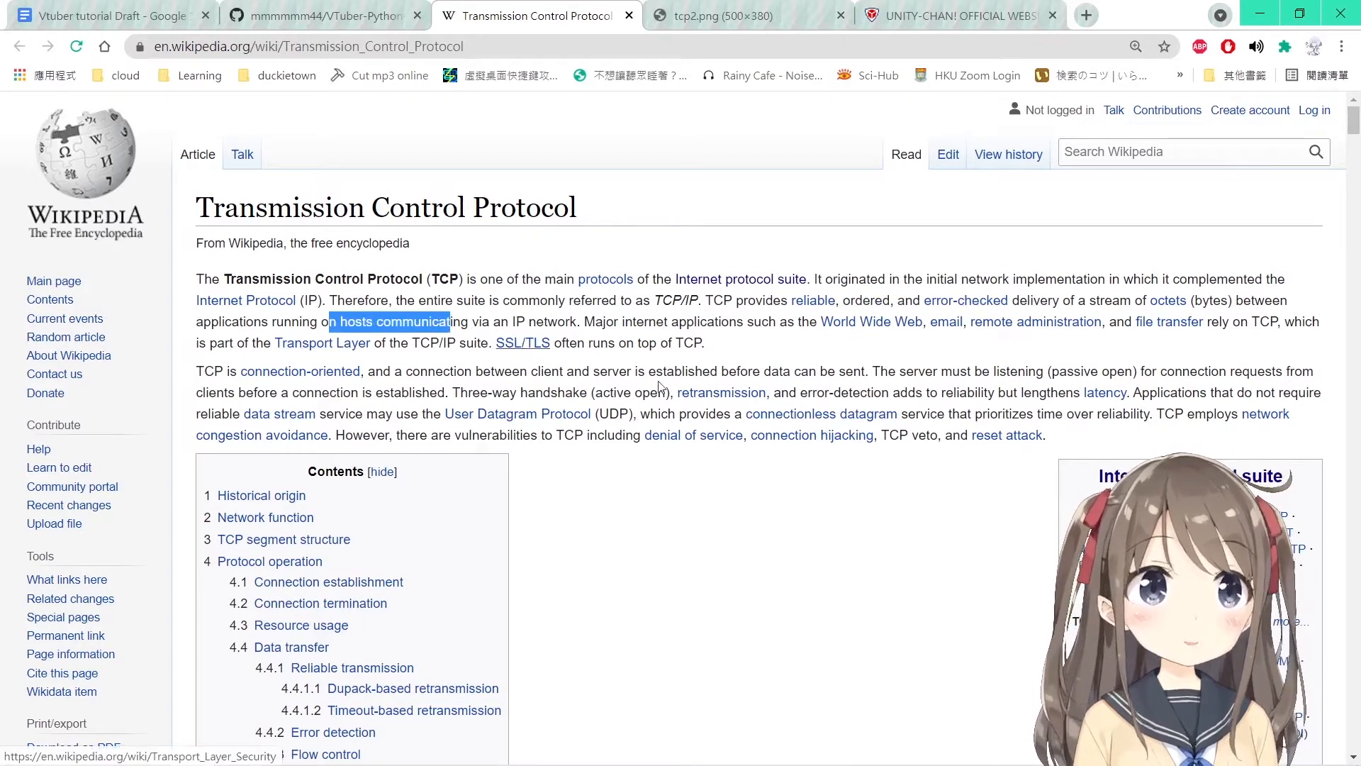
{"action": "left_click", "coordinate": [104, 15]}
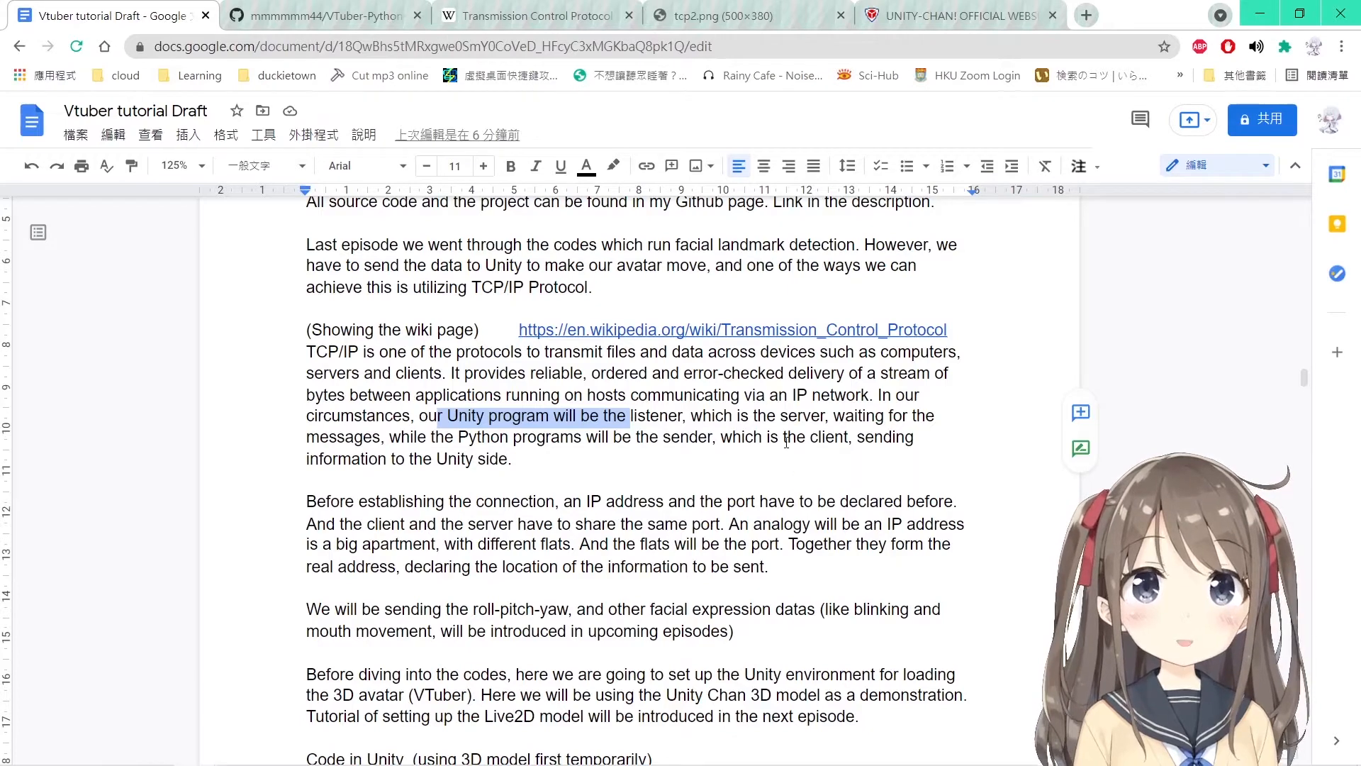
{"action": "left_click", "coordinate": [518, 459]}
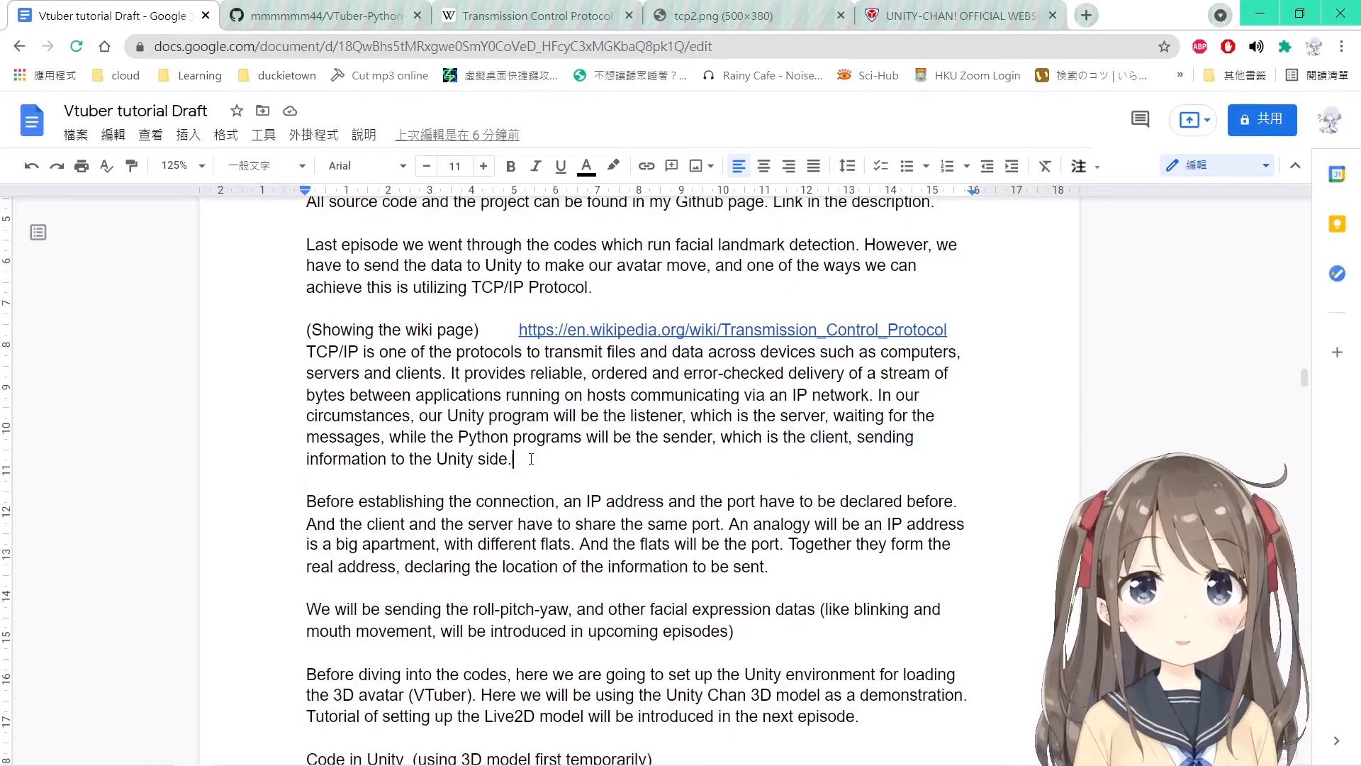
{"action": "left_click", "coordinate": [530, 16]}
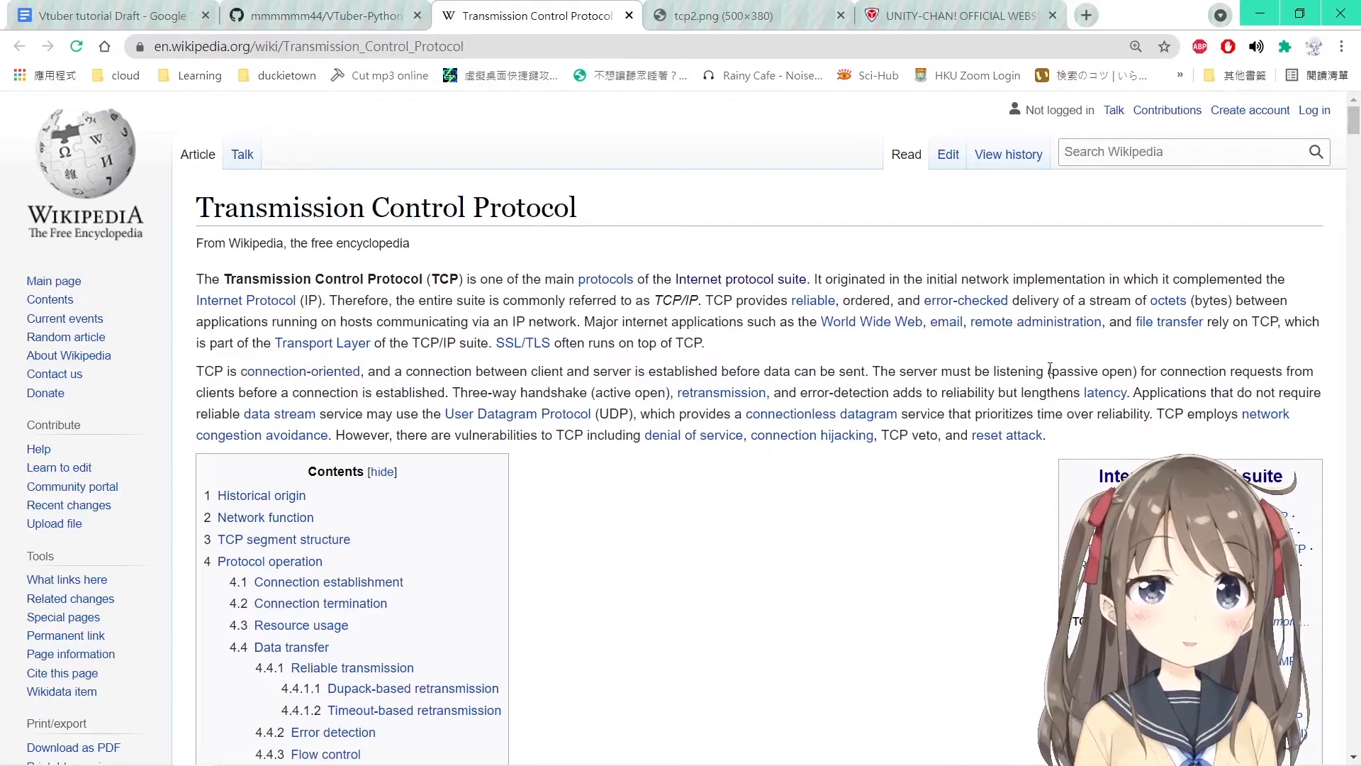
{"action": "double_click", "coordinate": [1091, 371]}
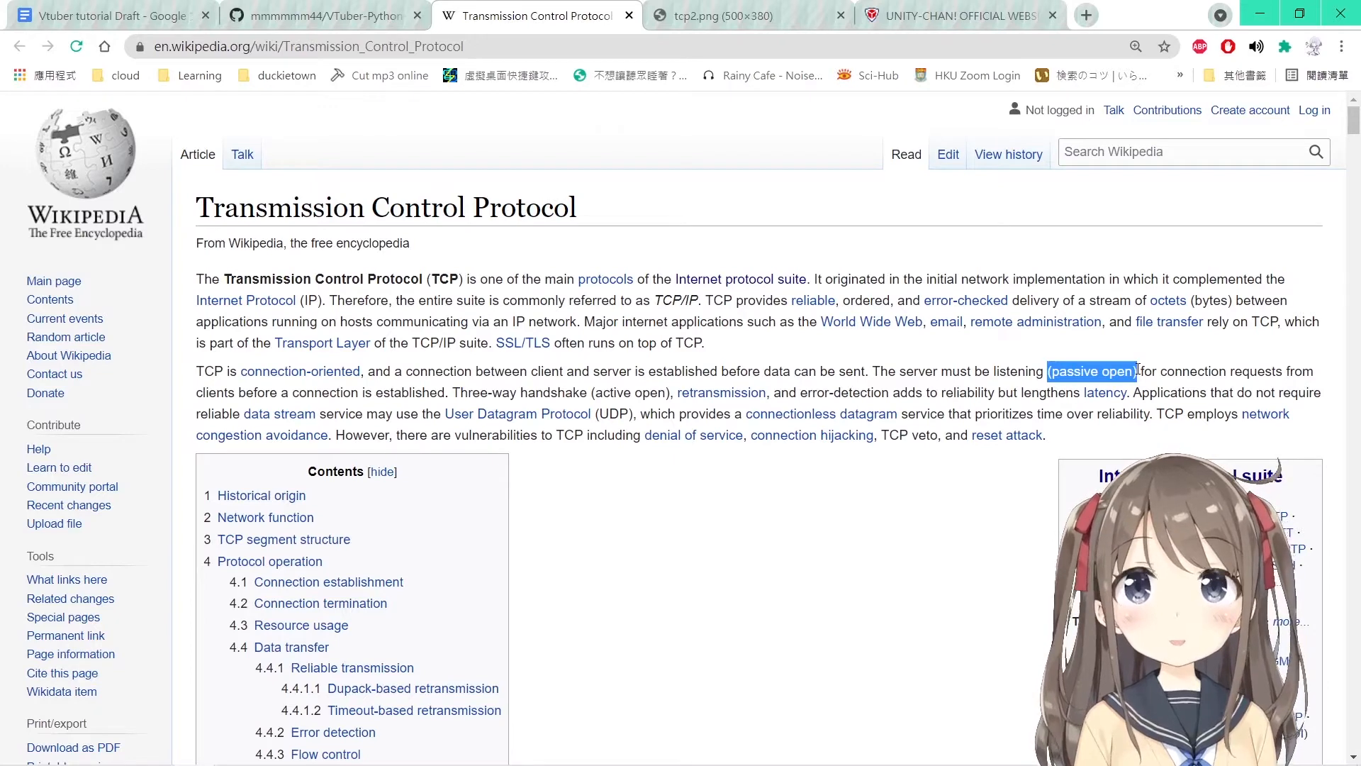
{"action": "left_click", "coordinate": [104, 15]}
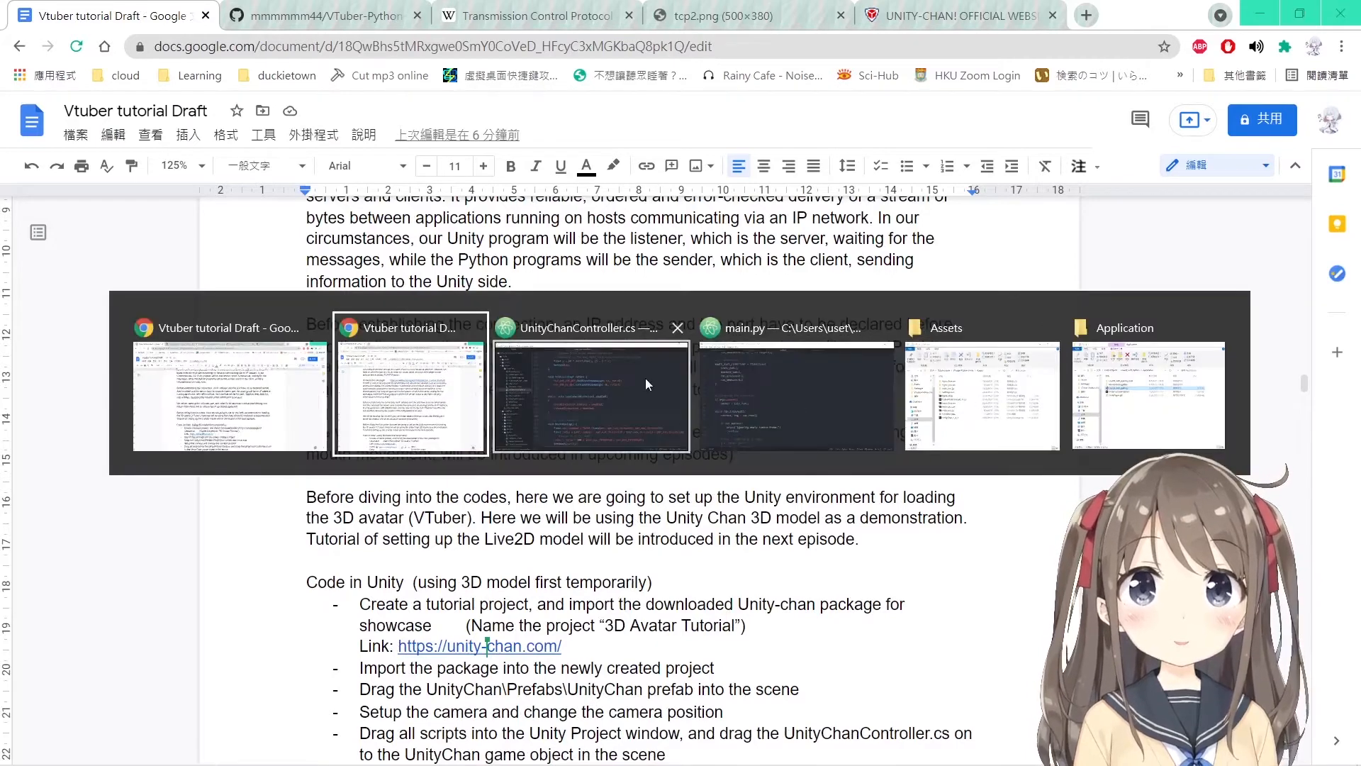
Show main.py's init_TCP with address 127.0.0.1 and port 5066, then return to the draft.
{"action": "left_click", "coordinate": [793, 394]}
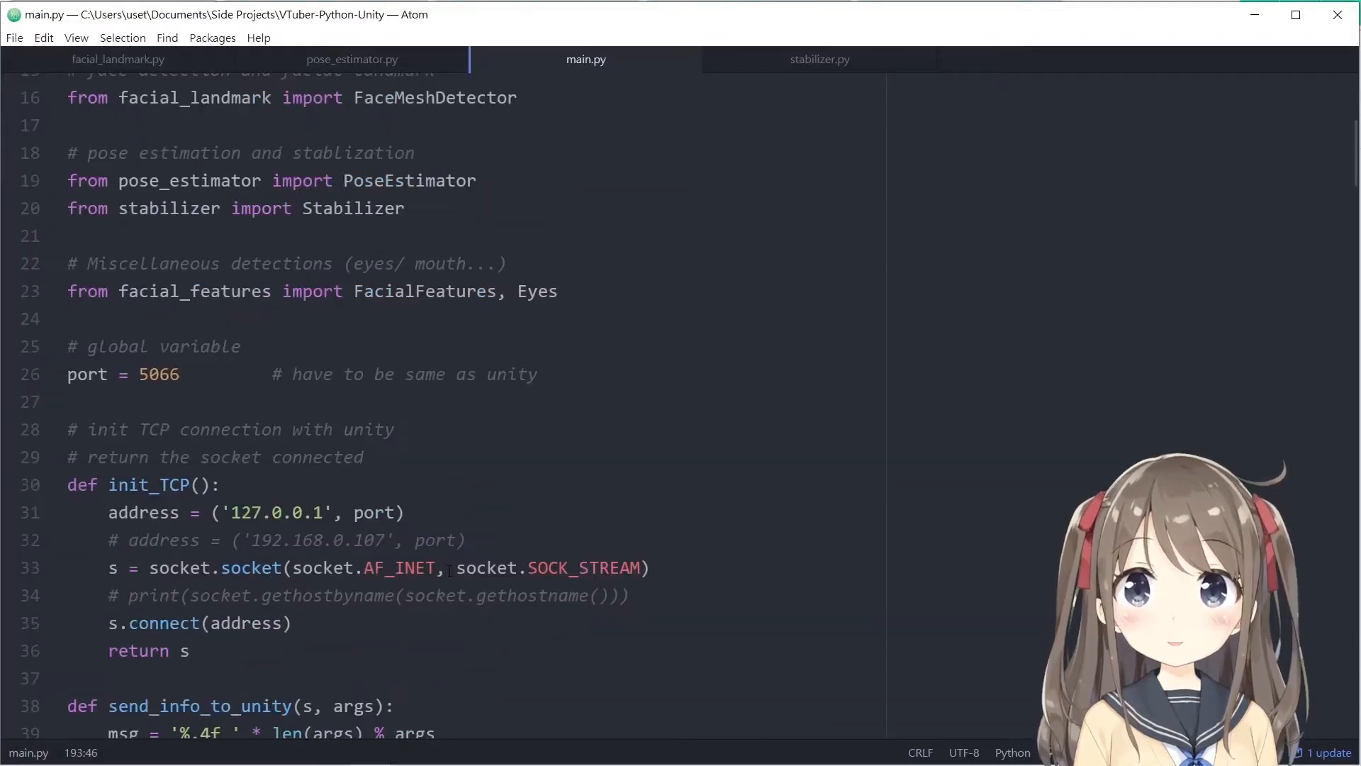
{"action": "scroll", "scroll_direction": "down", "scroll_amount": 3}
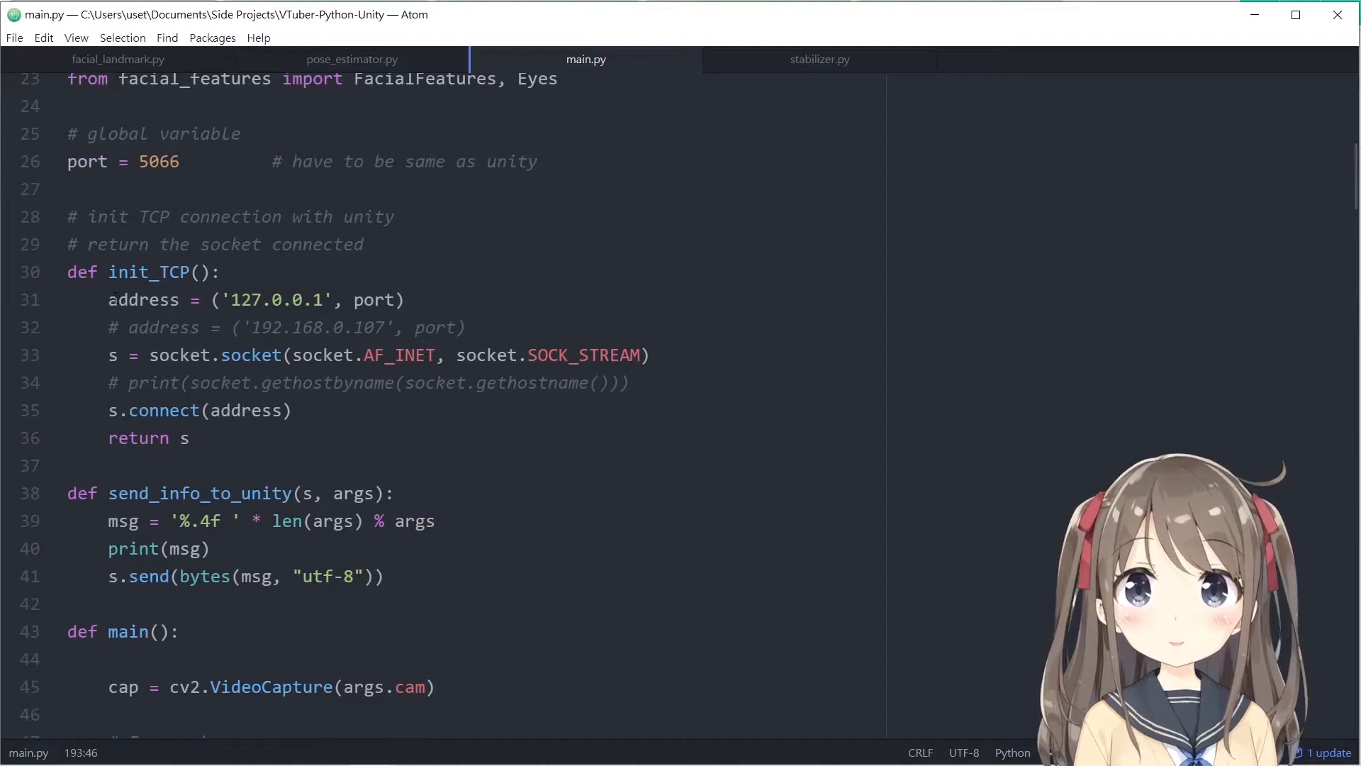
{"action": "left_click", "coordinate": [306, 299]}
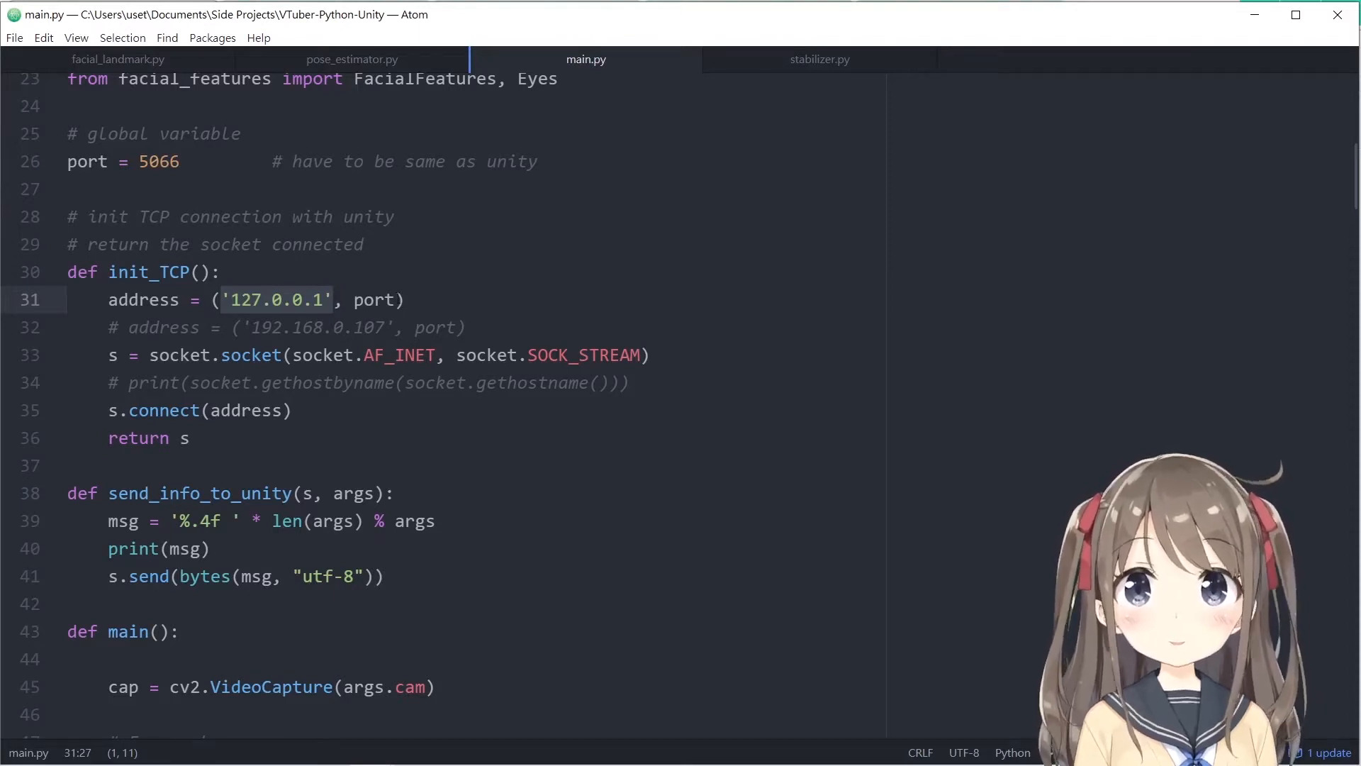
{"action": "left_click", "coordinate": [336, 300]}
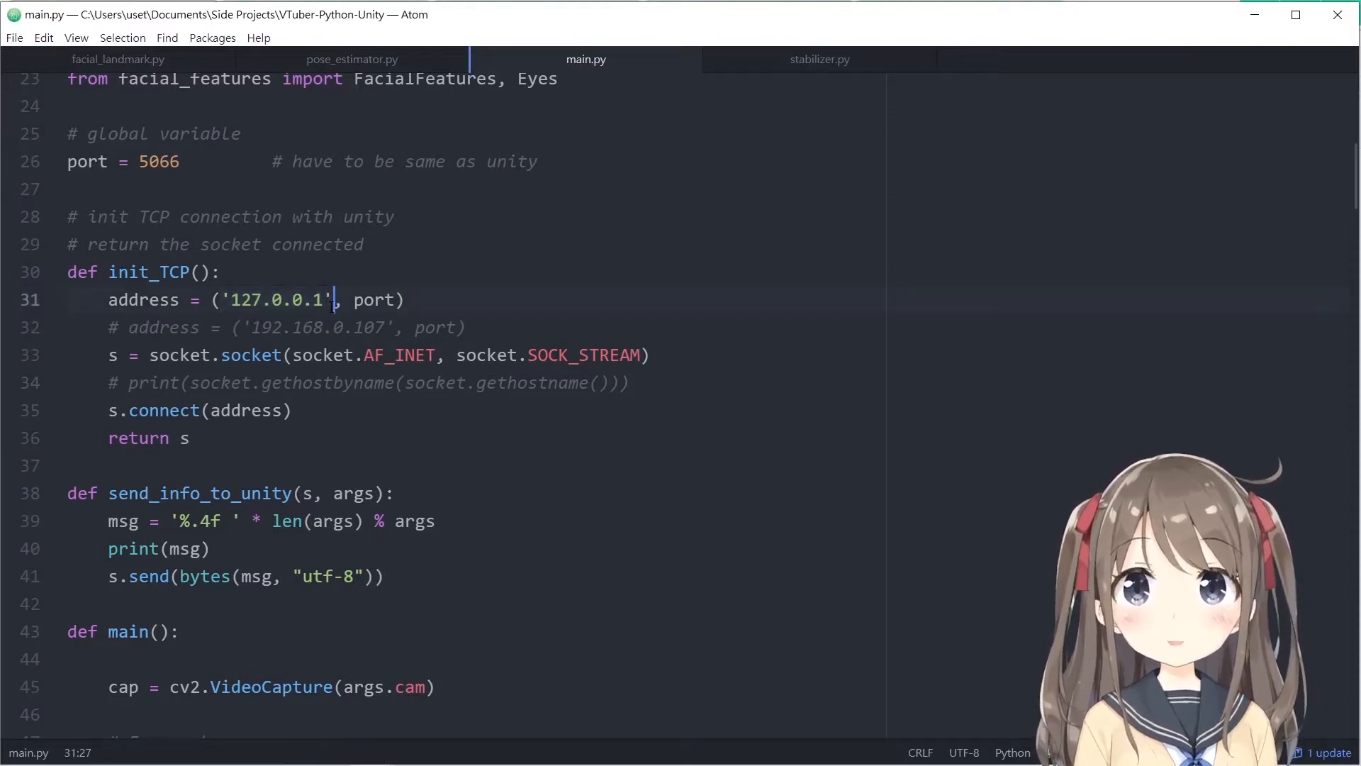
{"action": "double_click", "coordinate": [372, 299]}
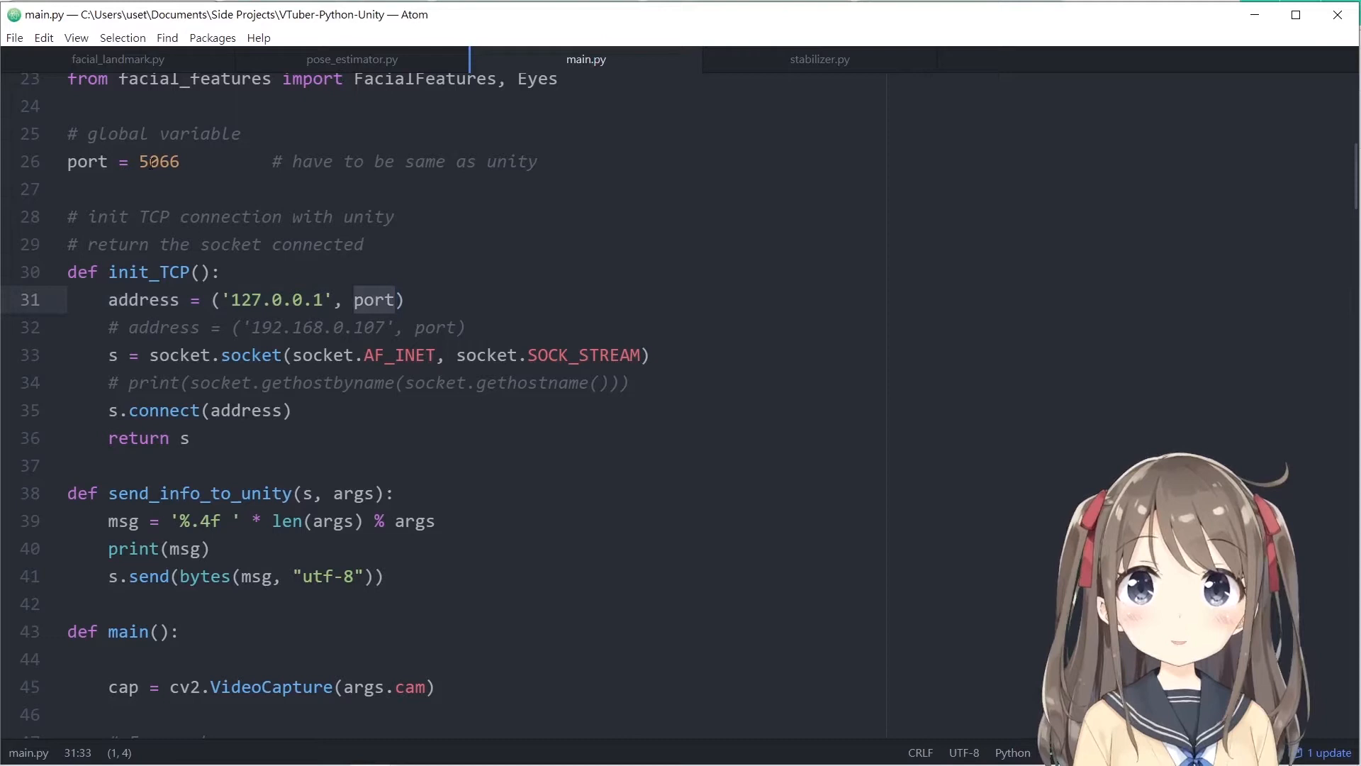
{"action": "left_click", "coordinate": [187, 161]}
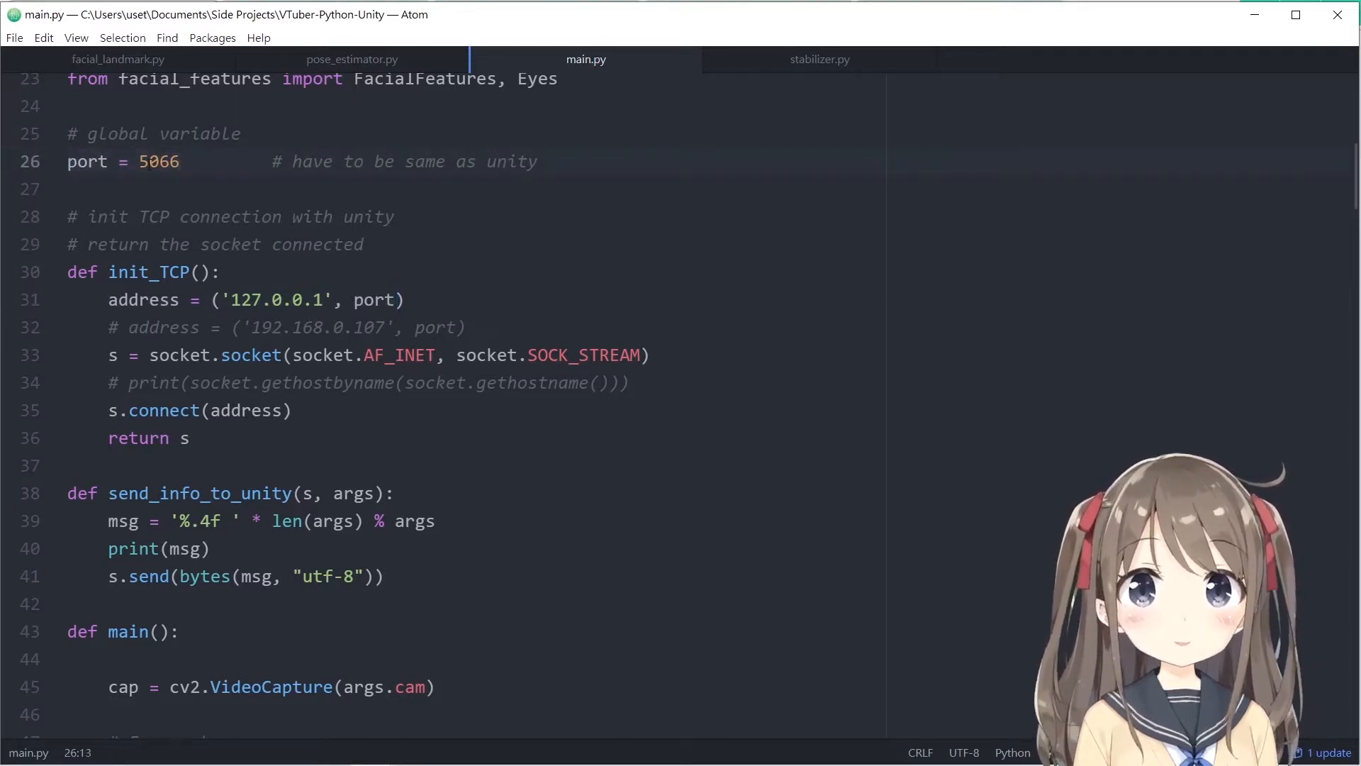
{"action": "left_click", "coordinate": [191, 162]}
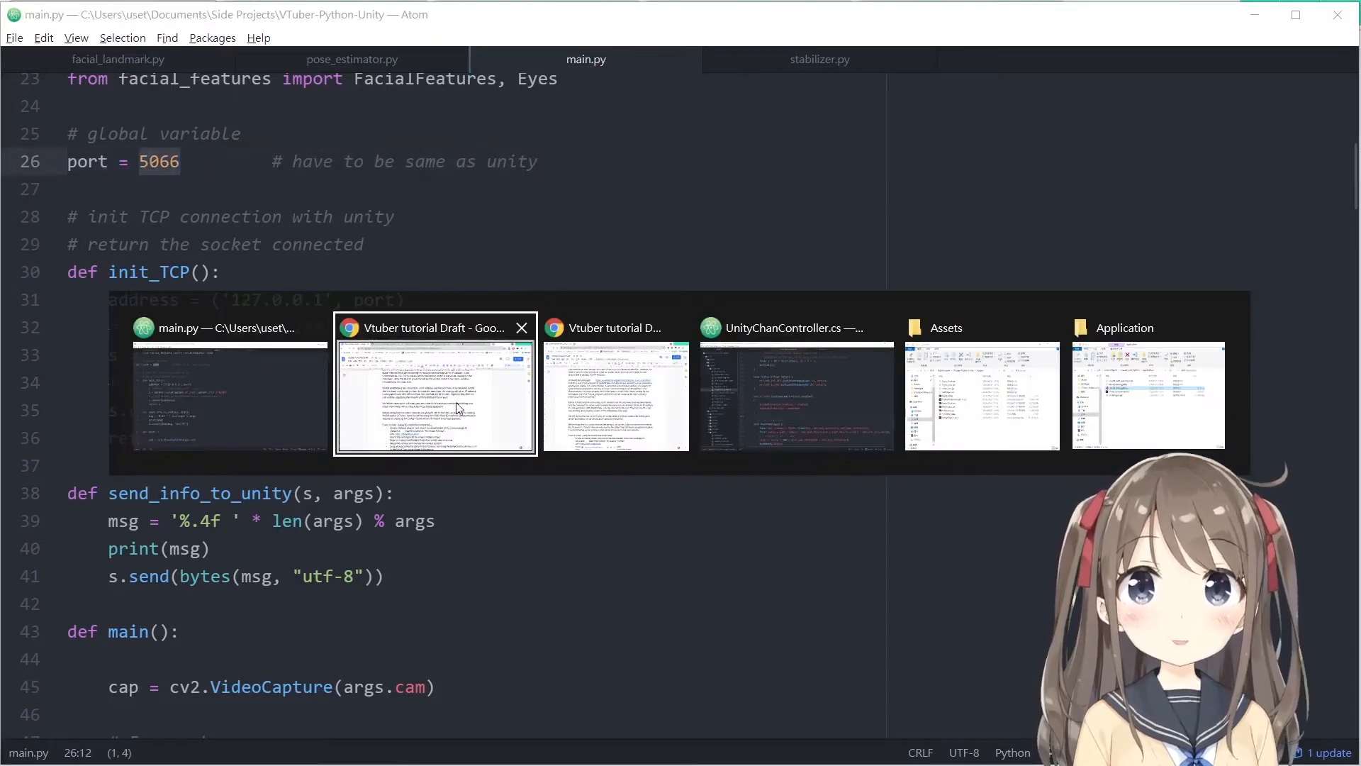
{"action": "left_click", "coordinate": [434, 395]}
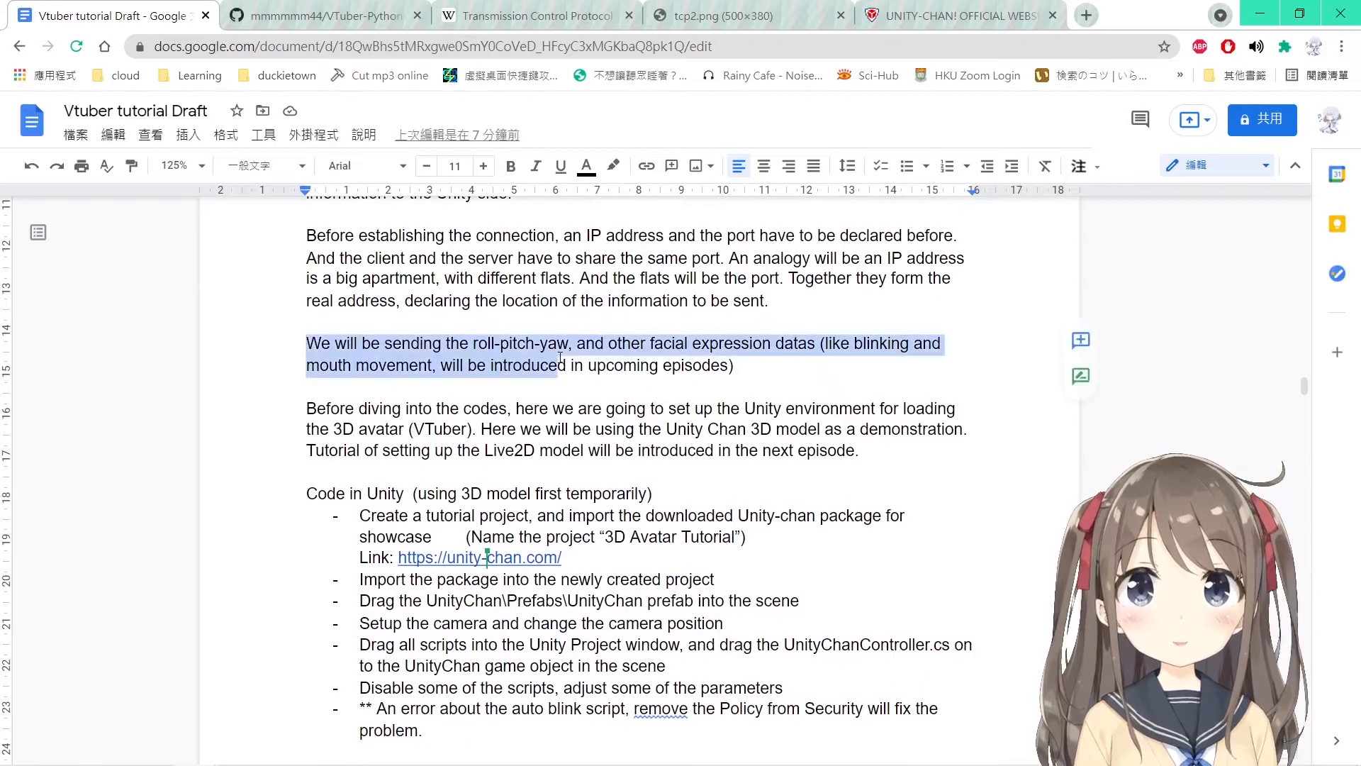
{"action": "left_click", "coordinate": [642, 344]}
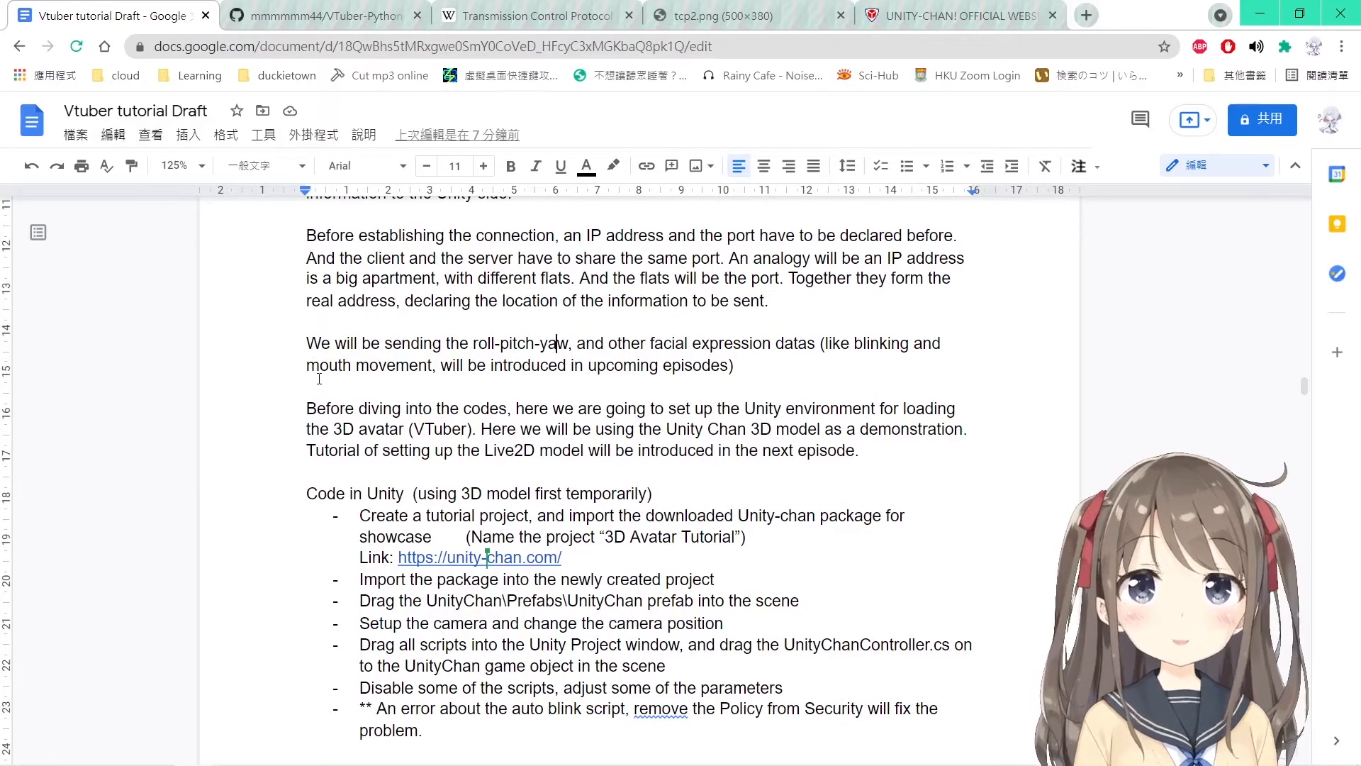
{"action": "scroll", "scroll_direction": "down", "scroll_amount": 3}
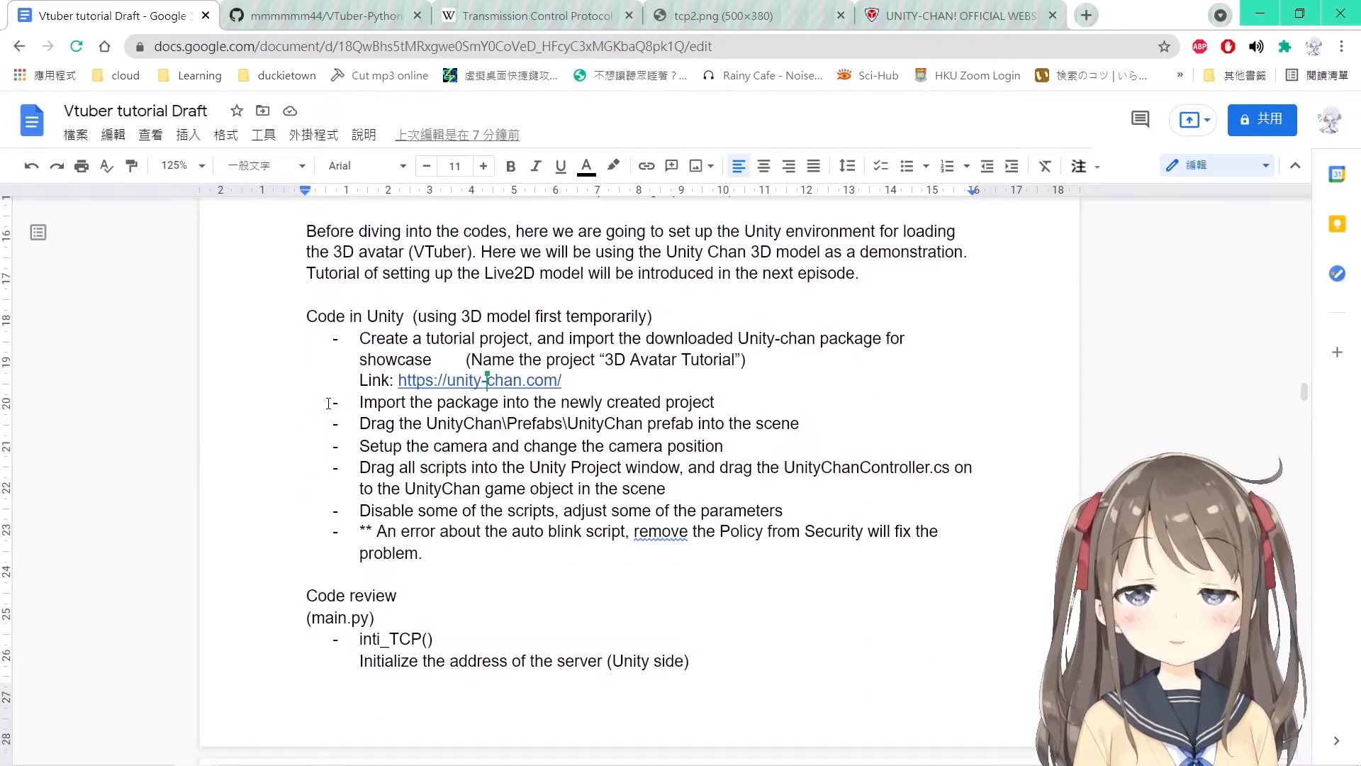
{"action": "scroll", "scroll_direction": "up", "scroll_amount": 3}
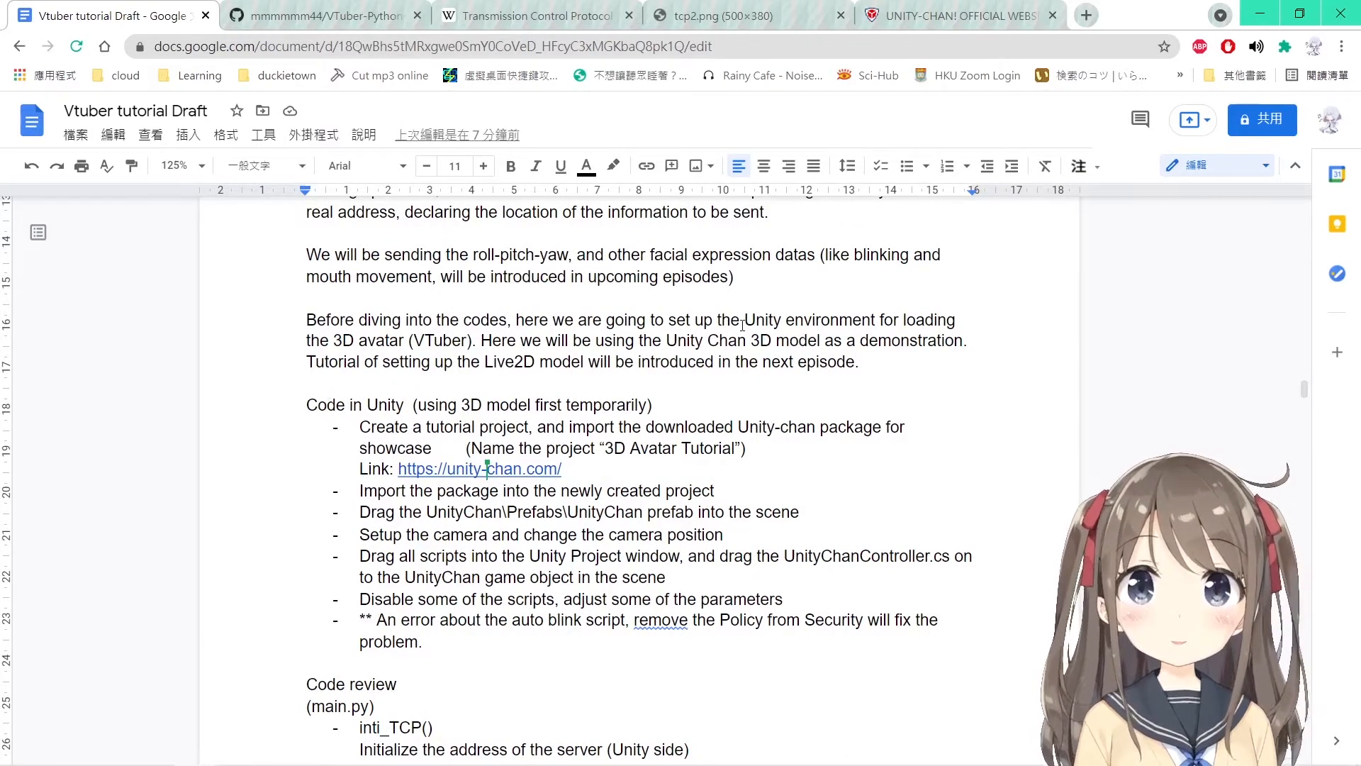
{"action": "mouse_move", "coordinate": [958, 390]}
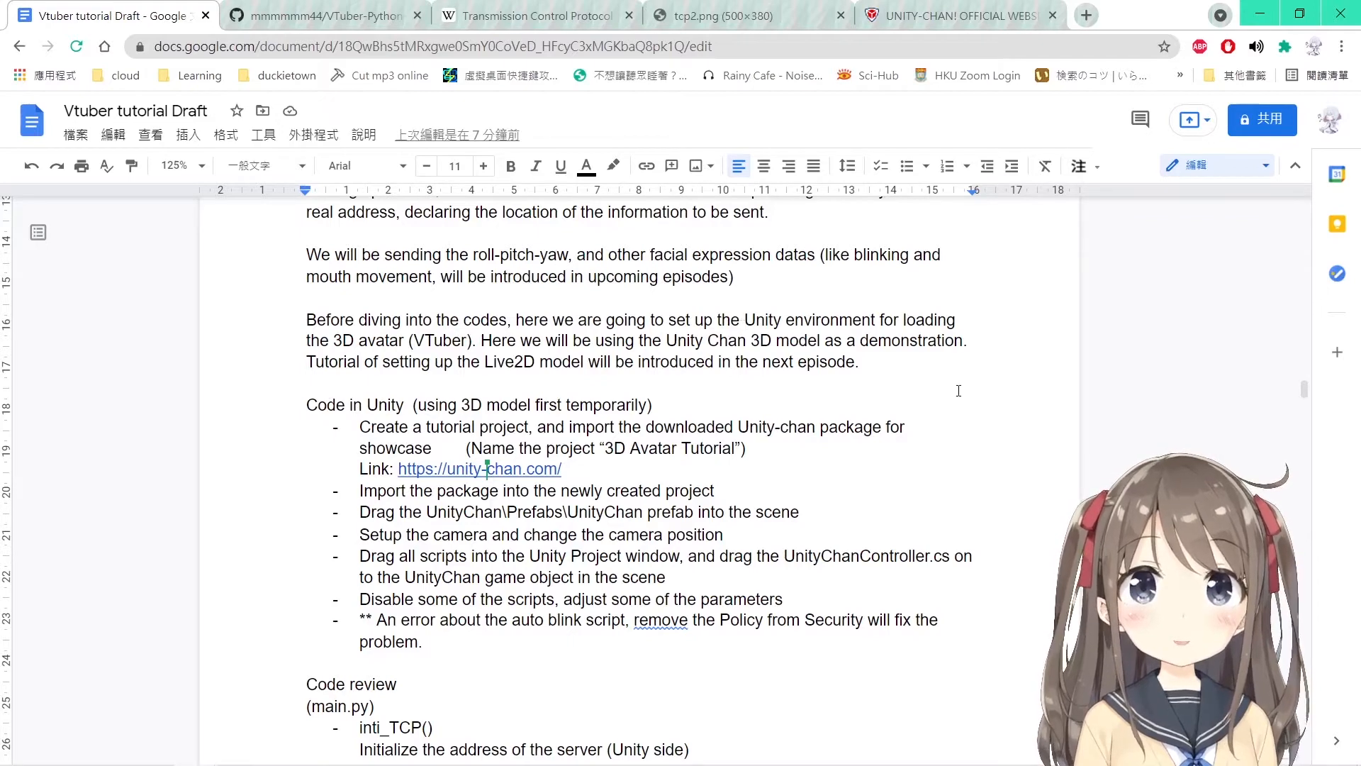
{"action": "mouse_move", "coordinate": [591, 362]}
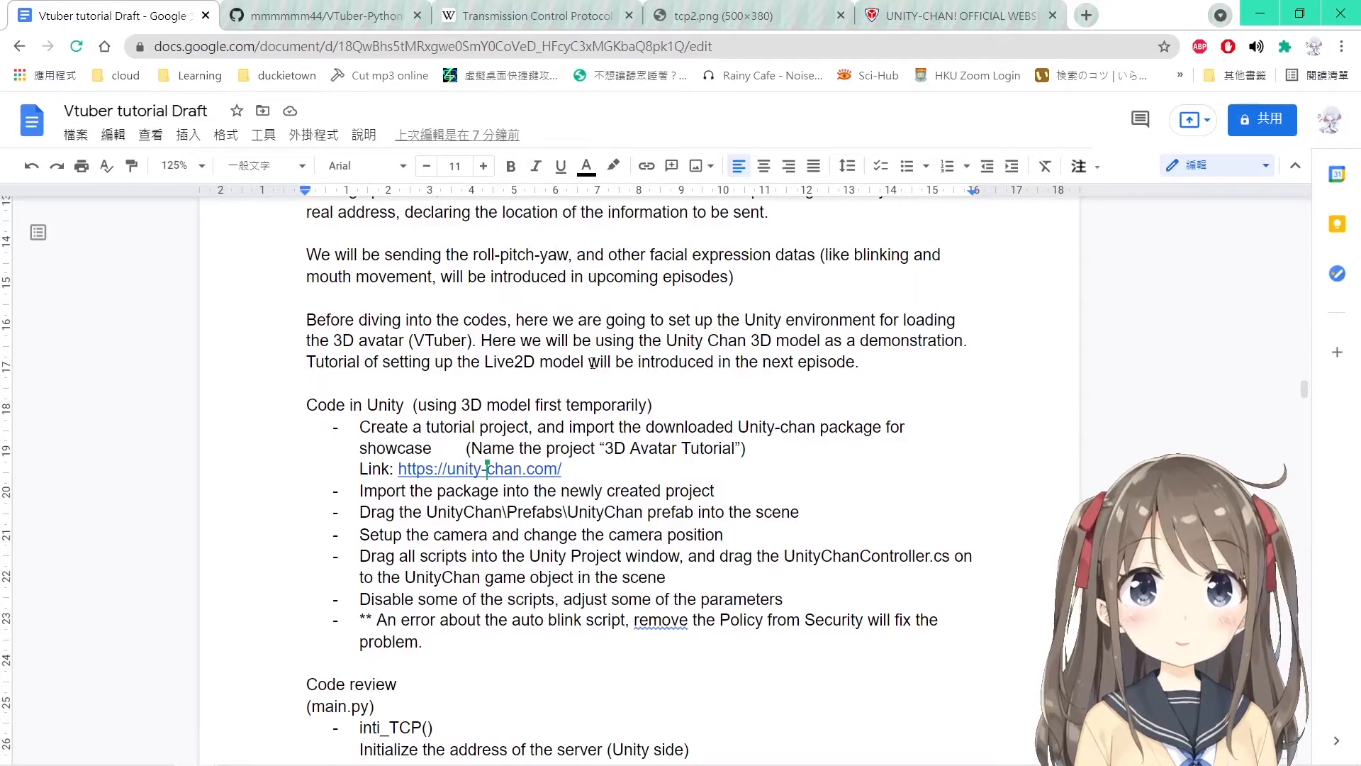
{"action": "scroll", "scroll_direction": "down", "scroll_amount": 3}
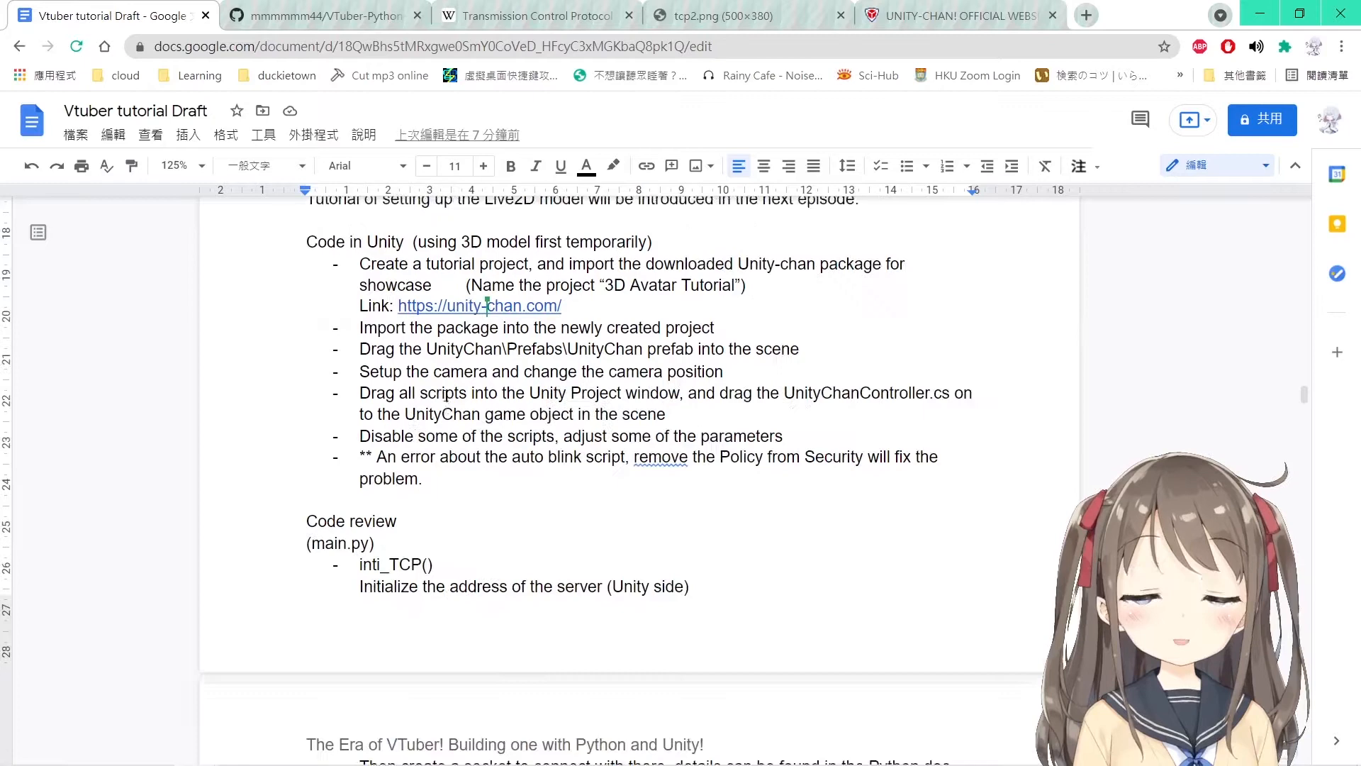
{"action": "scroll", "scroll_direction": "up", "scroll_amount": 3}
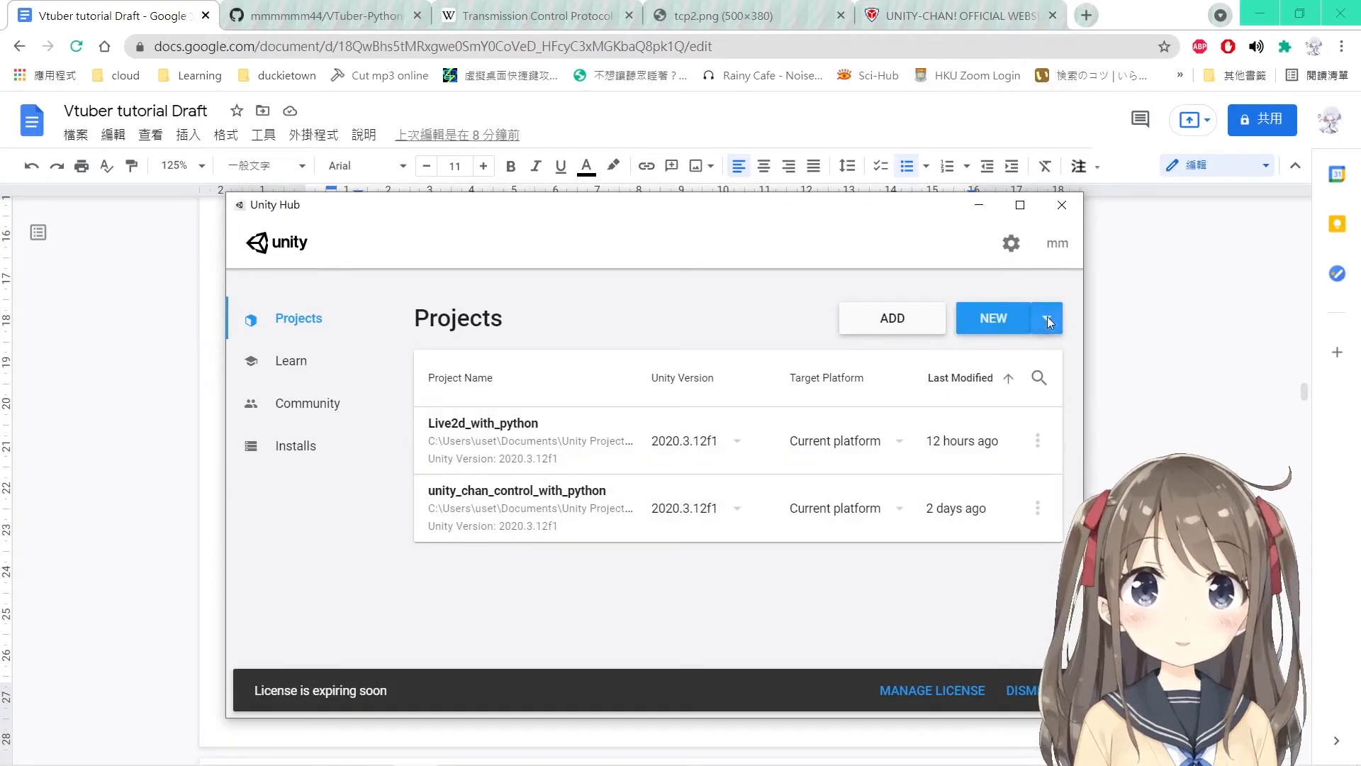
Begin a new 3D project and replace its default name with '3D Avatar Tutorial'.
{"action": "left_click", "coordinate": [992, 317]}
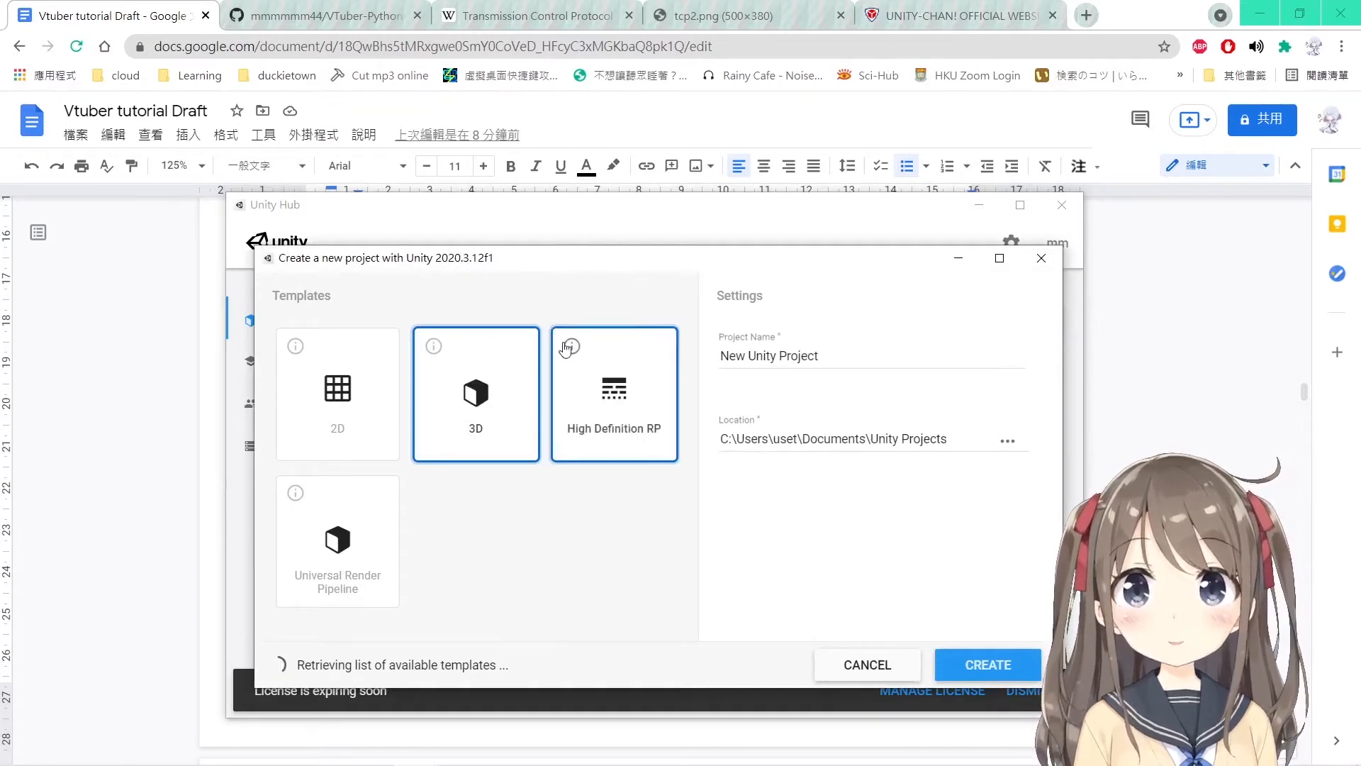
{"action": "triple_click", "coordinate": [768, 355]}
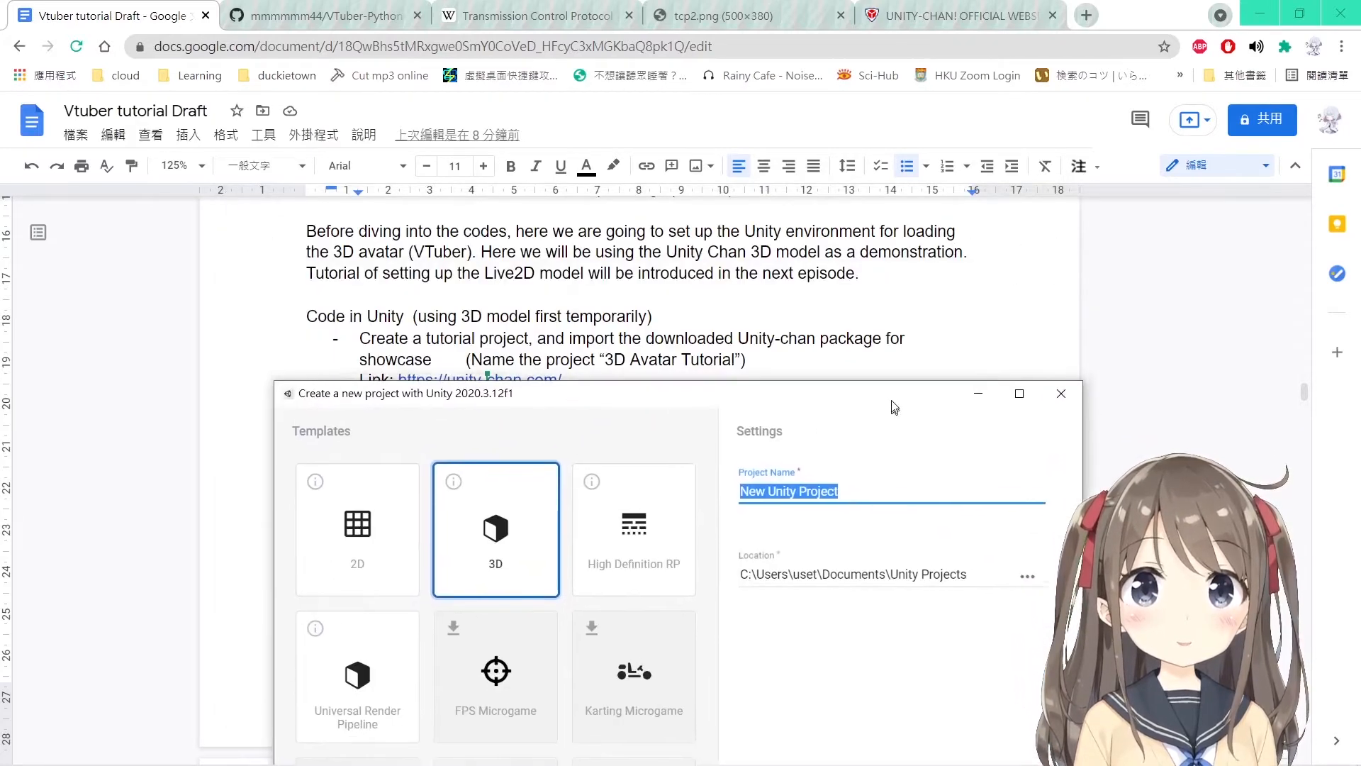
{"action": "type", "text": "3D Av"}
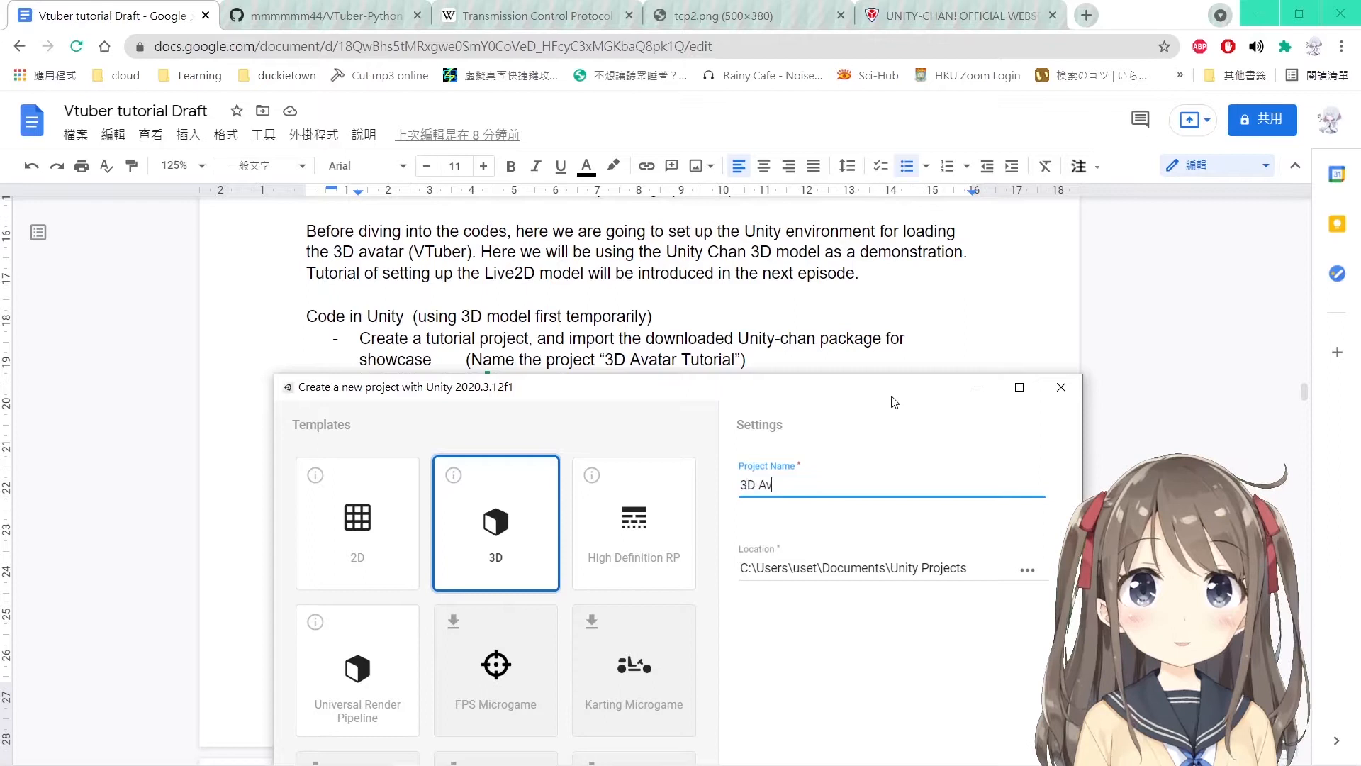
{"action": "type", "text": "atar Tutr"}
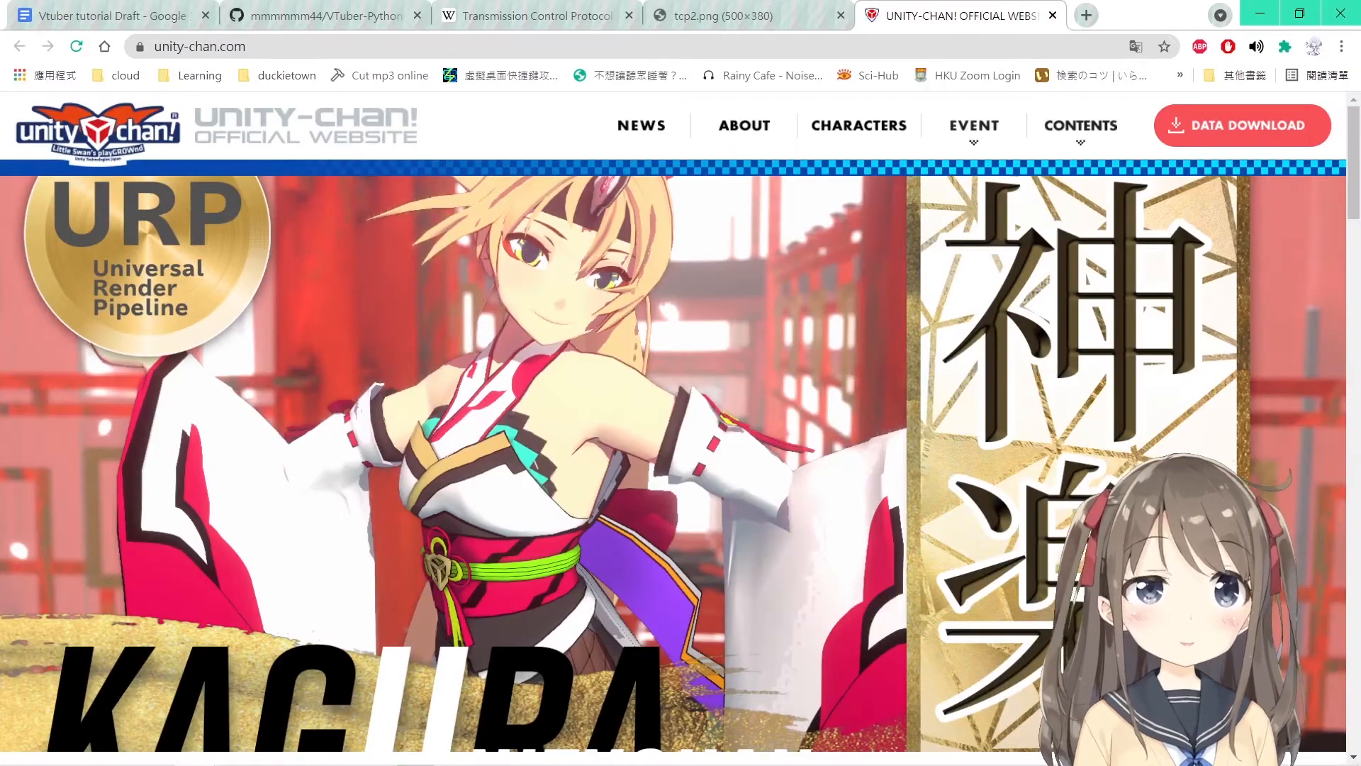
{"action": "mouse_move", "coordinate": [467, 409]}
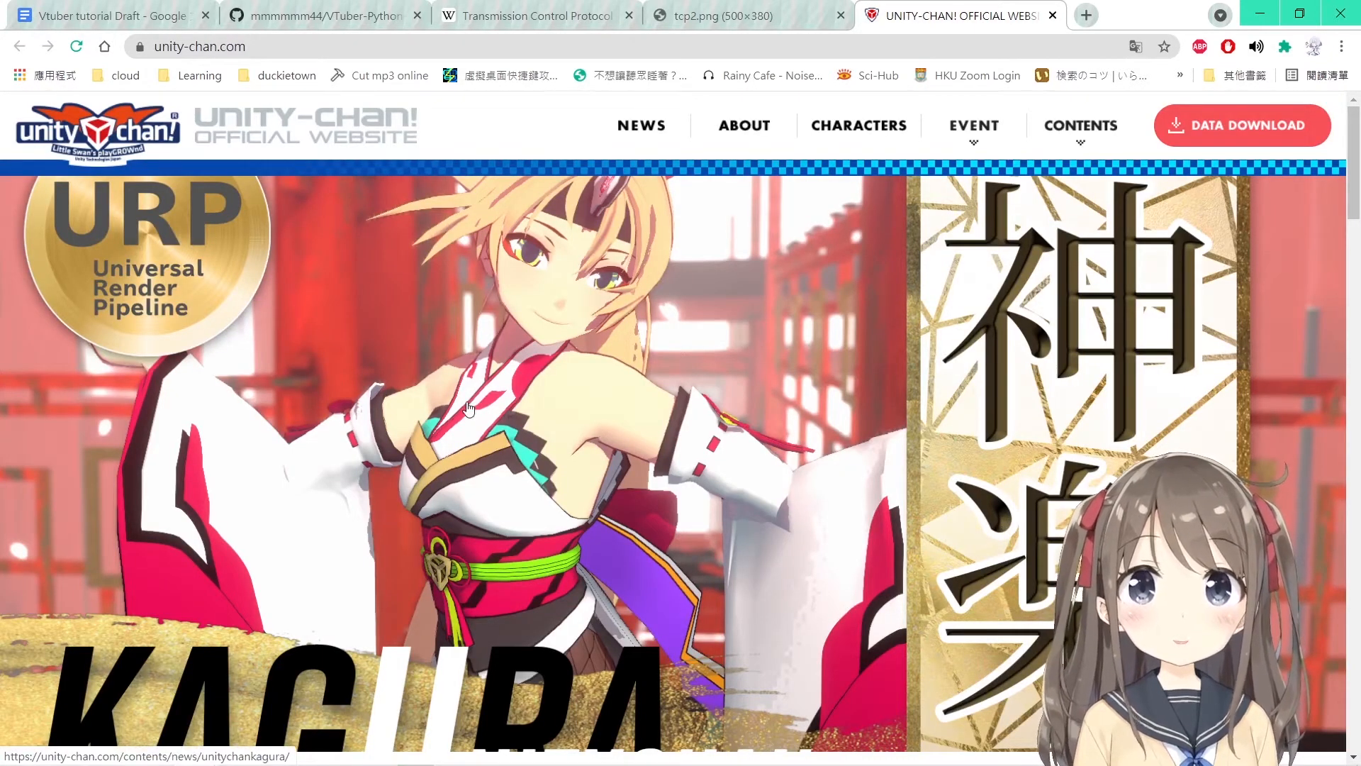
{"action": "mouse_move", "coordinate": [1223, 135]}
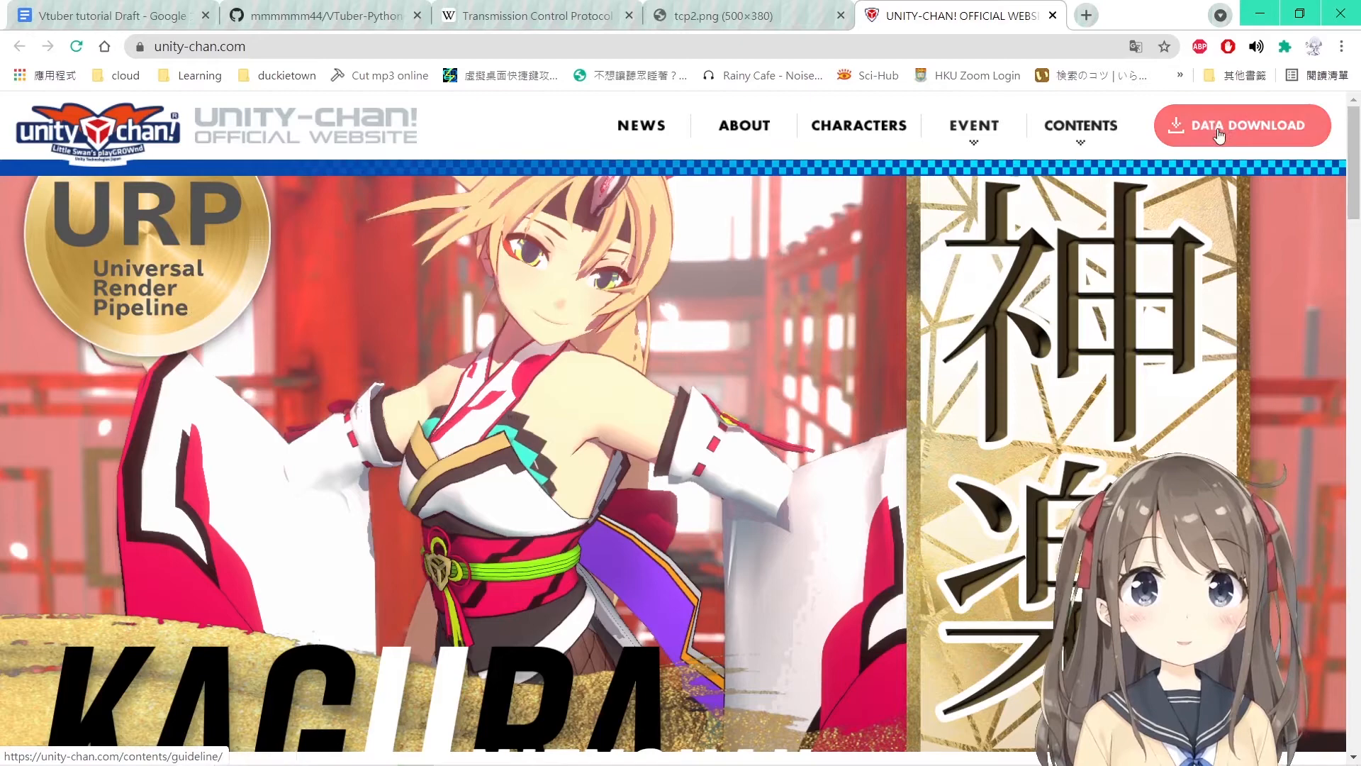
Read the English data-download license terms and agree to reach the downloads page.
{"action": "left_click", "coordinate": [1241, 125]}
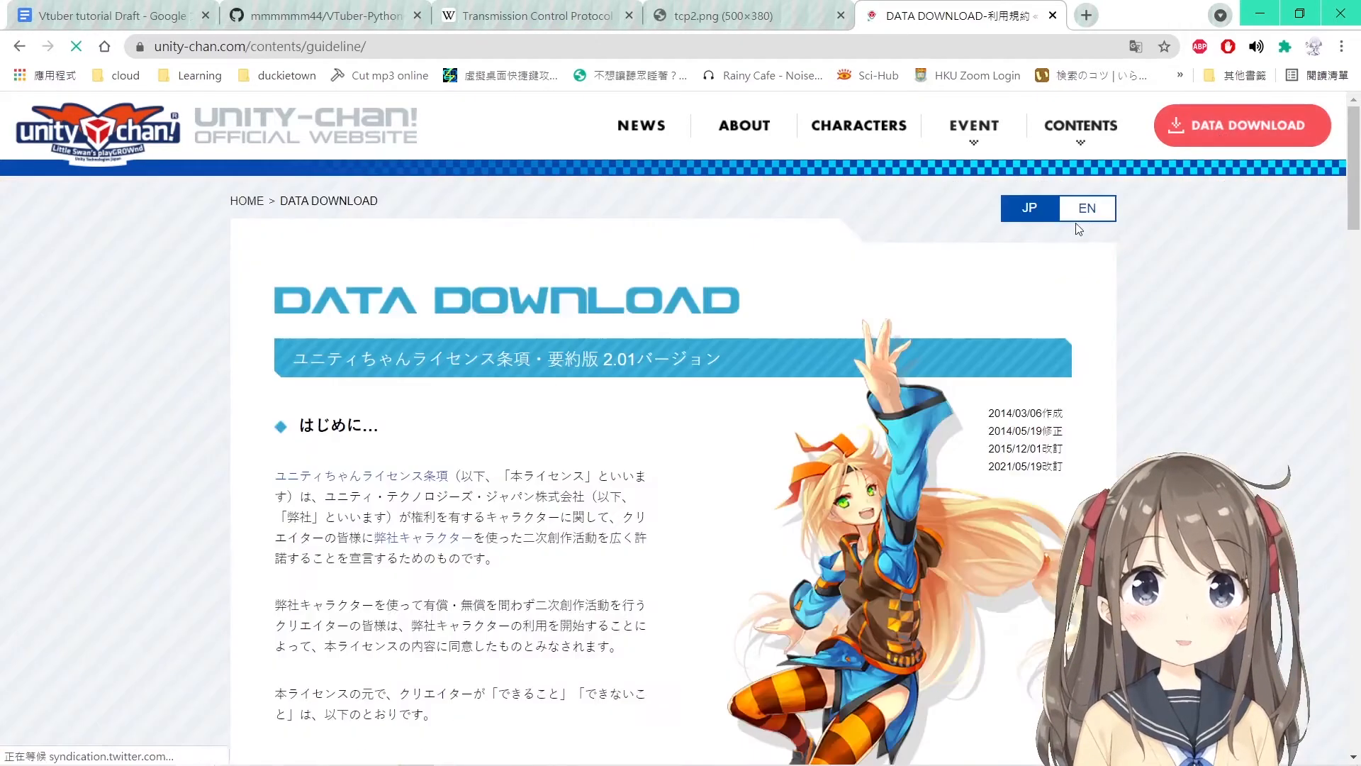
{"action": "left_click", "coordinate": [1086, 208]}
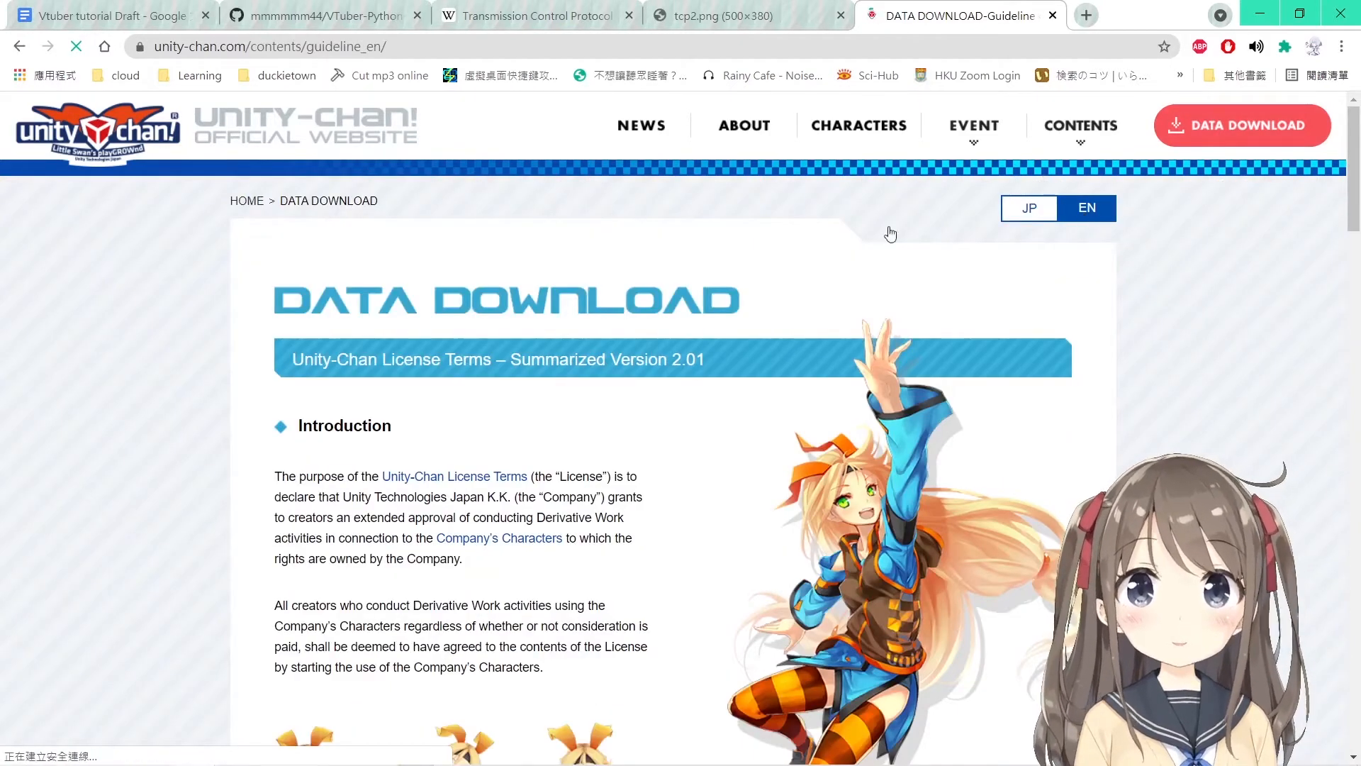
{"action": "scroll", "scroll_direction": "down", "scroll_amount": 3}
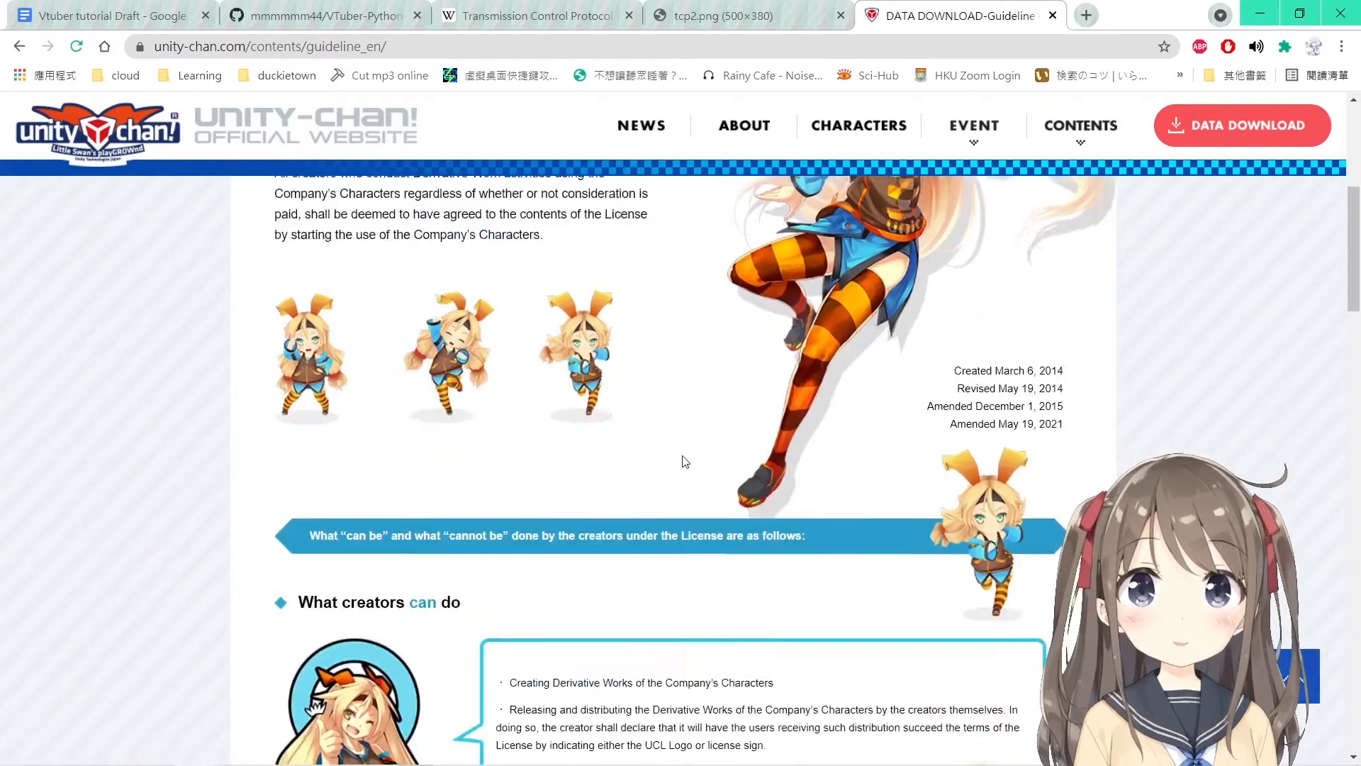
{"action": "scroll", "scroll_direction": "down", "scroll_amount": 3}
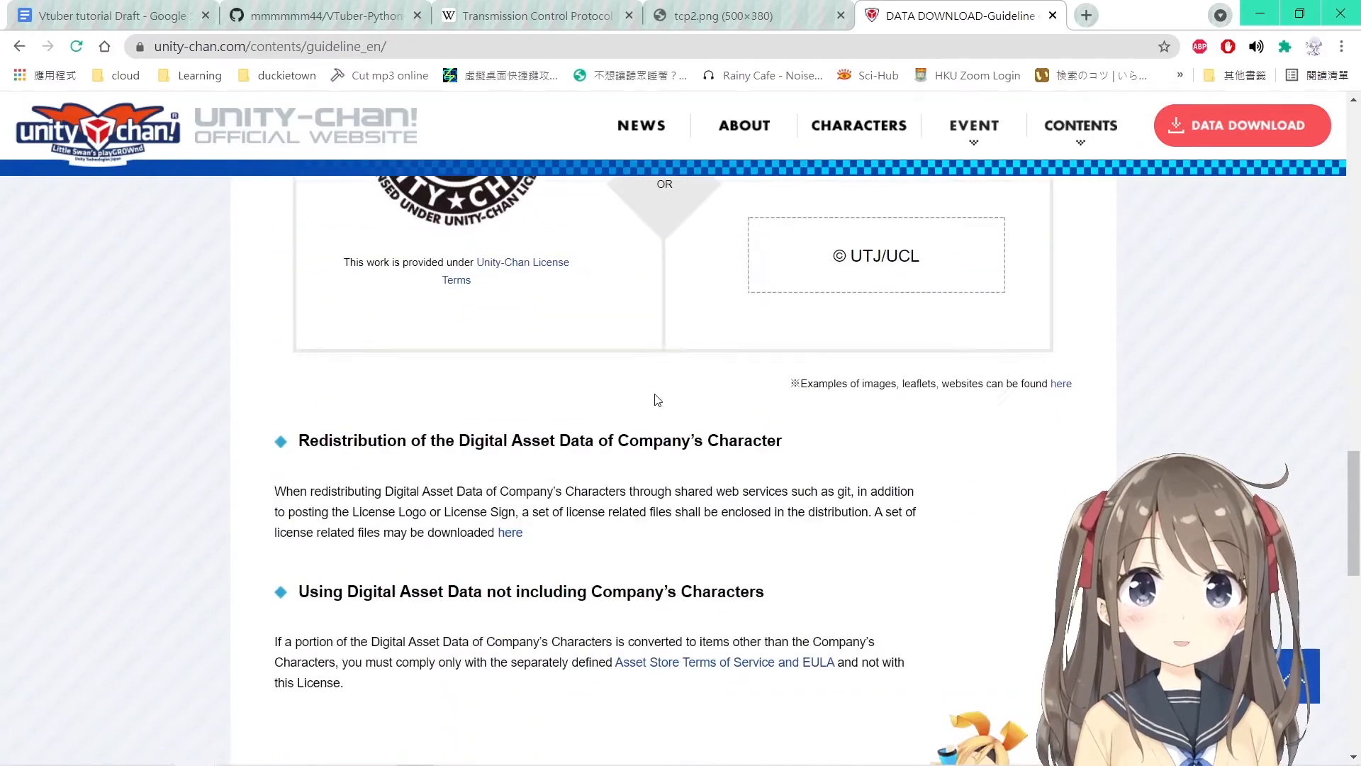
{"action": "scroll", "scroll_direction": "up", "scroll_amount": 3}
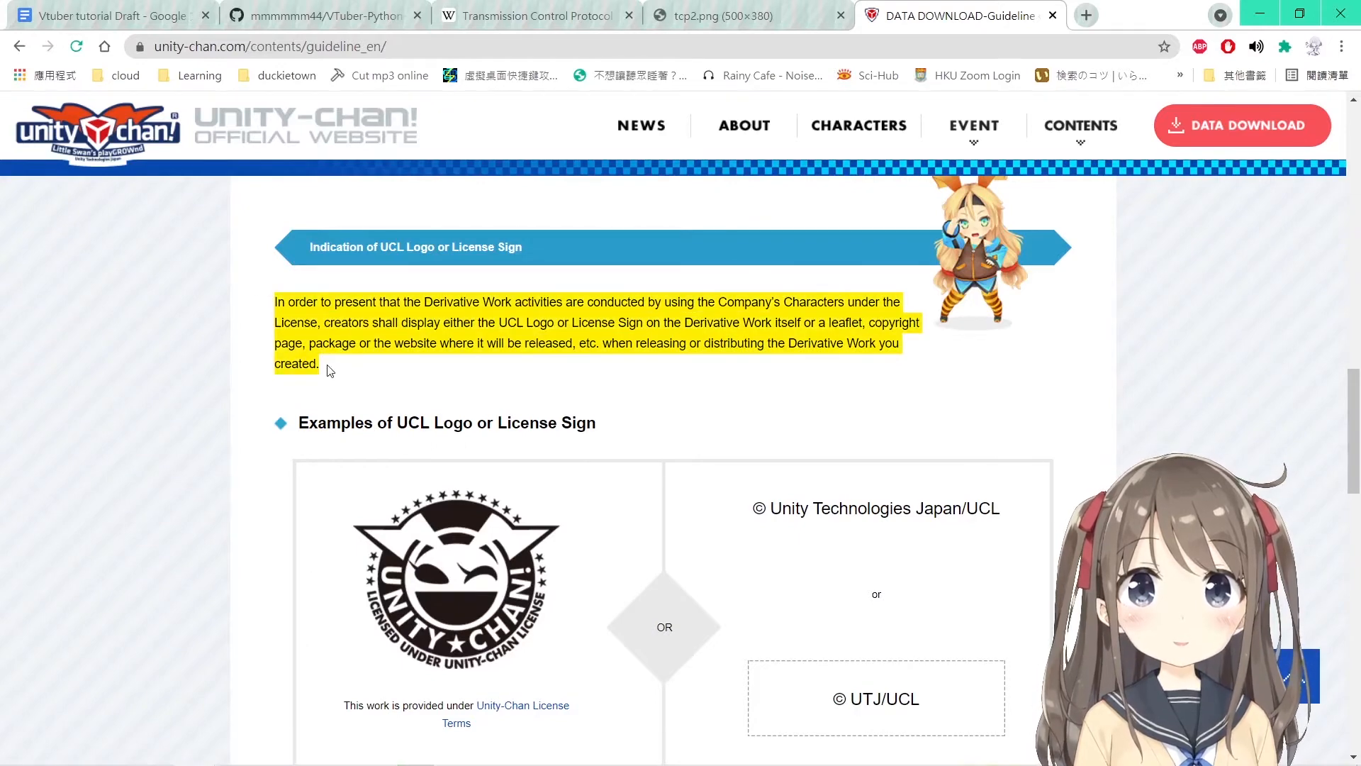
{"action": "scroll", "scroll_direction": "down", "scroll_amount": 3}
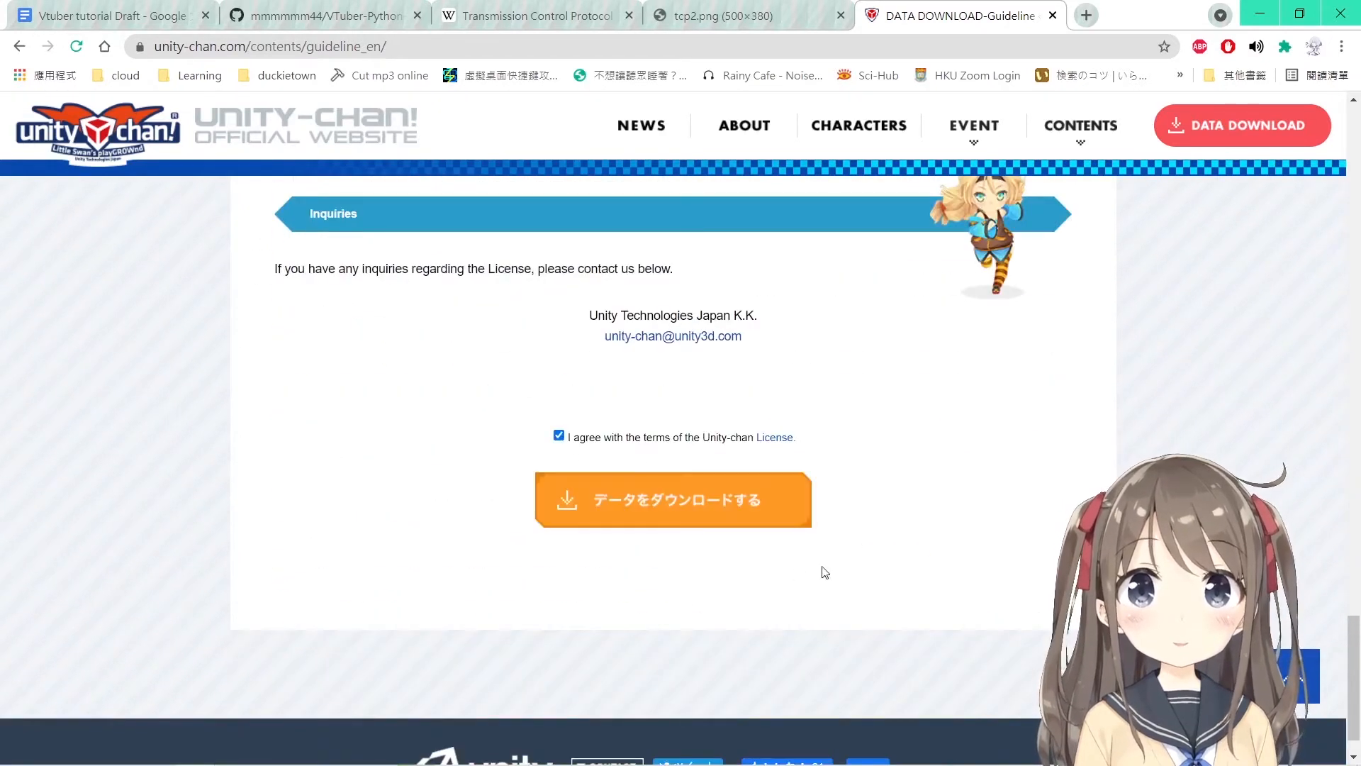
{"action": "left_click", "coordinate": [672, 499]}
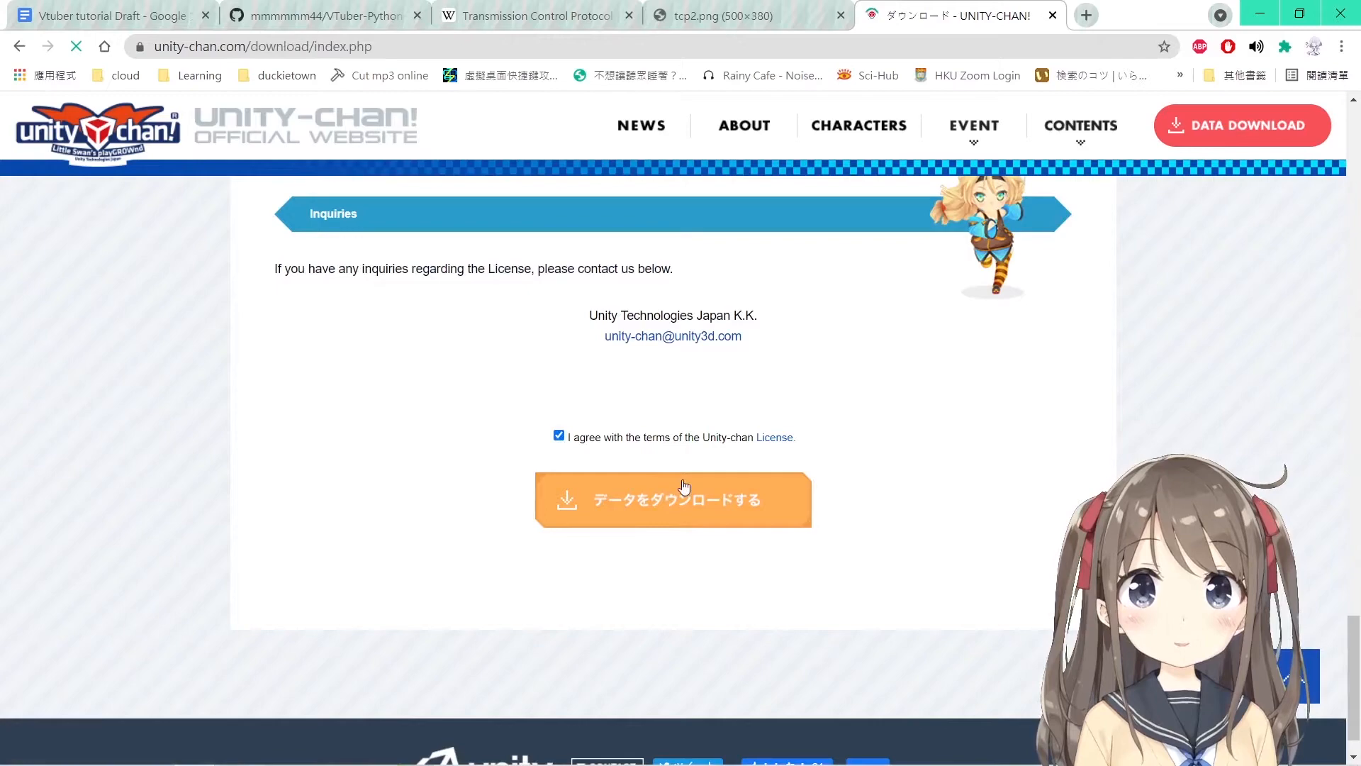
{"action": "left_click", "coordinate": [672, 499]}
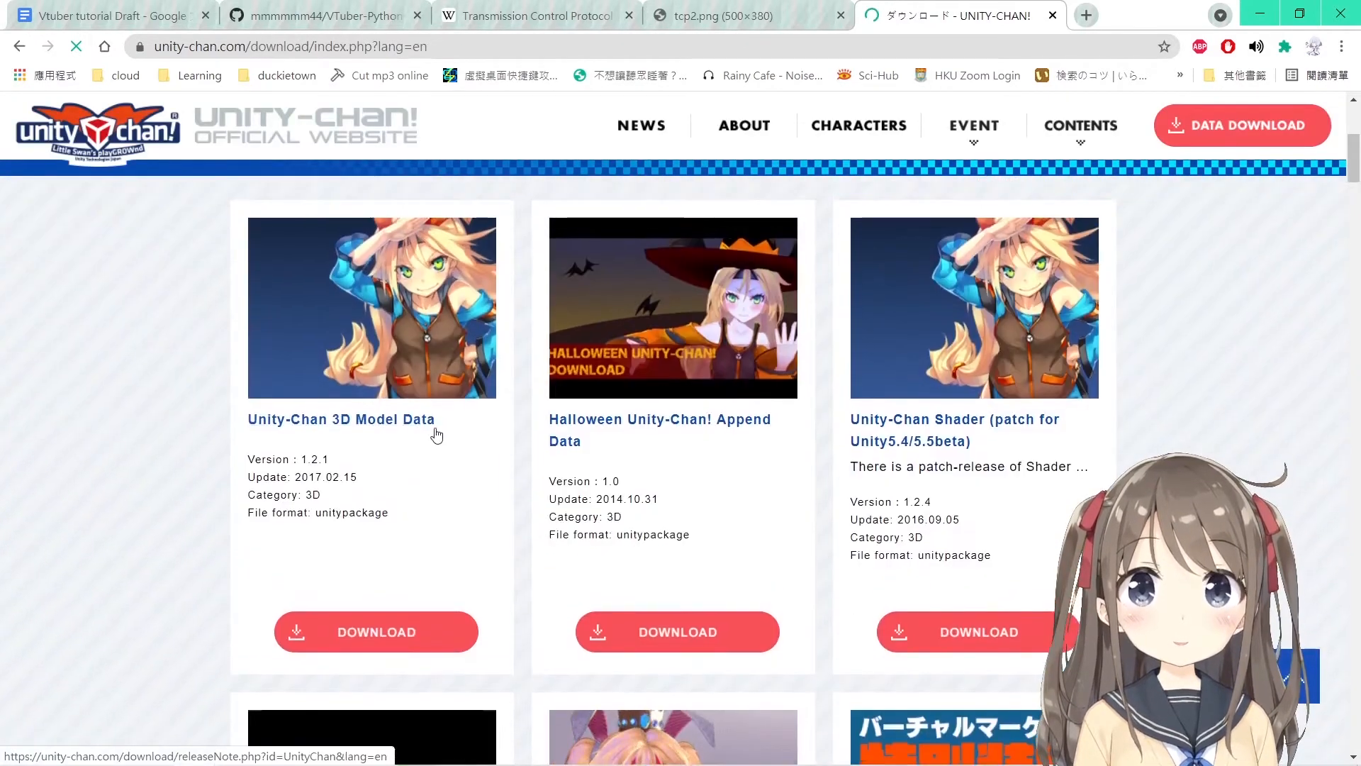
Download the Unity-Chan 3D Model Data package.
{"action": "scroll", "scroll_direction": "down", "scroll_amount": 3}
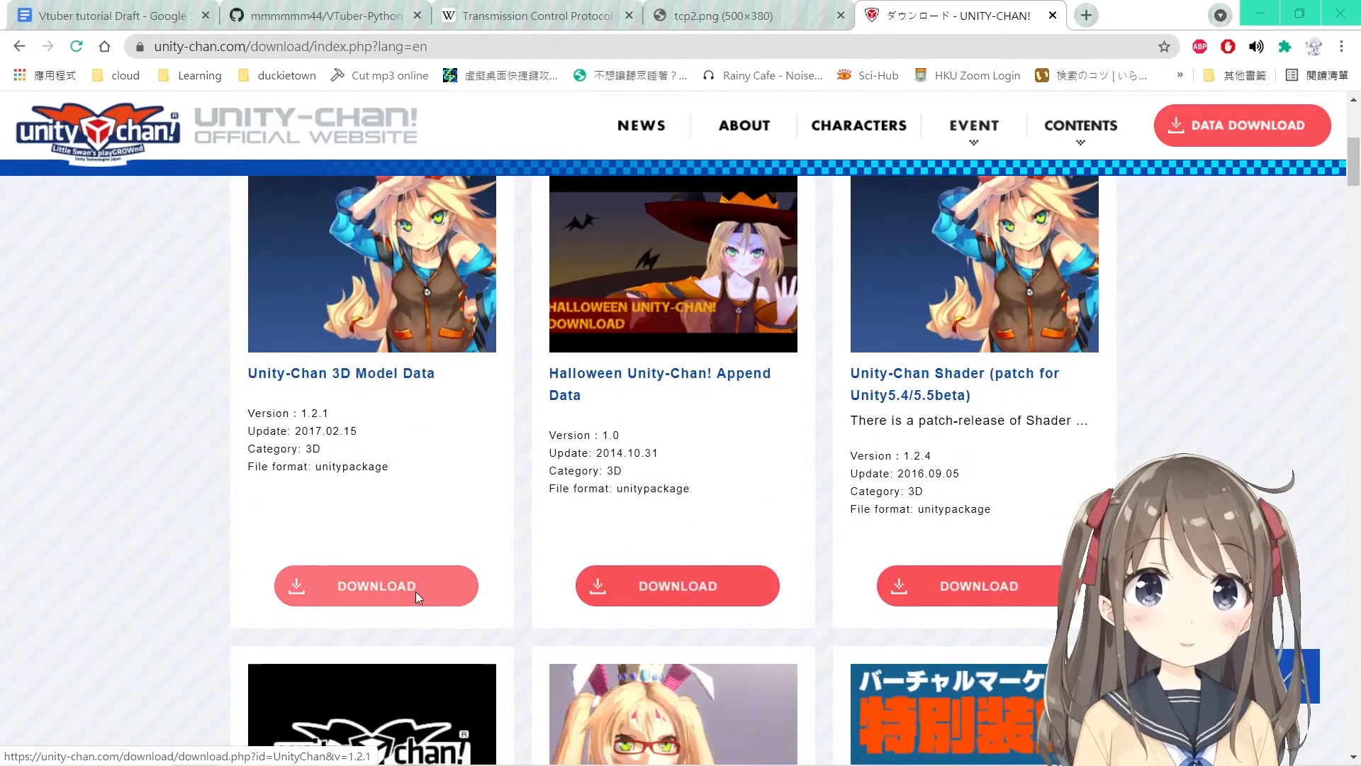
{"action": "left_click", "coordinate": [376, 585]}
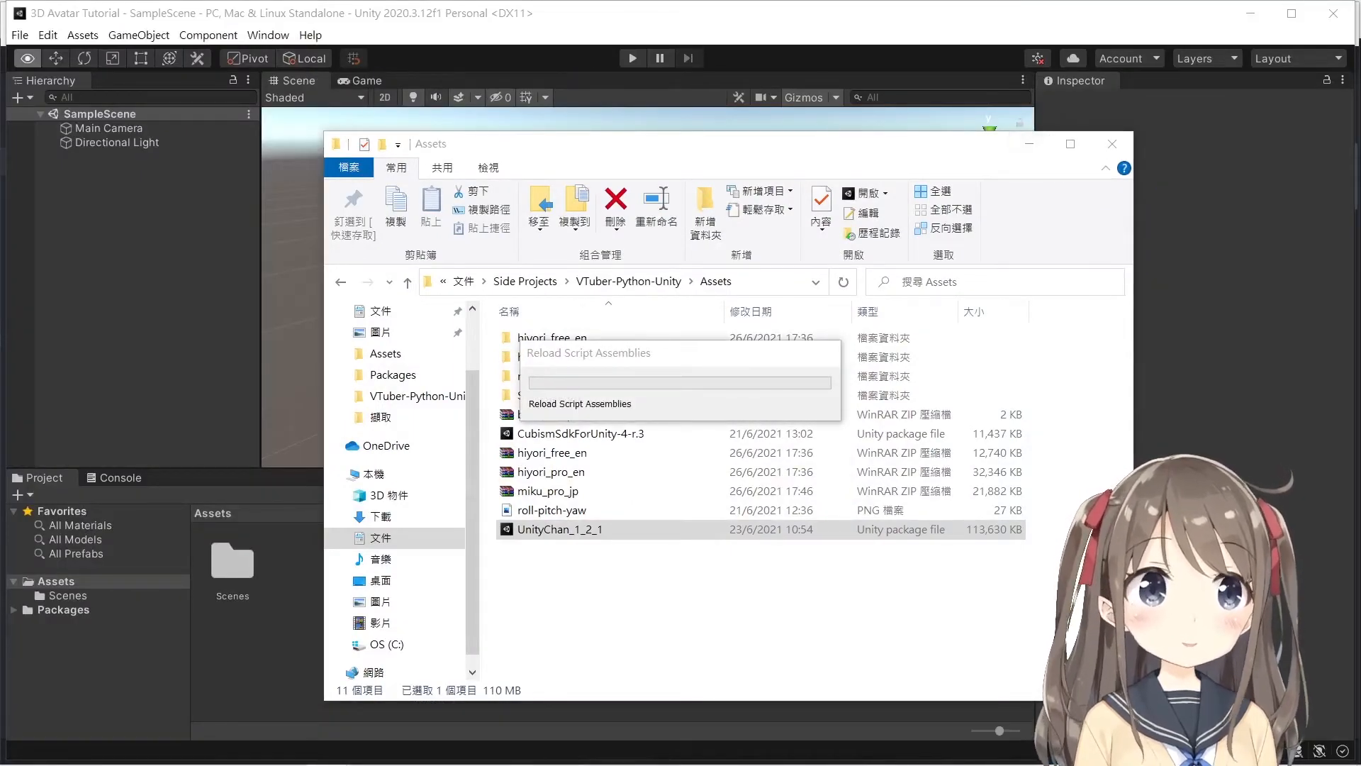
Close the file browser and maximize the Unity editor on the 3D Avatar Tutorial project.
{"action": "left_click", "coordinate": [1110, 143]}
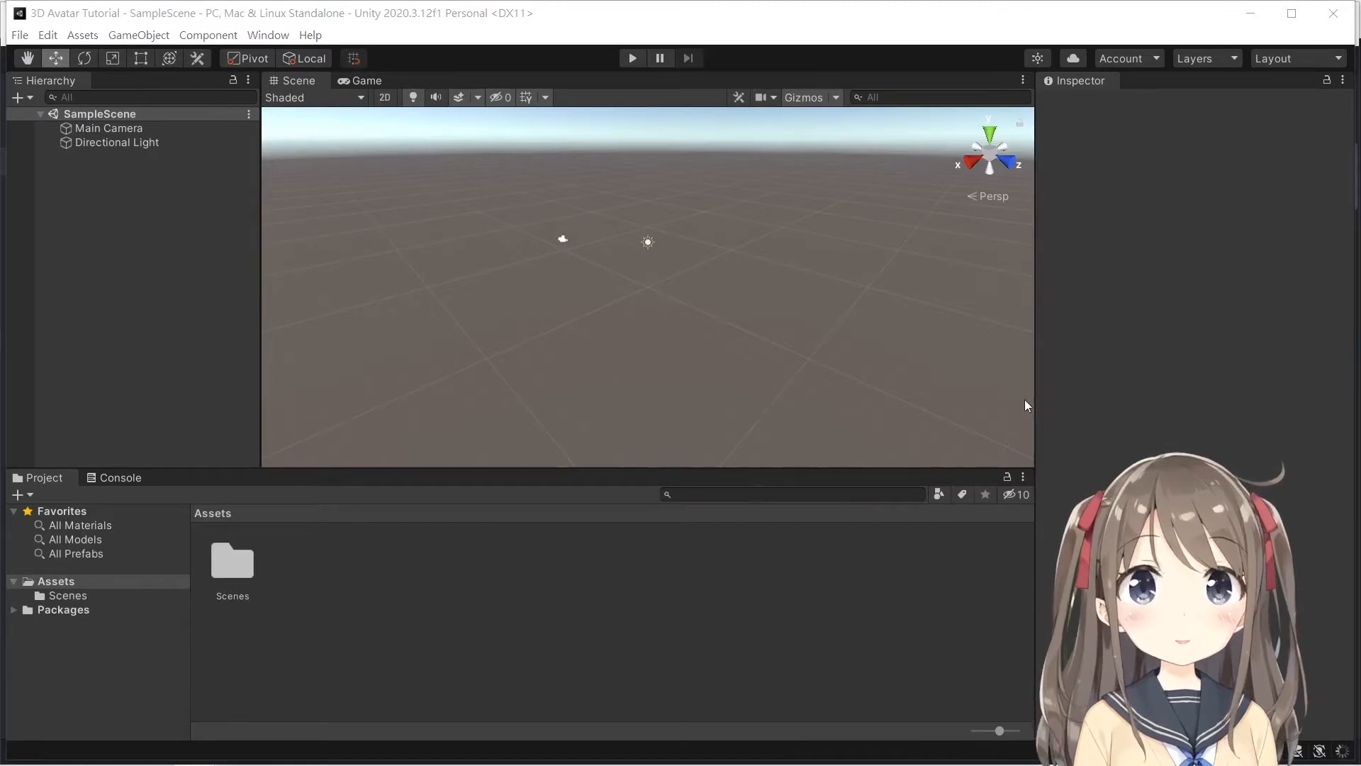
{"action": "left_click", "coordinate": [1293, 11]}
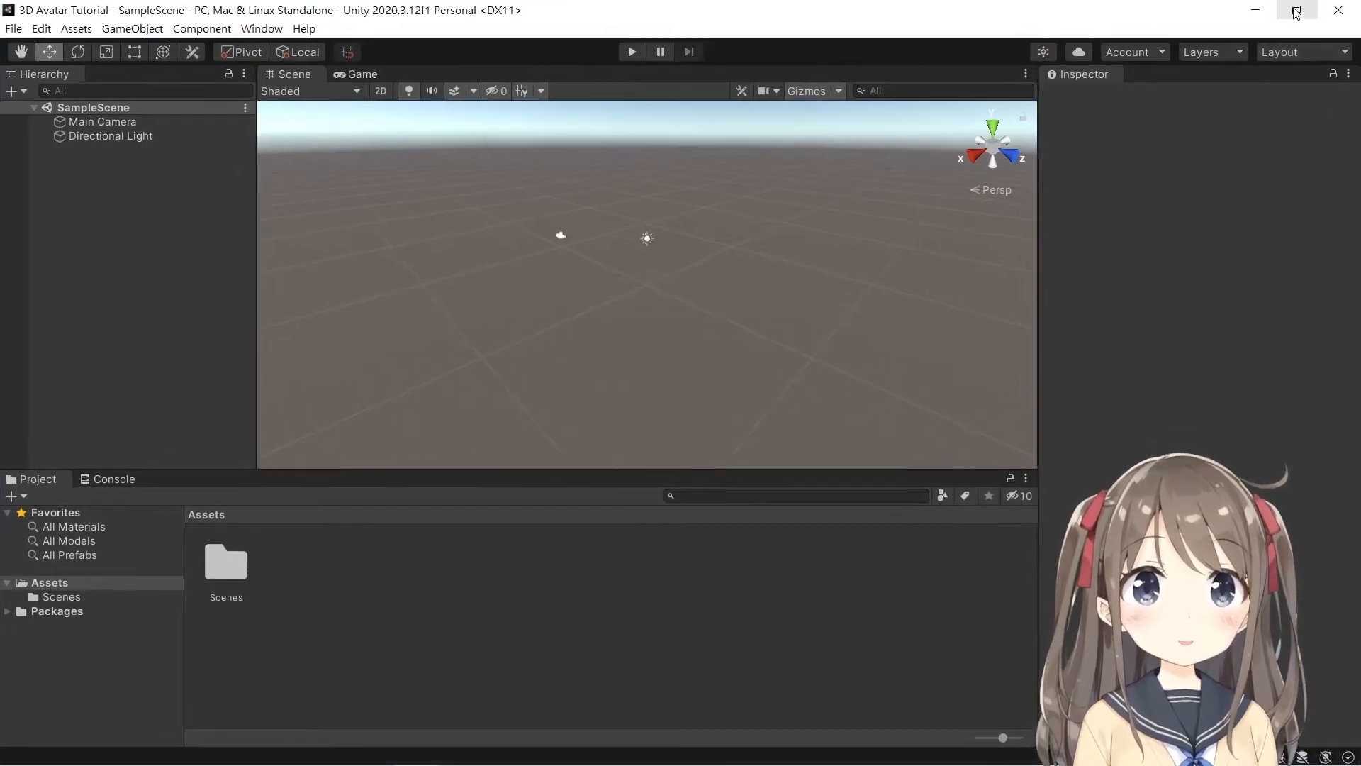
{"action": "left_click", "coordinate": [1281, 51]}
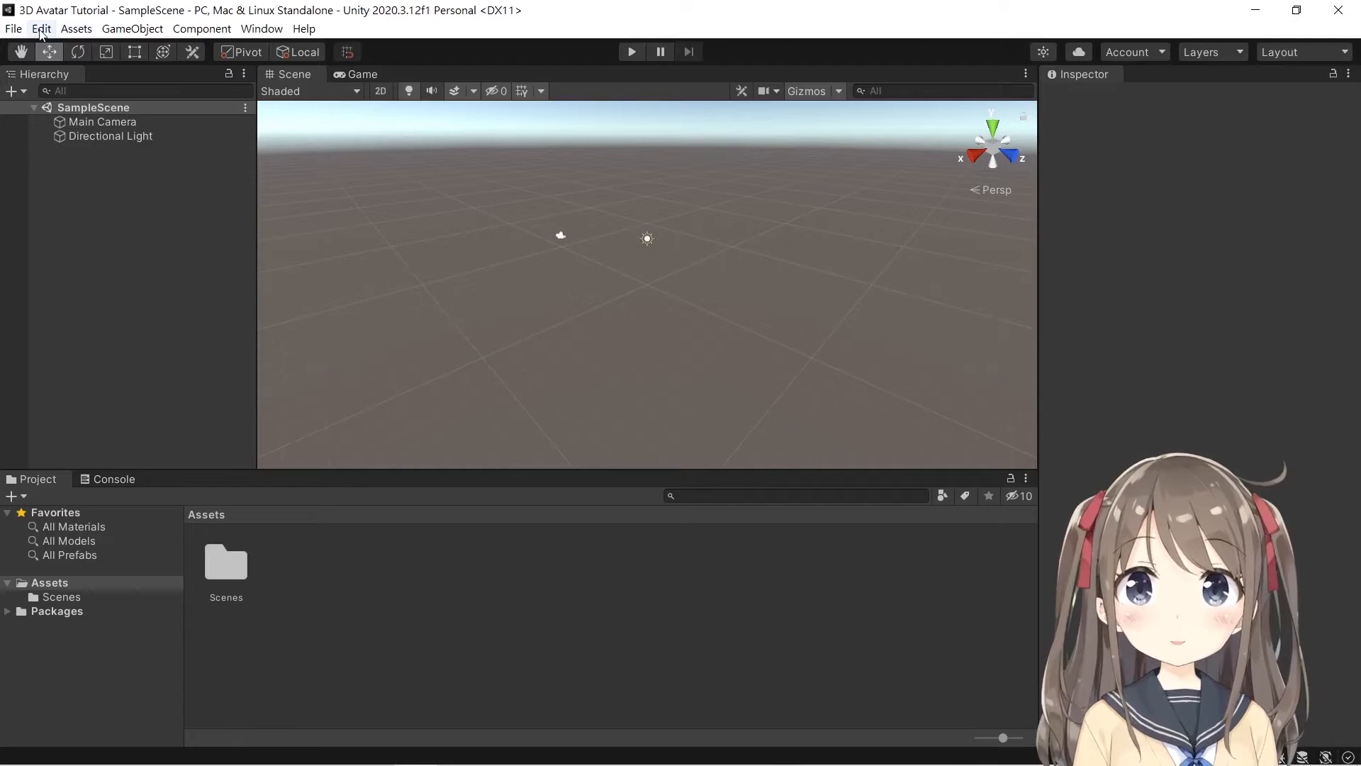
Import the UnityChan_1_2_1 custom package with all its files into the project.
{"action": "left_click", "coordinate": [40, 28]}
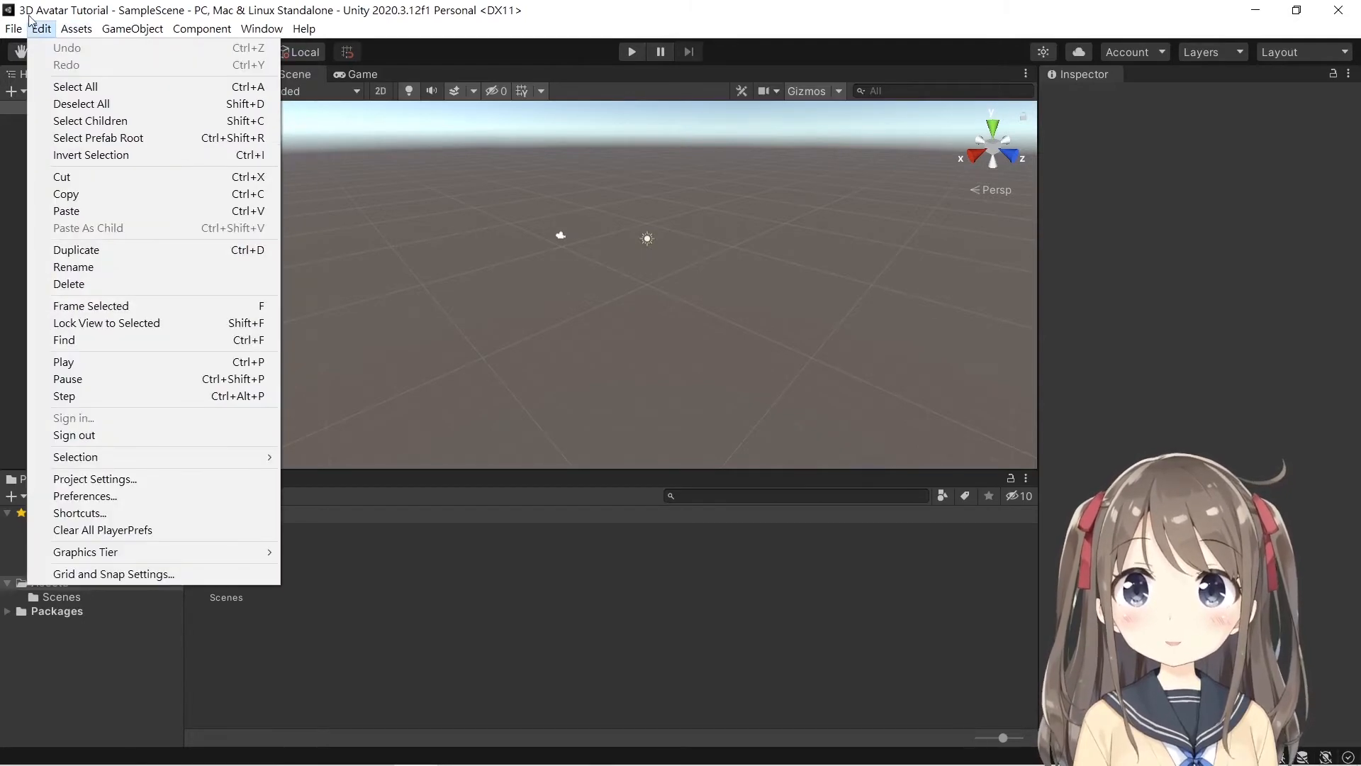
{"action": "left_click", "coordinate": [76, 28]}
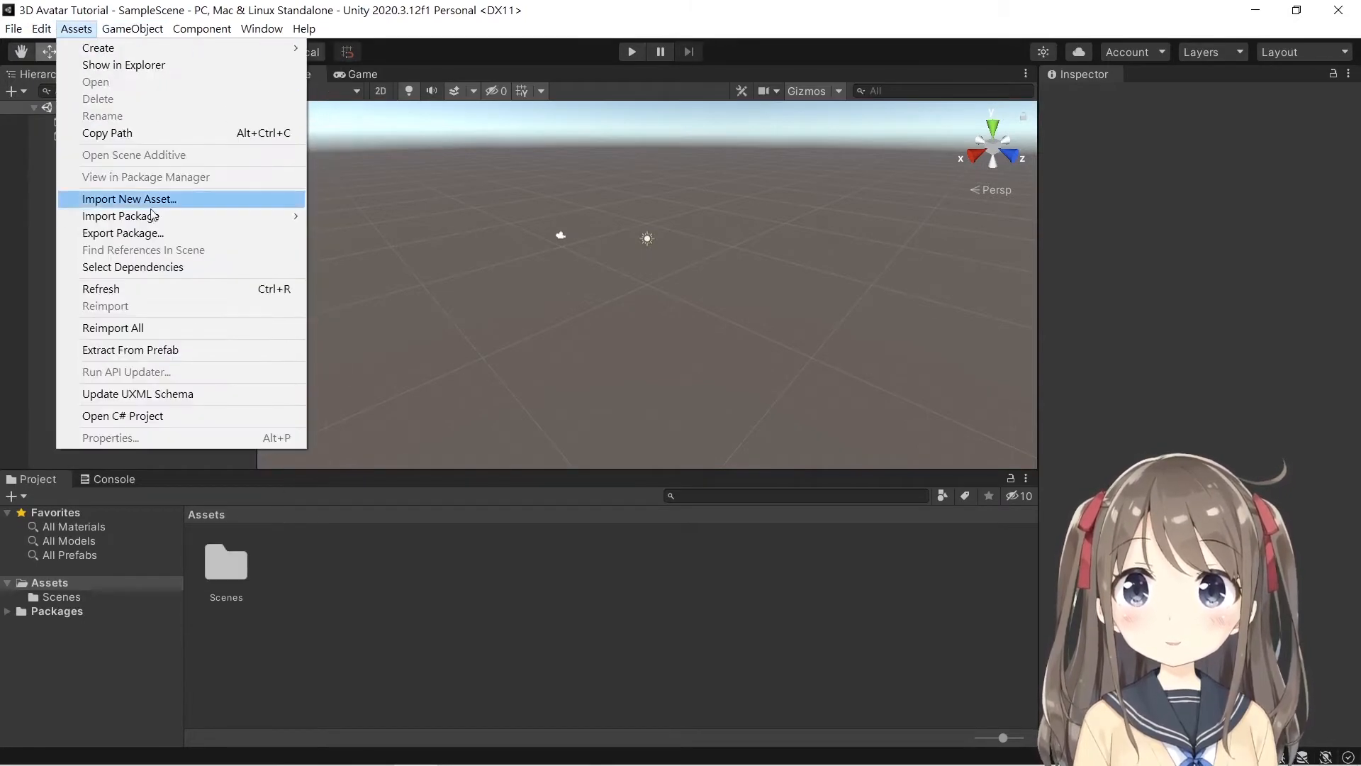
{"action": "left_click", "coordinate": [120, 216]}
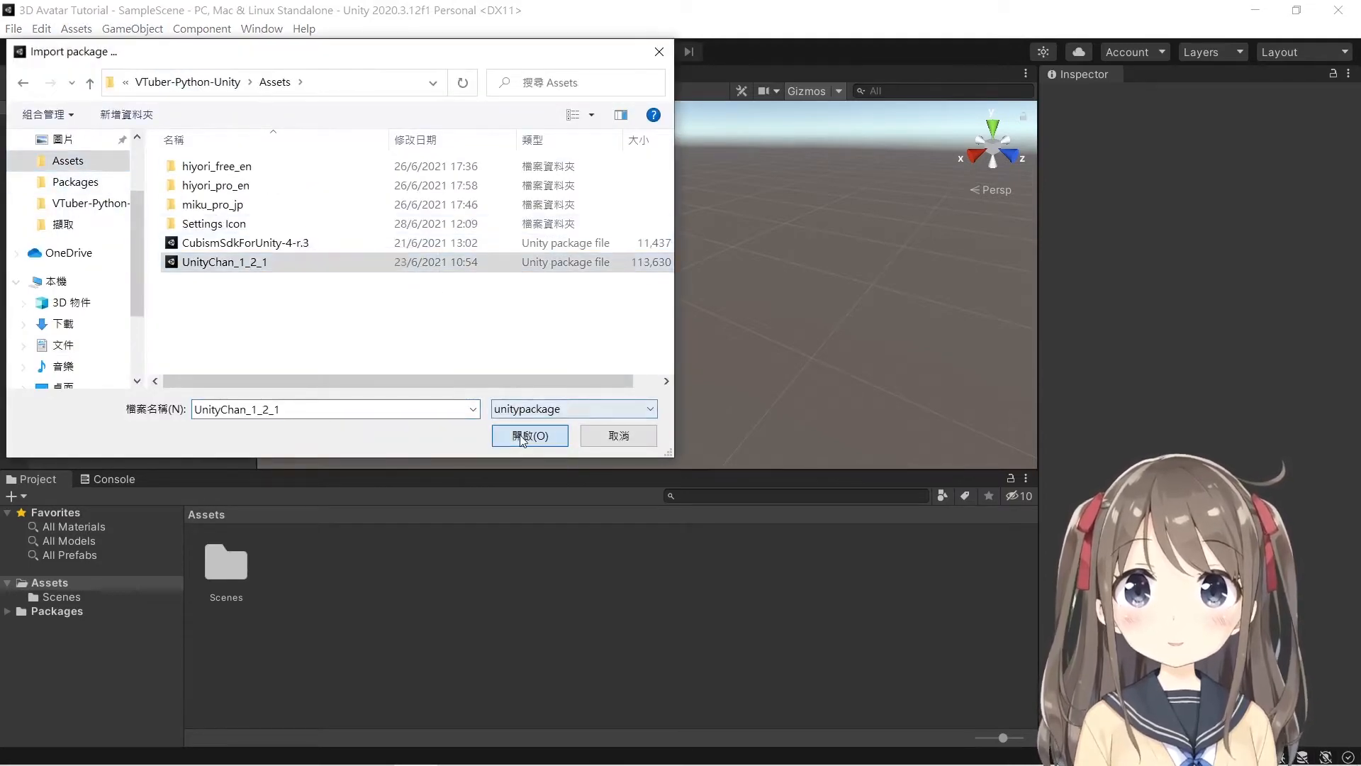
{"action": "left_click", "coordinate": [529, 435]}
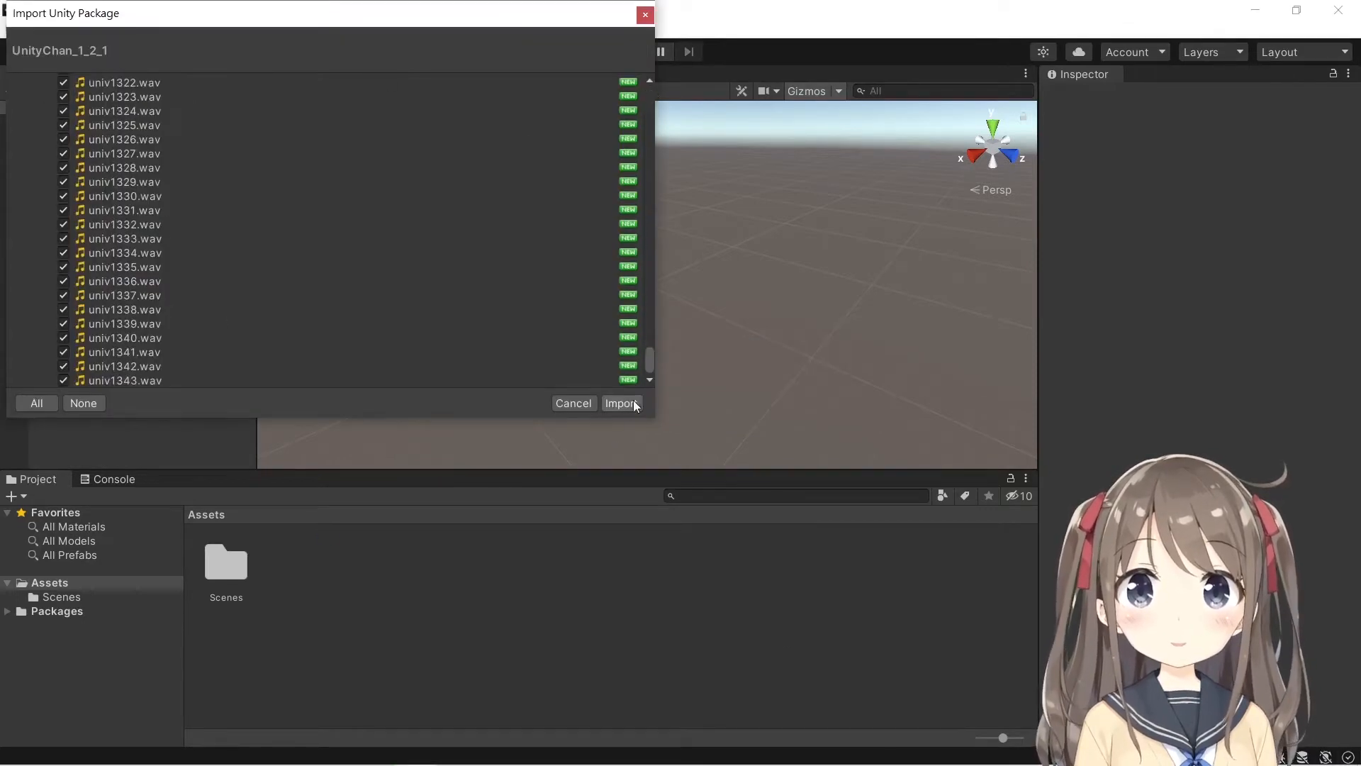
{"action": "left_click", "coordinate": [621, 402]}
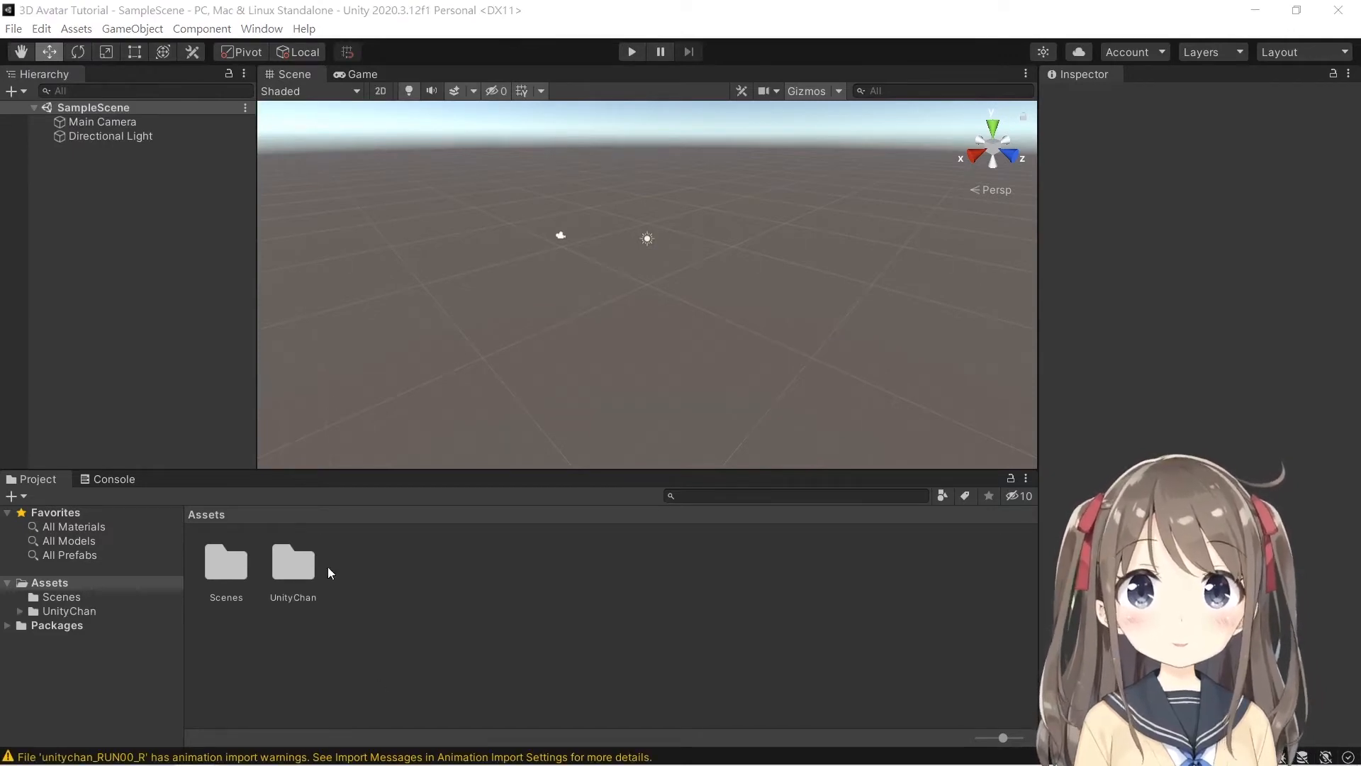
Add the unitychan prefab from UnityChan > Prefabs to SampleScene.
{"action": "left_click", "coordinate": [293, 562]}
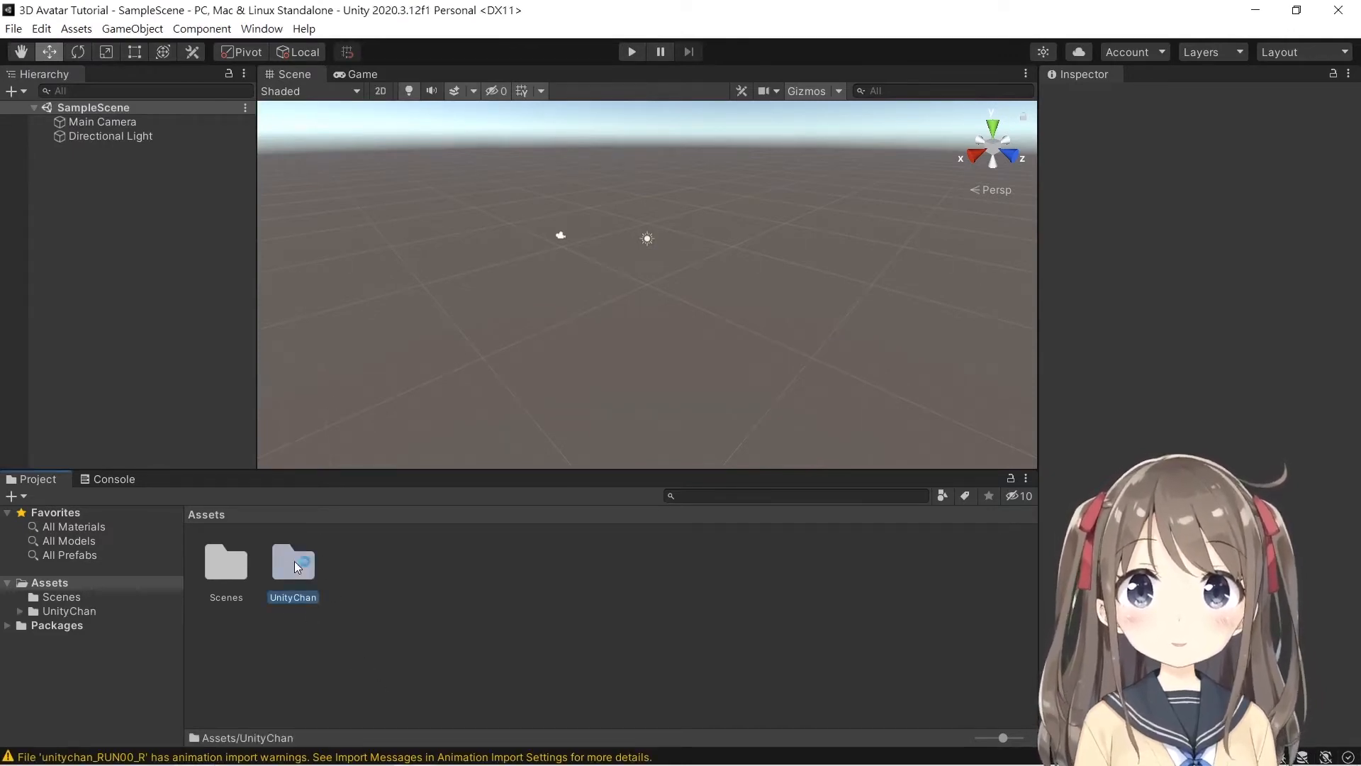
{"action": "left_click", "coordinate": [293, 560]}
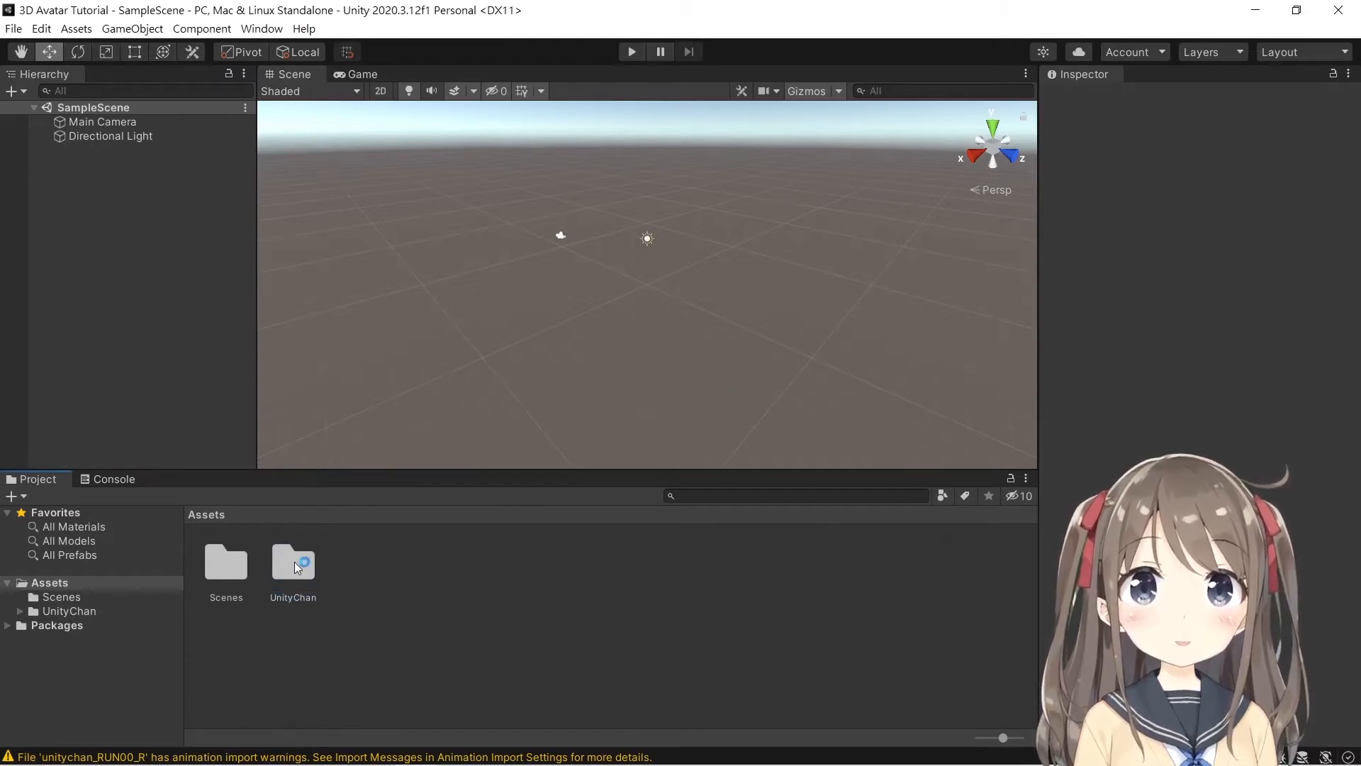
{"action": "double_click", "coordinate": [293, 561]}
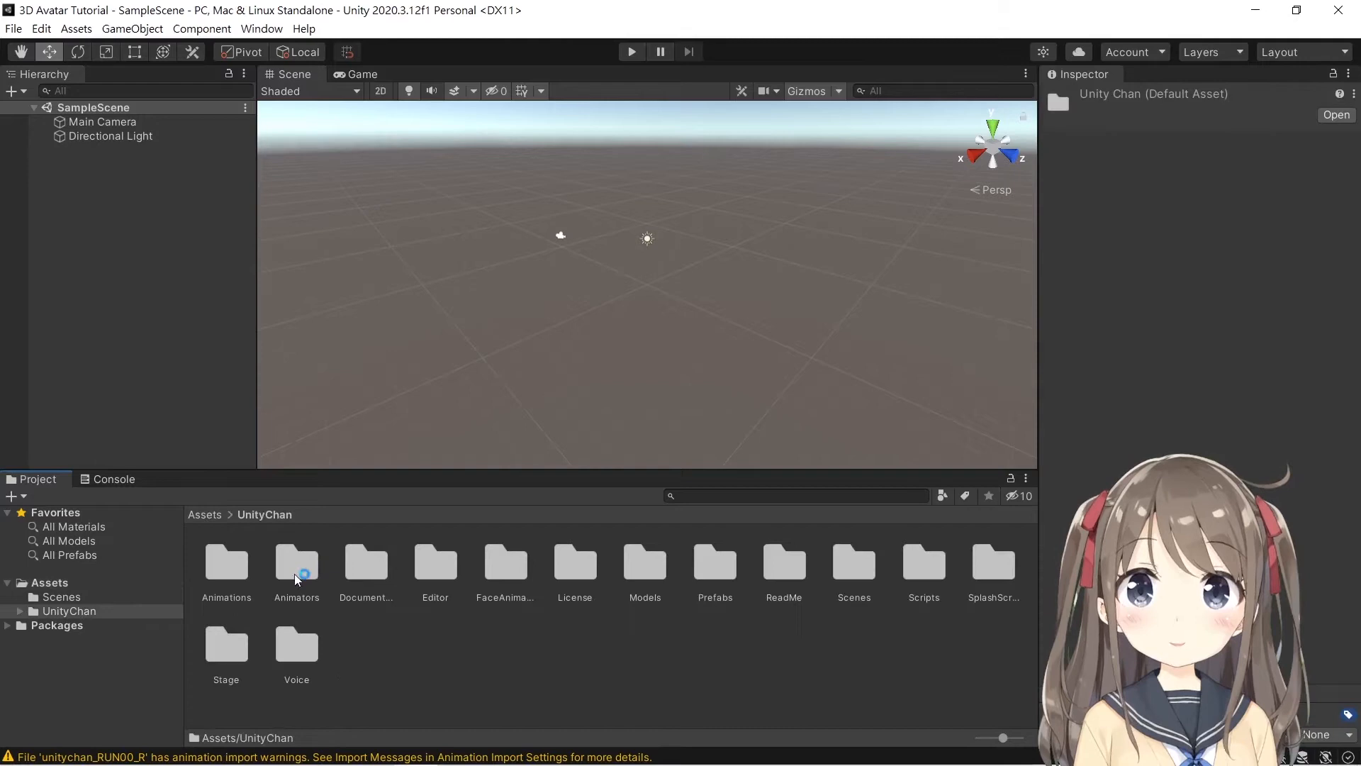
{"action": "mouse_move", "coordinate": [709, 579]}
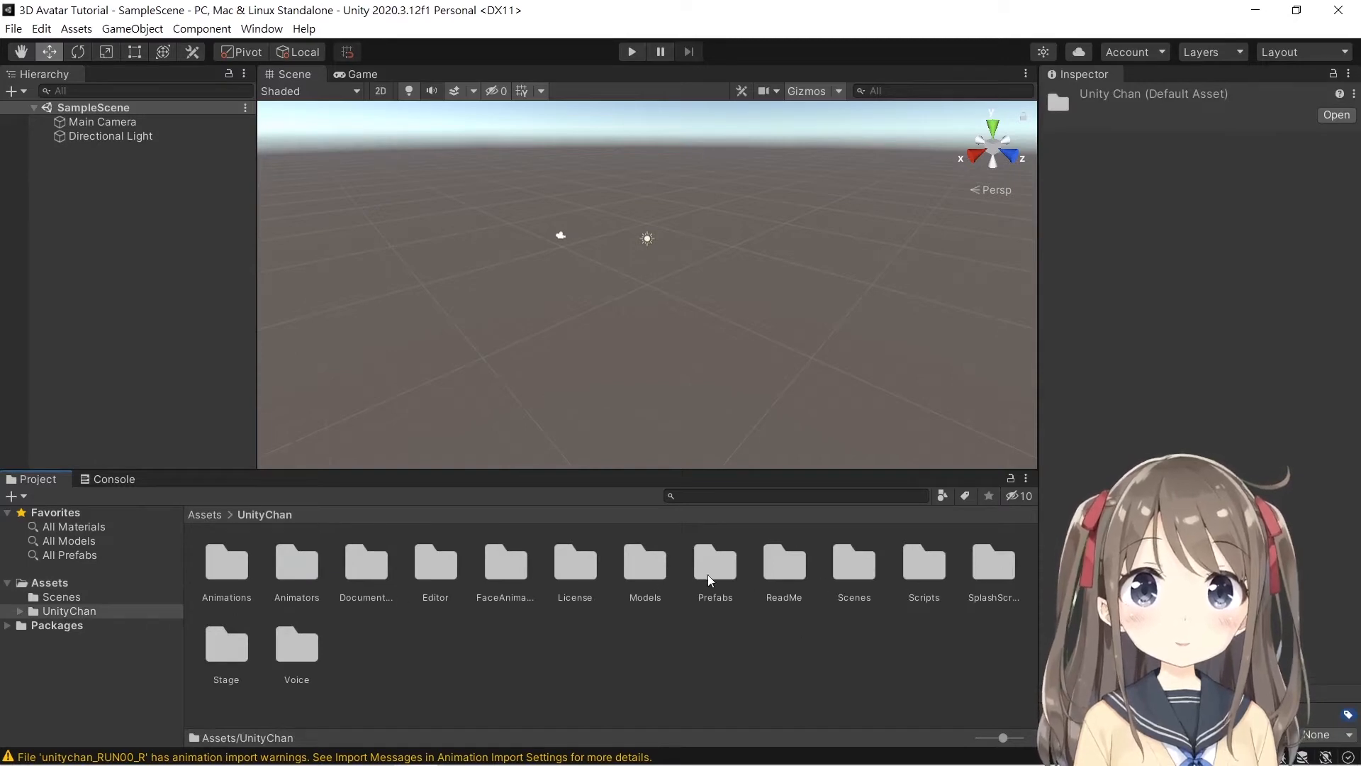
{"action": "double_click", "coordinate": [714, 560]}
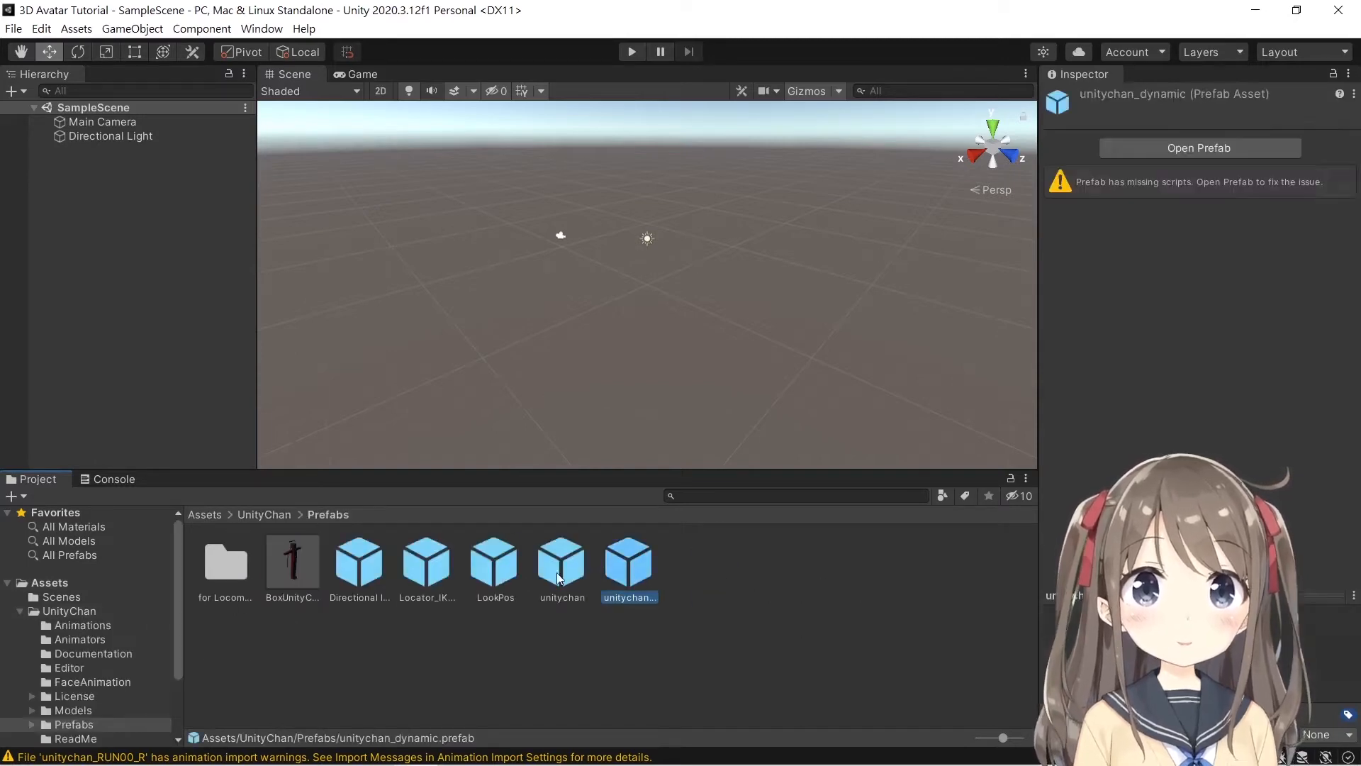
{"action": "left_click", "coordinate": [562, 560]}
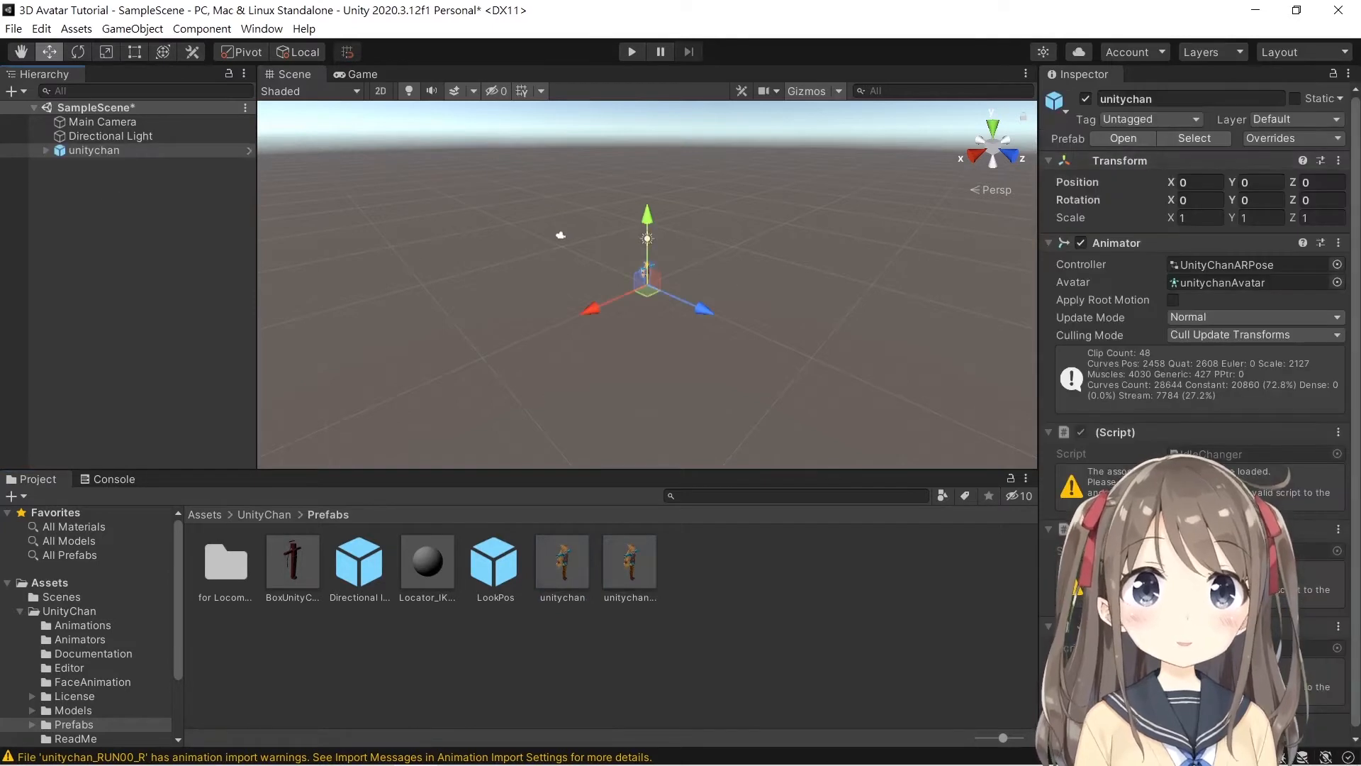
Switch the editor windows to the saved MyLayout arrangement.
{"action": "left_click", "coordinate": [1339, 160]}
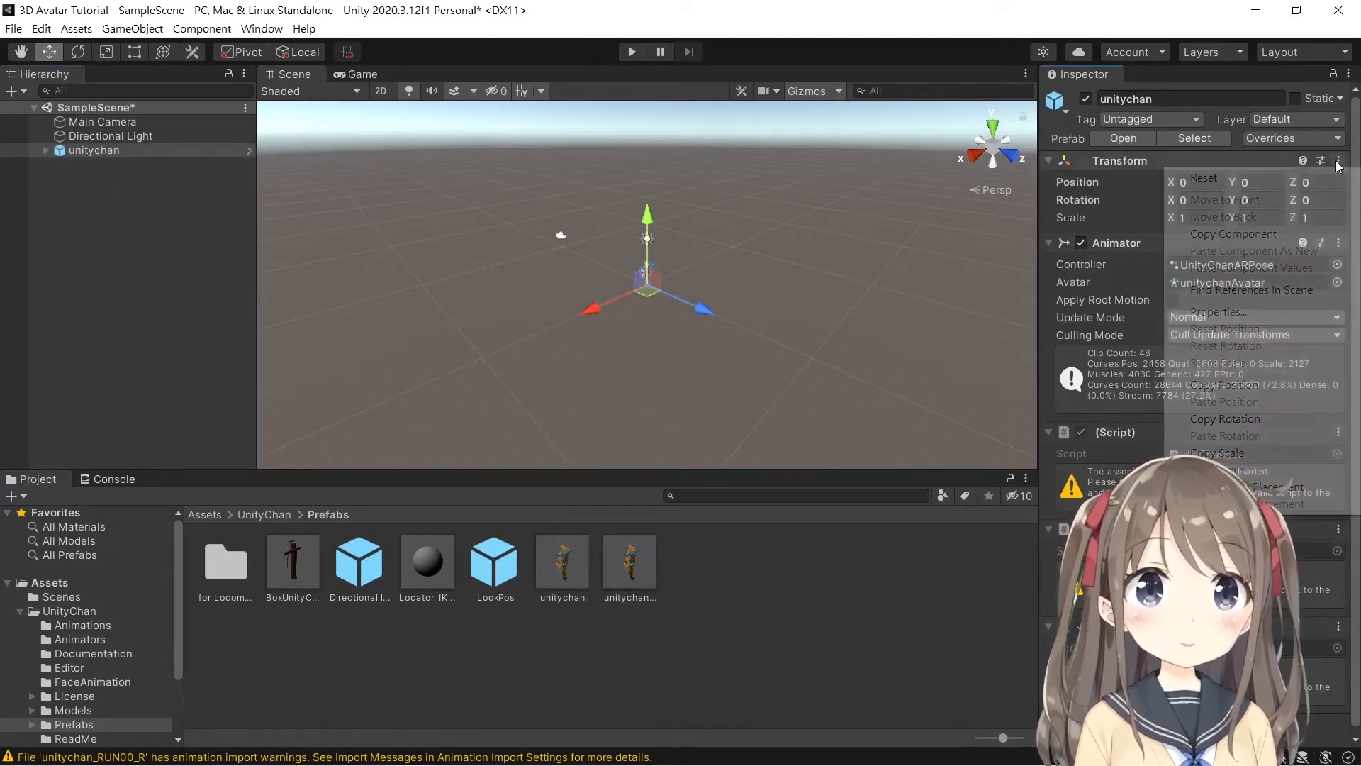
{"action": "left_click", "coordinate": [1294, 52]}
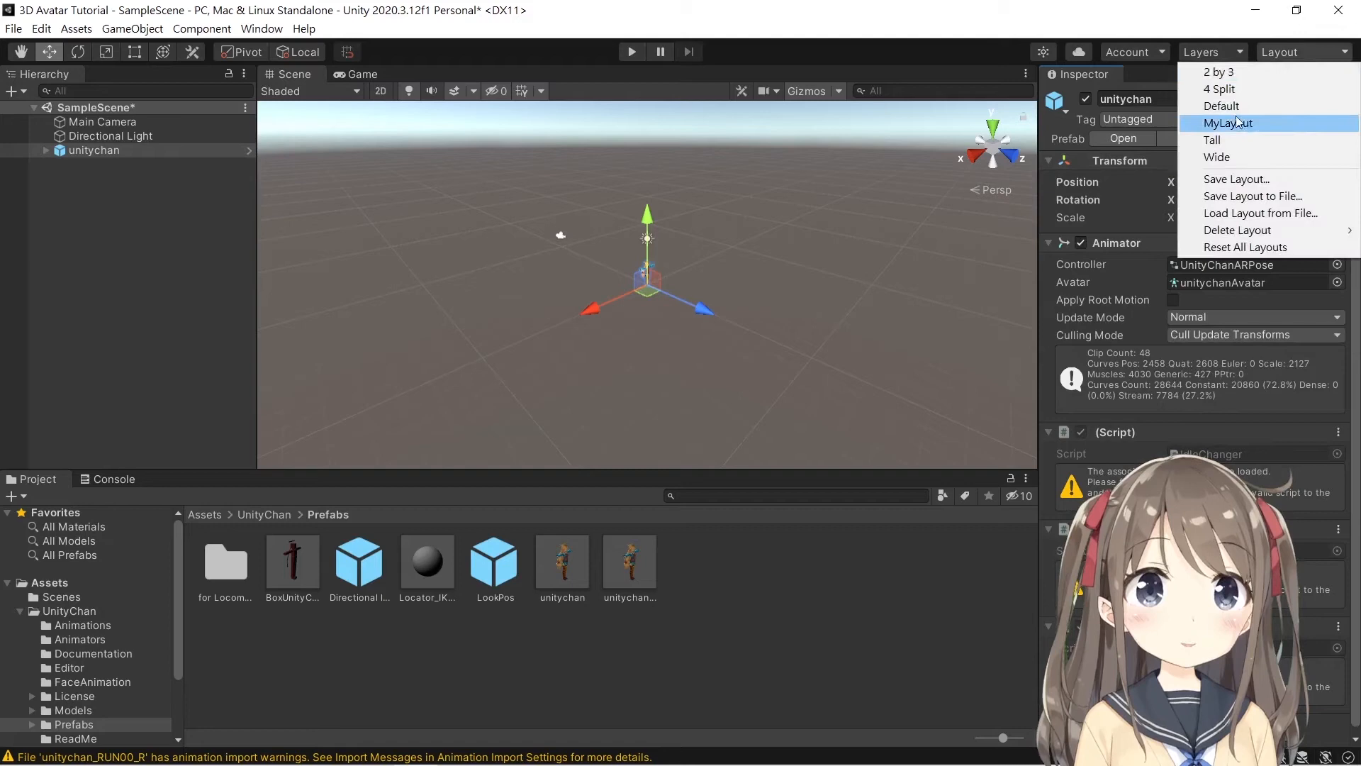
{"action": "left_click", "coordinate": [1227, 123]}
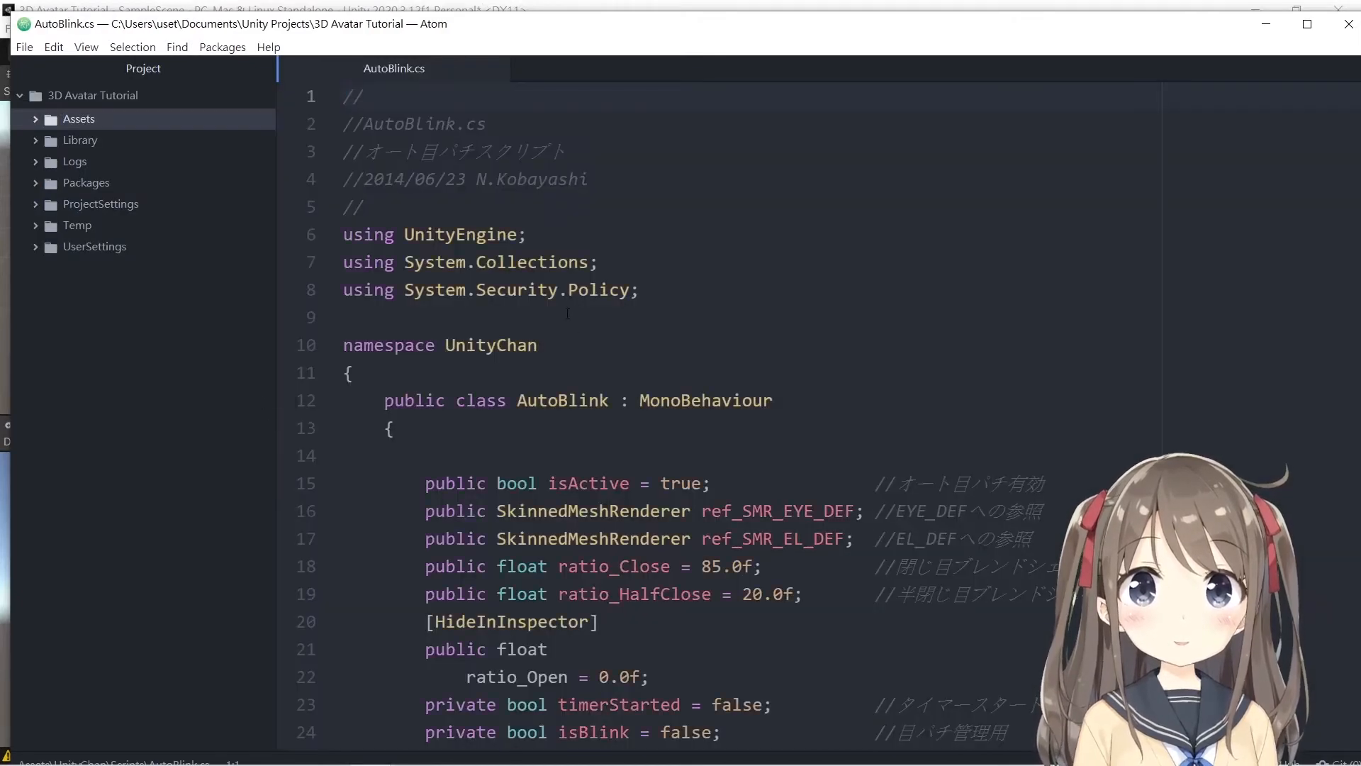
Open AutoBlink.cs from the UnityChan Scripts folder for review.
{"action": "double_click", "coordinate": [597, 289]}
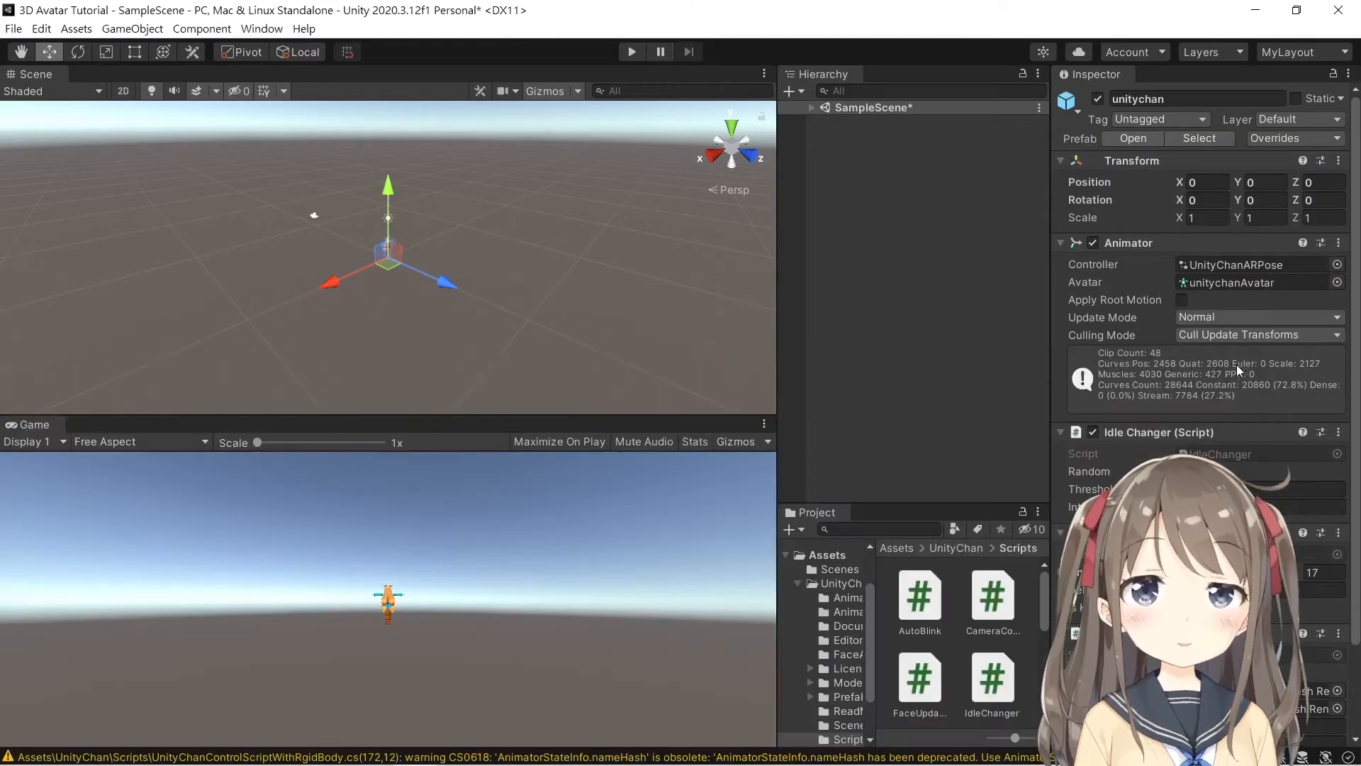
Set unitychan's Transform Y rotation to -180 so she faces the Main Camera.
{"action": "left_click", "coordinate": [812, 107]}
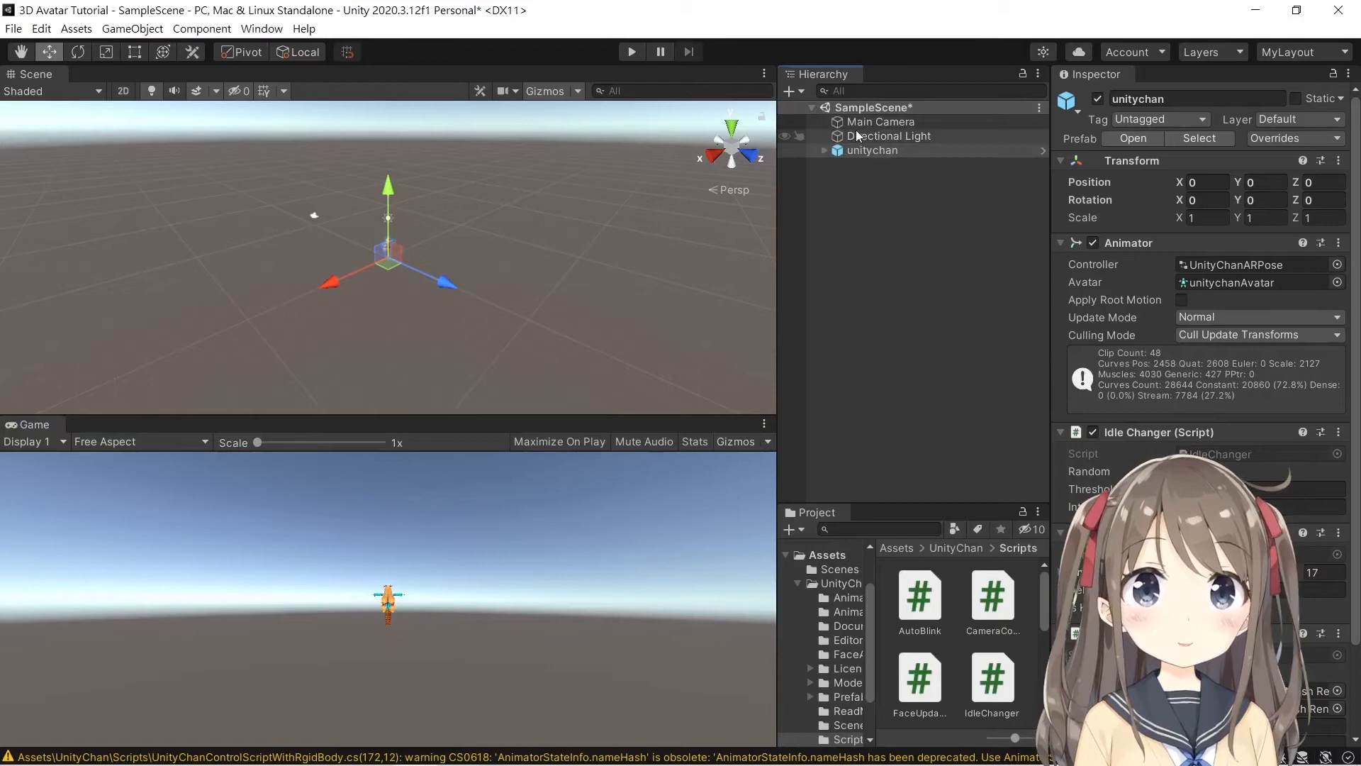
{"action": "left_click", "coordinate": [883, 121]}
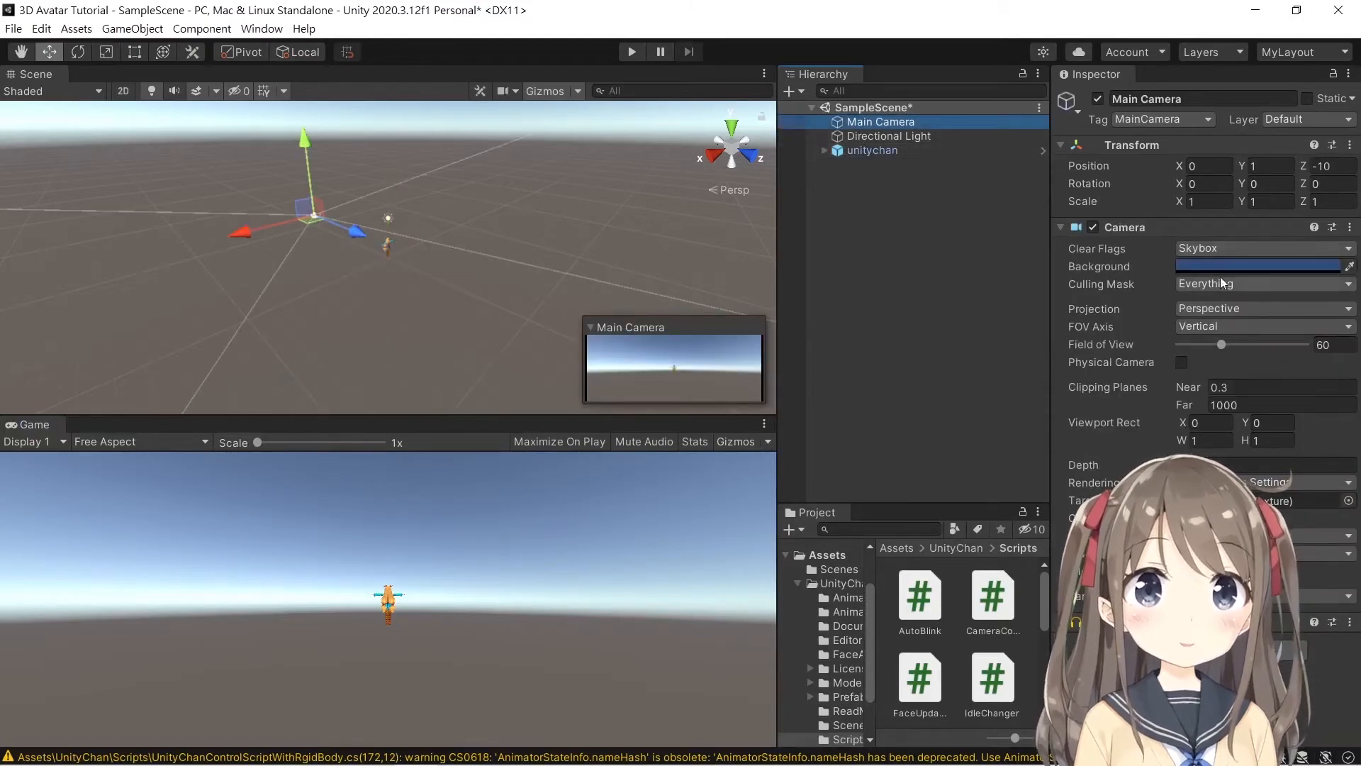
{"action": "left_click", "coordinate": [871, 150]}
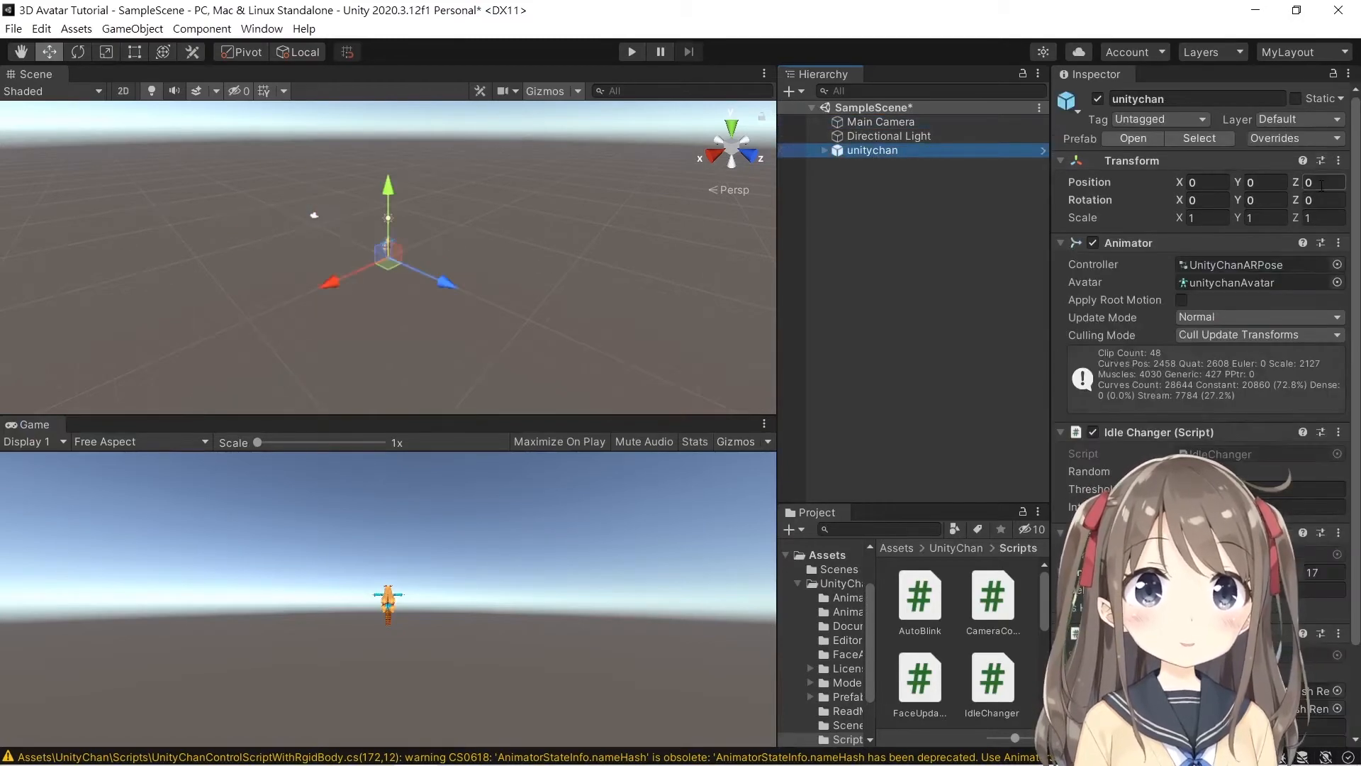
{"action": "left_click", "coordinate": [1262, 200]}
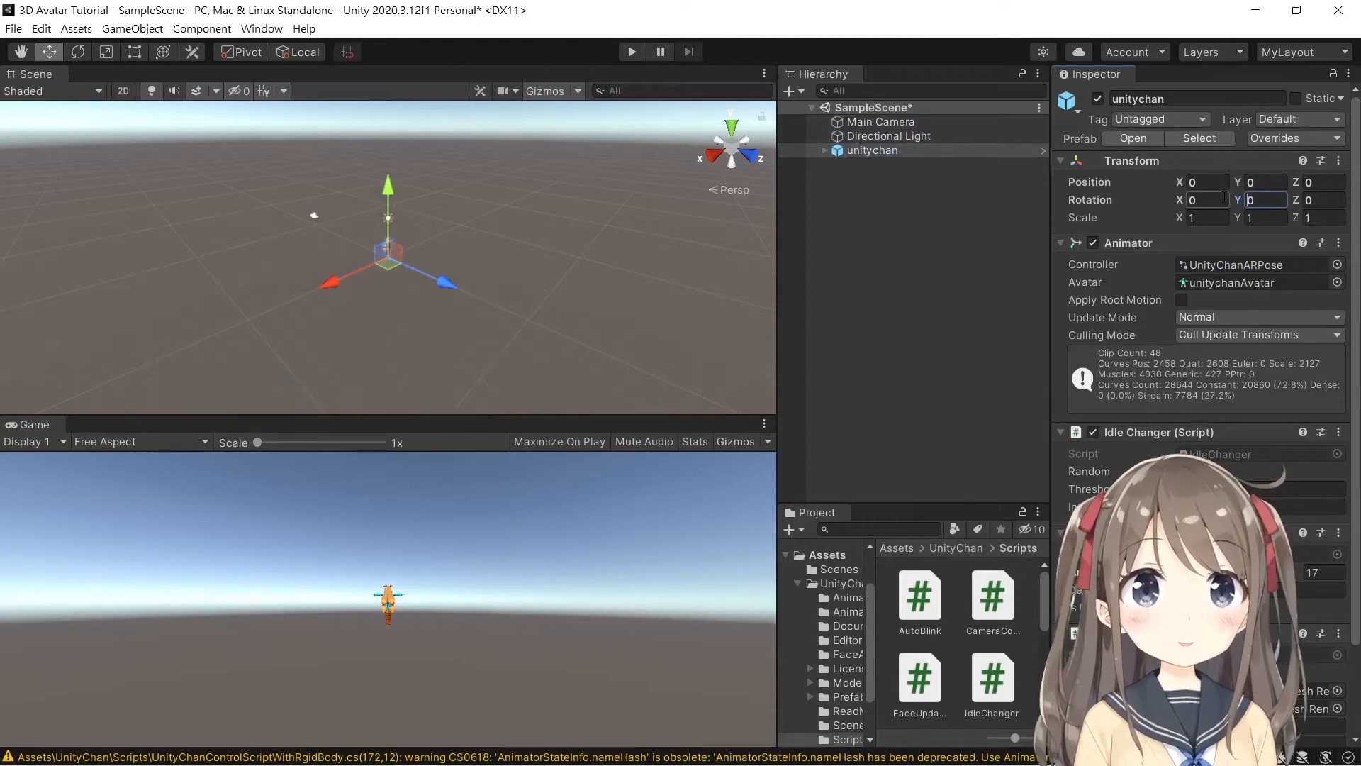
{"action": "type", "text": "-180"}
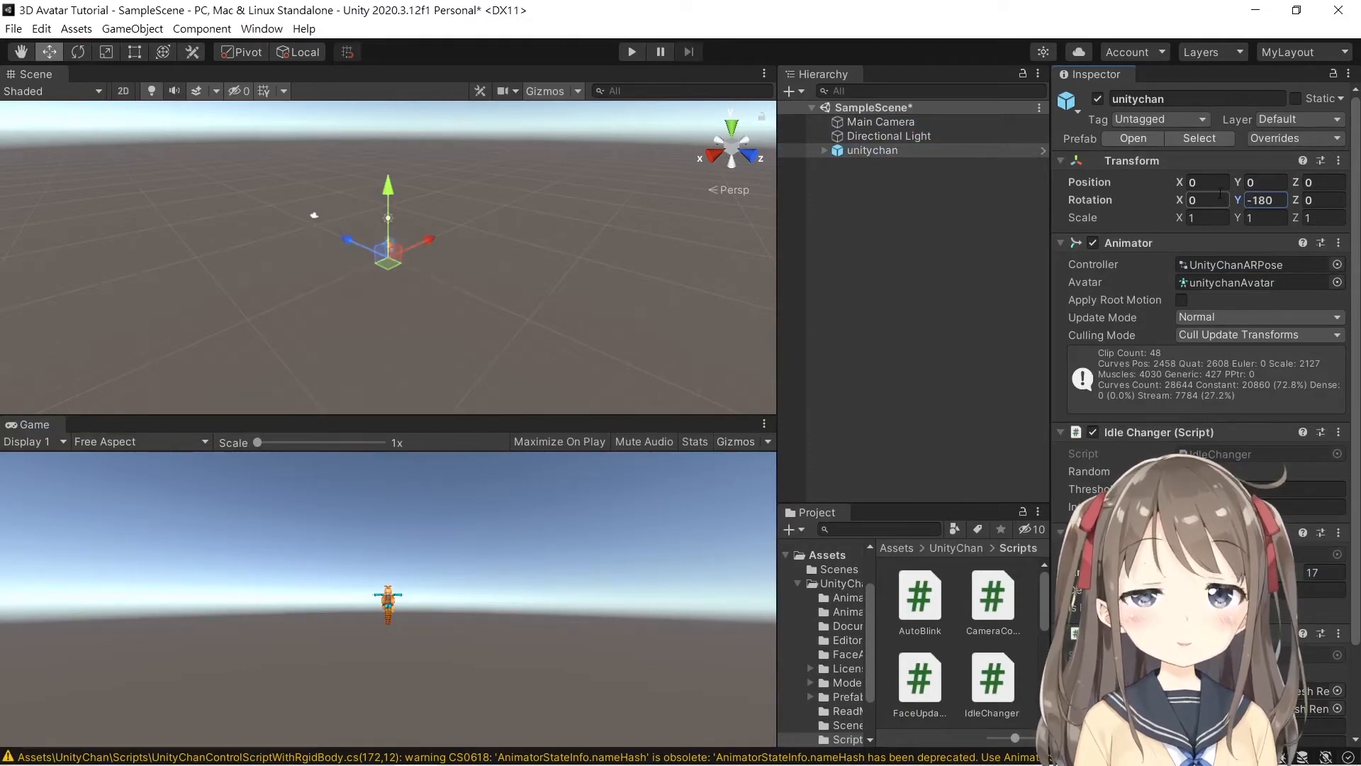
{"action": "left_click", "coordinate": [881, 121]}
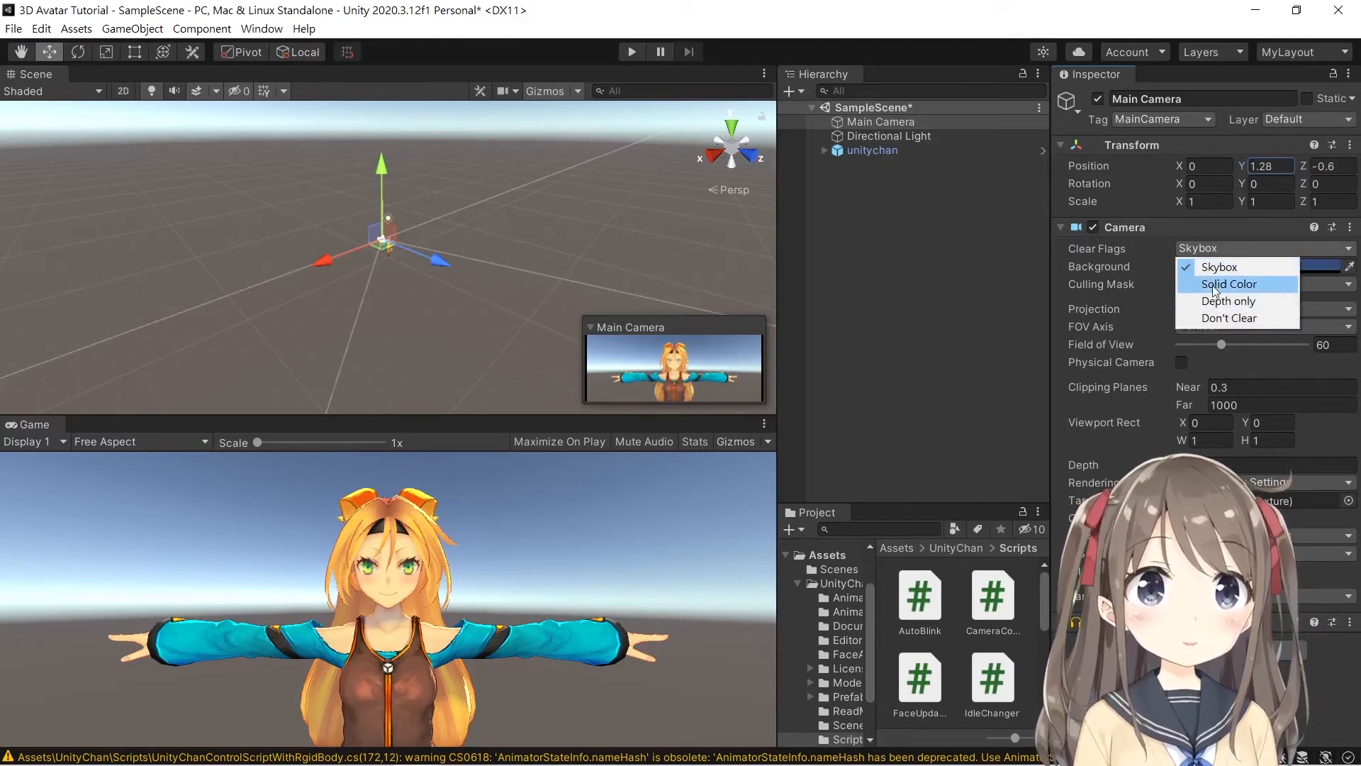
Set the Main Camera to clear to a solid pure green background.
{"action": "left_click", "coordinate": [1227, 284]}
{"action": "type", "text": "2"}
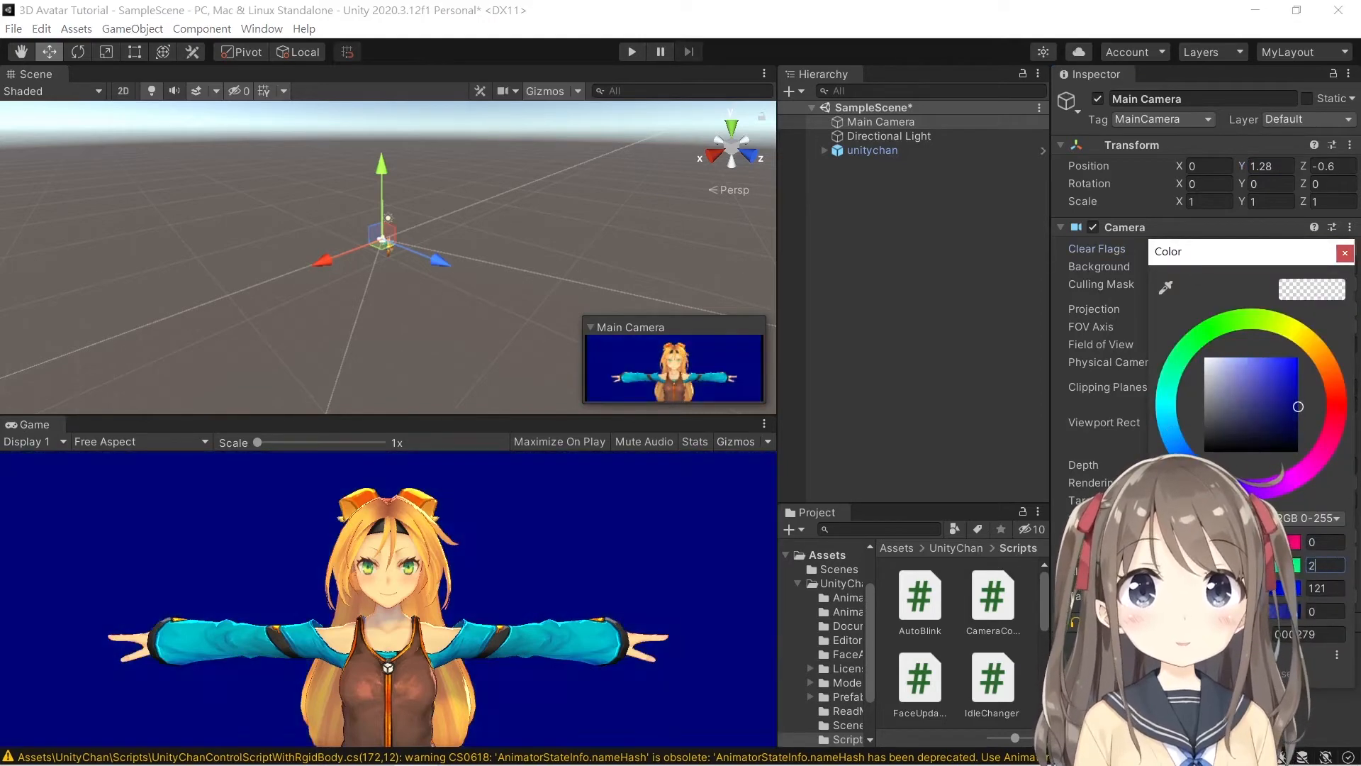
{"action": "left_click", "coordinate": [1203, 328]}
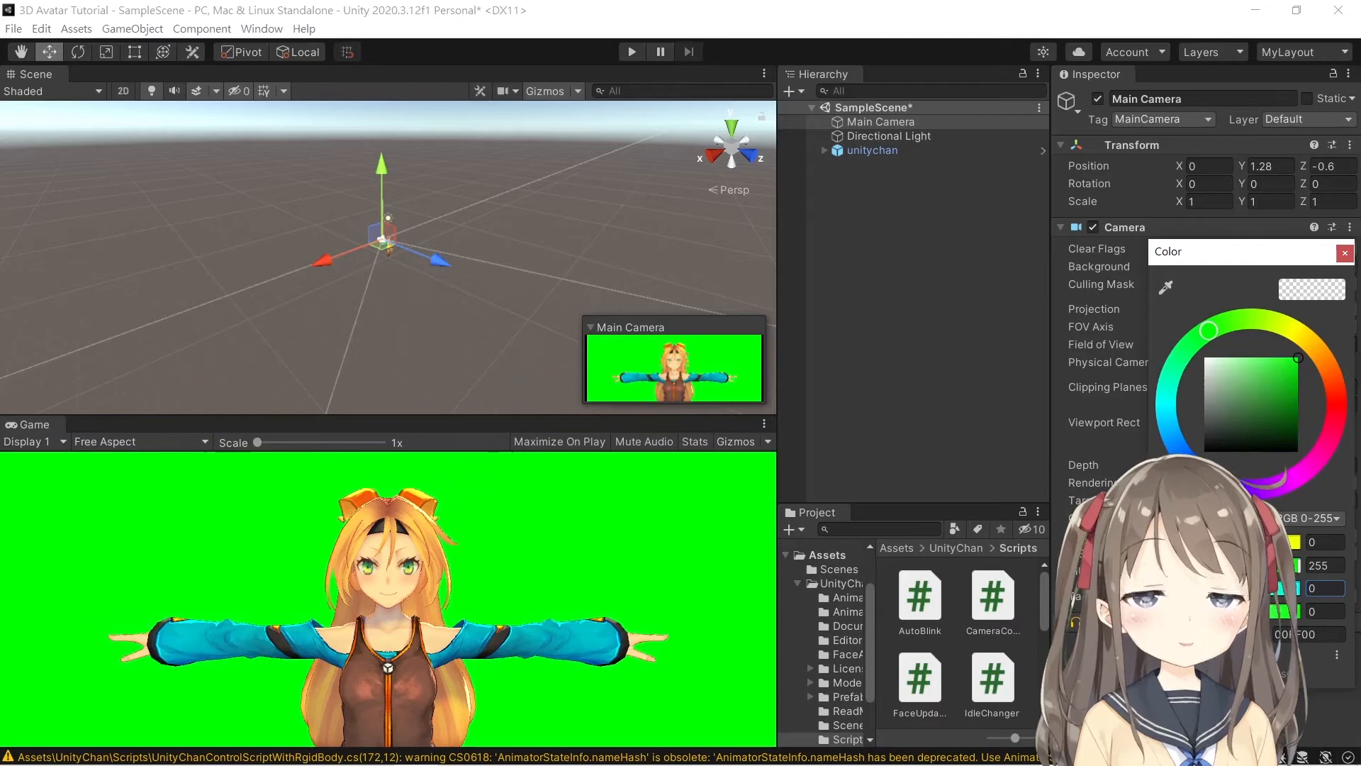
{"action": "left_click", "coordinate": [1345, 252]}
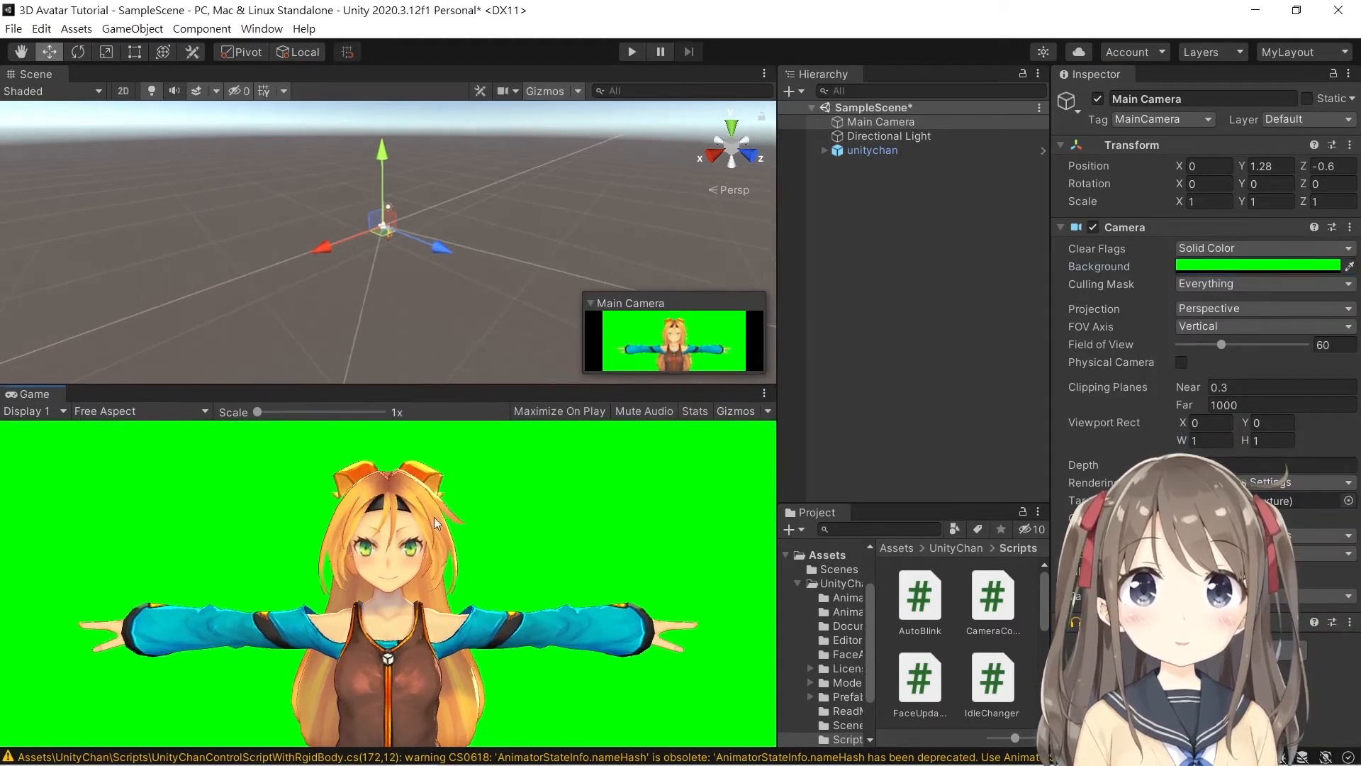
Set the Game view to a 4:3 aspect and return to the top-level Assets.
{"action": "left_click", "coordinate": [139, 411]}
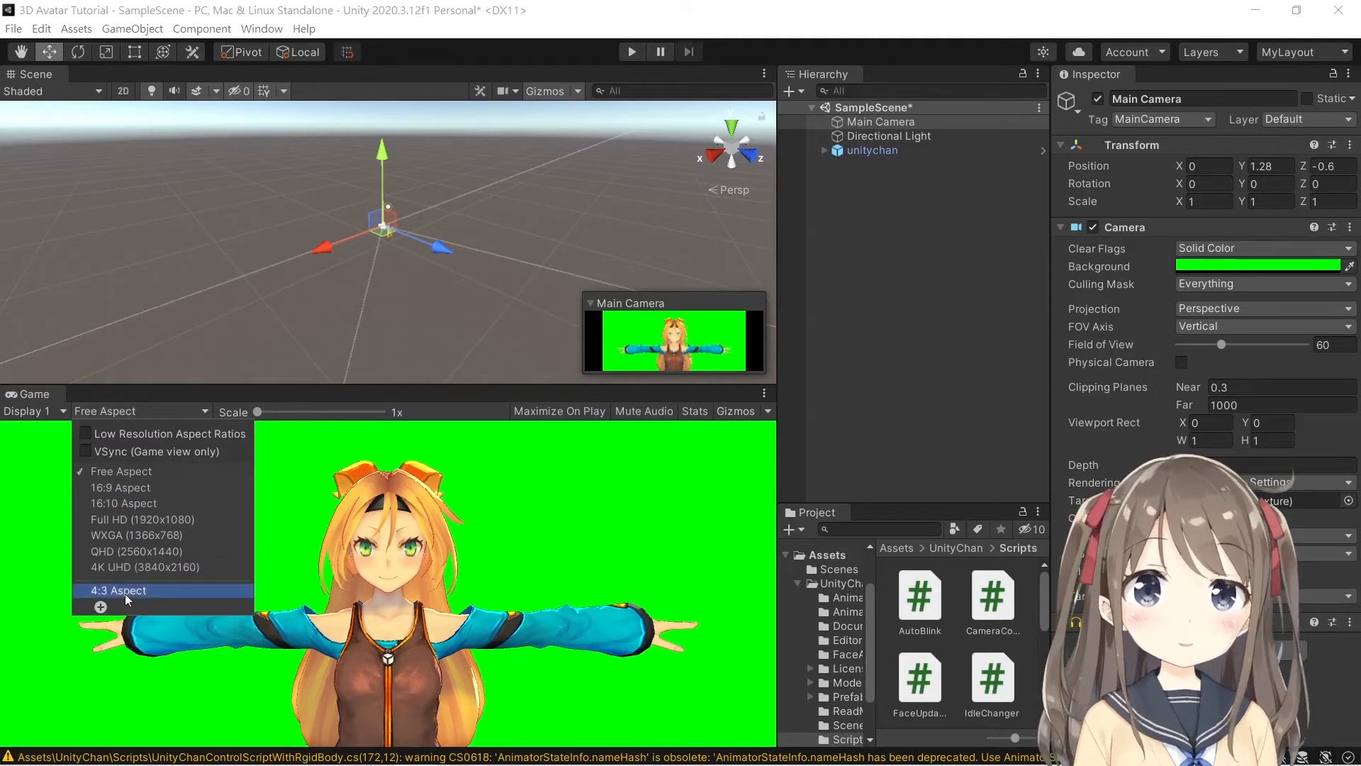
{"action": "left_click", "coordinate": [117, 591]}
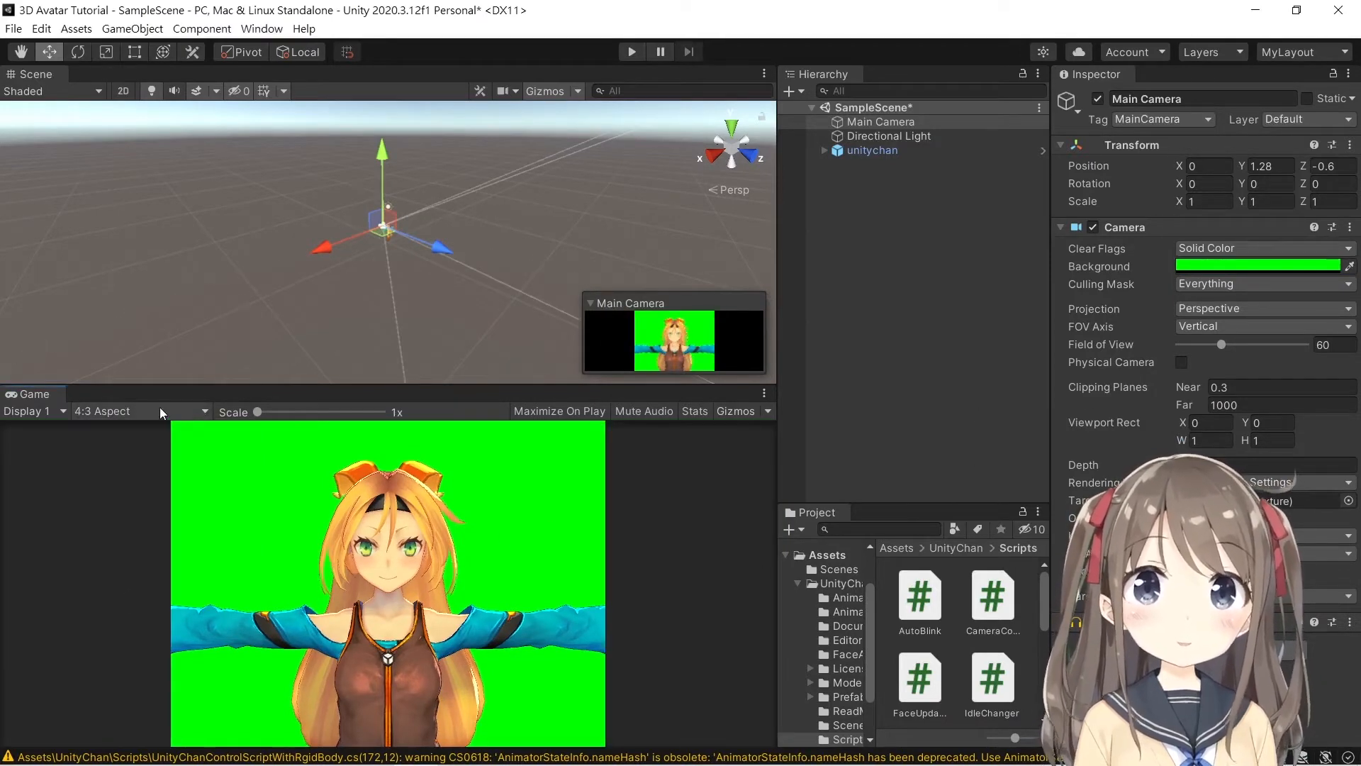
{"action": "key", "text": "alt+tab"}
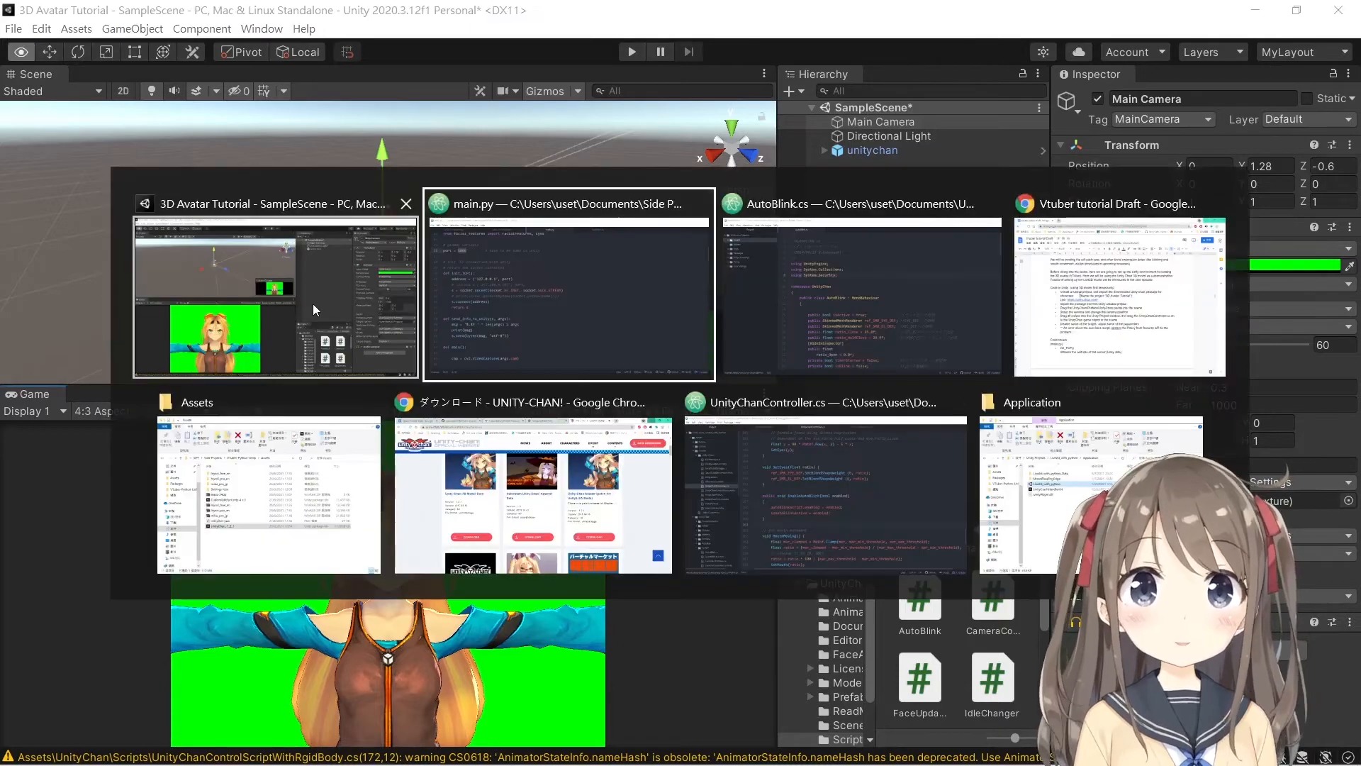
{"action": "left_click", "coordinate": [276, 295]}
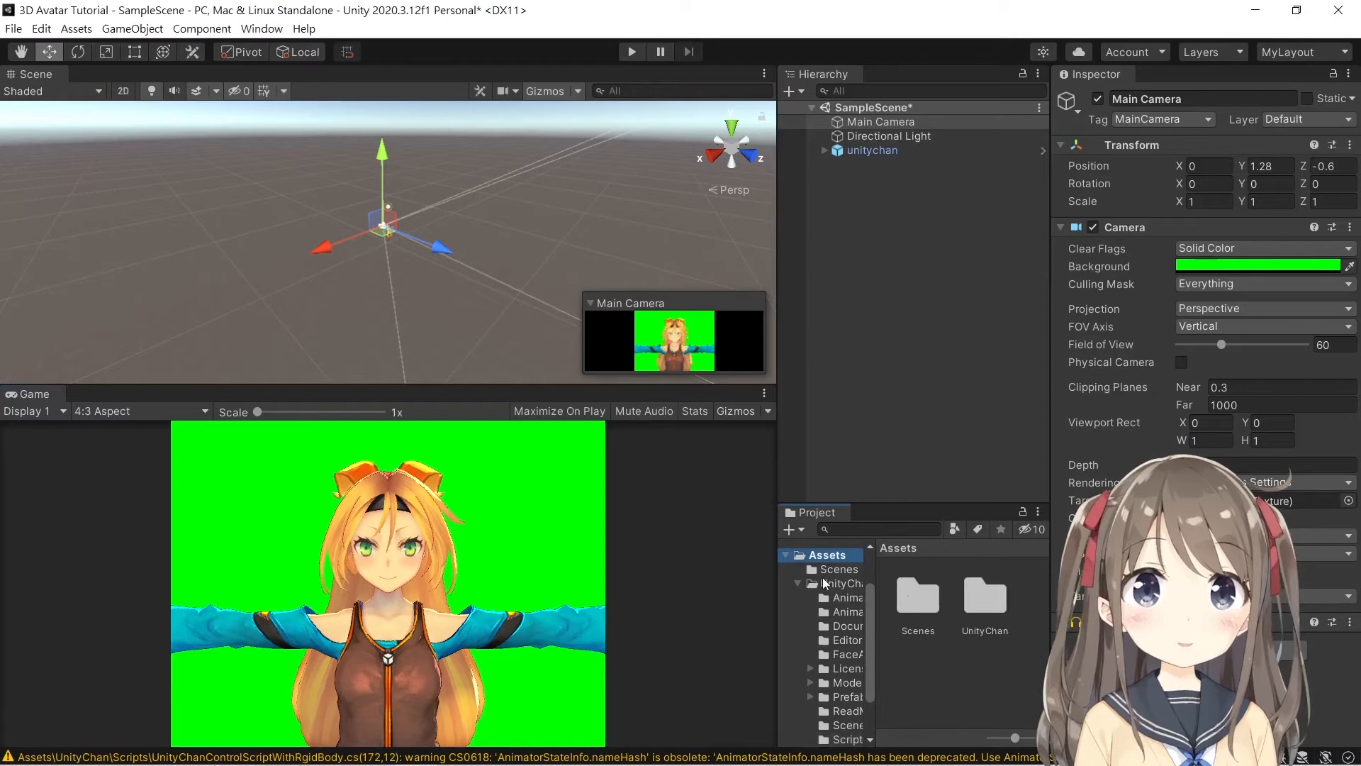
{"action": "key", "text": "alt+tab"}
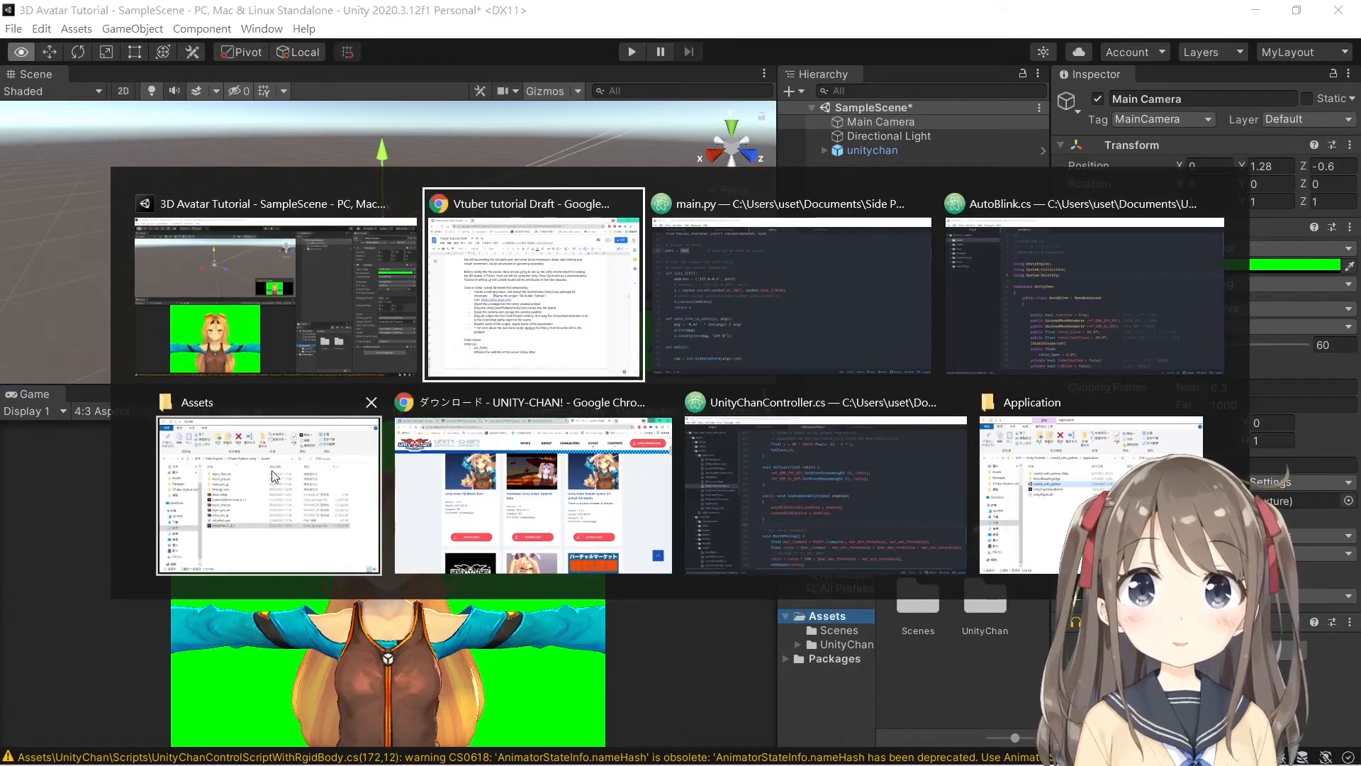
Open the repository's UnityAssets folder and its Scripts subfolder.
{"action": "left_click", "coordinate": [269, 495]}
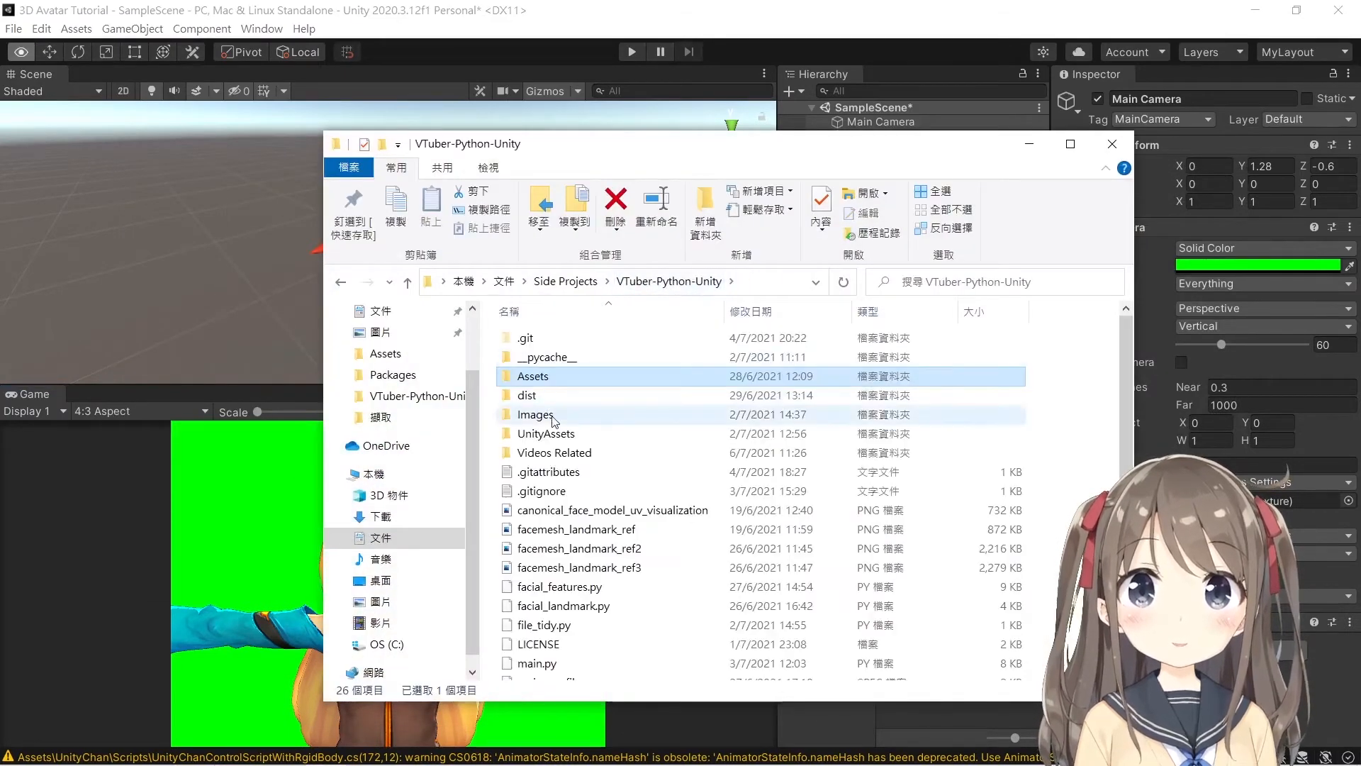
{"action": "double_click", "coordinate": [546, 433]}
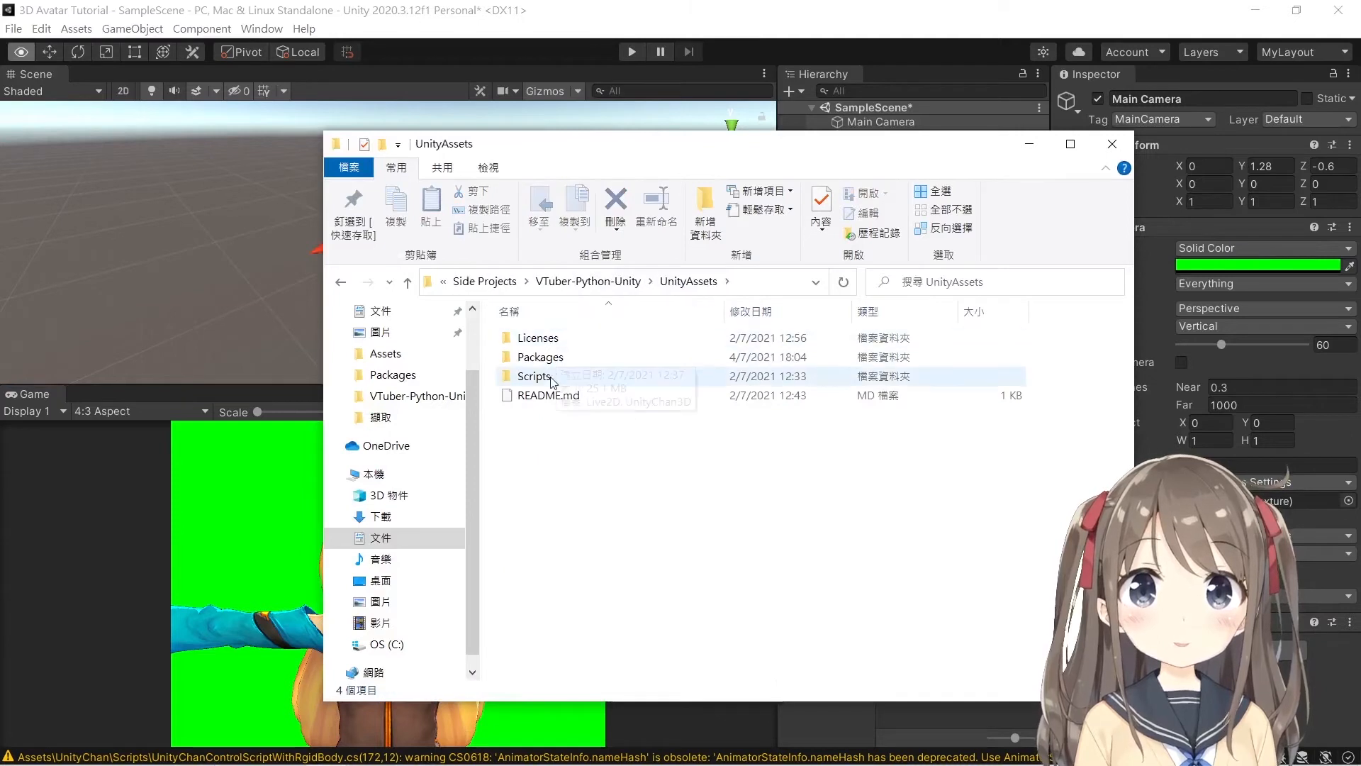
{"action": "double_click", "coordinate": [530, 376]}
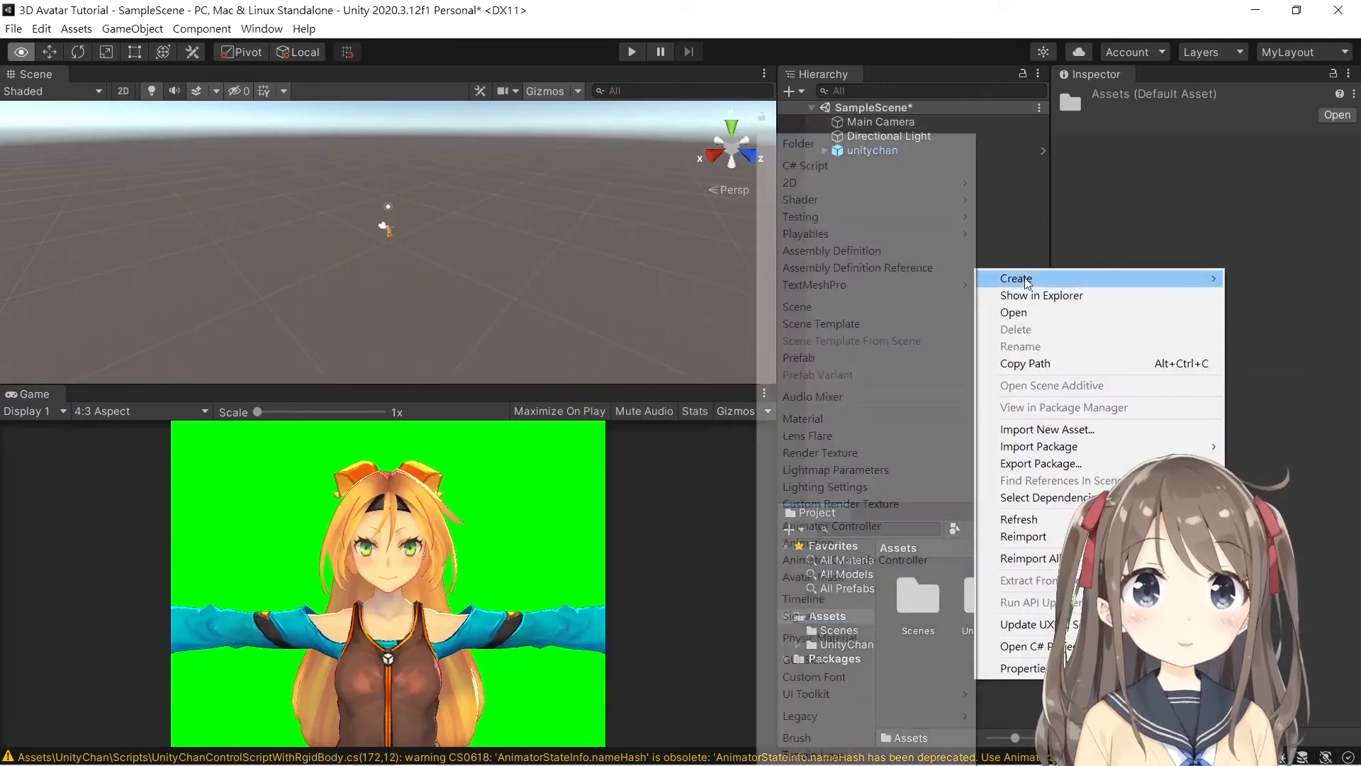
Bring the Scripts folder into Assets and select the UnityChanController script.
{"action": "left_click", "coordinate": [797, 143]}
{"action": "type", "text": "Scripts"}
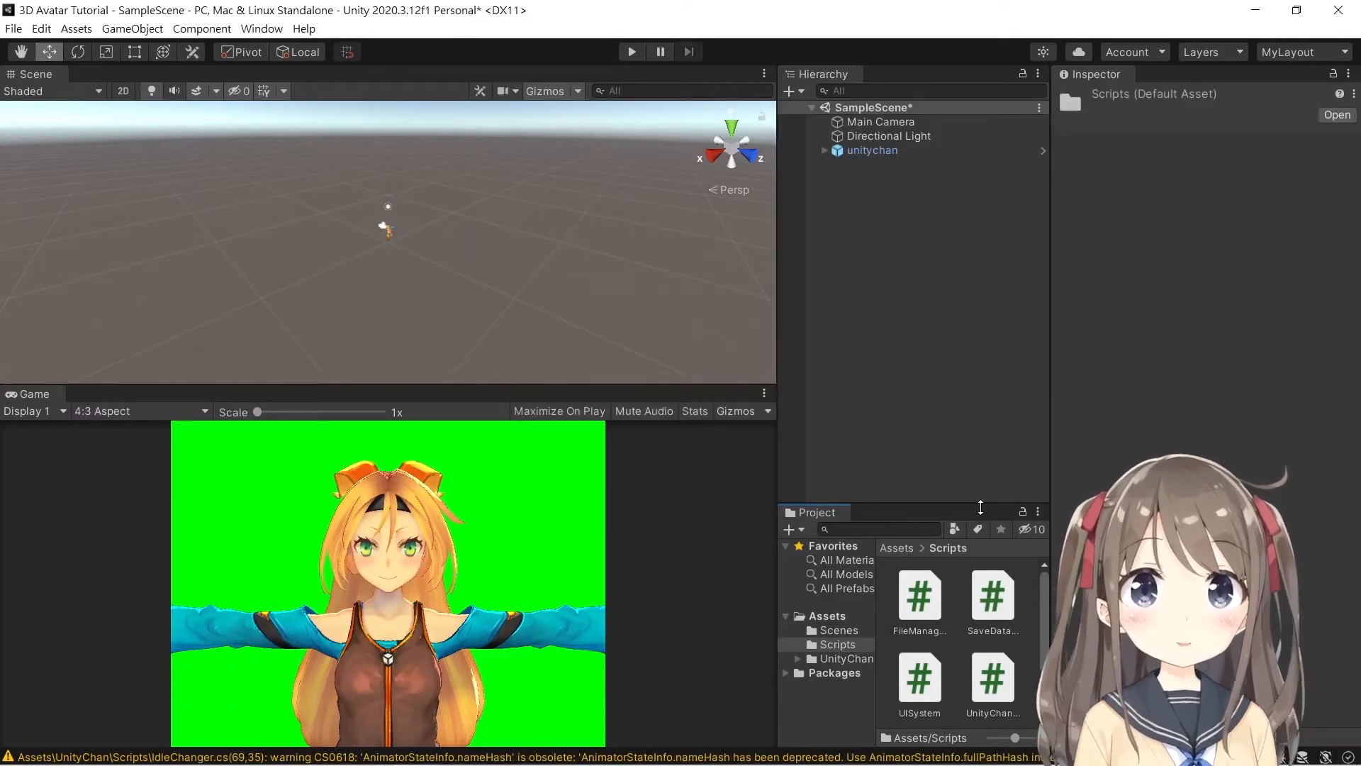
{"action": "left_click", "coordinate": [872, 151]}
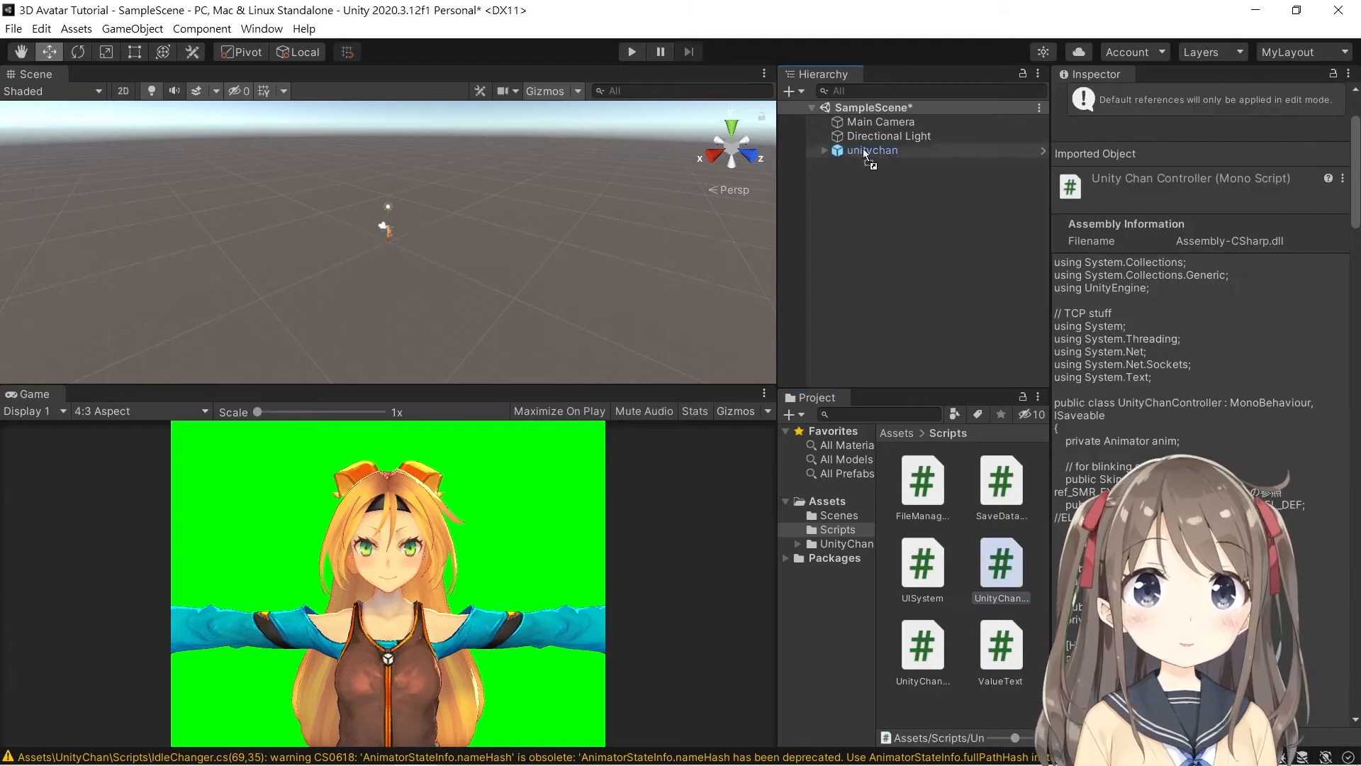
Attach UnityChanController to unitychan and switch its Auto Blink component on.
{"action": "left_click", "coordinate": [871, 151]}
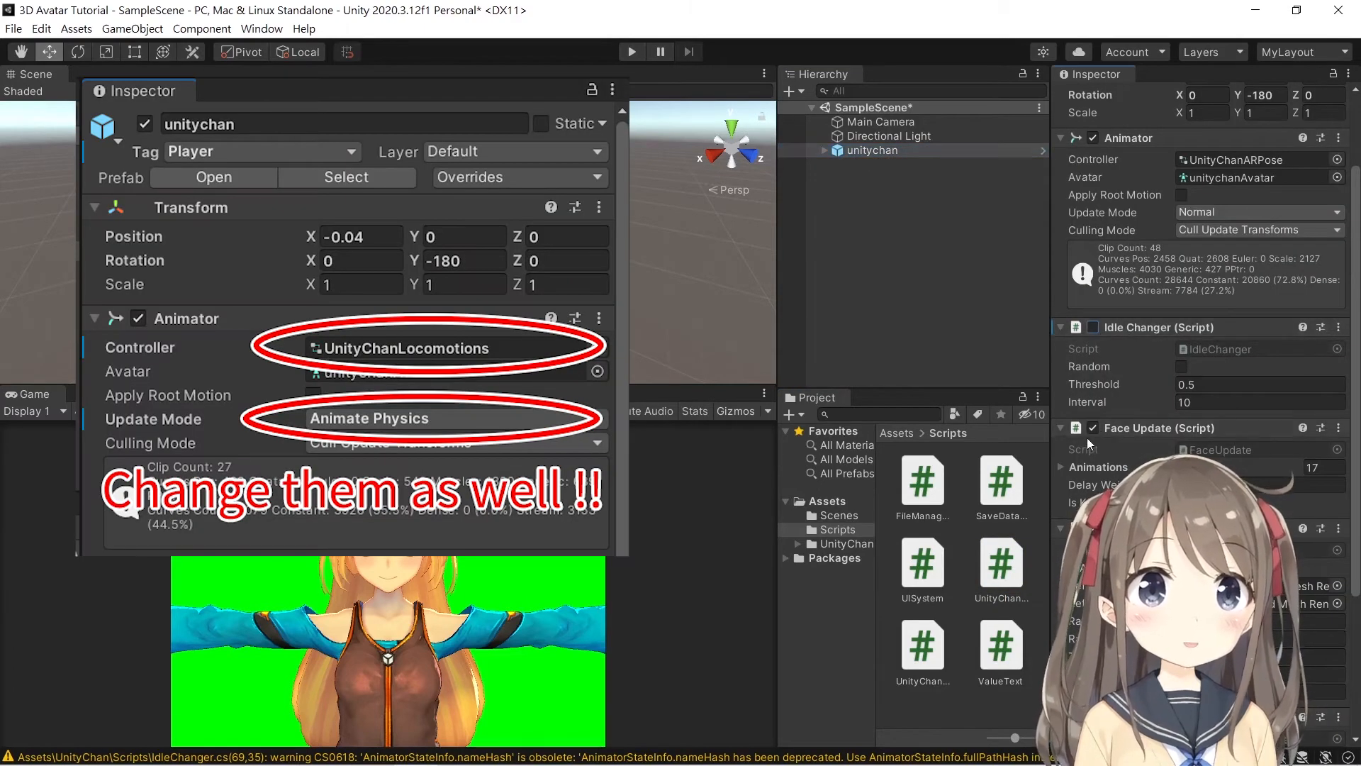
{"action": "scroll", "scroll_direction": "down", "scroll_amount": 3}
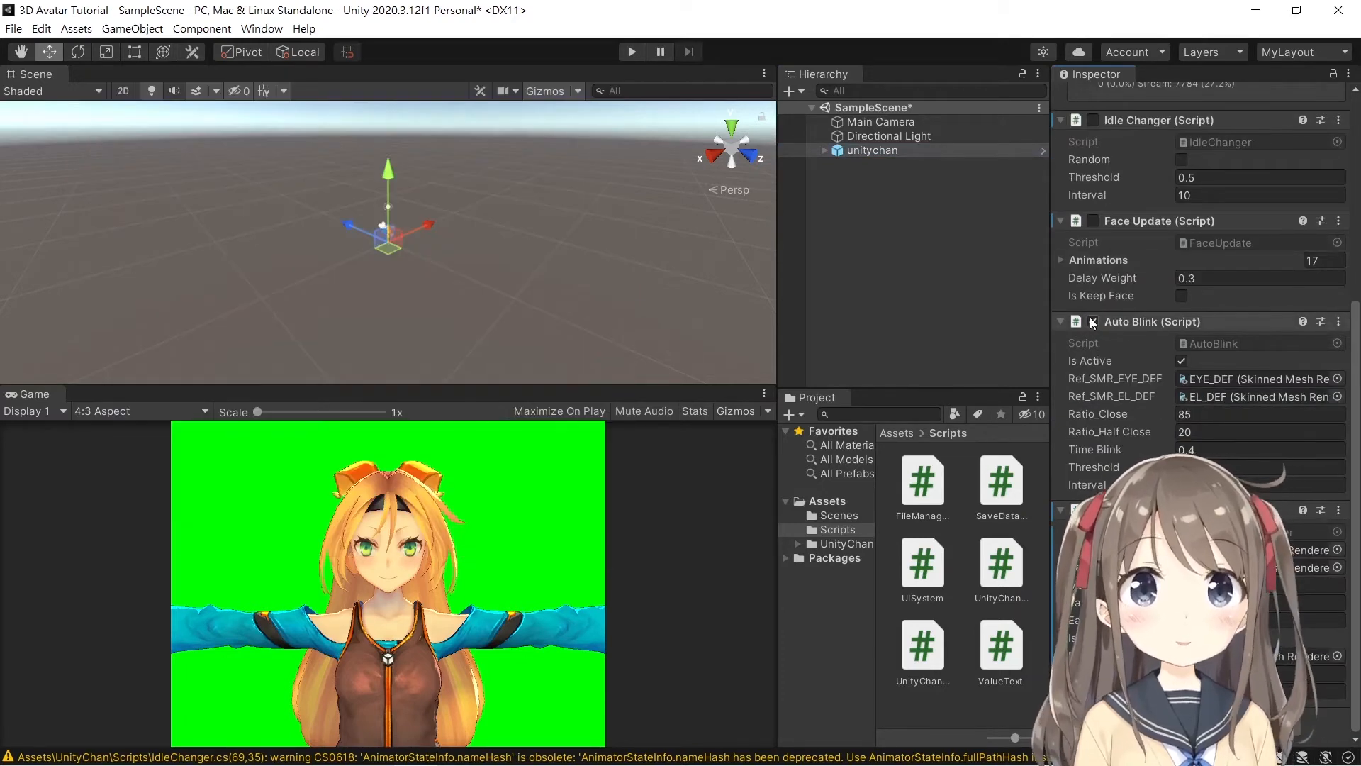
{"action": "left_click", "coordinate": [1093, 322]}
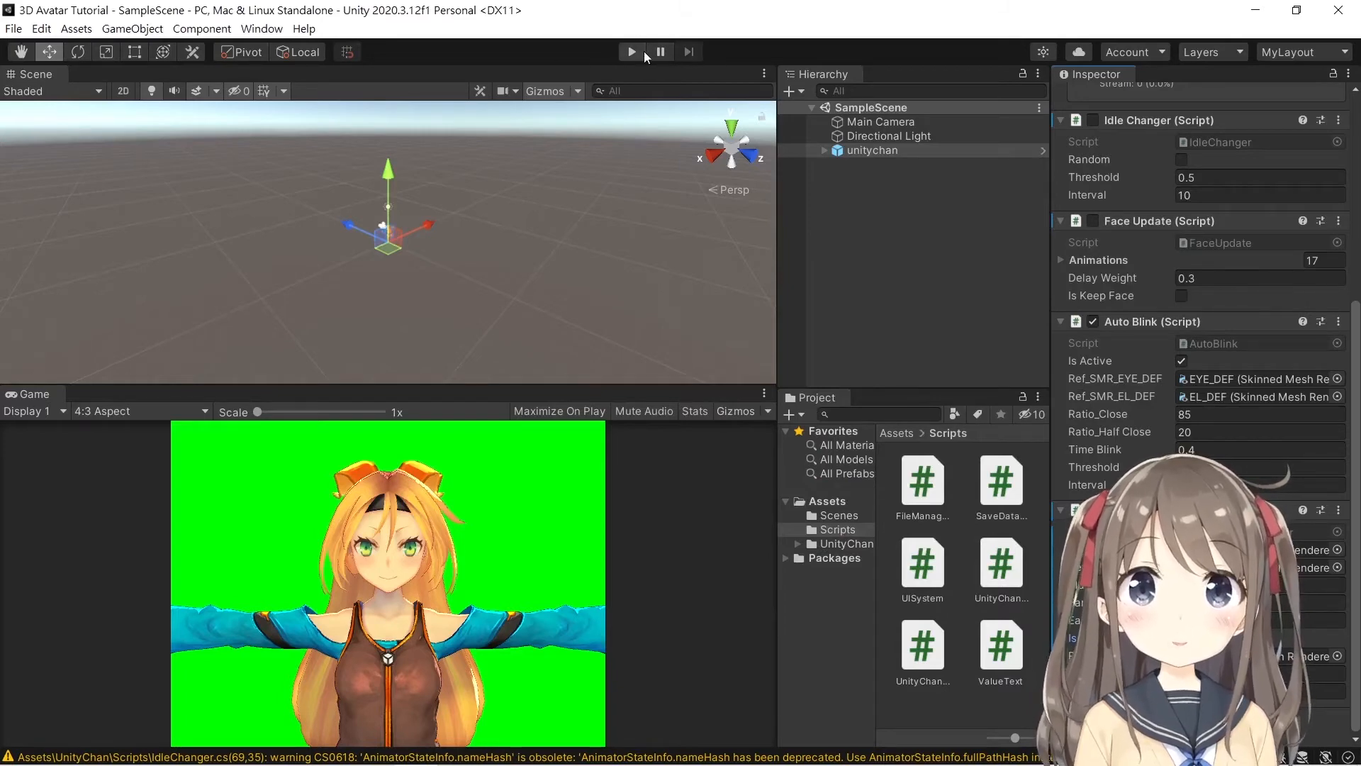
{"action": "mouse_move", "coordinate": [631, 51]}
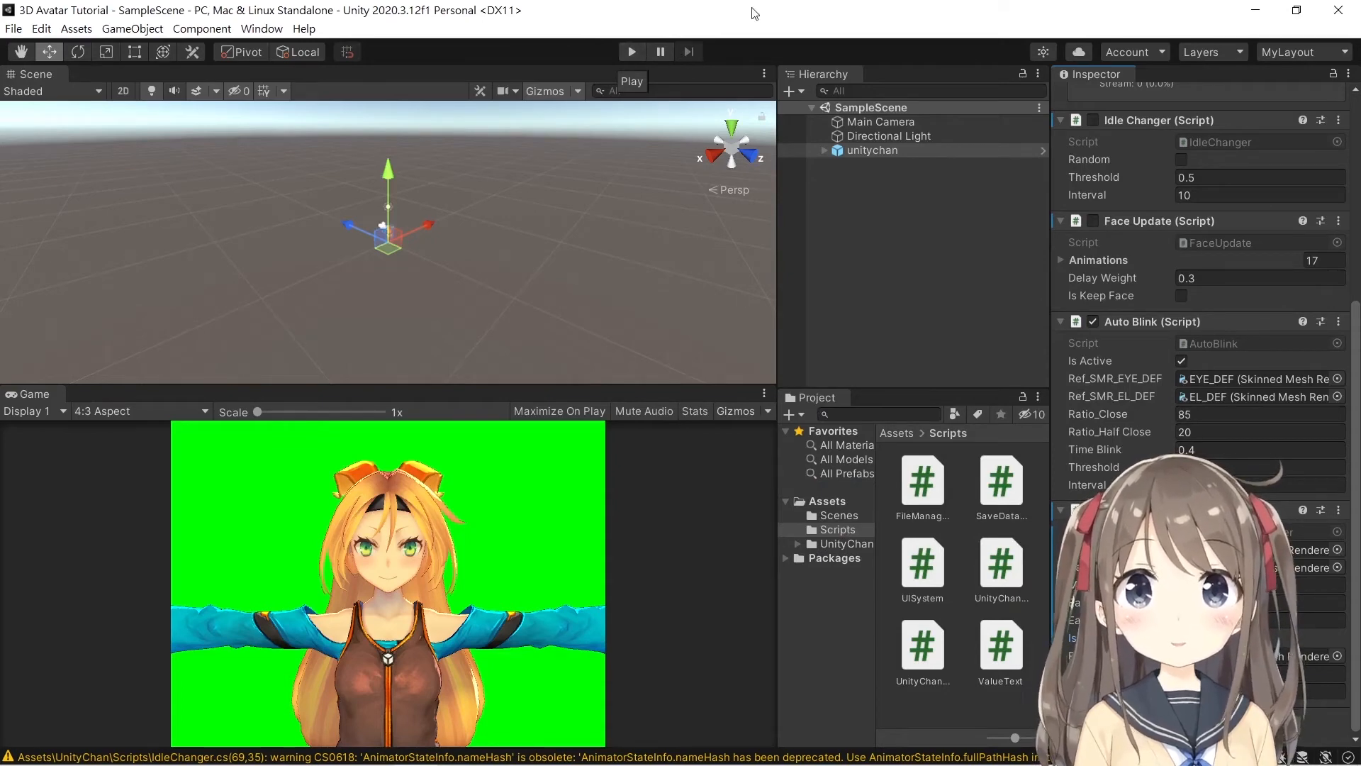
{"action": "mouse_move", "coordinate": [593, 189]}
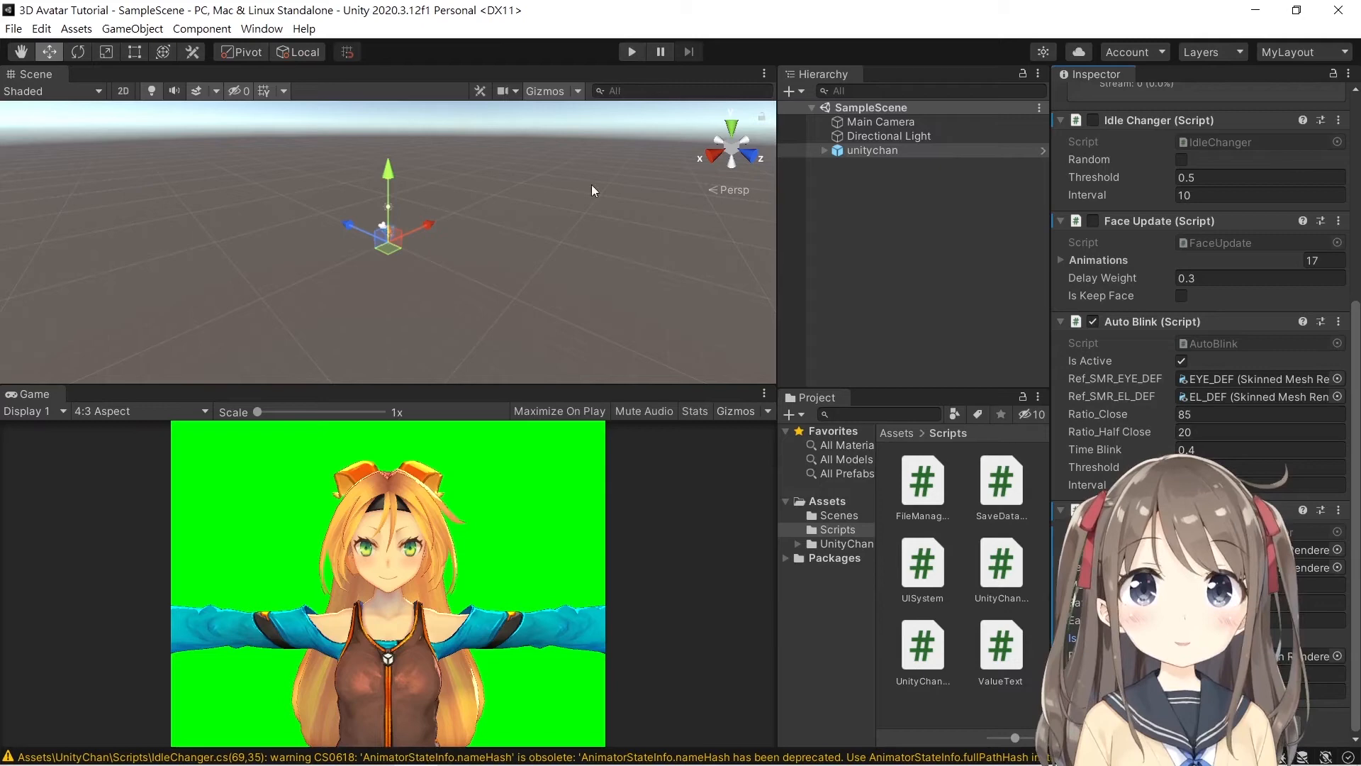
{"action": "mouse_move", "coordinate": [370, 746]}
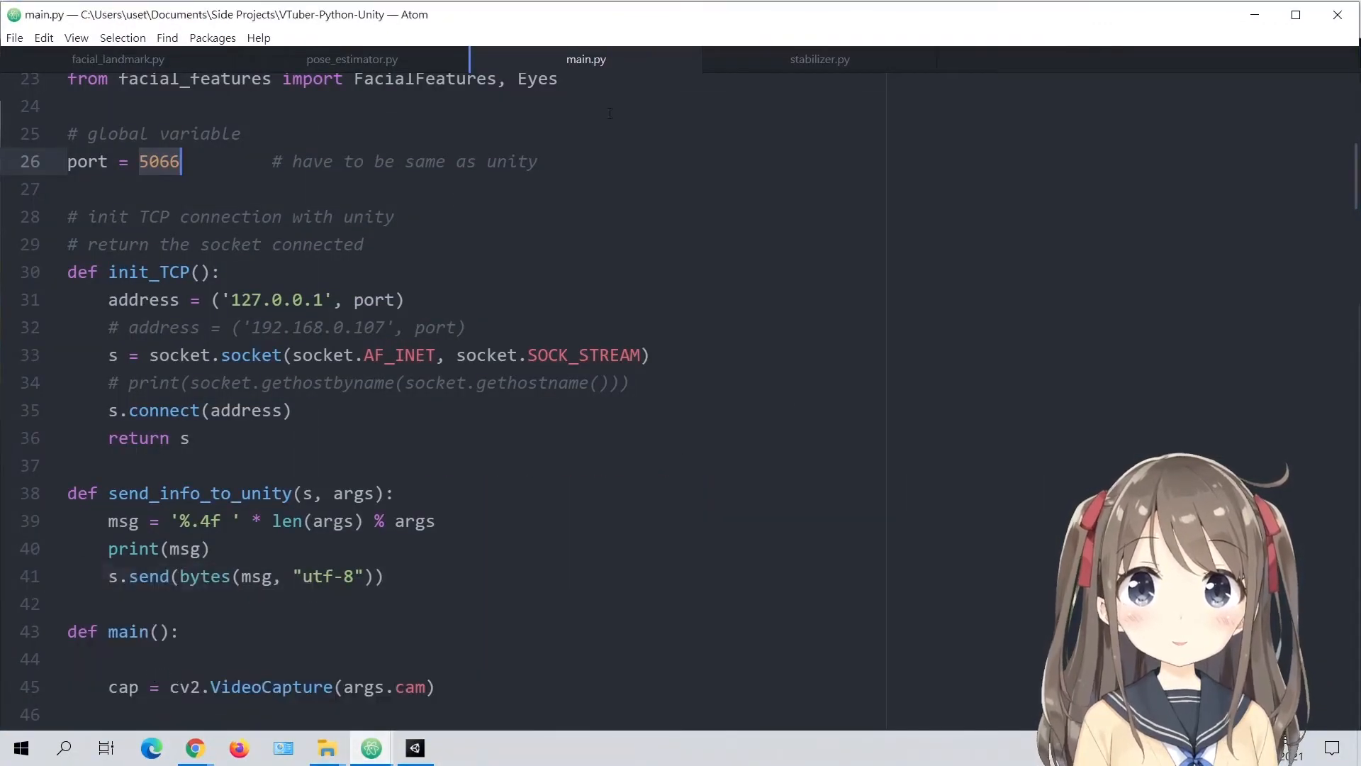
Review main.py's socket imports, port 5066 and the init_TCP function in Atom.
{"action": "scroll", "scroll_direction": "up", "scroll_amount": 3}
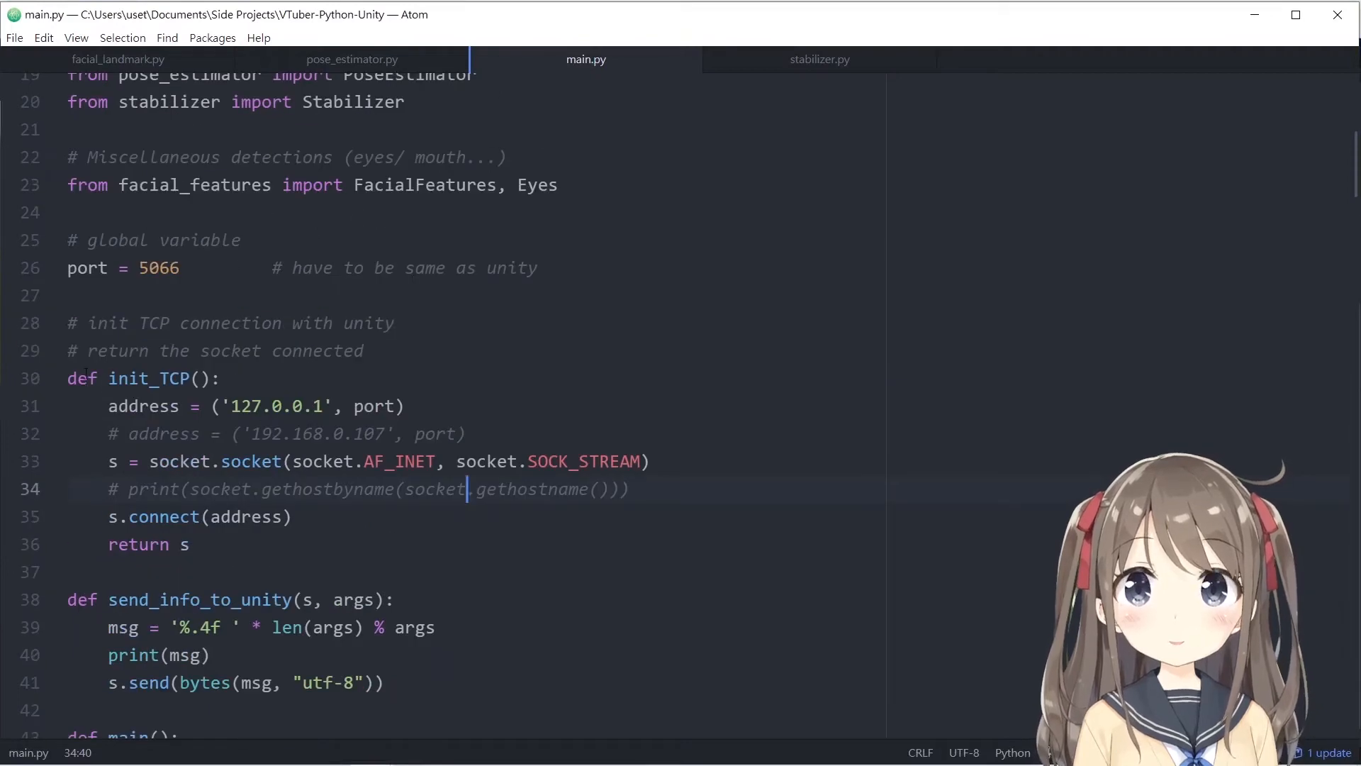
{"action": "left_click", "coordinate": [279, 378]}
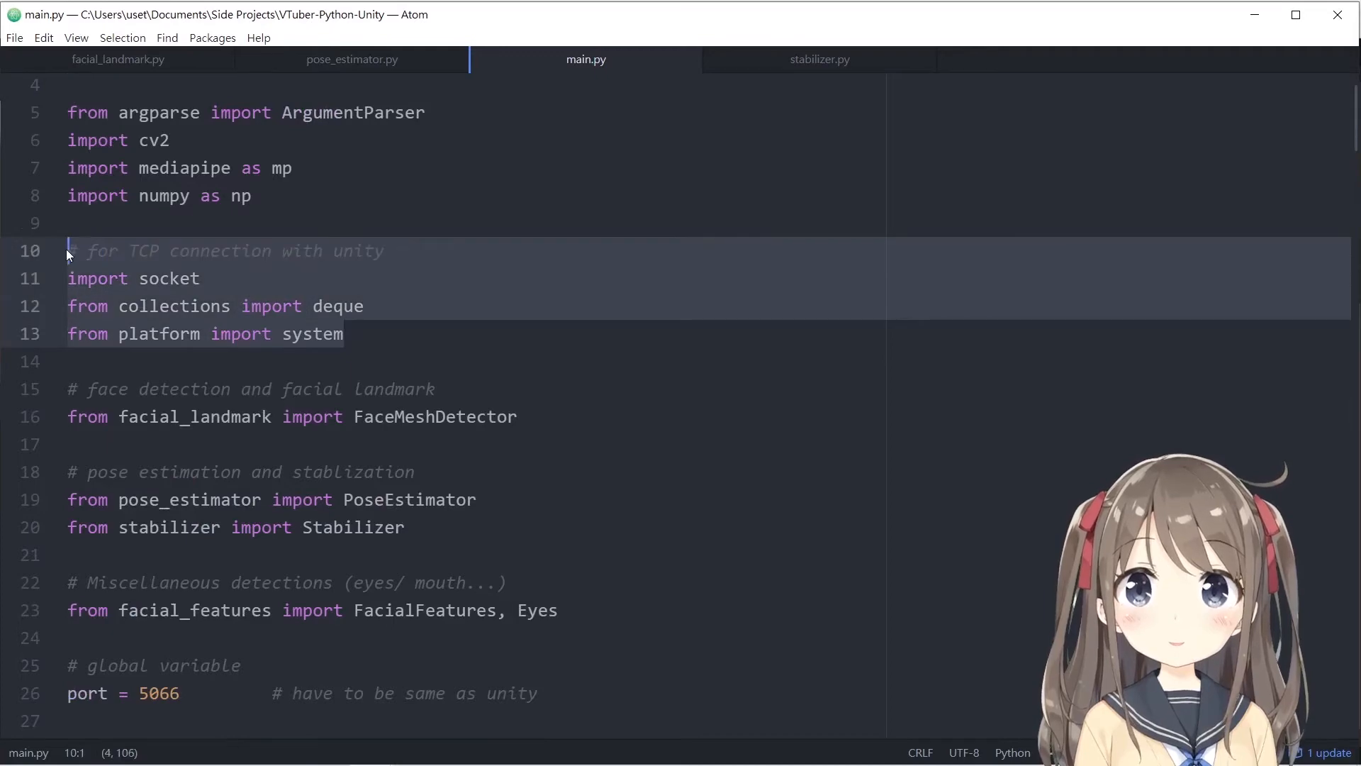
{"action": "left_click", "coordinate": [344, 333]}
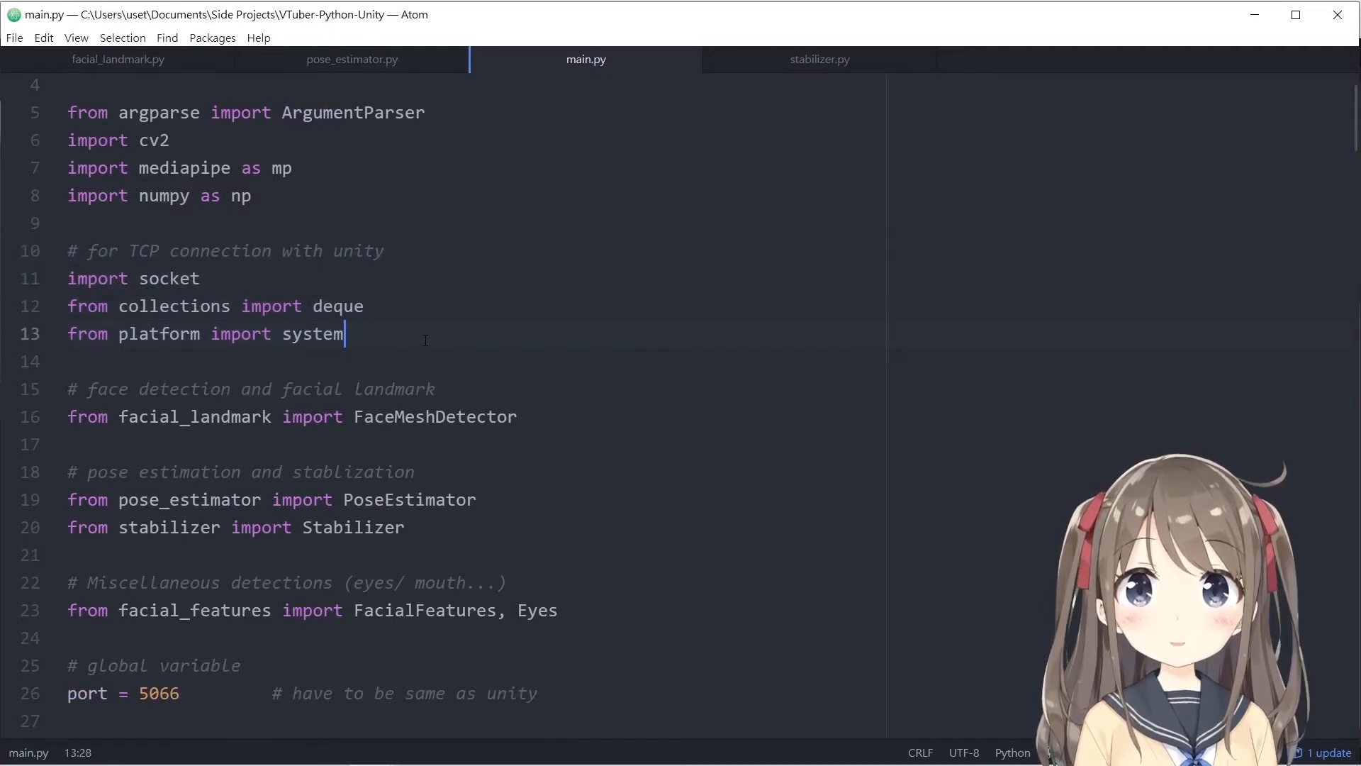
{"action": "scroll", "scroll_direction": "down", "scroll_amount": 3}
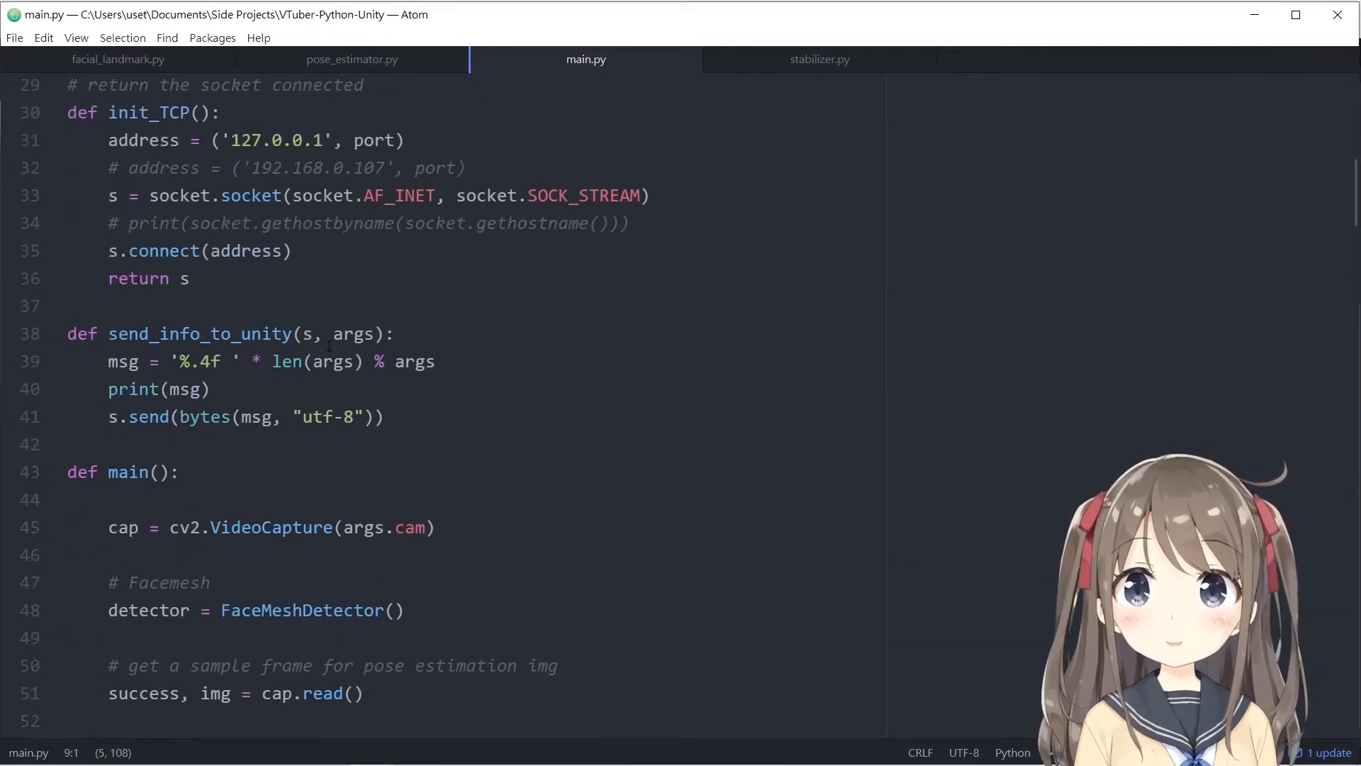
{"action": "double_click", "coordinate": [148, 112]}
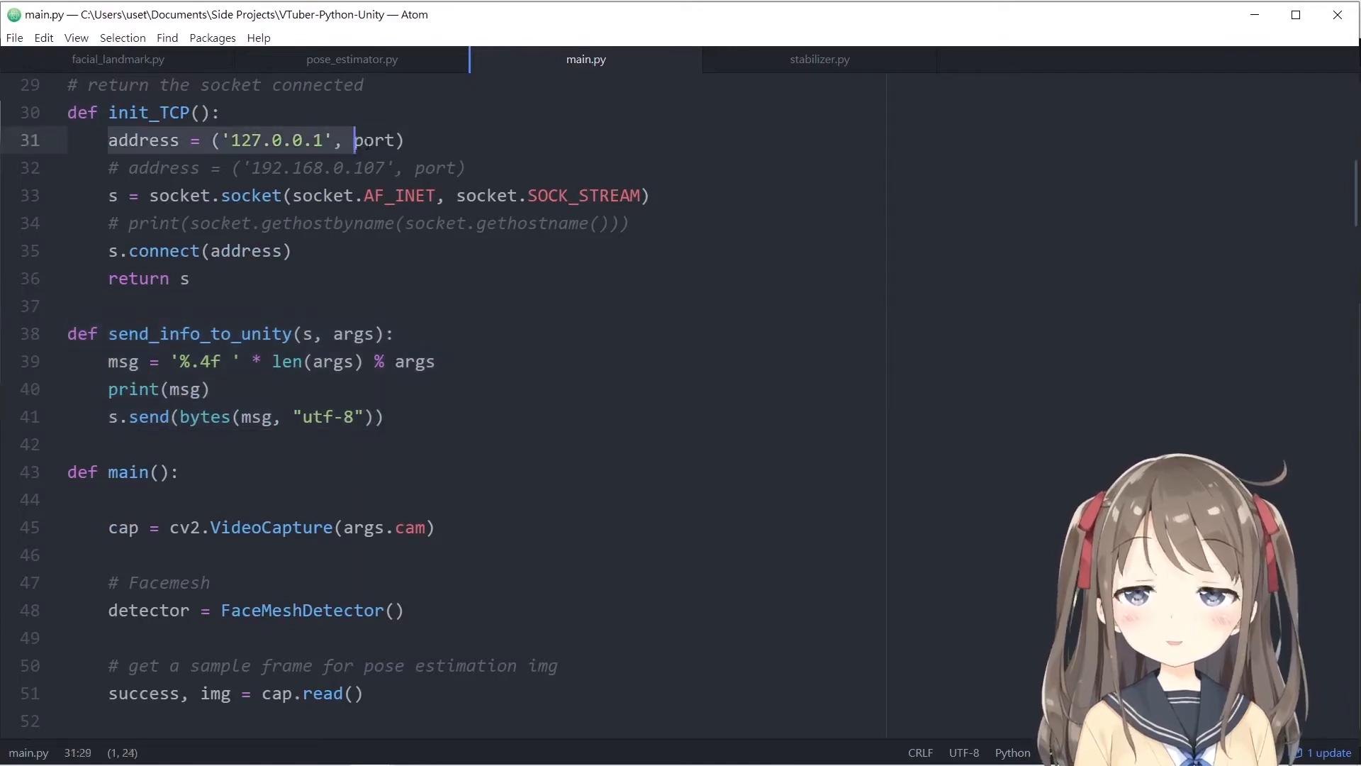
{"action": "scroll", "scroll_direction": "down", "scroll_amount": 3}
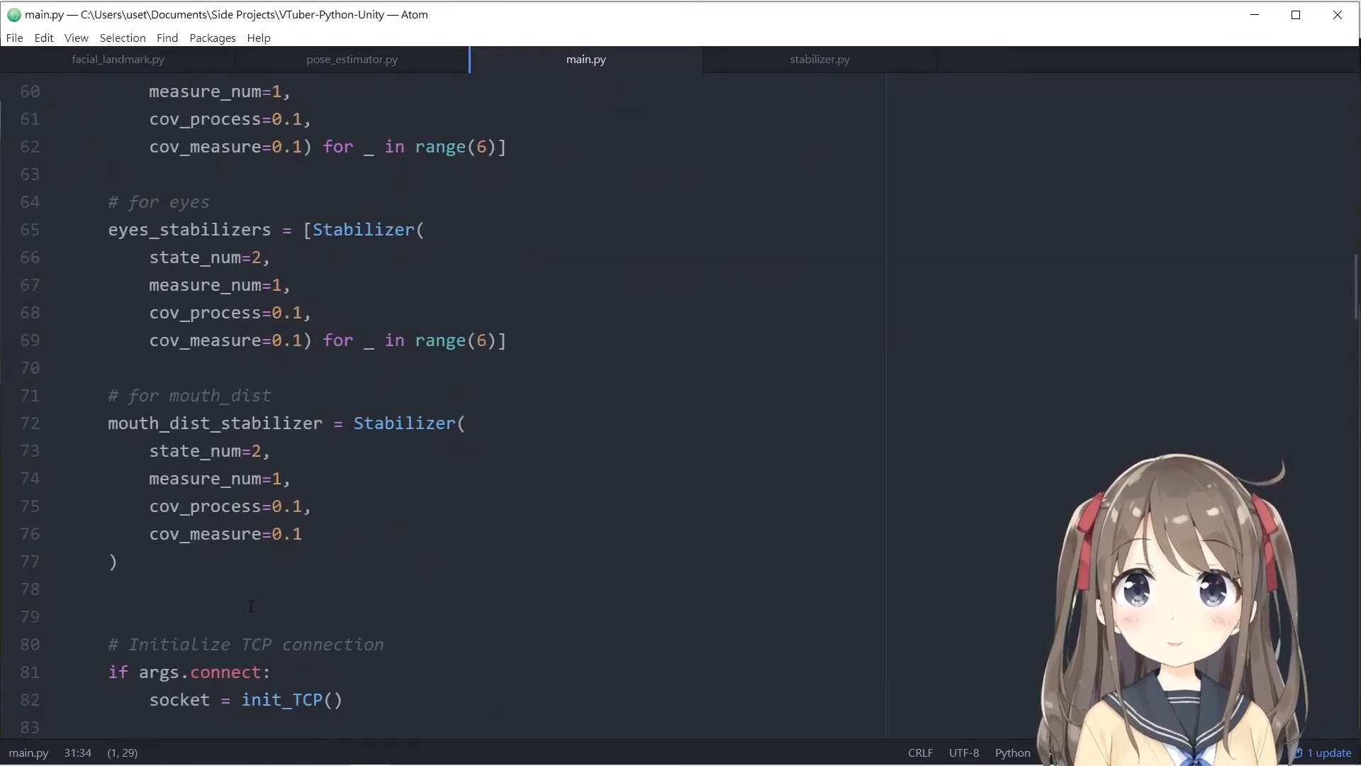
{"action": "scroll", "scroll_direction": "down", "scroll_amount": 3}
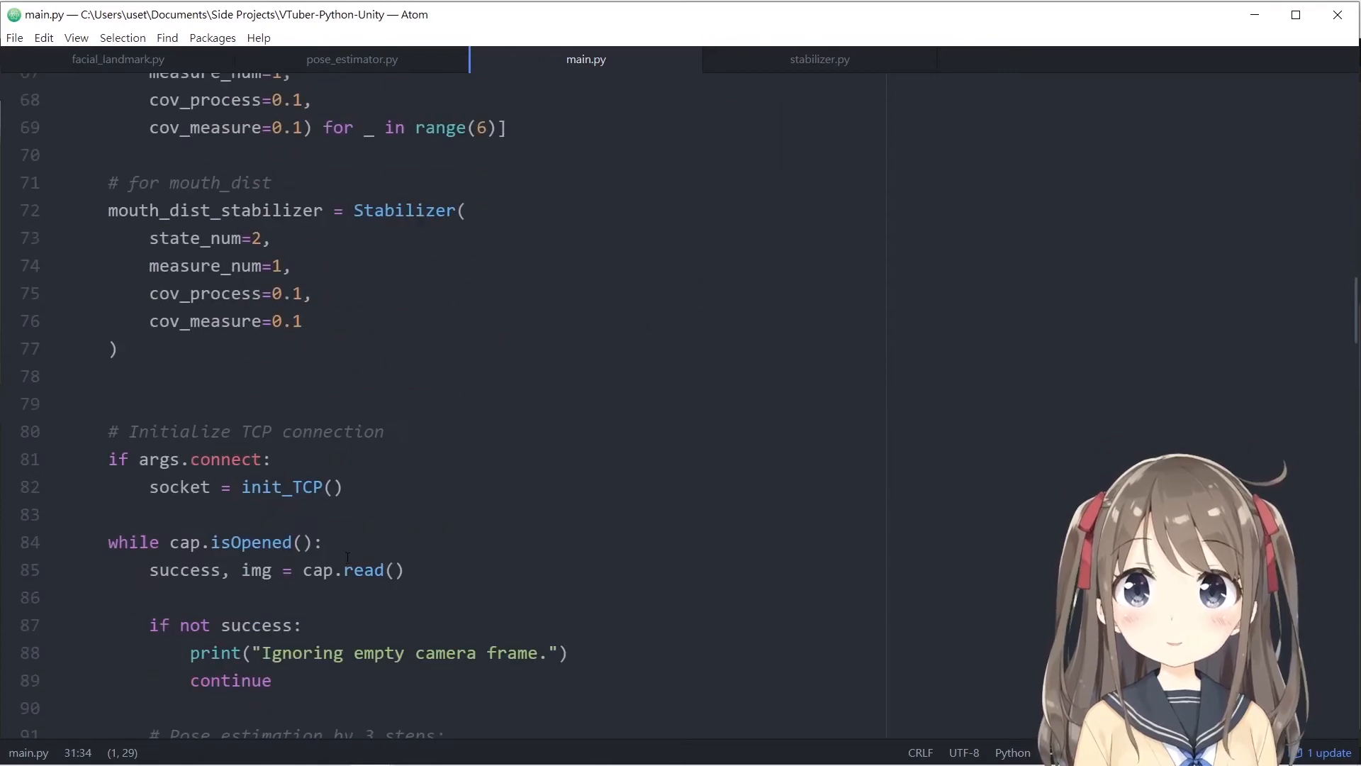
{"action": "scroll", "scroll_direction": "up", "scroll_amount": 3}
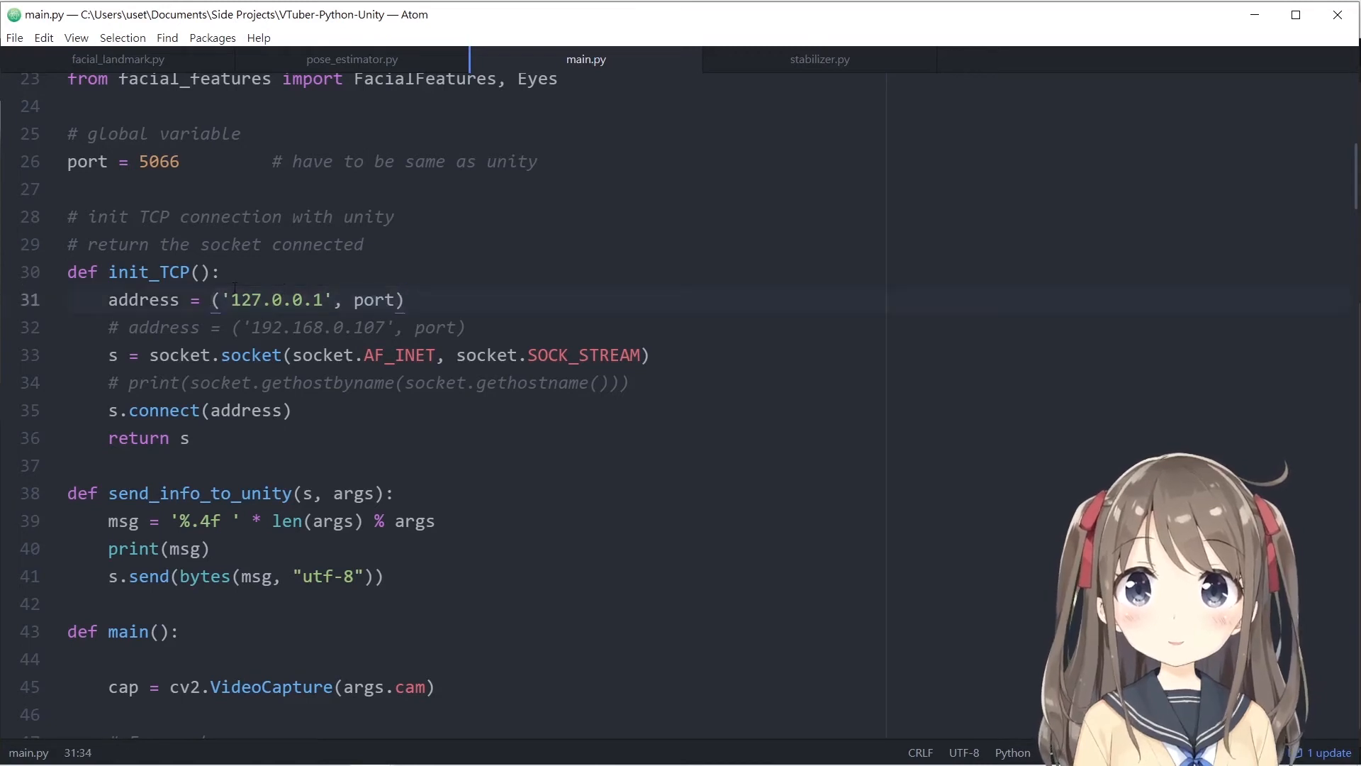
{"action": "left_click", "coordinate": [248, 300]}
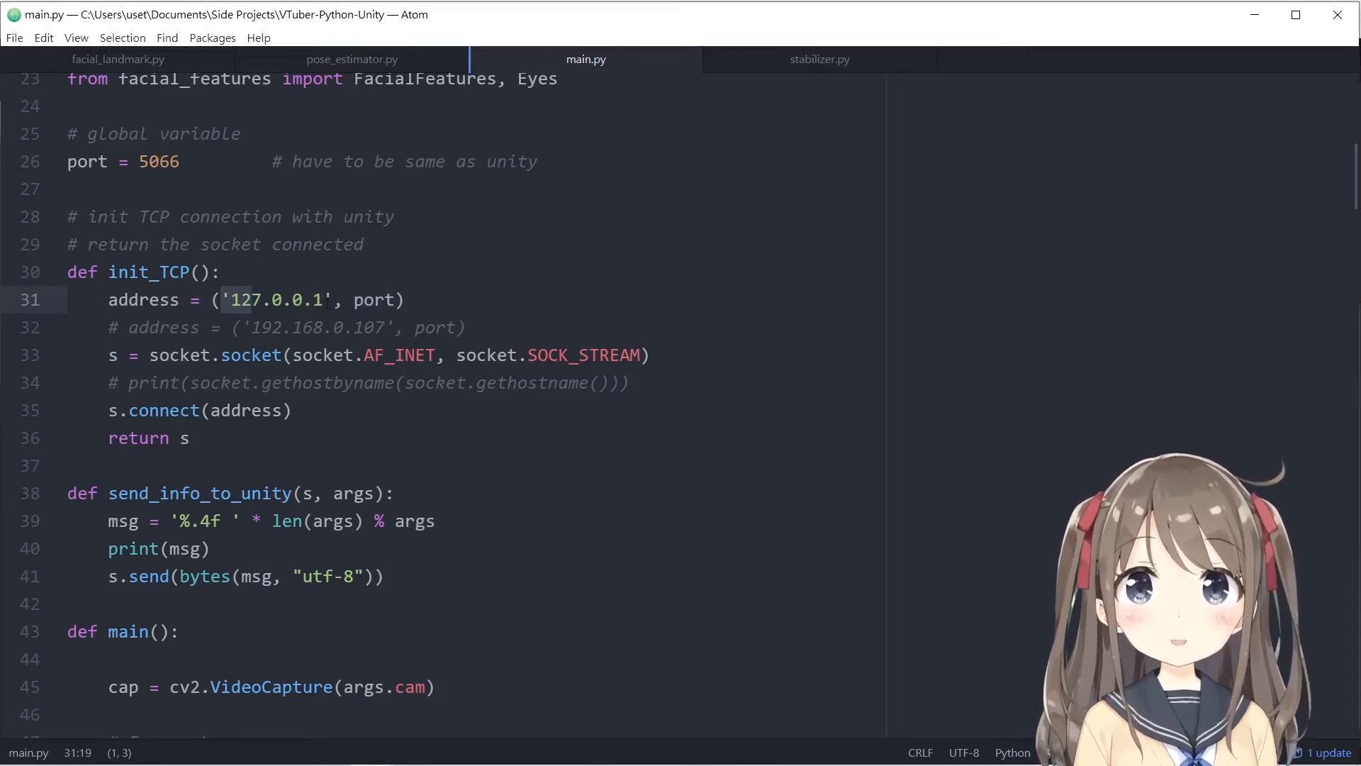
{"action": "left_click", "coordinate": [232, 300]}
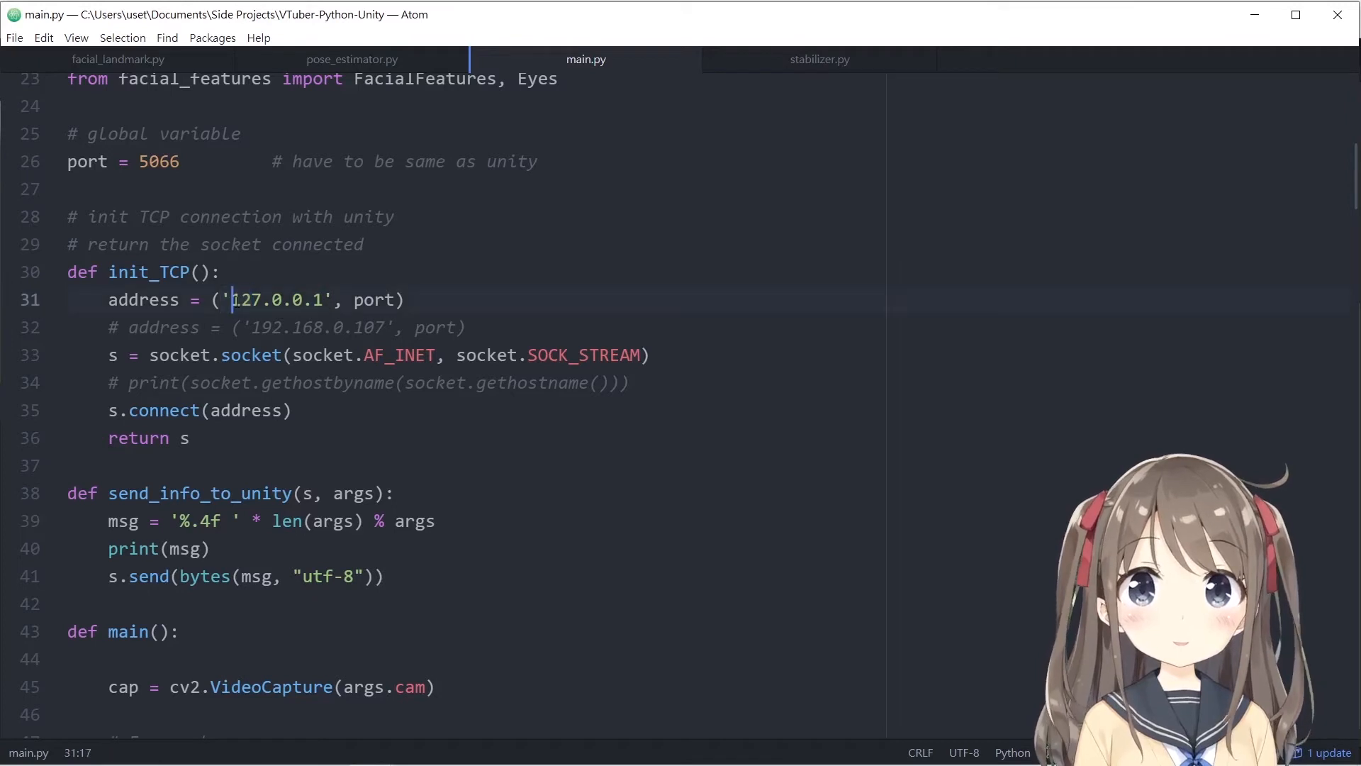
{"action": "double_click", "coordinate": [274, 299]}
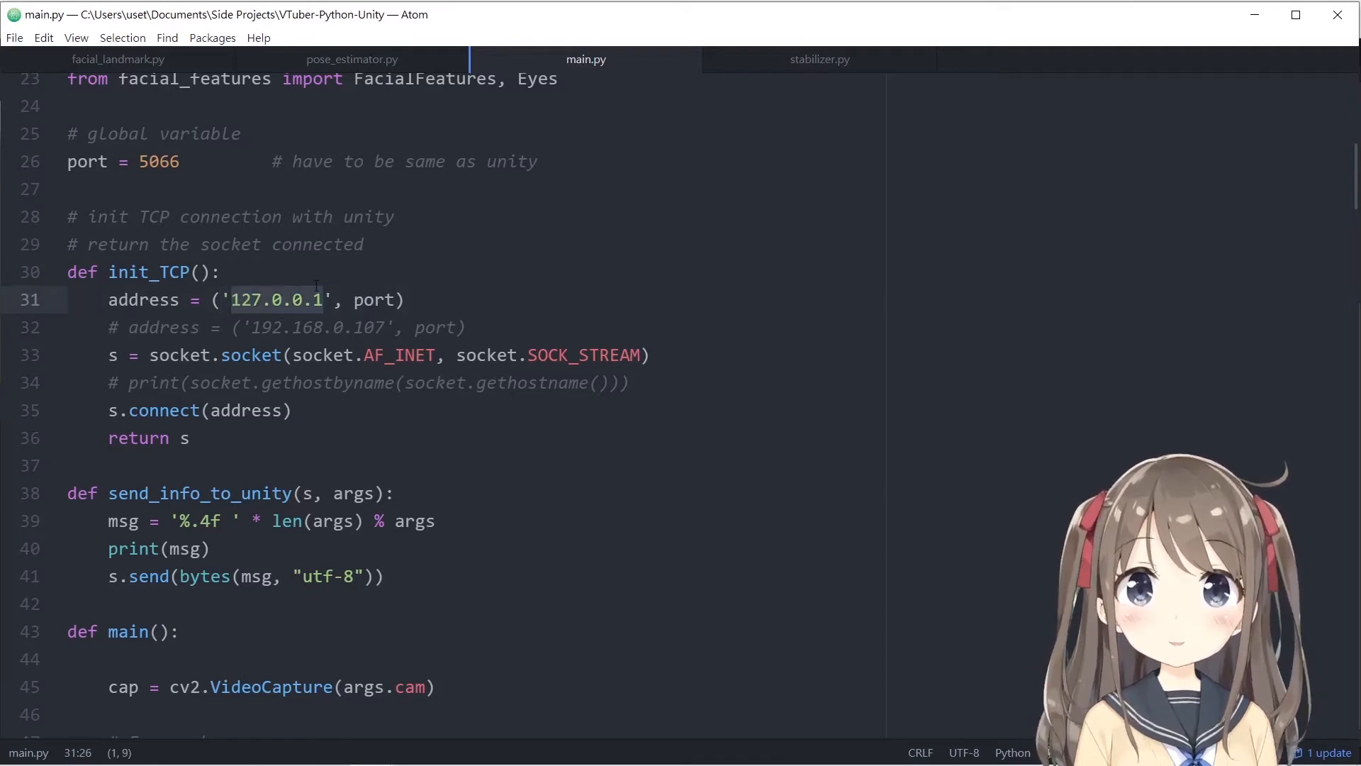
{"action": "left_click", "coordinate": [355, 299]}
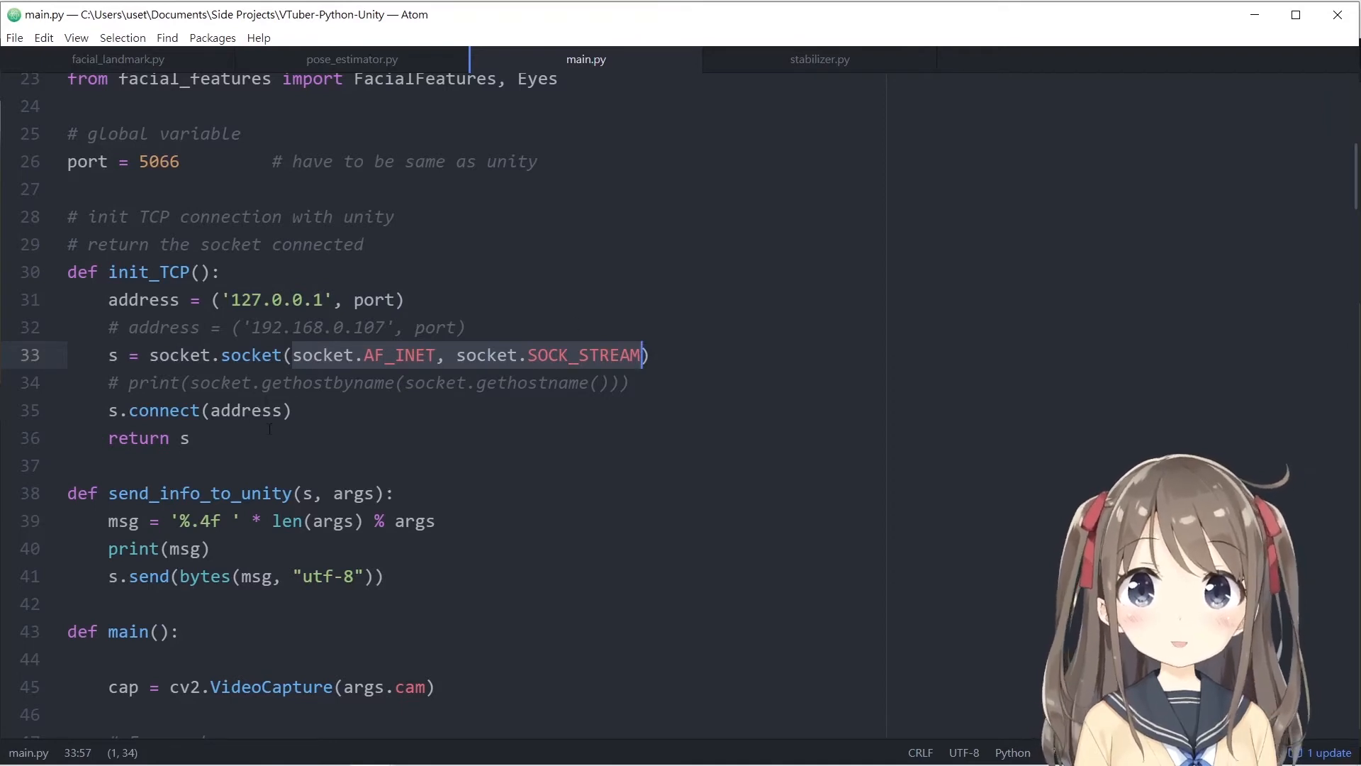
{"action": "left_click", "coordinate": [295, 410]}
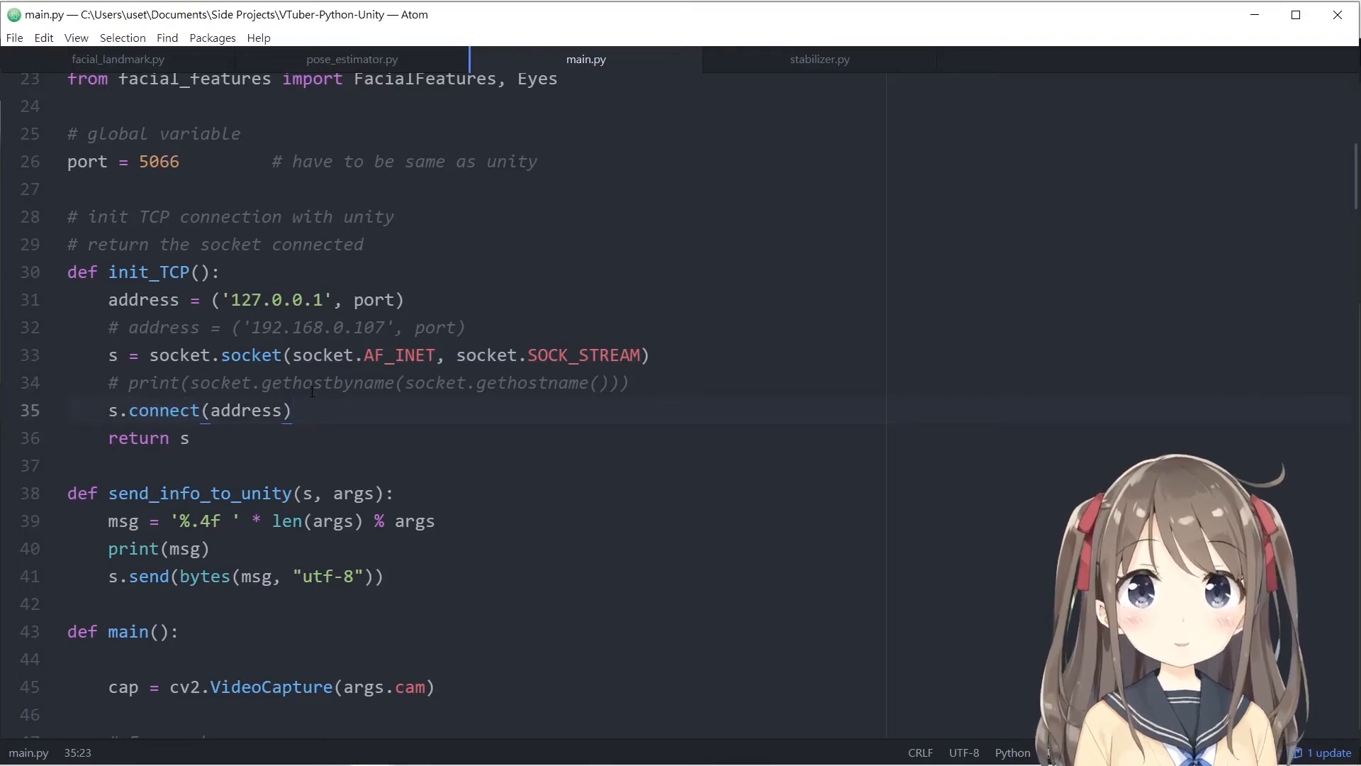
{"action": "left_click", "coordinate": [190, 437]}
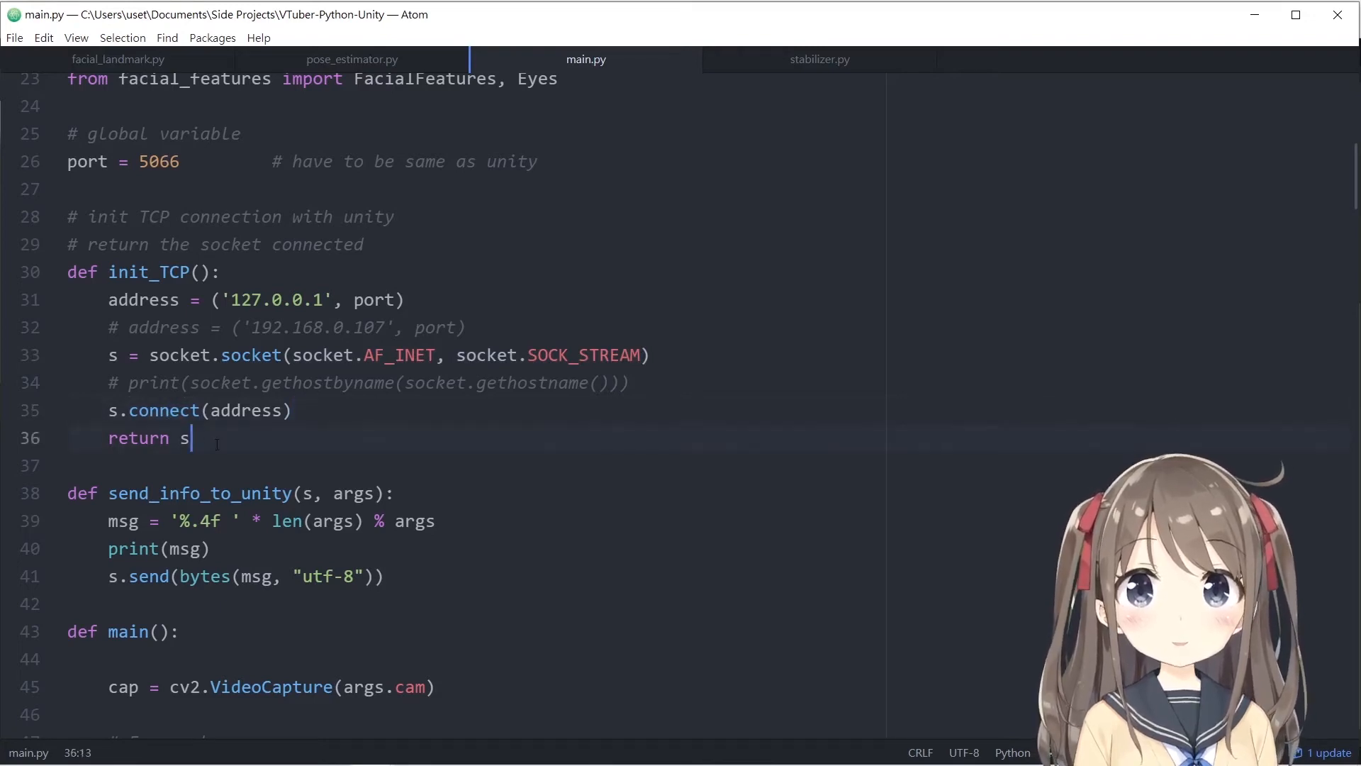
{"action": "scroll", "scroll_direction": "down", "scroll_amount": 3}
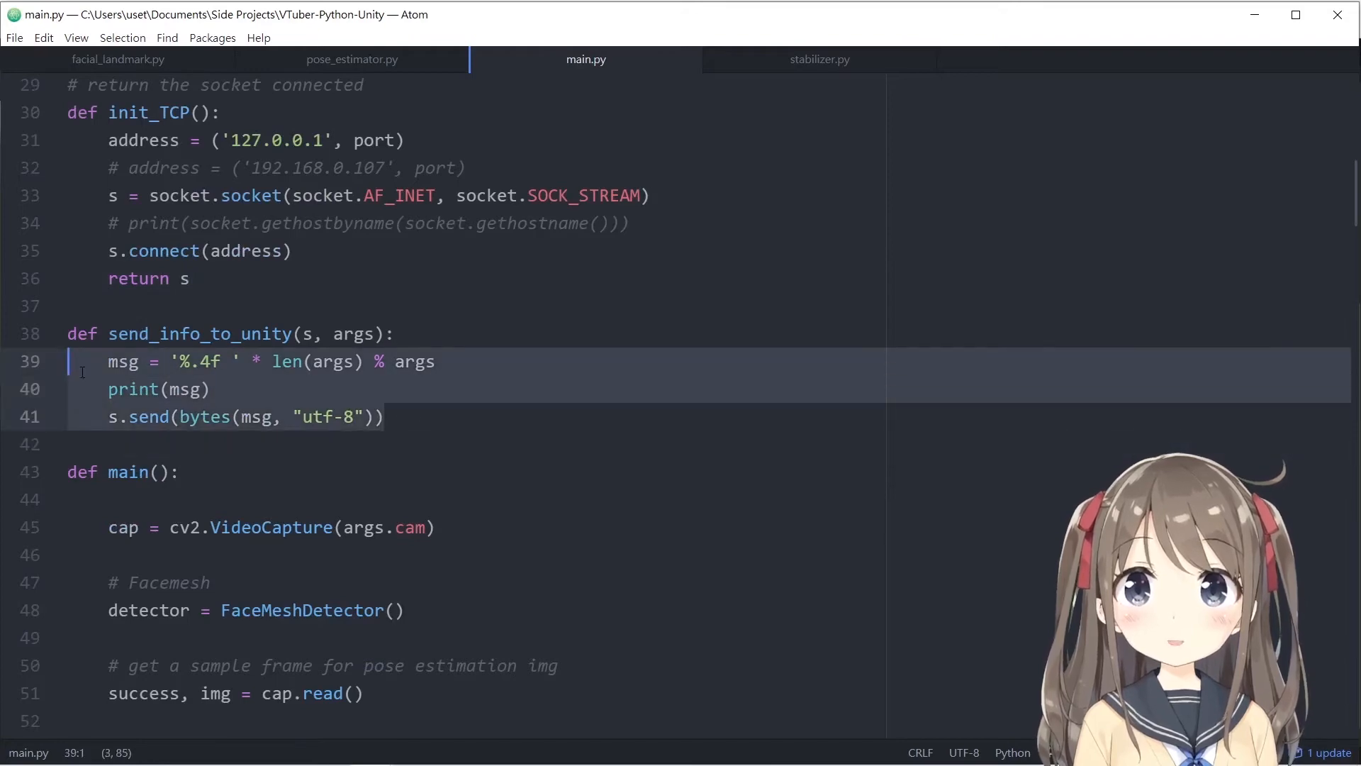
{"action": "left_click", "coordinate": [412, 417]}
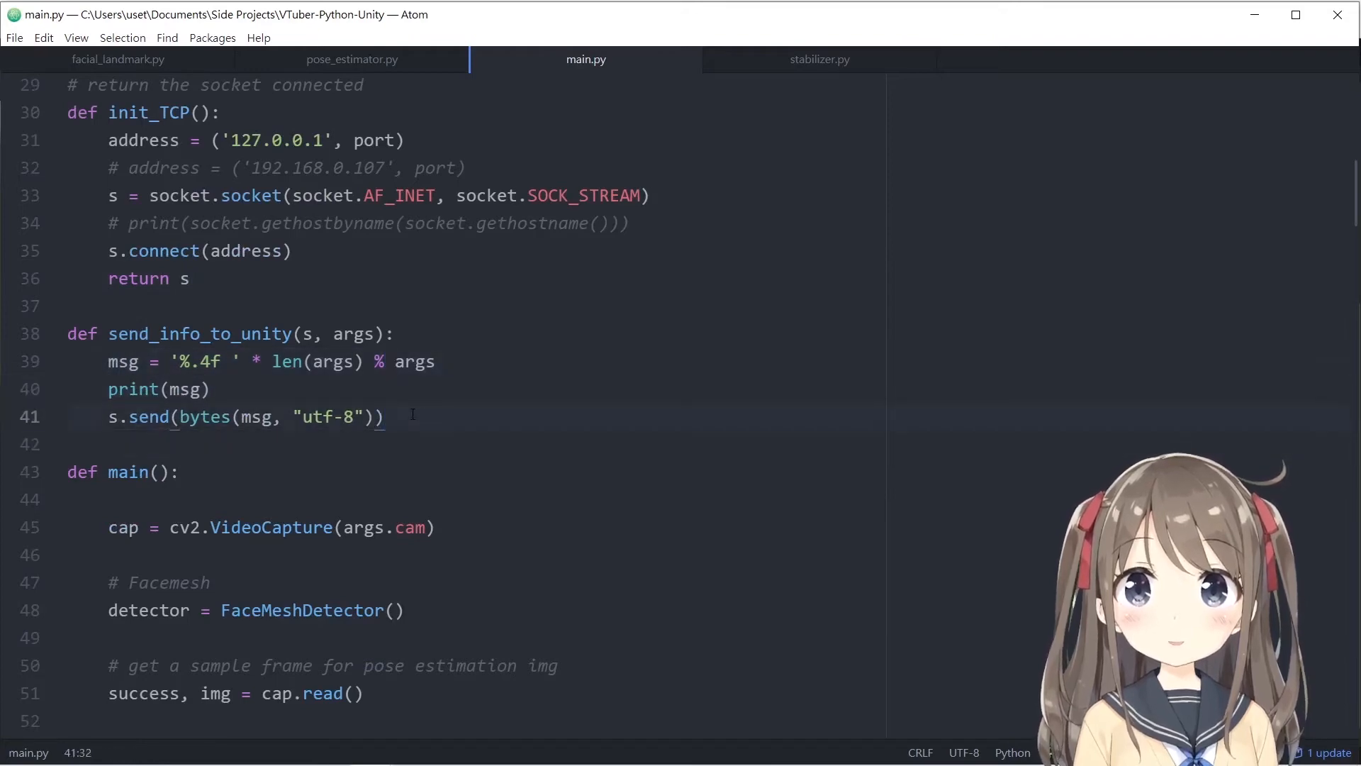
{"action": "scroll", "scroll_direction": "down", "scroll_amount": 3}
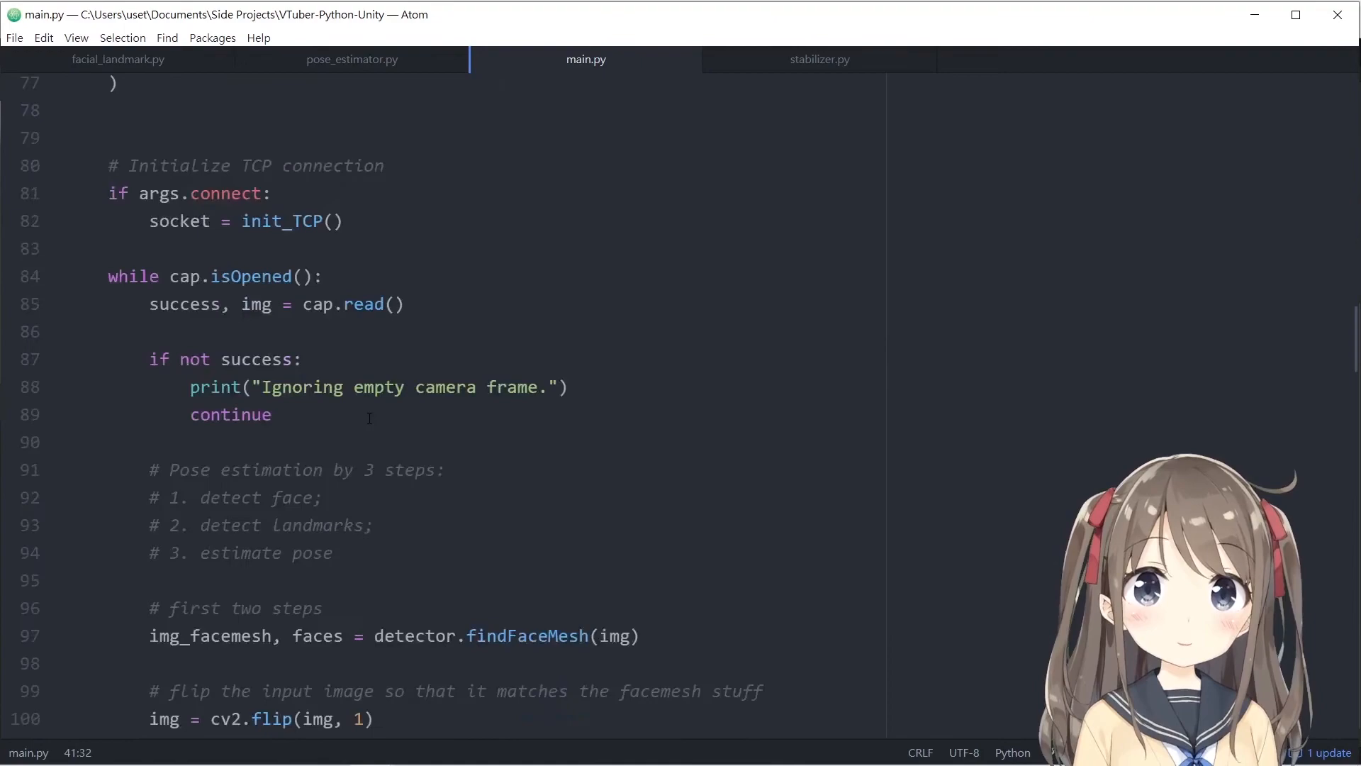
{"action": "scroll", "scroll_direction": "down", "scroll_amount": 3}
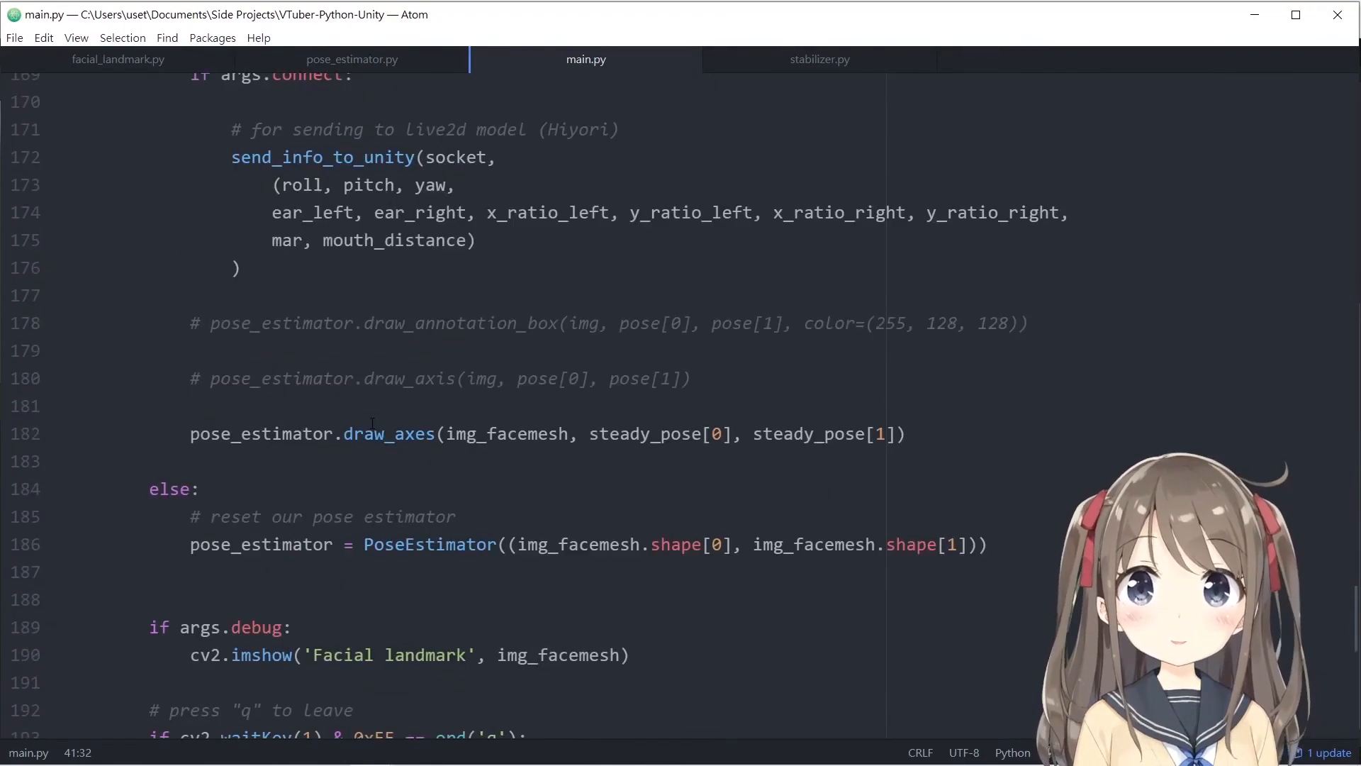
{"action": "left_click", "coordinate": [243, 268]}
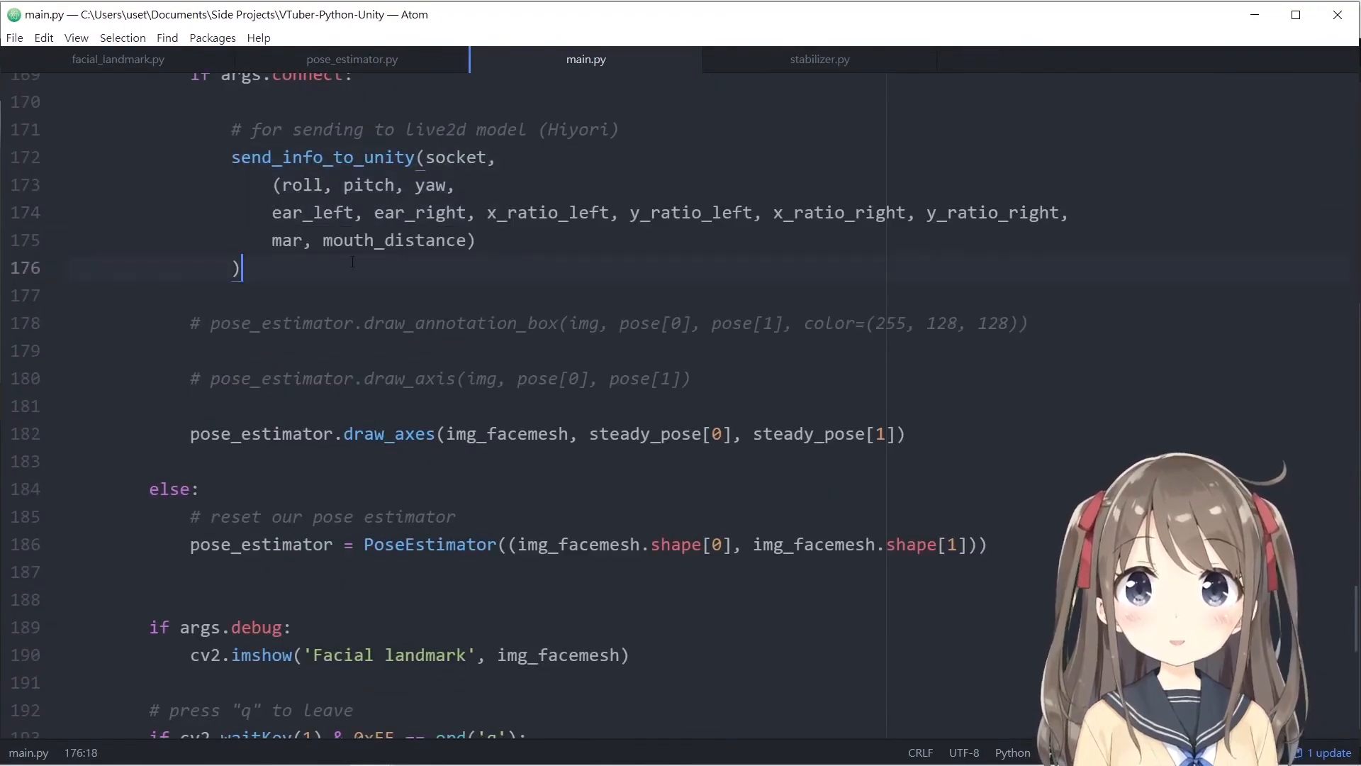
{"action": "double_click", "coordinate": [456, 157]}
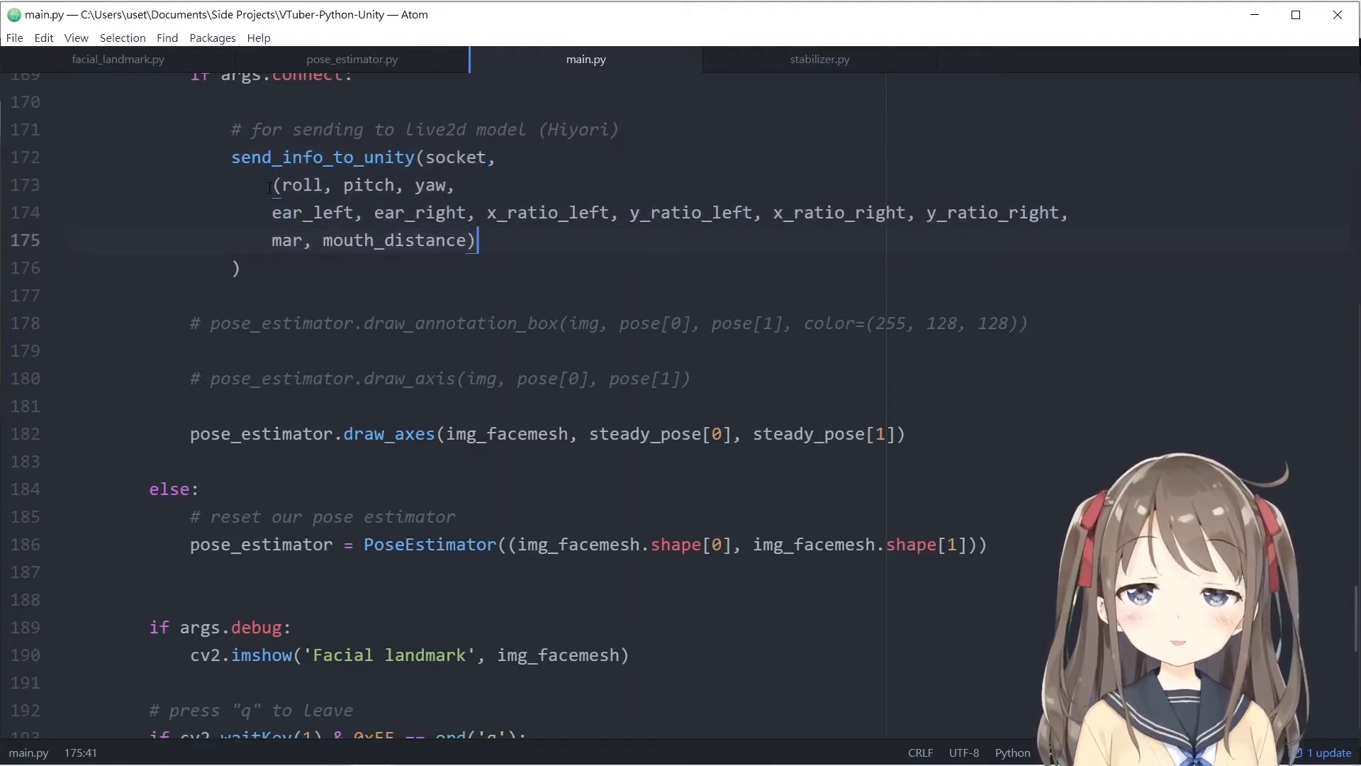
{"action": "scroll", "scroll_direction": "up", "scroll_amount": 3}
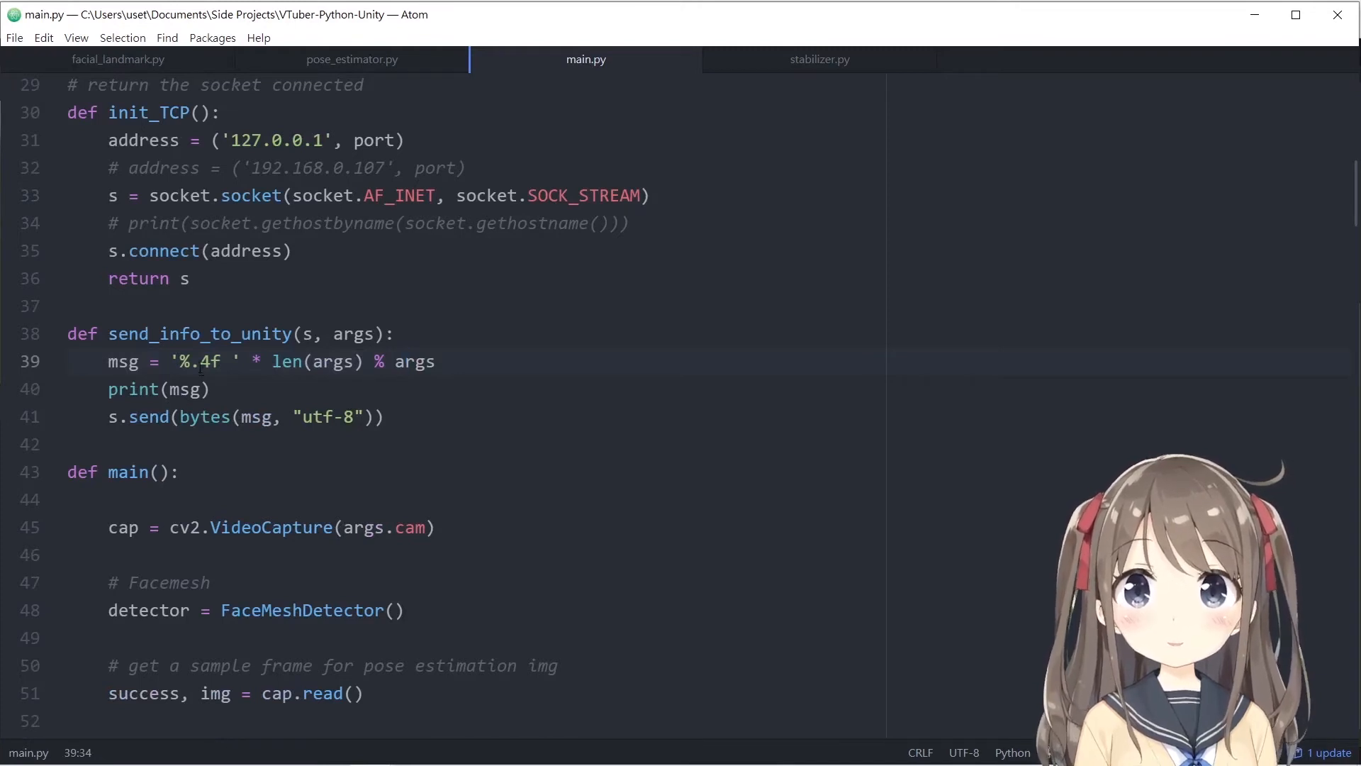
{"action": "left_click", "coordinate": [171, 362]}
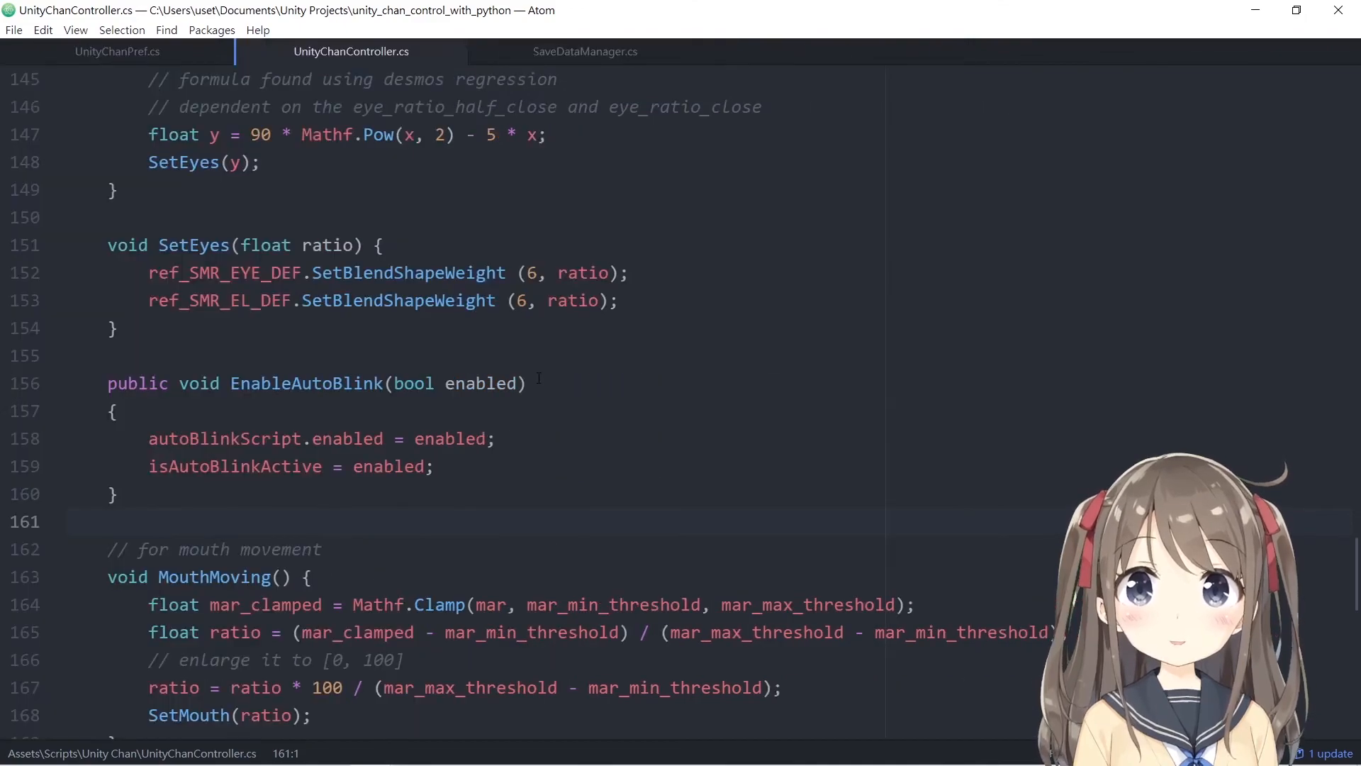
{"action": "scroll", "scroll_direction": "up", "scroll_amount": 3}
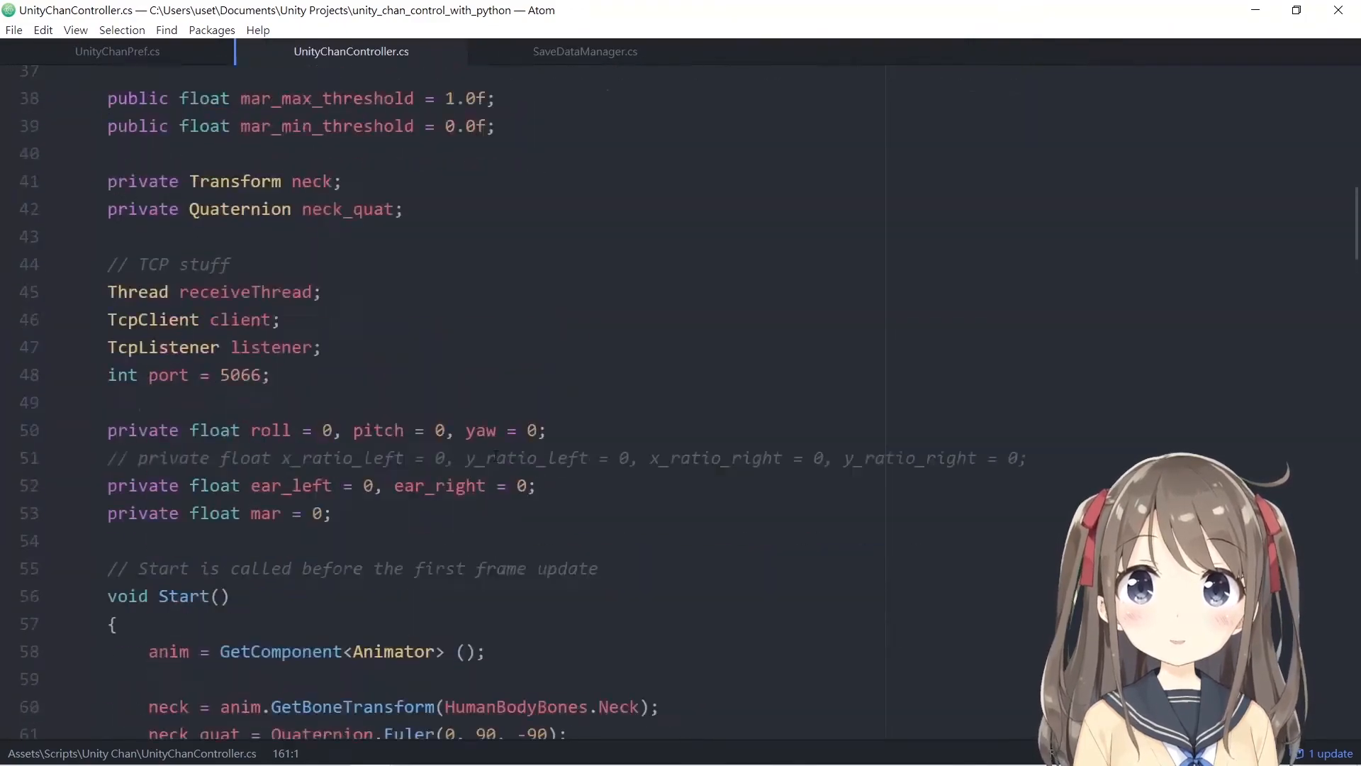
{"action": "scroll", "scroll_direction": "down", "scroll_amount": 3}
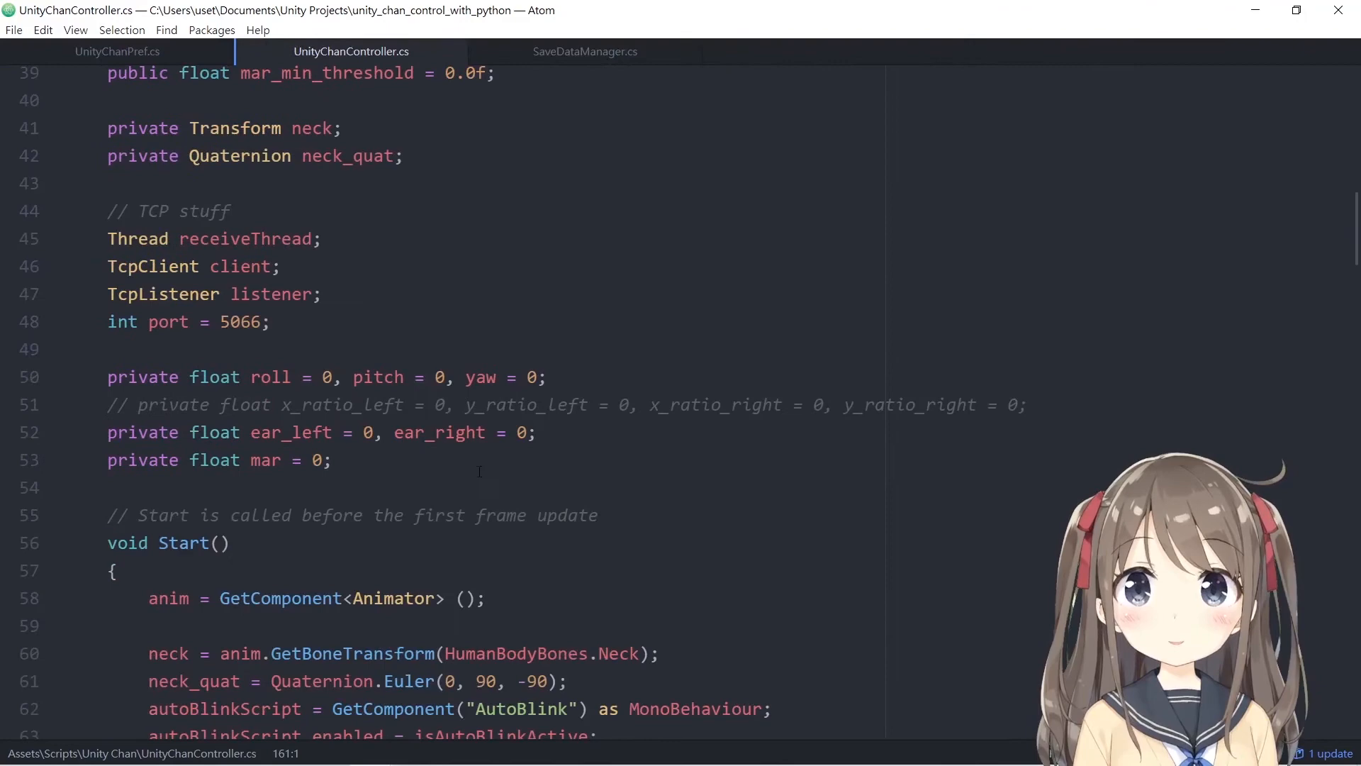
{"action": "left_click", "coordinate": [271, 321]}
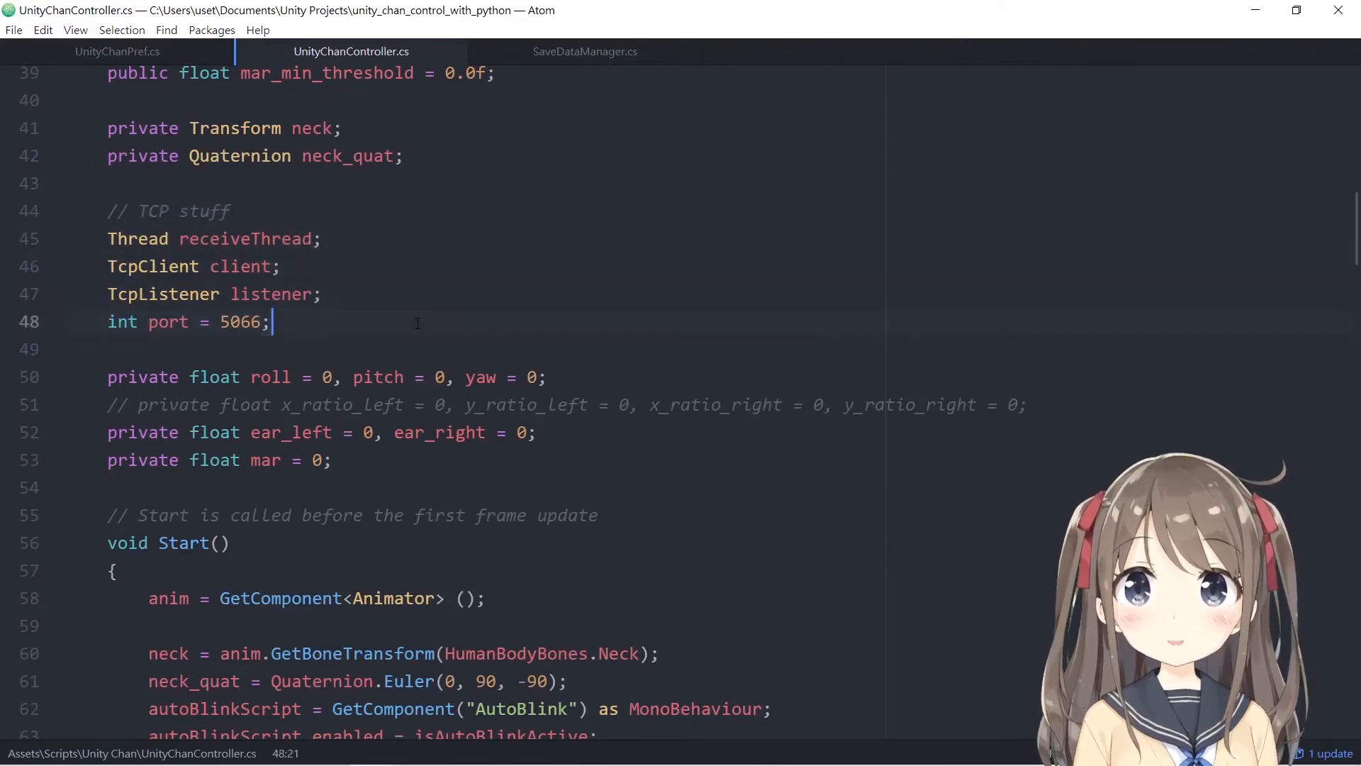
{"action": "double_click", "coordinate": [240, 321]}
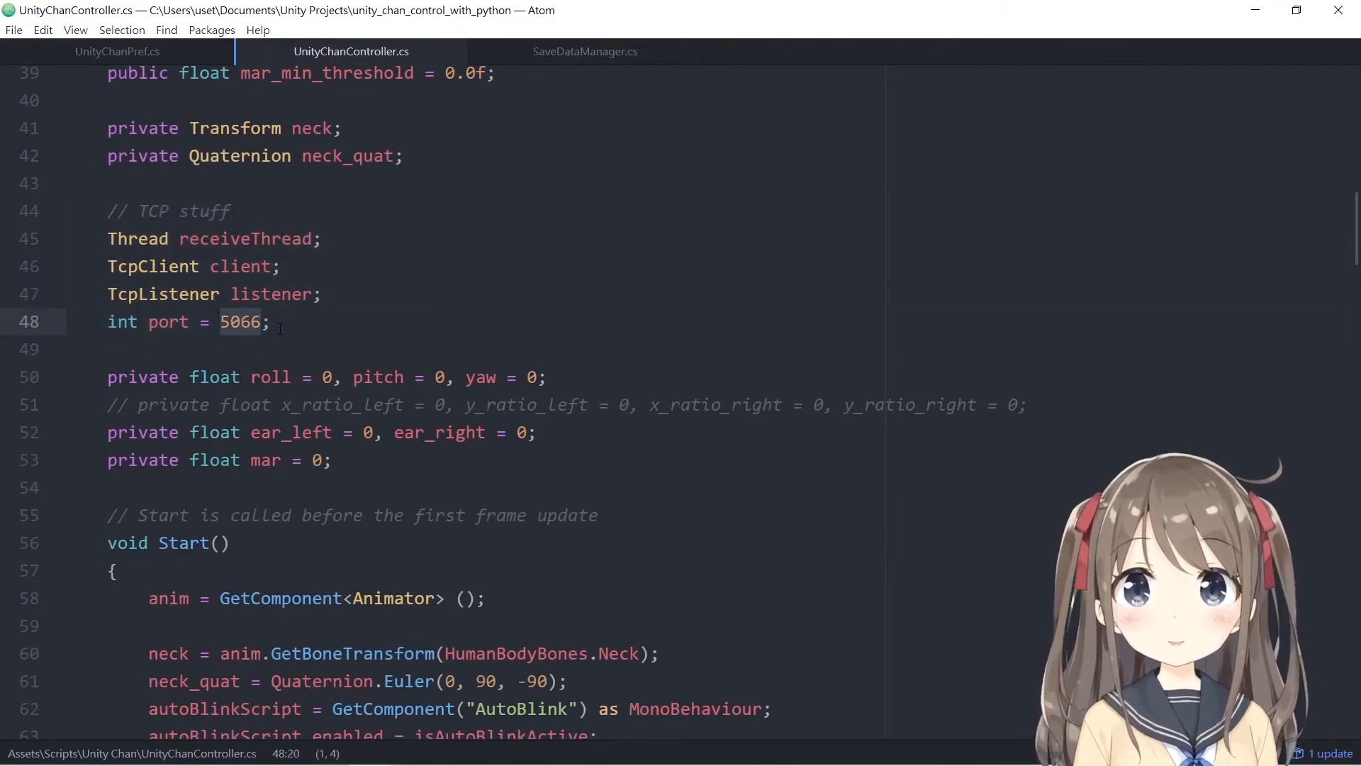
{"action": "scroll", "scroll_direction": "down", "scroll_amount": 3}
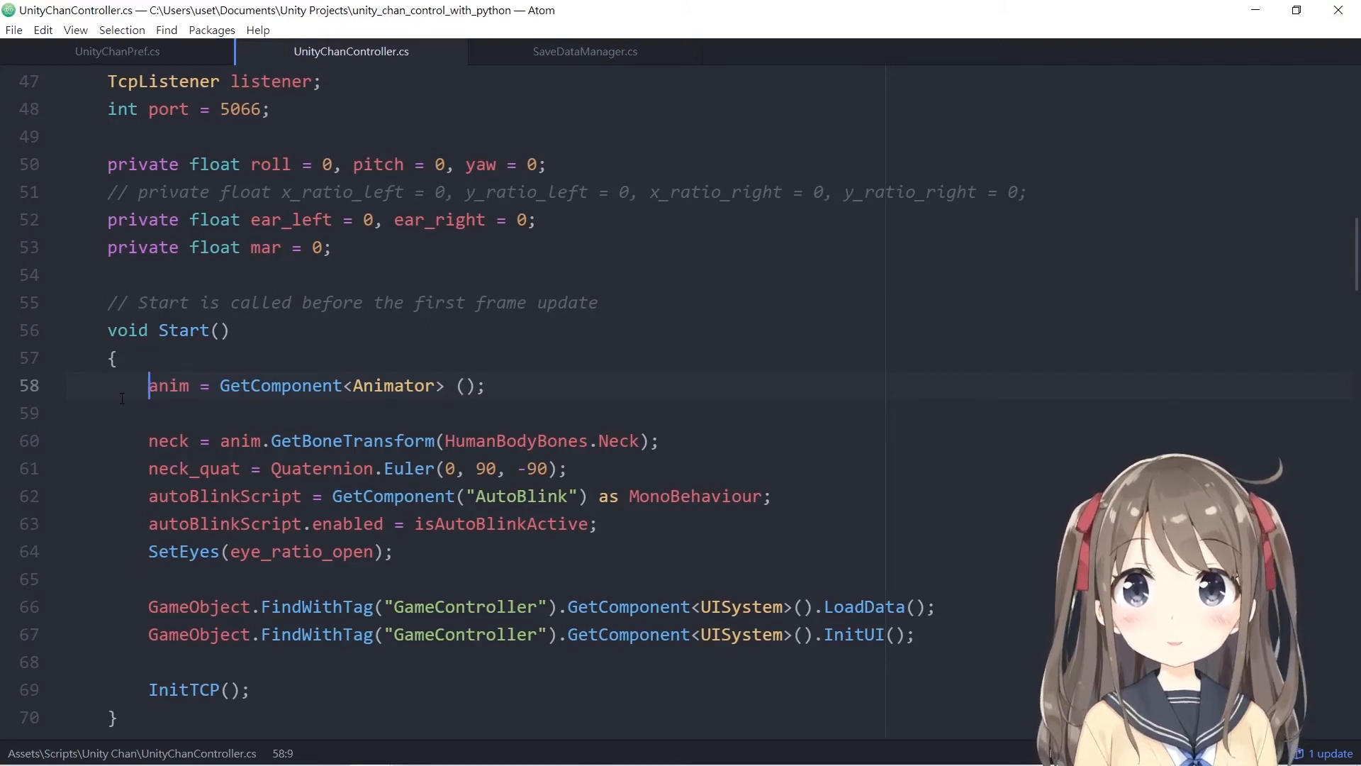
{"action": "left_click", "coordinate": [590, 441]}
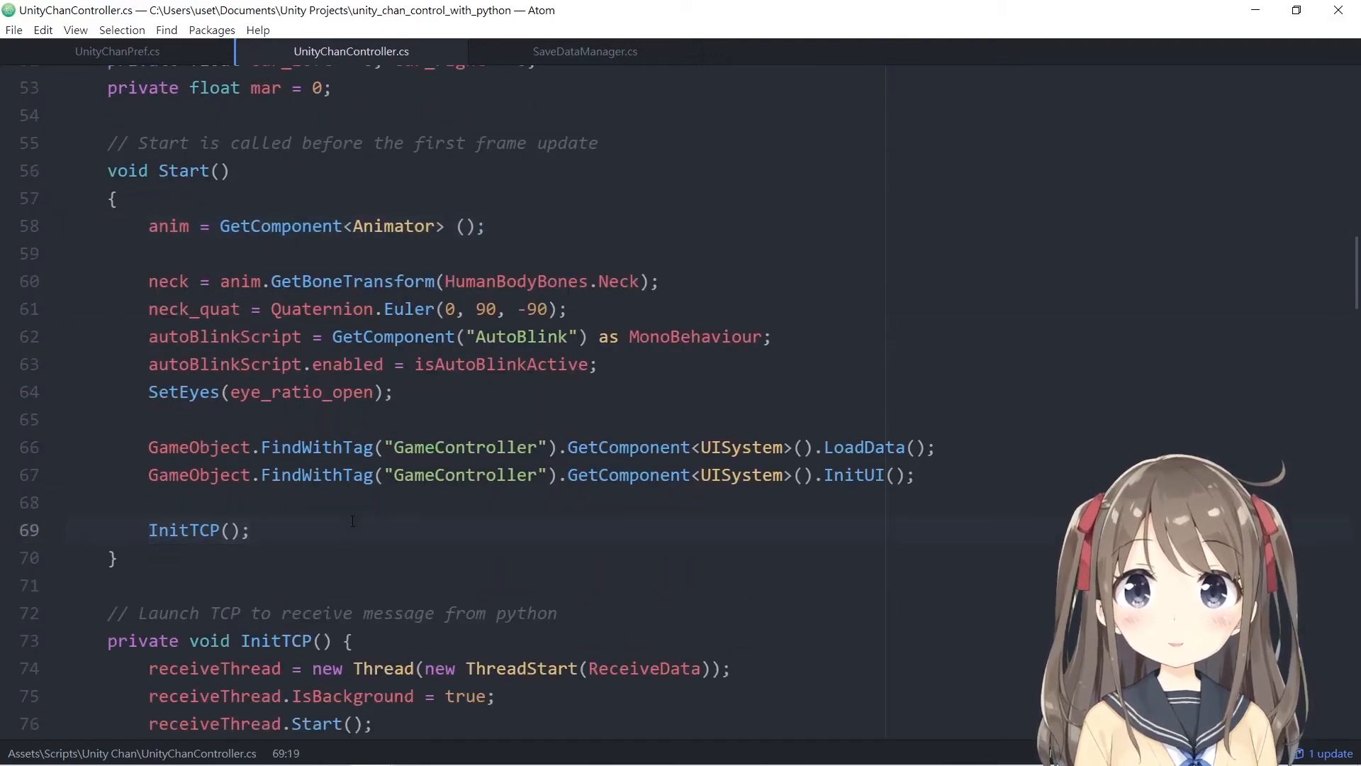
{"action": "scroll", "scroll_direction": "down", "scroll_amount": 3}
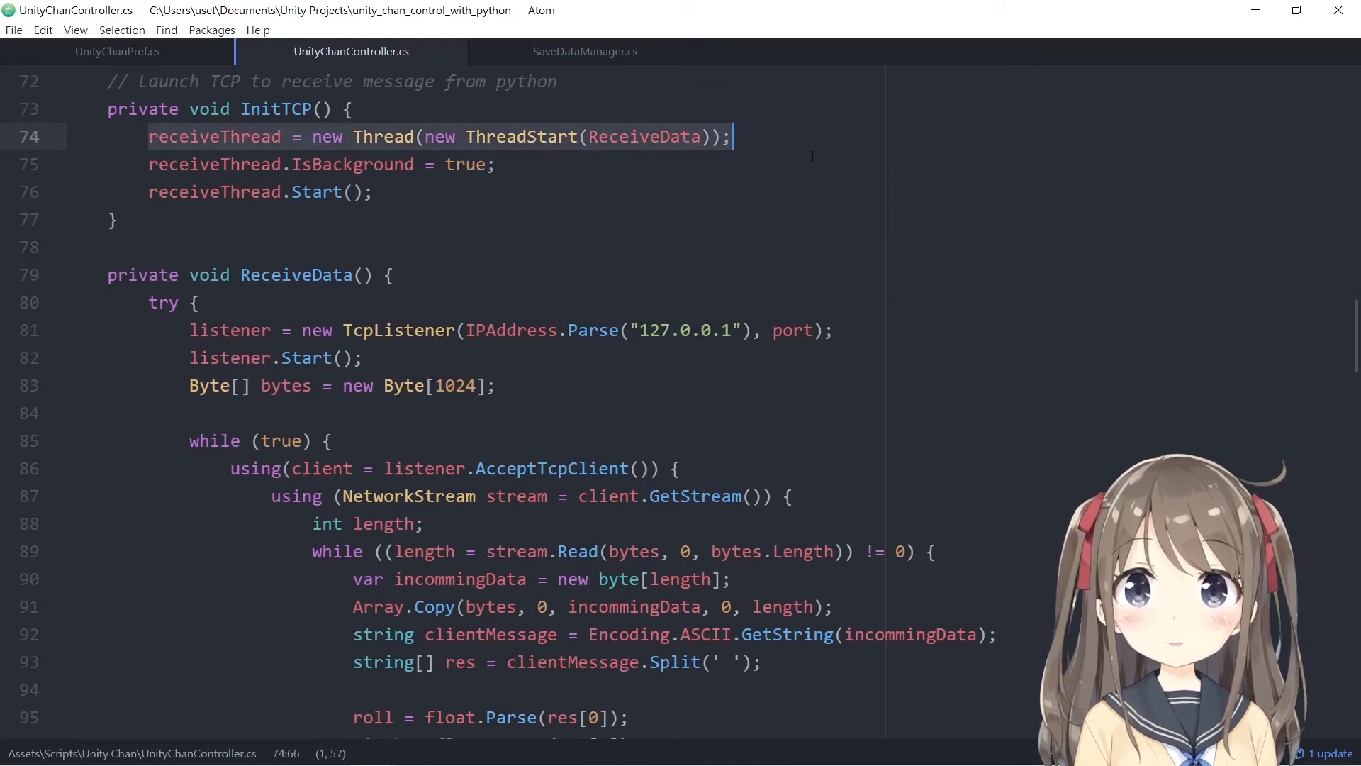
{"action": "left_click", "coordinate": [374, 192]}
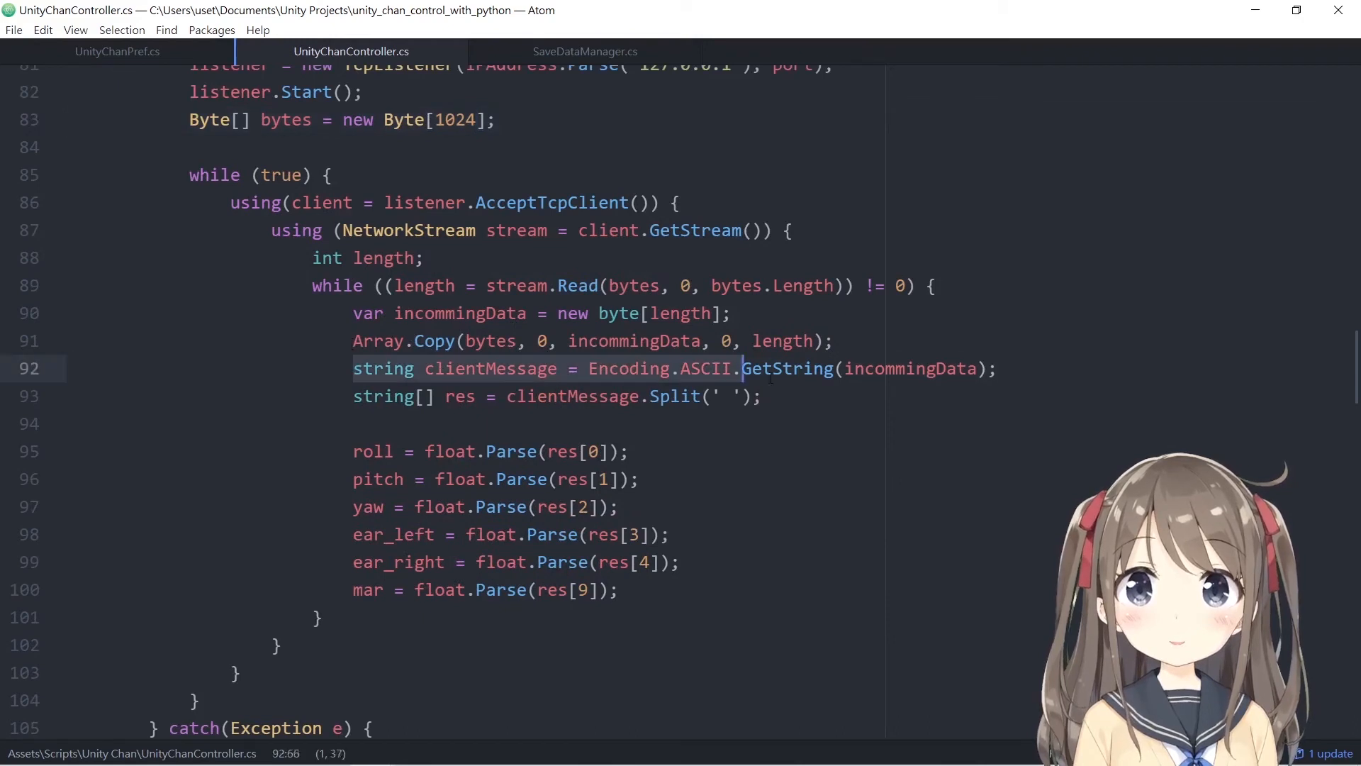
{"action": "left_click", "coordinate": [373, 368]}
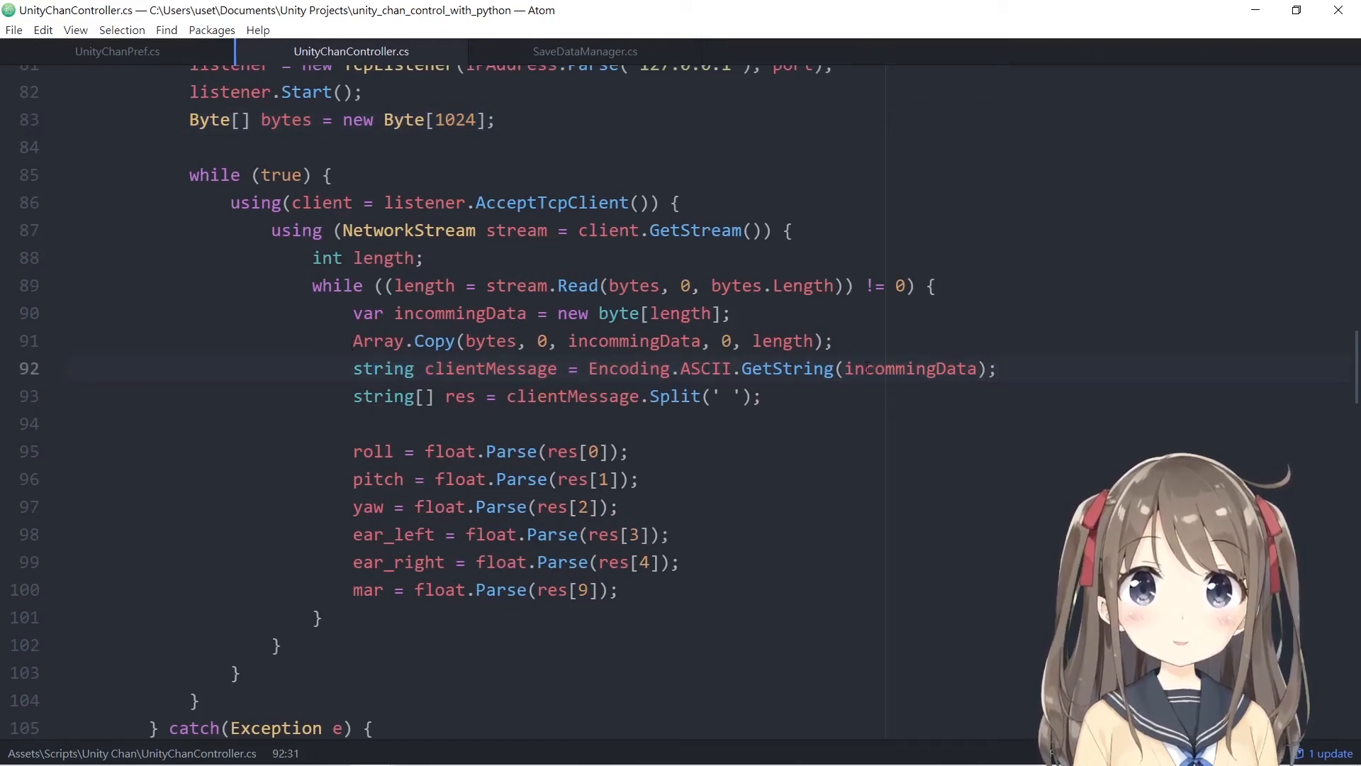
{"action": "left_click", "coordinate": [977, 368]}
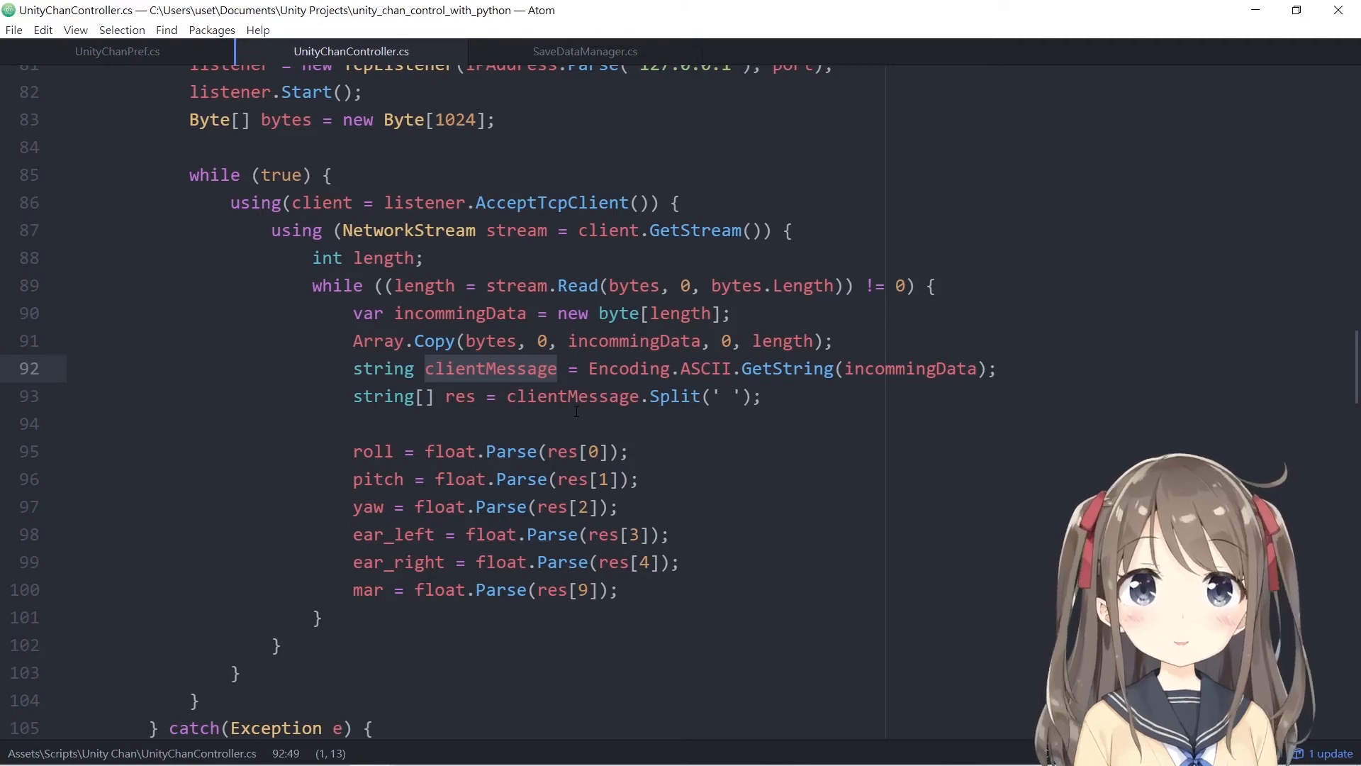
{"action": "left_click", "coordinate": [734, 395]}
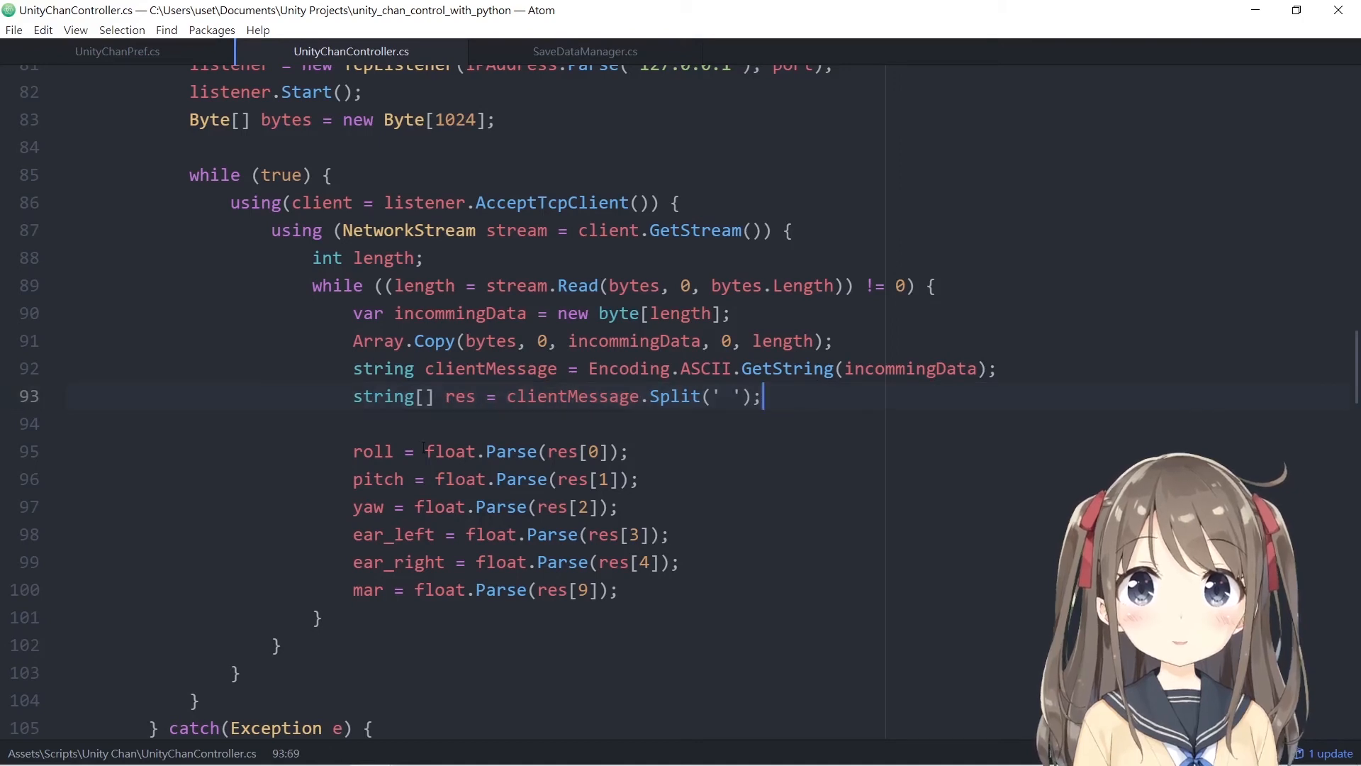
{"action": "left_click", "coordinate": [353, 451]}
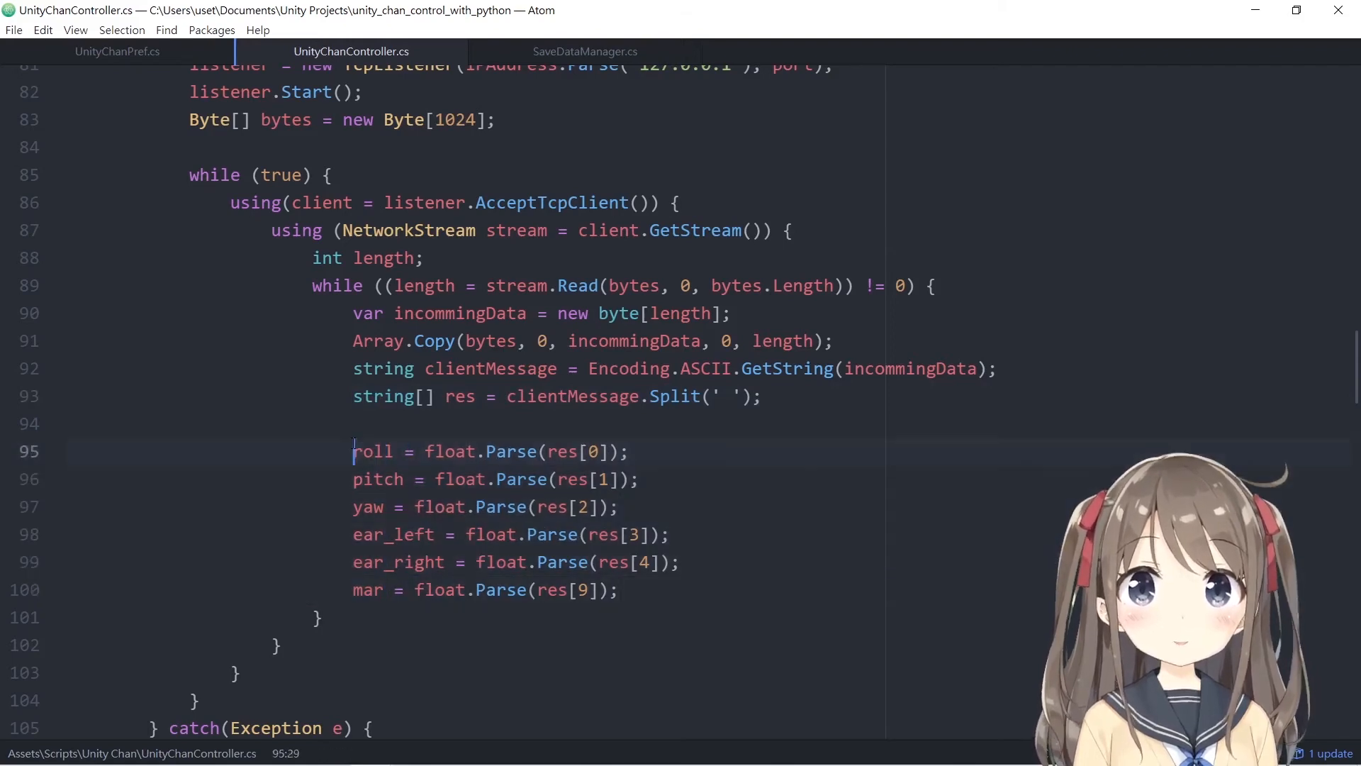
{"action": "scroll", "scroll_direction": "down", "scroll_amount": 3}
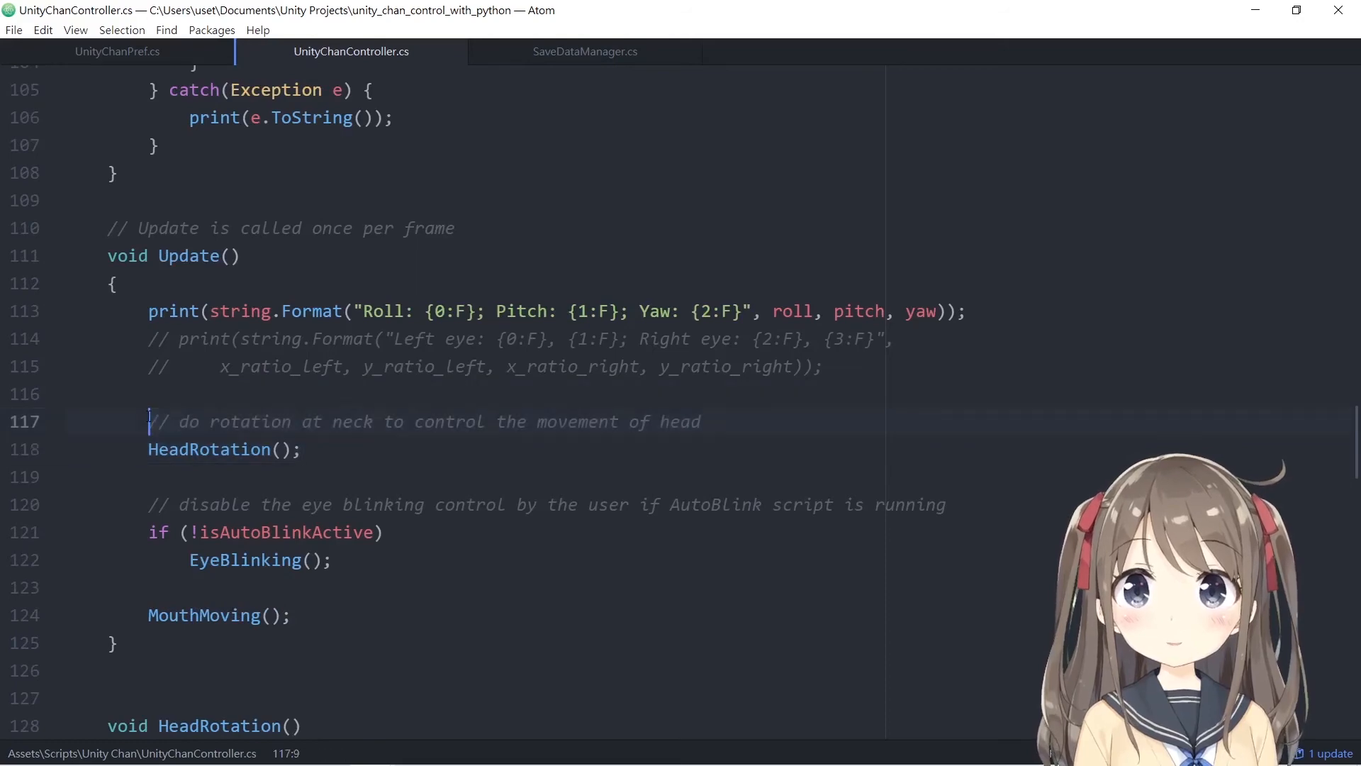
Mark the HeadRotation call in Update and the neck_quat field declaration.
{"action": "left_click", "coordinate": [300, 449]}
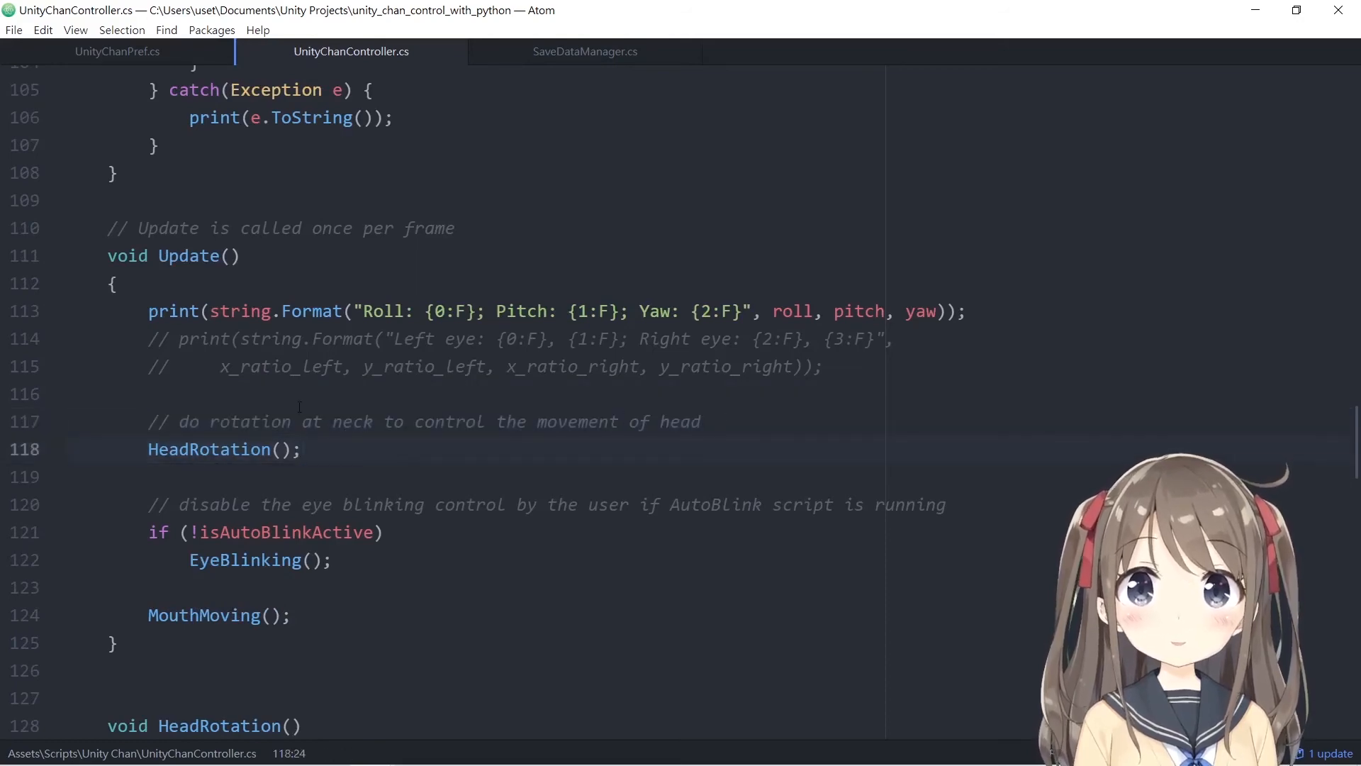
{"action": "left_click", "coordinate": [517, 421]}
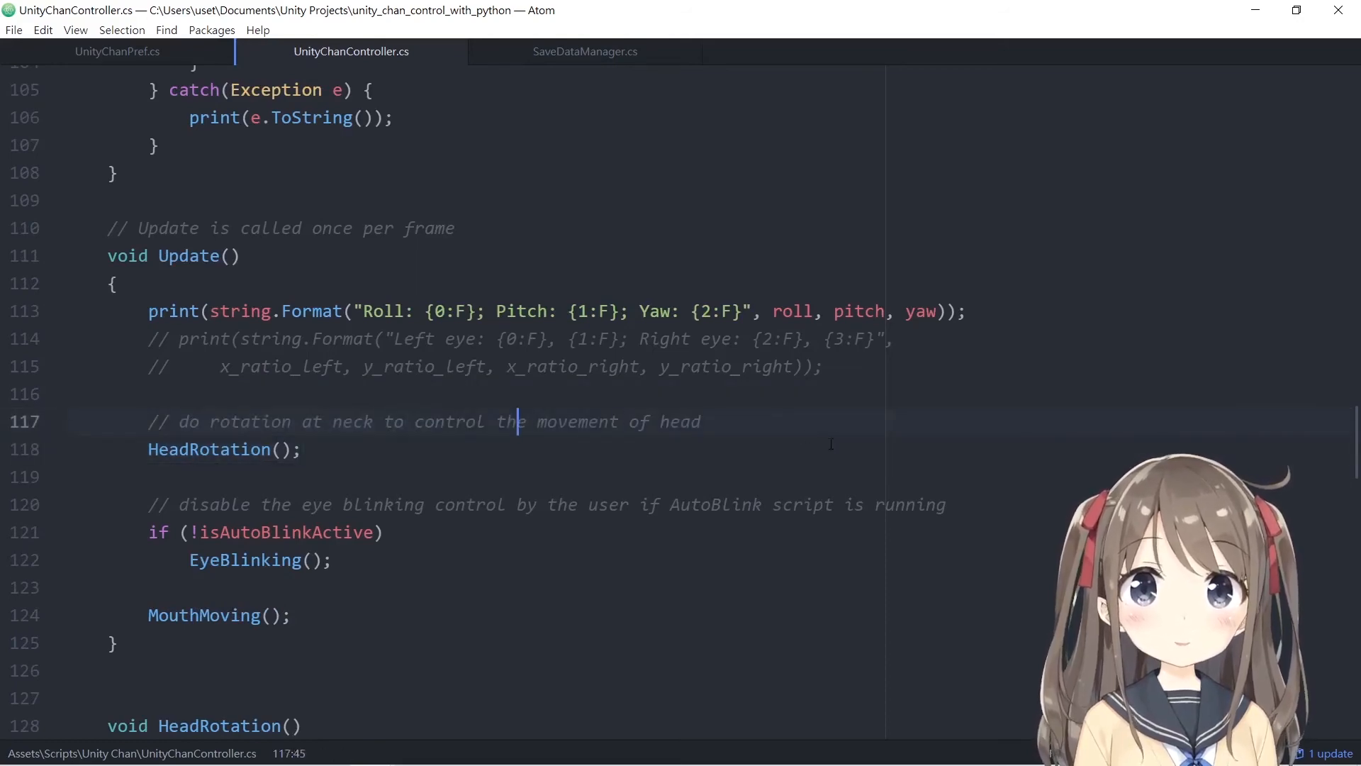
{"action": "scroll", "scroll_direction": "up", "scroll_amount": 3}
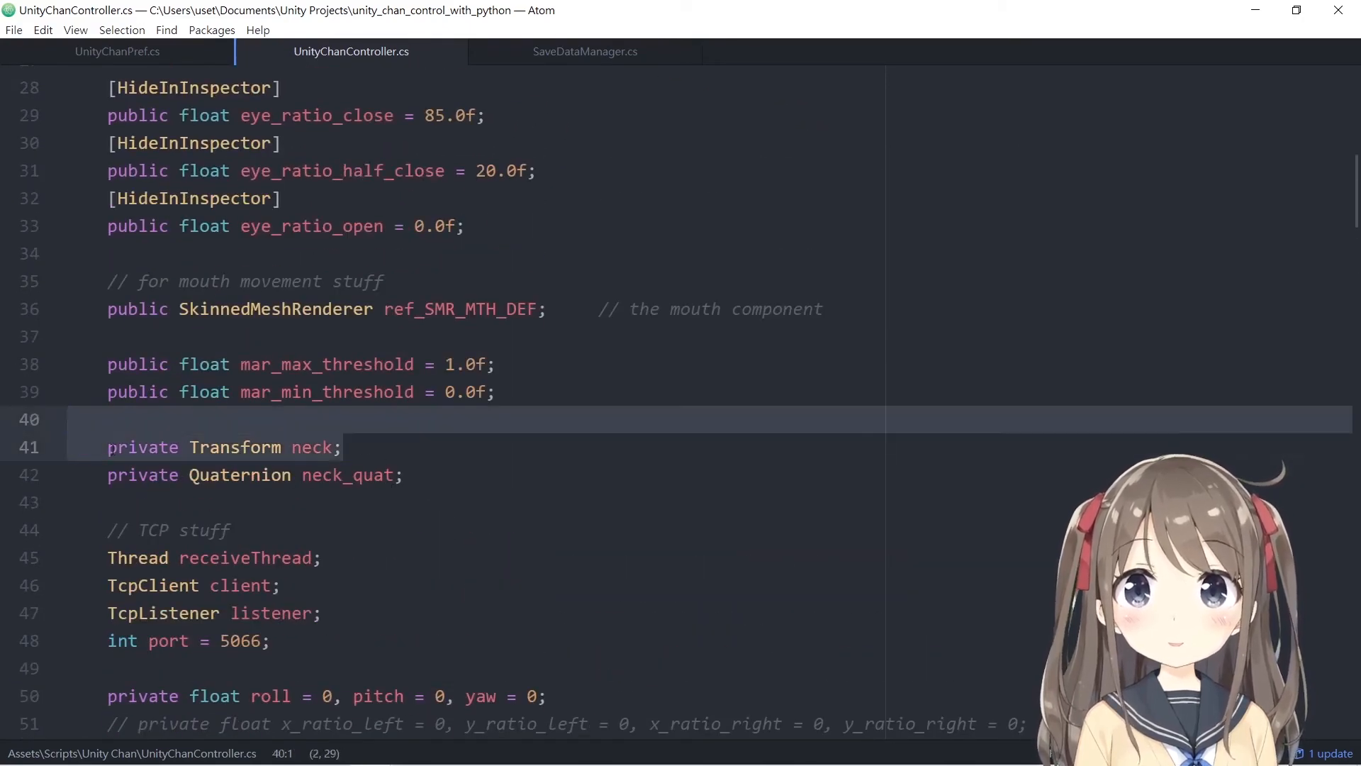
{"action": "left_click", "coordinate": [404, 475]}
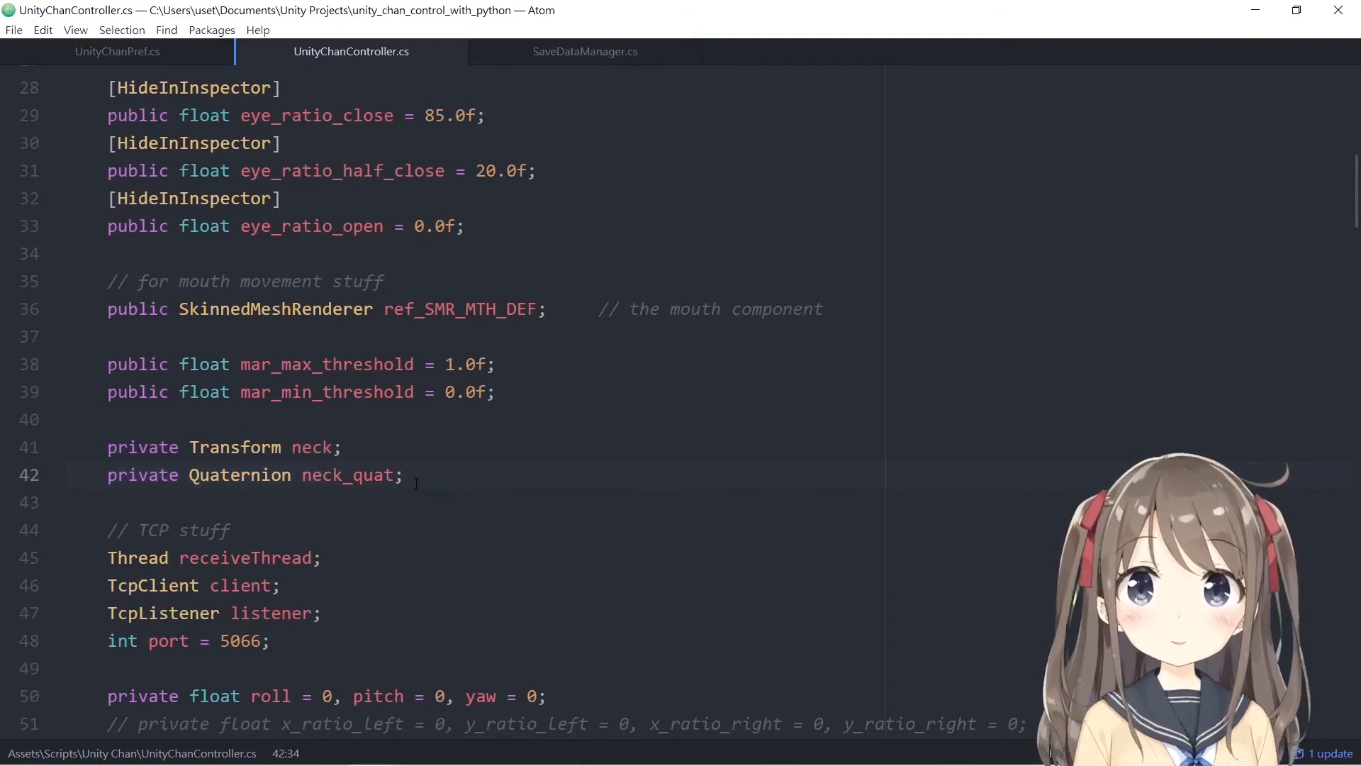
{"action": "double_click", "coordinate": [240, 475]}
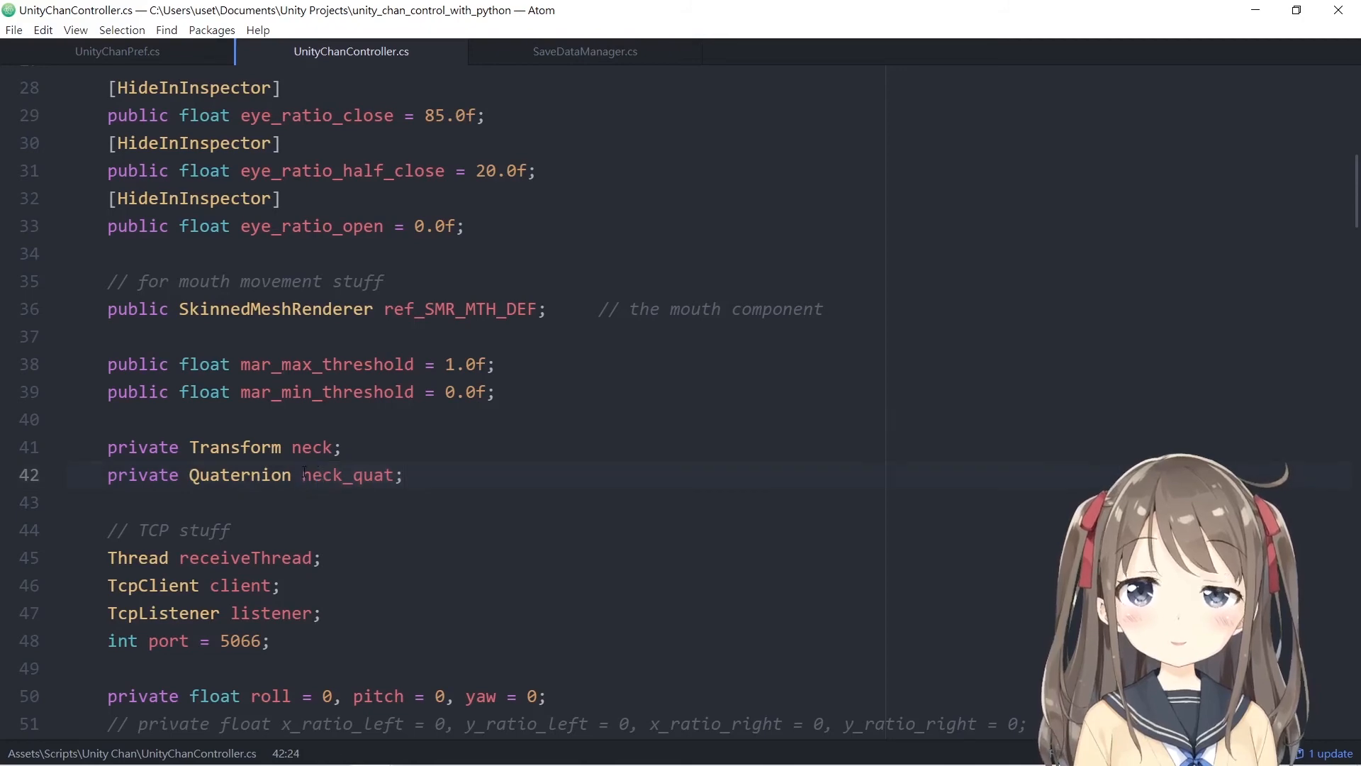
Highlight the initial neck quaternion set in Start and reach HeadRotation.
{"action": "scroll", "scroll_direction": "down", "scroll_amount": 3}
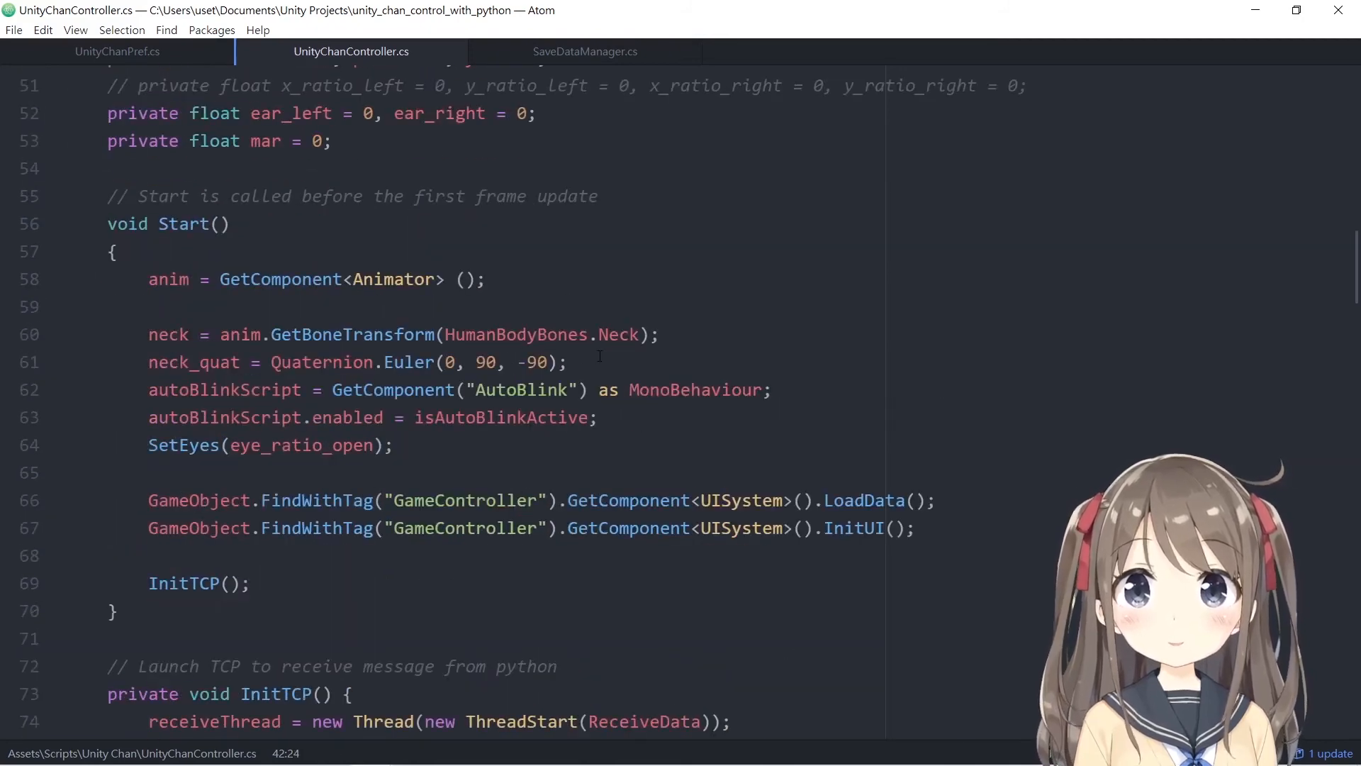
{"action": "left_click", "coordinate": [512, 362]}
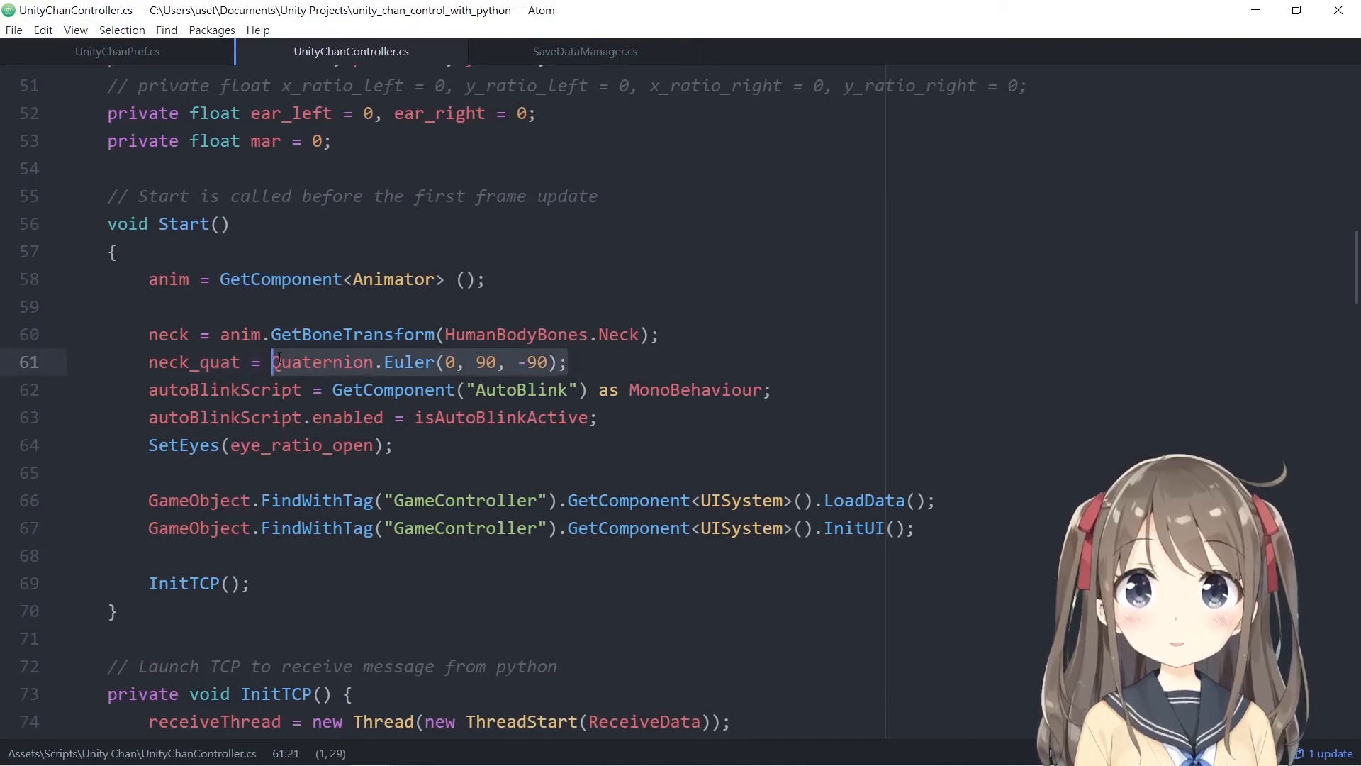
{"action": "scroll", "scroll_direction": "down", "scroll_amount": 3}
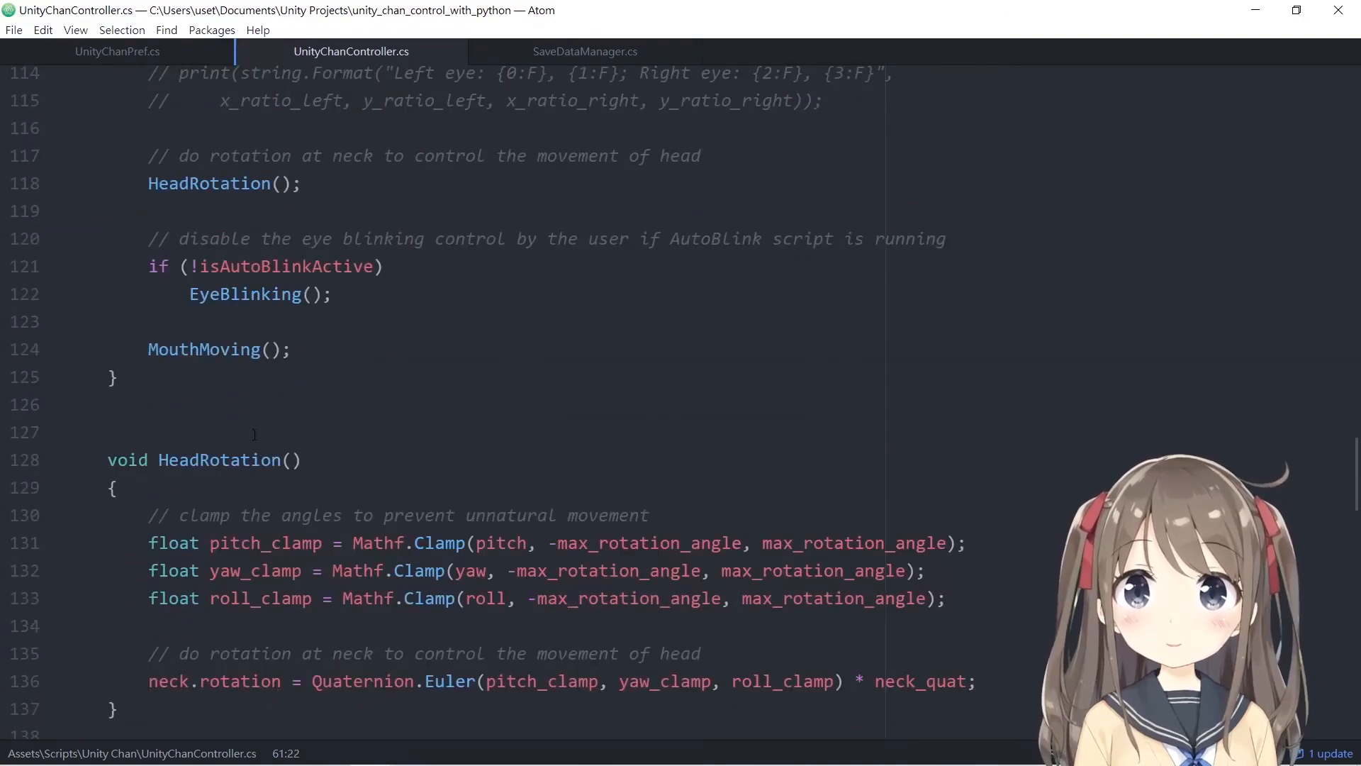
Mark HeadRotation's clamp comment and neck.rotation assignment, then reach MouthMoving.
{"action": "scroll", "scroll_direction": "down", "scroll_amount": 3}
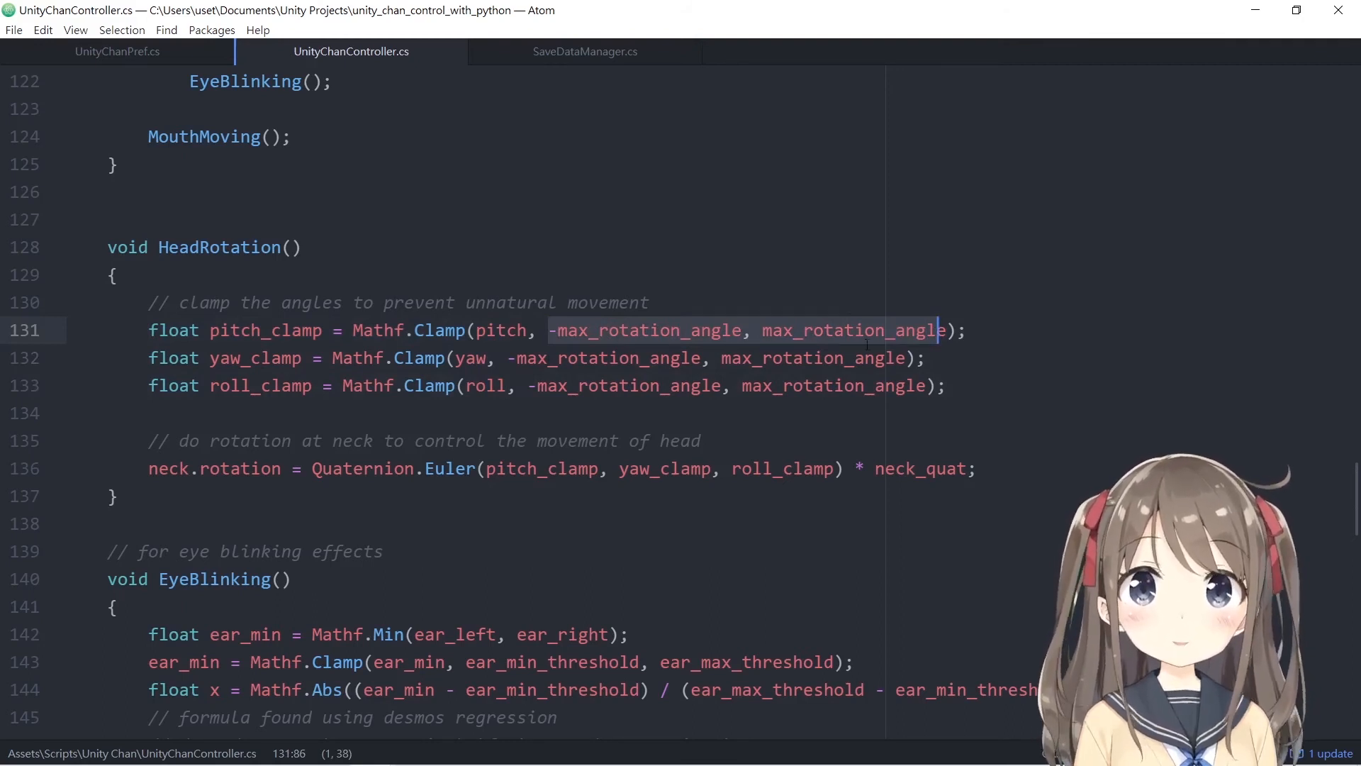
{"action": "left_click", "coordinate": [416, 330]}
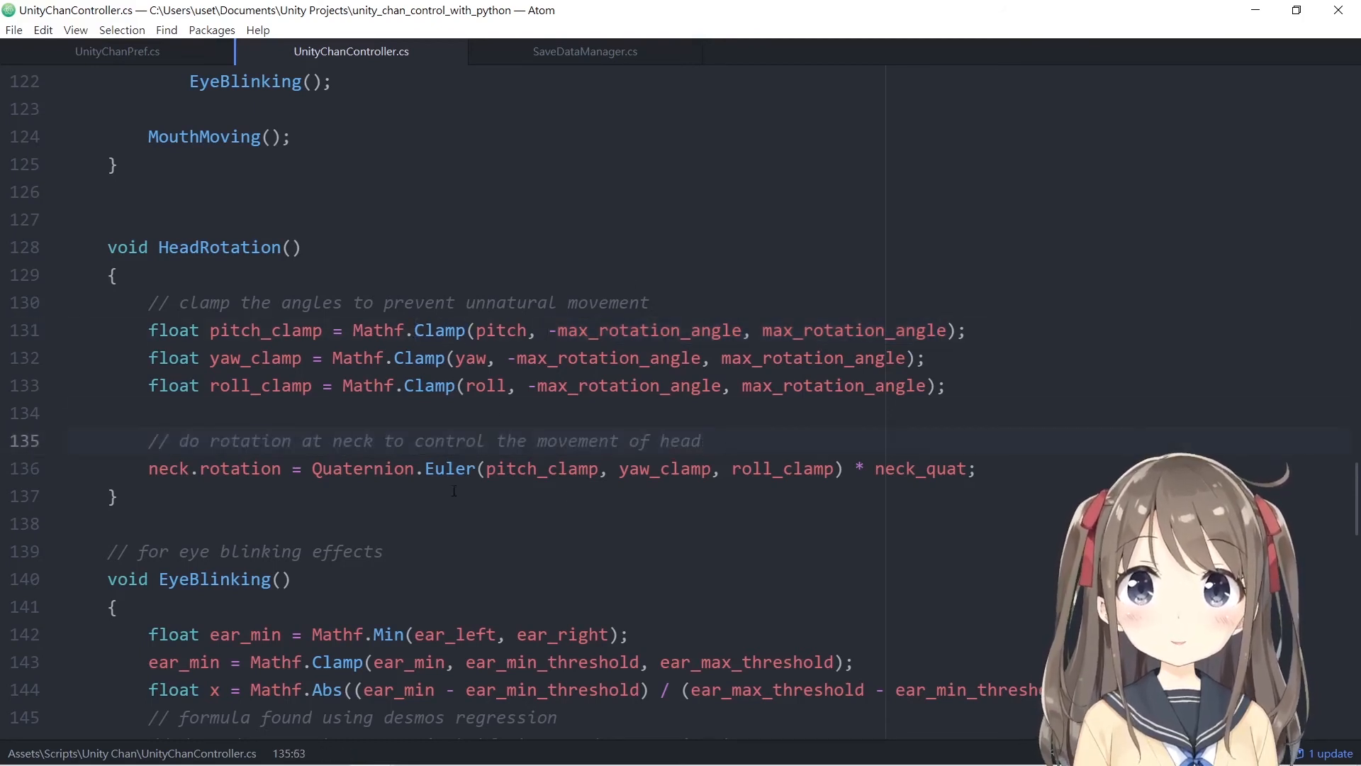
{"action": "left_click", "coordinate": [295, 468]}
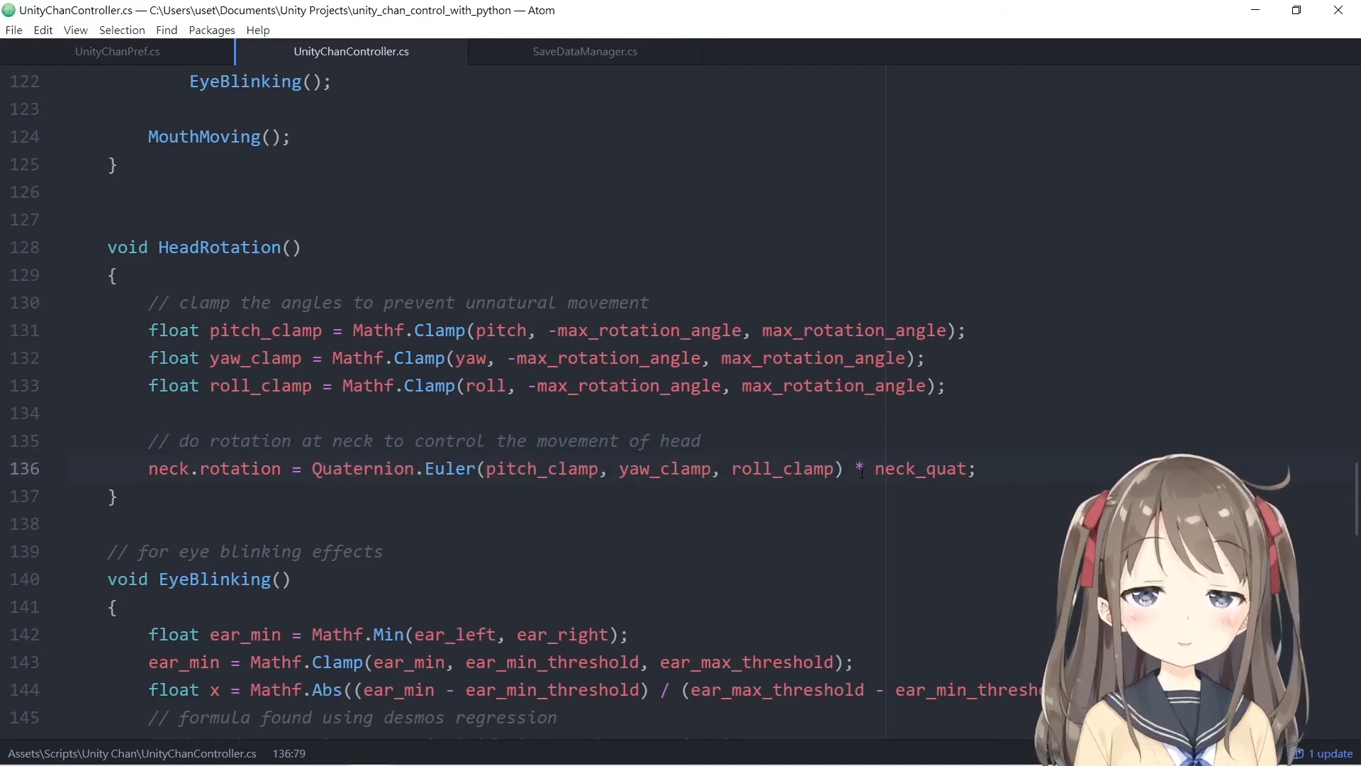
{"action": "scroll", "scroll_direction": "down", "scroll_amount": 3}
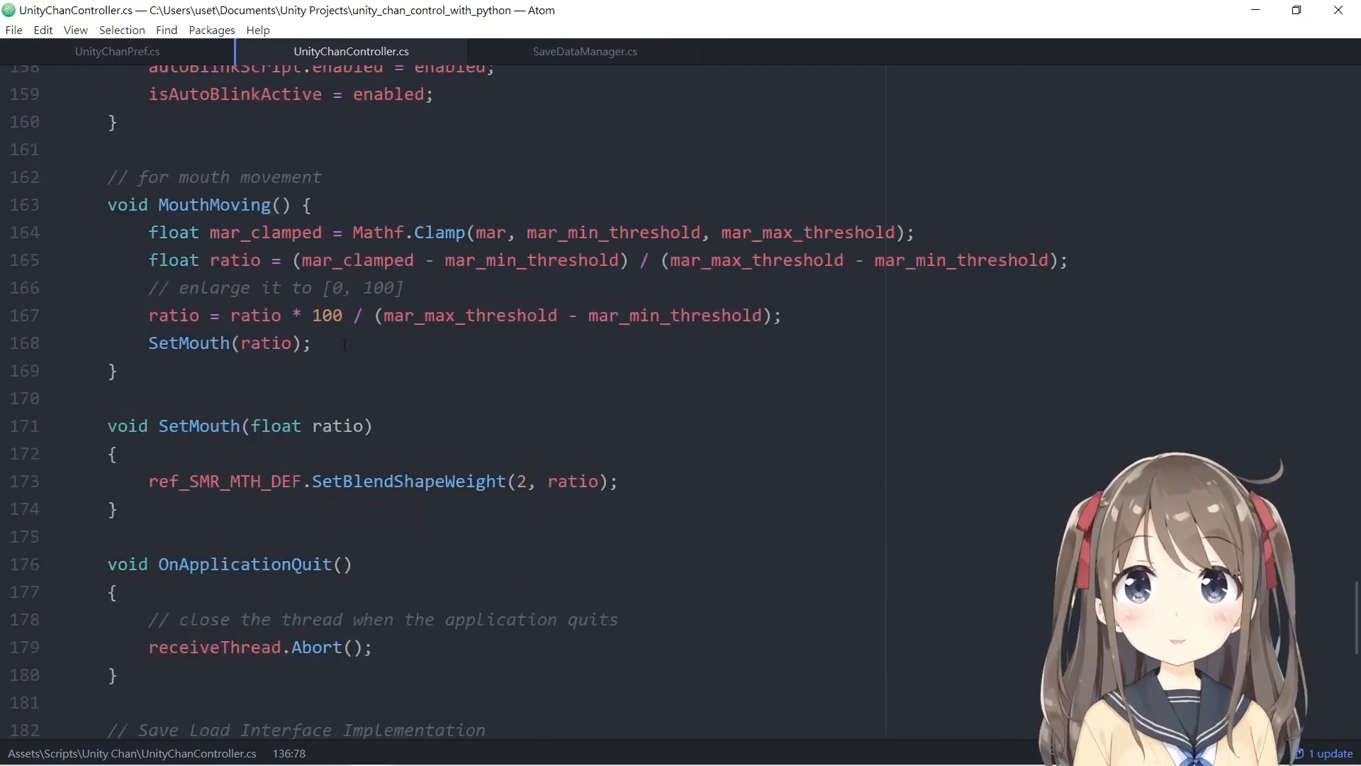
Highlight OnApplicationQuit's thread-abort comment and Abort lines, returning to Update.
{"action": "scroll", "scroll_direction": "down", "scroll_amount": 3}
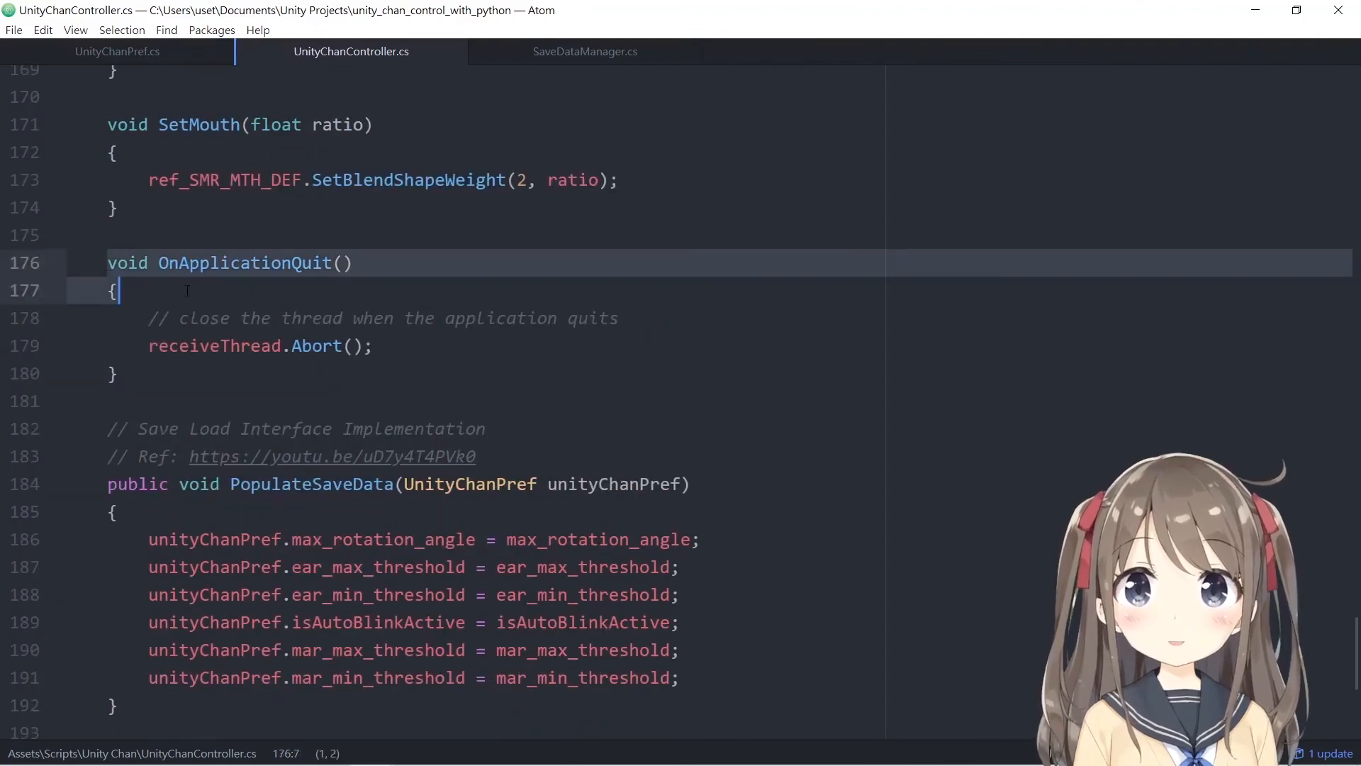
{"action": "left_click", "coordinate": [120, 374]}
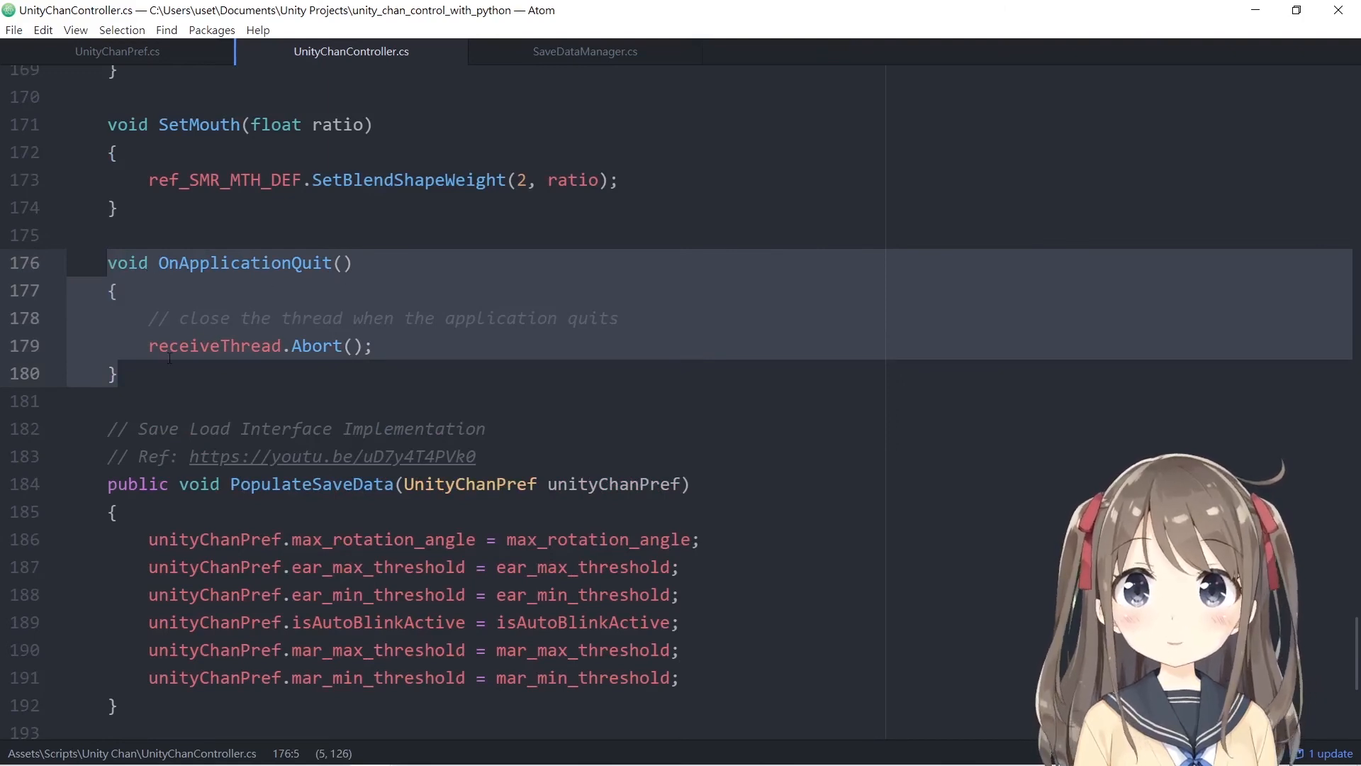
{"action": "left_click", "coordinate": [139, 345]}
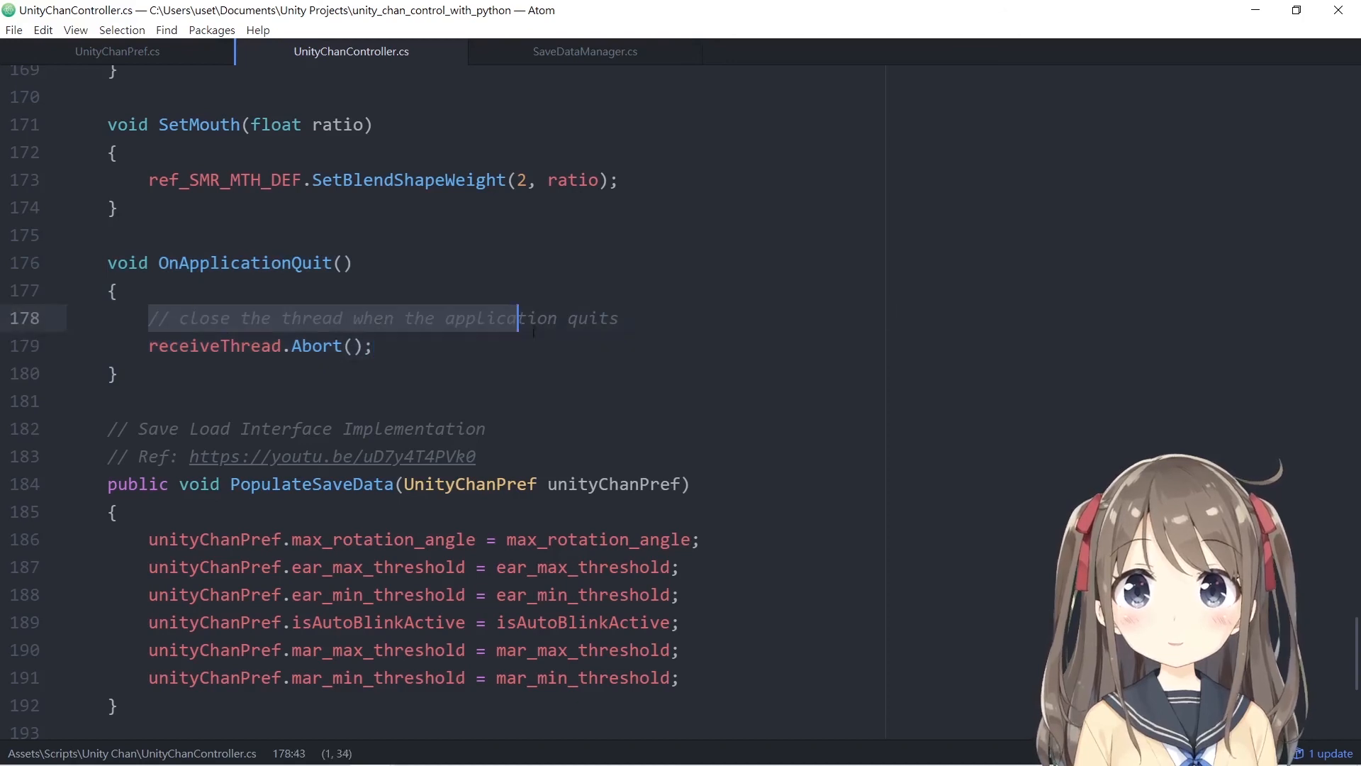
{"action": "left_click", "coordinate": [373, 345]}
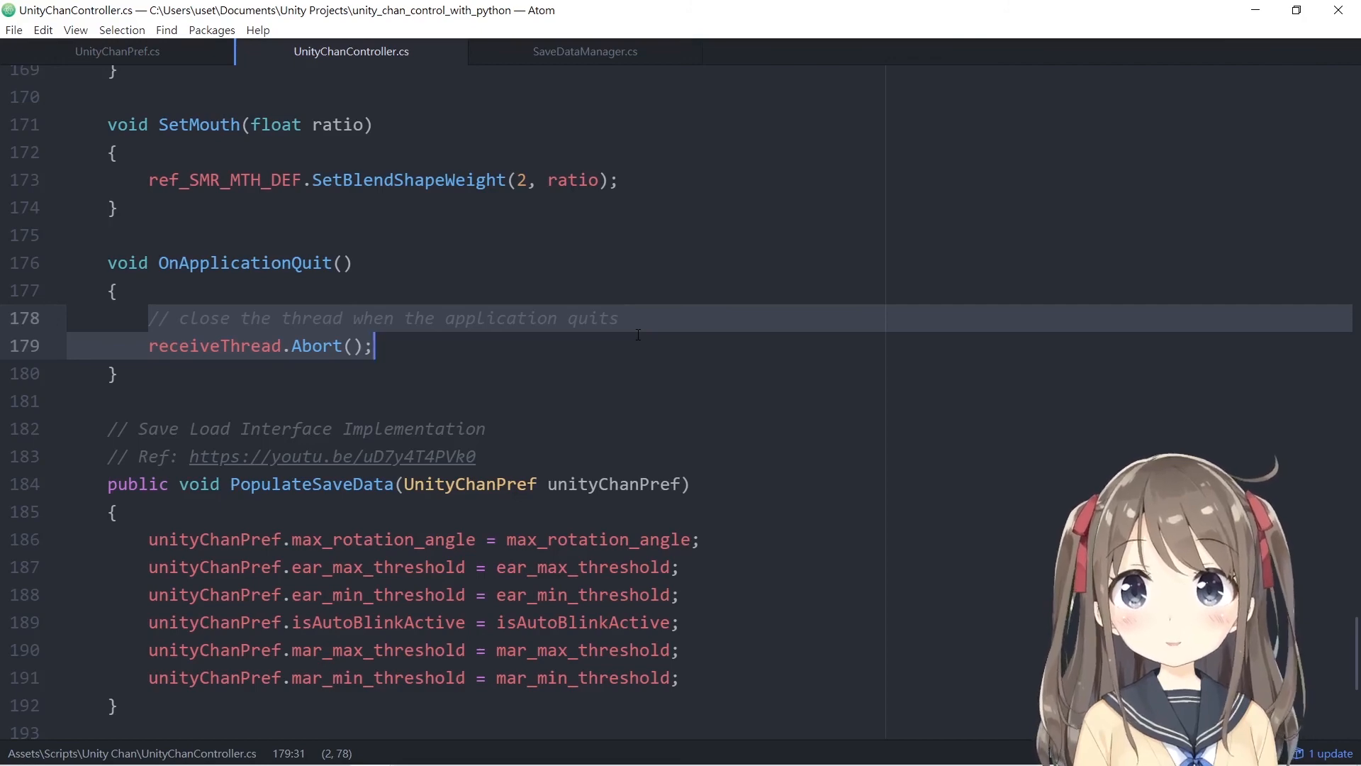
{"action": "scroll", "scroll_direction": "up", "scroll_amount": 3}
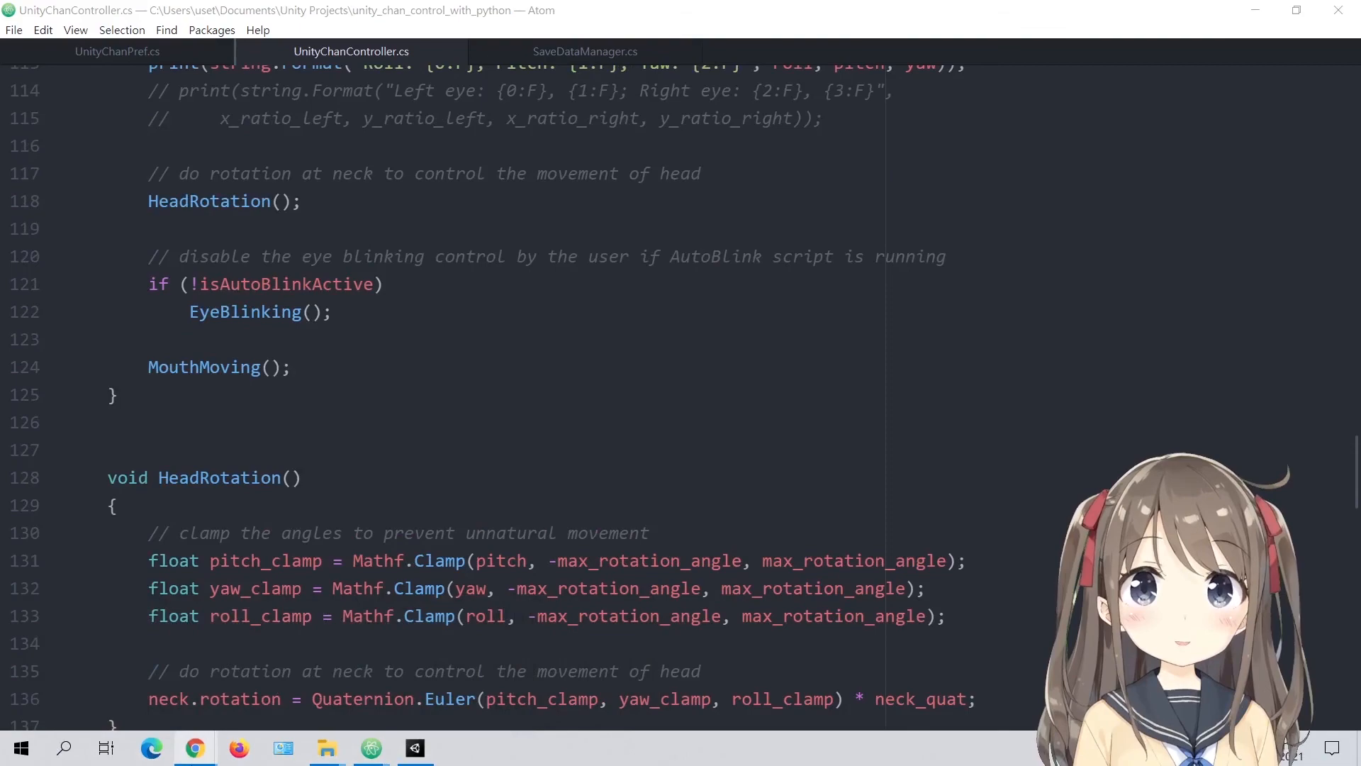
{"action": "mouse_move", "coordinate": [193, 746]}
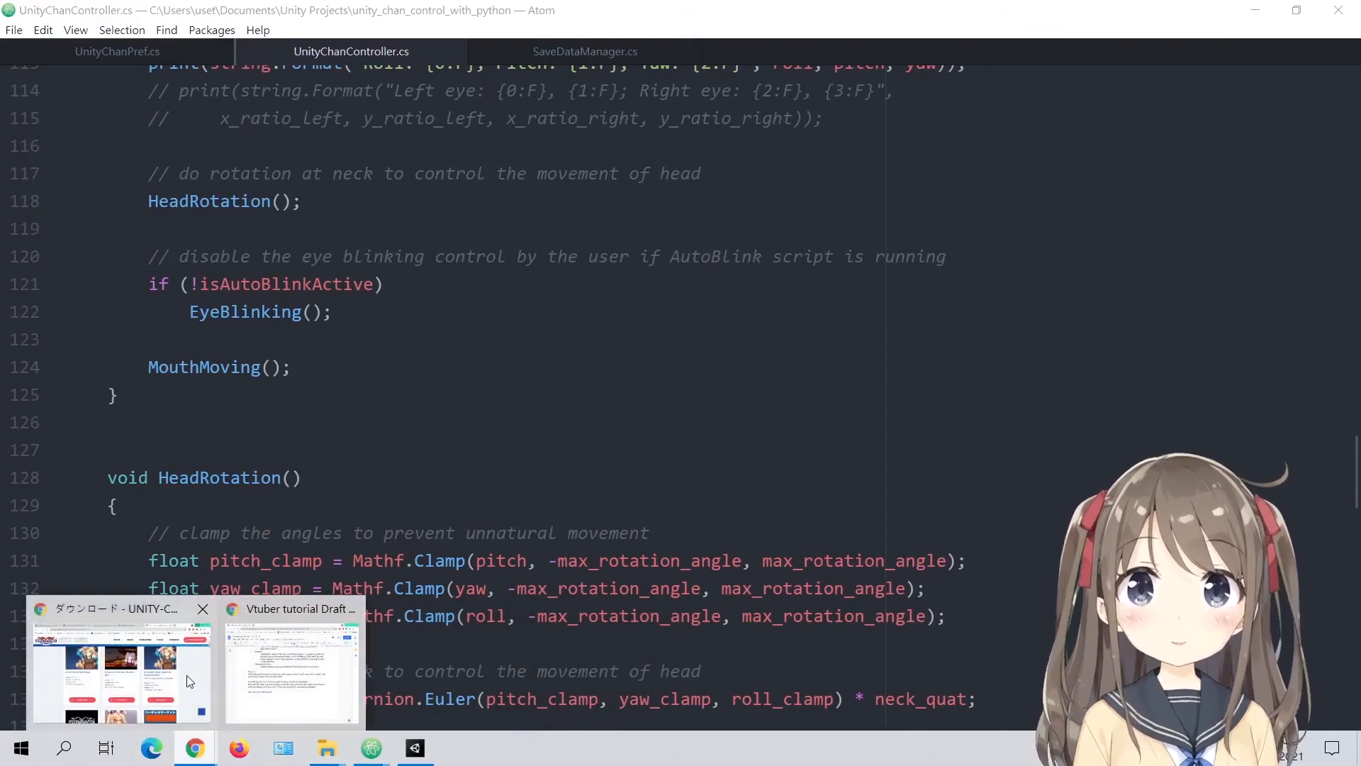
Read the Vtuber tutorial Draft's closing notes in Chrome and switch to the GitHub page.
{"action": "left_click", "coordinate": [121, 664]}
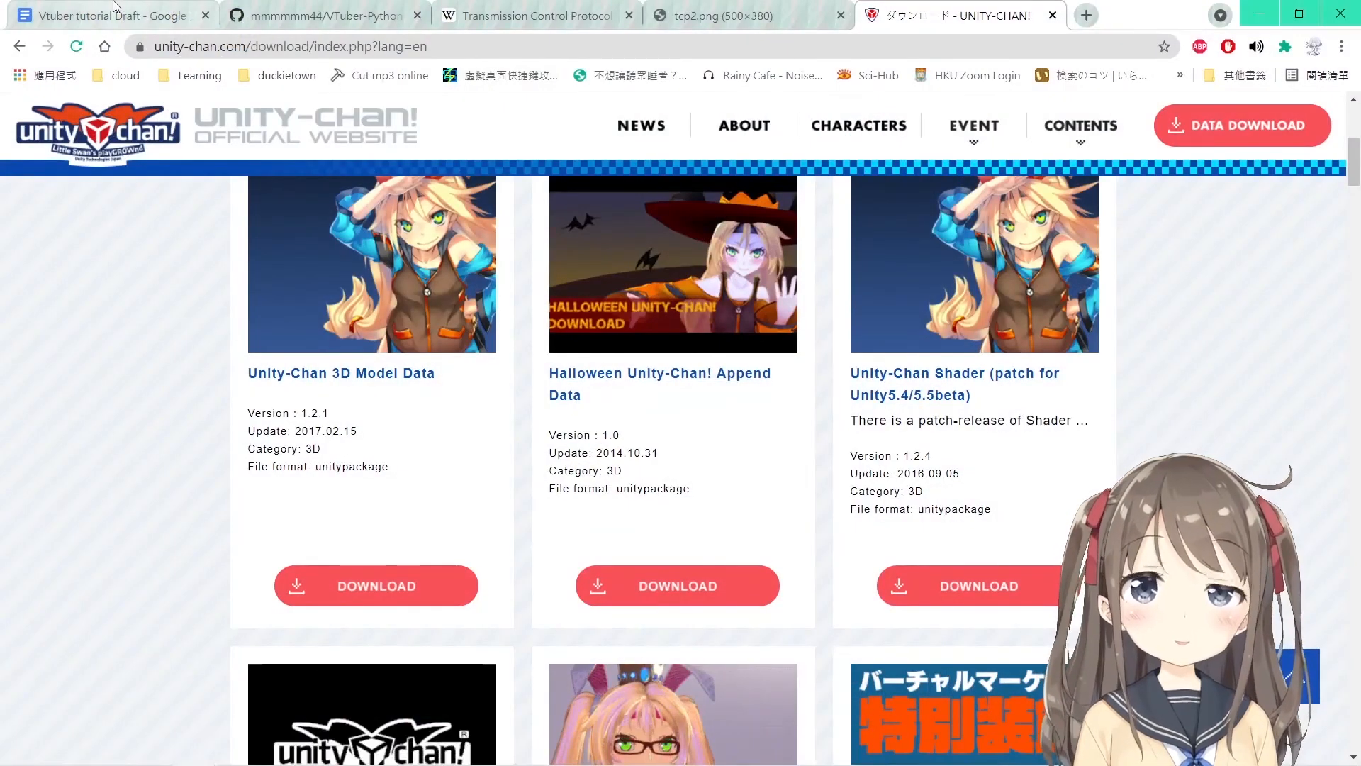
{"action": "left_click", "coordinate": [108, 15]}
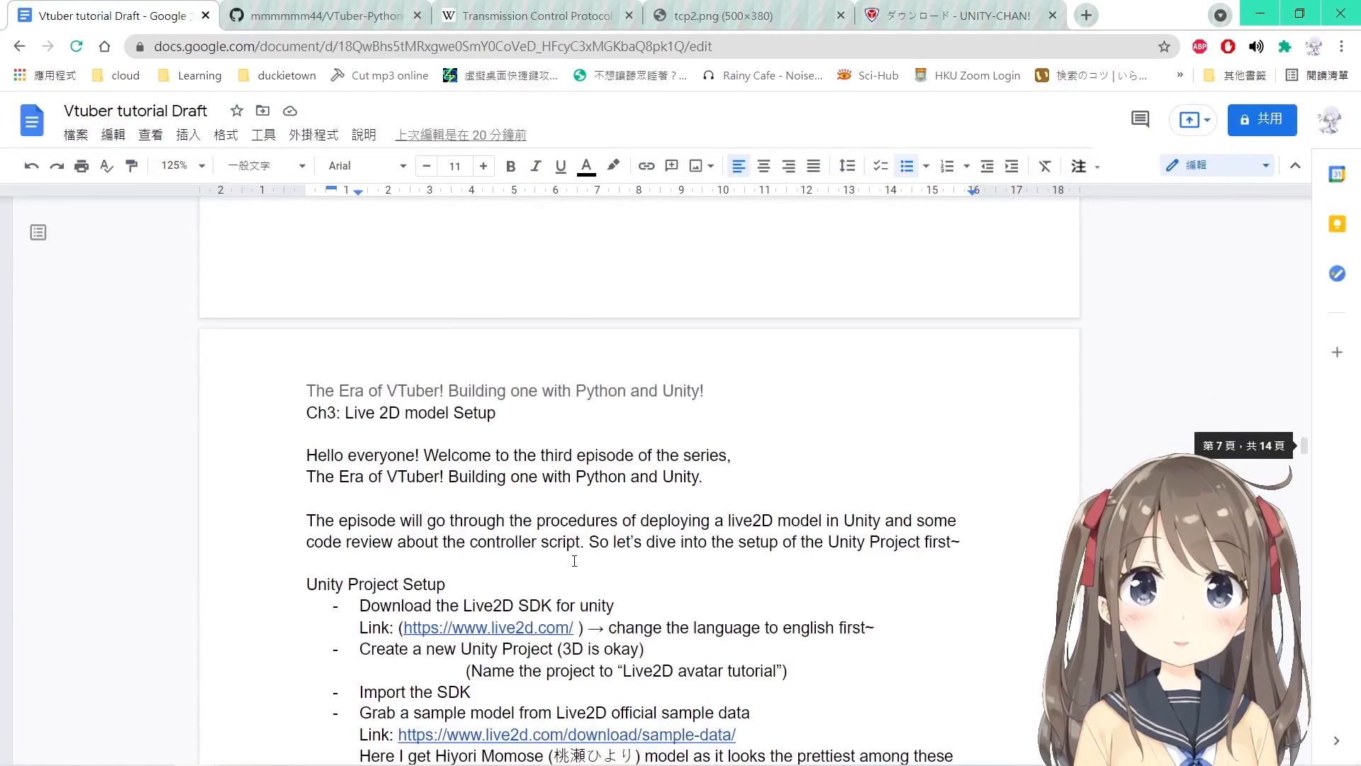
{"action": "scroll", "scroll_direction": "down", "scroll_amount": 3}
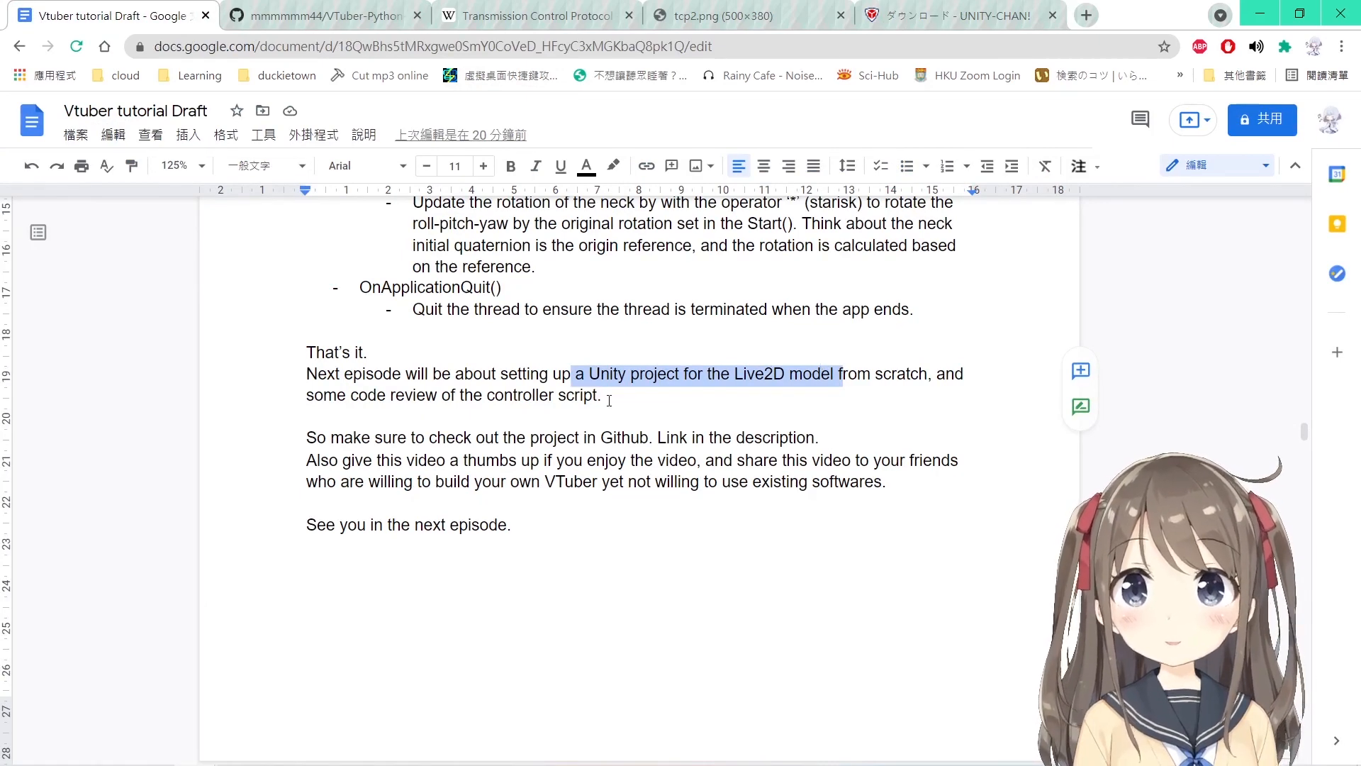
{"action": "left_click", "coordinate": [322, 15]}
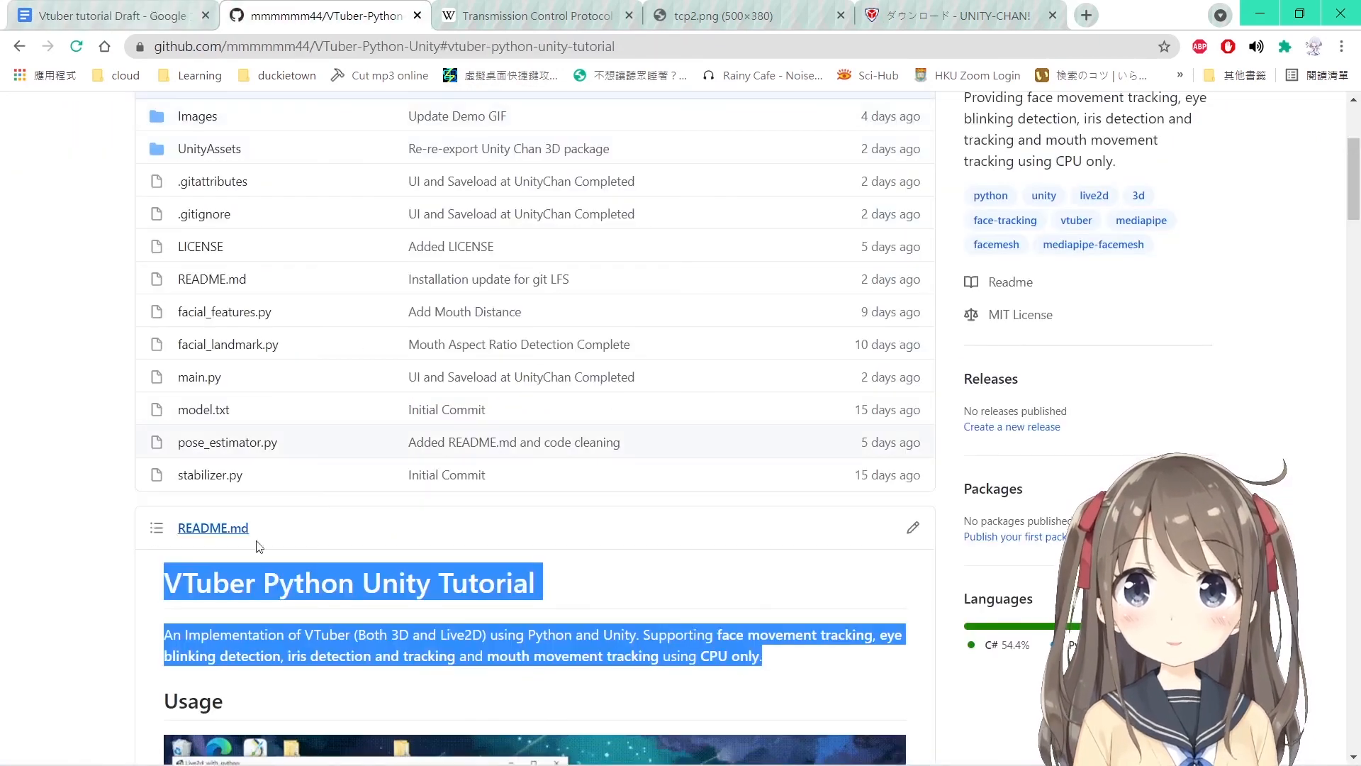
Return from the GitHub README to the Vtuber tutorial Draft document.
{"action": "left_click", "coordinate": [104, 15]}
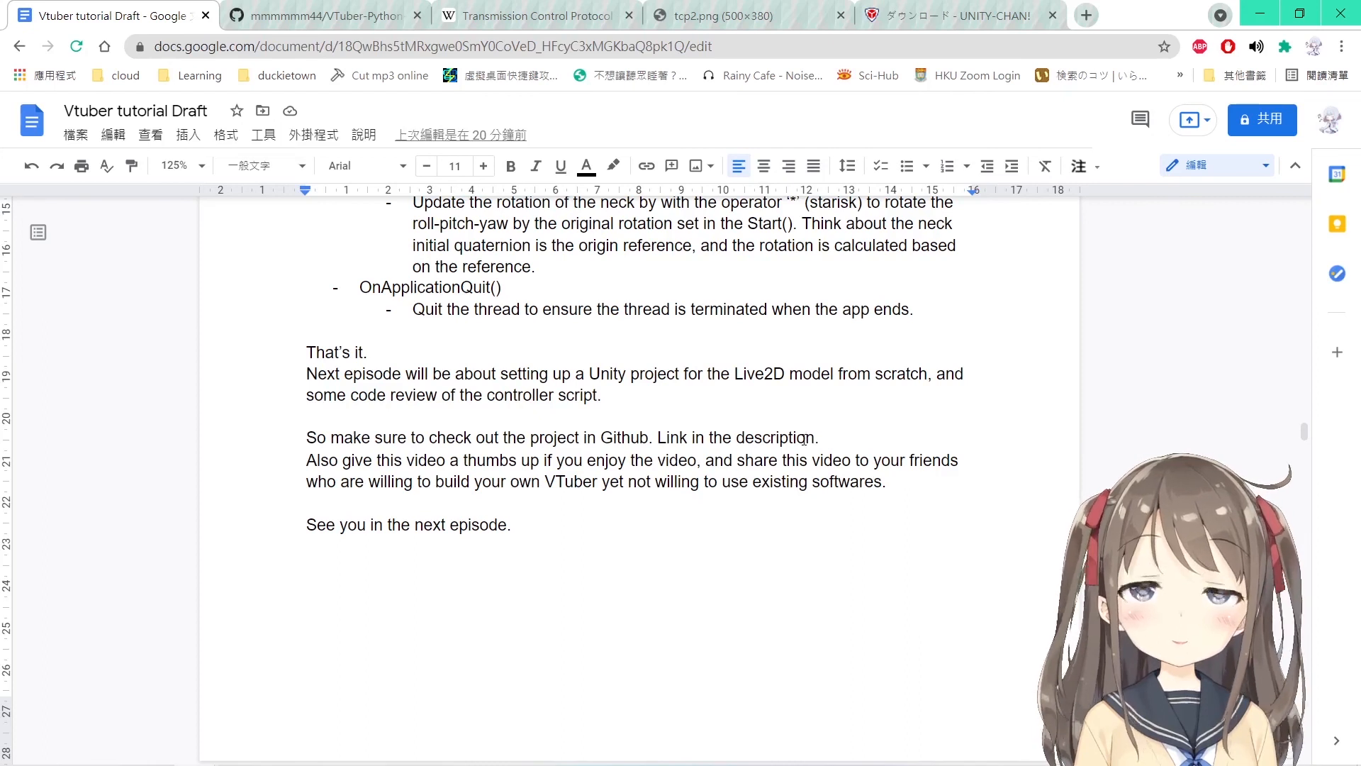
{"action": "triple_click", "coordinate": [408, 525]}
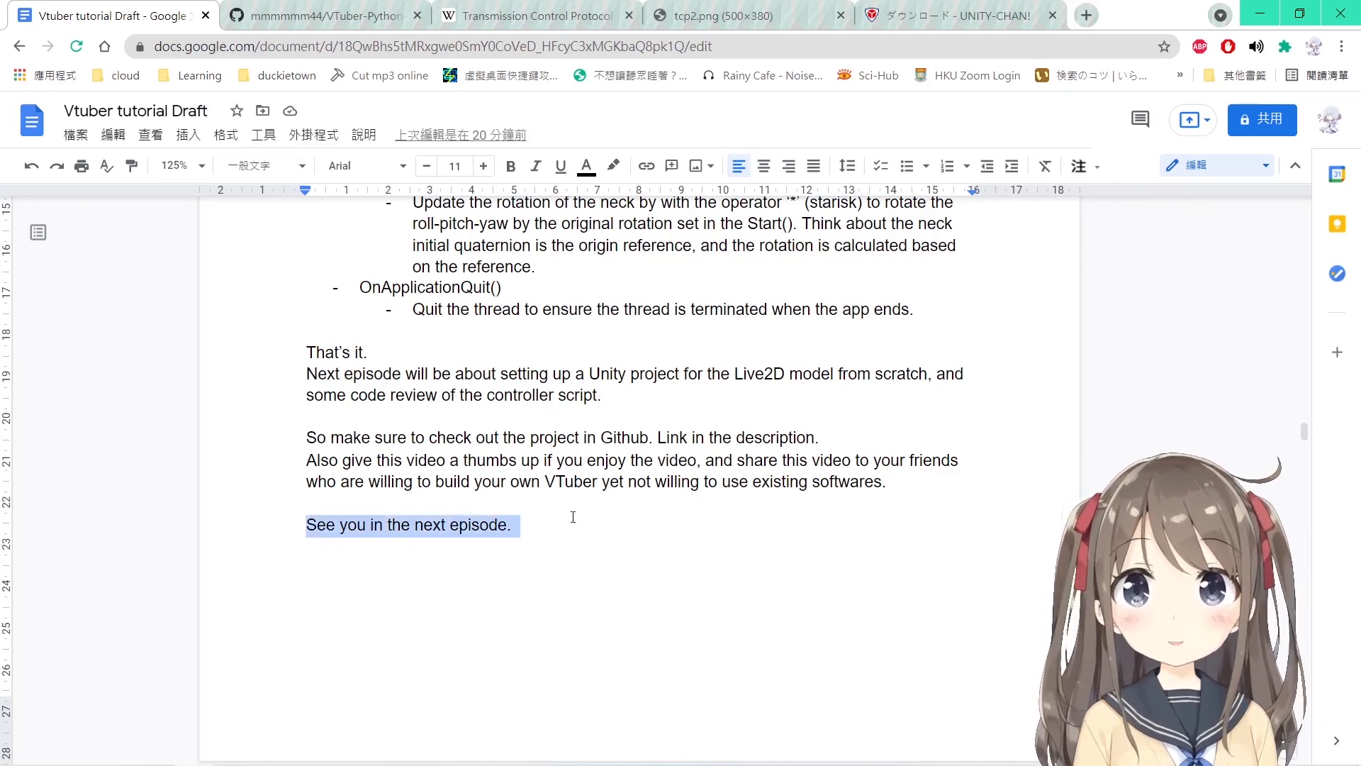
{"action": "left_click", "coordinate": [542, 525]}
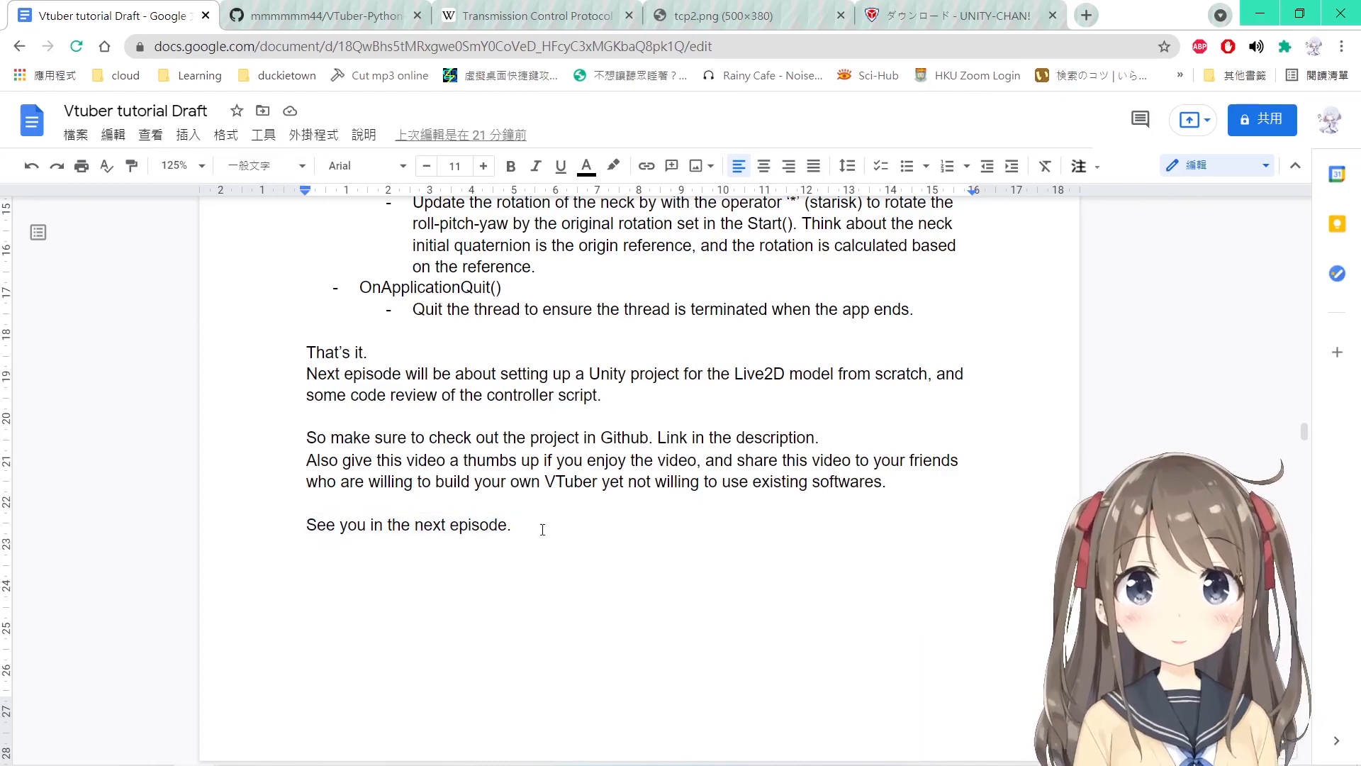